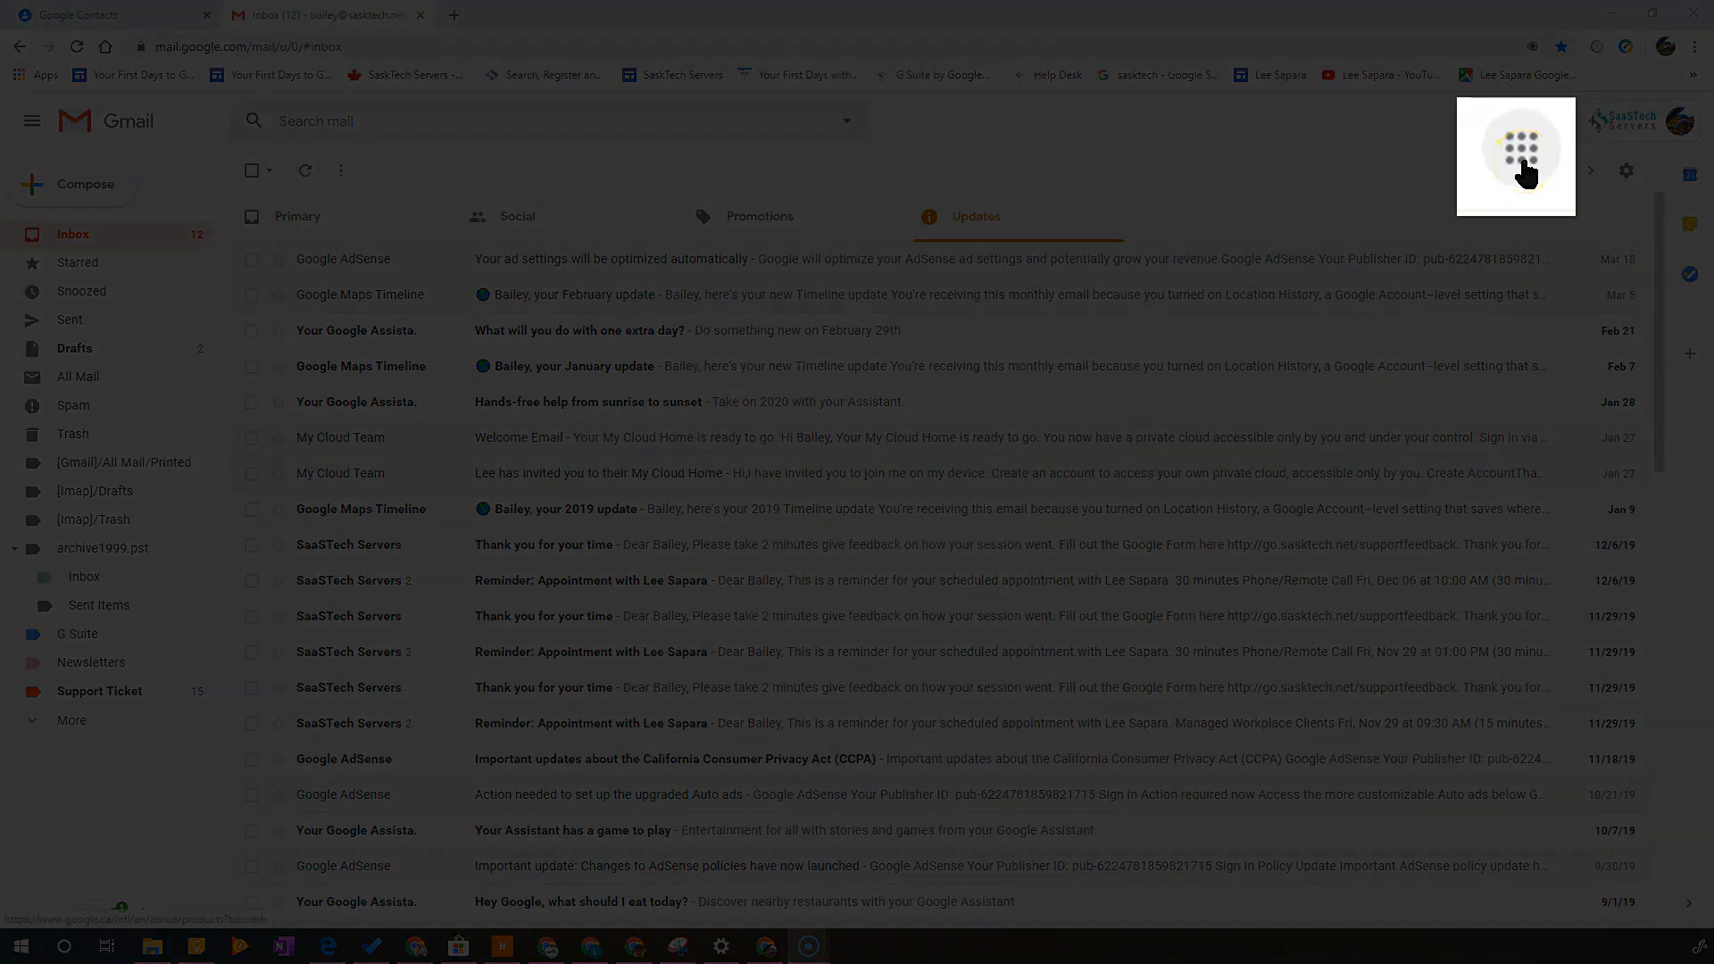
- Launch Google Contacts from Gmail's Google apps launcher in a new tab
{"action": "left_click", "coordinate": [1544, 120]}
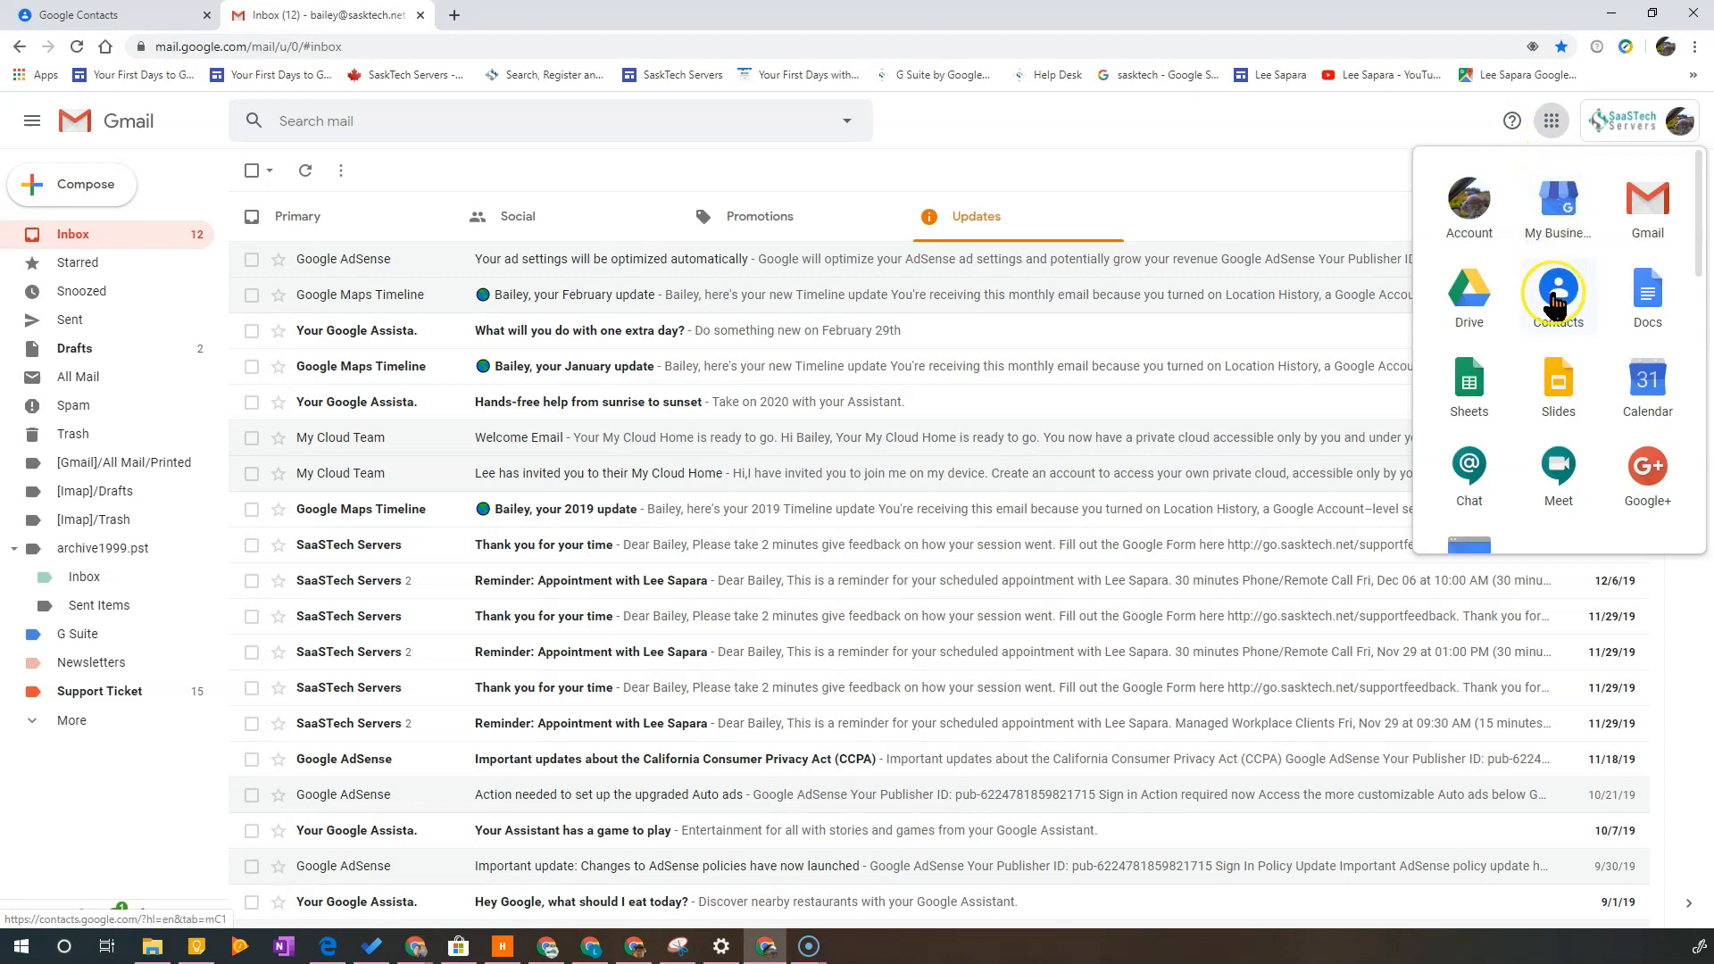
{"action": "left_click", "coordinate": [1555, 295]}
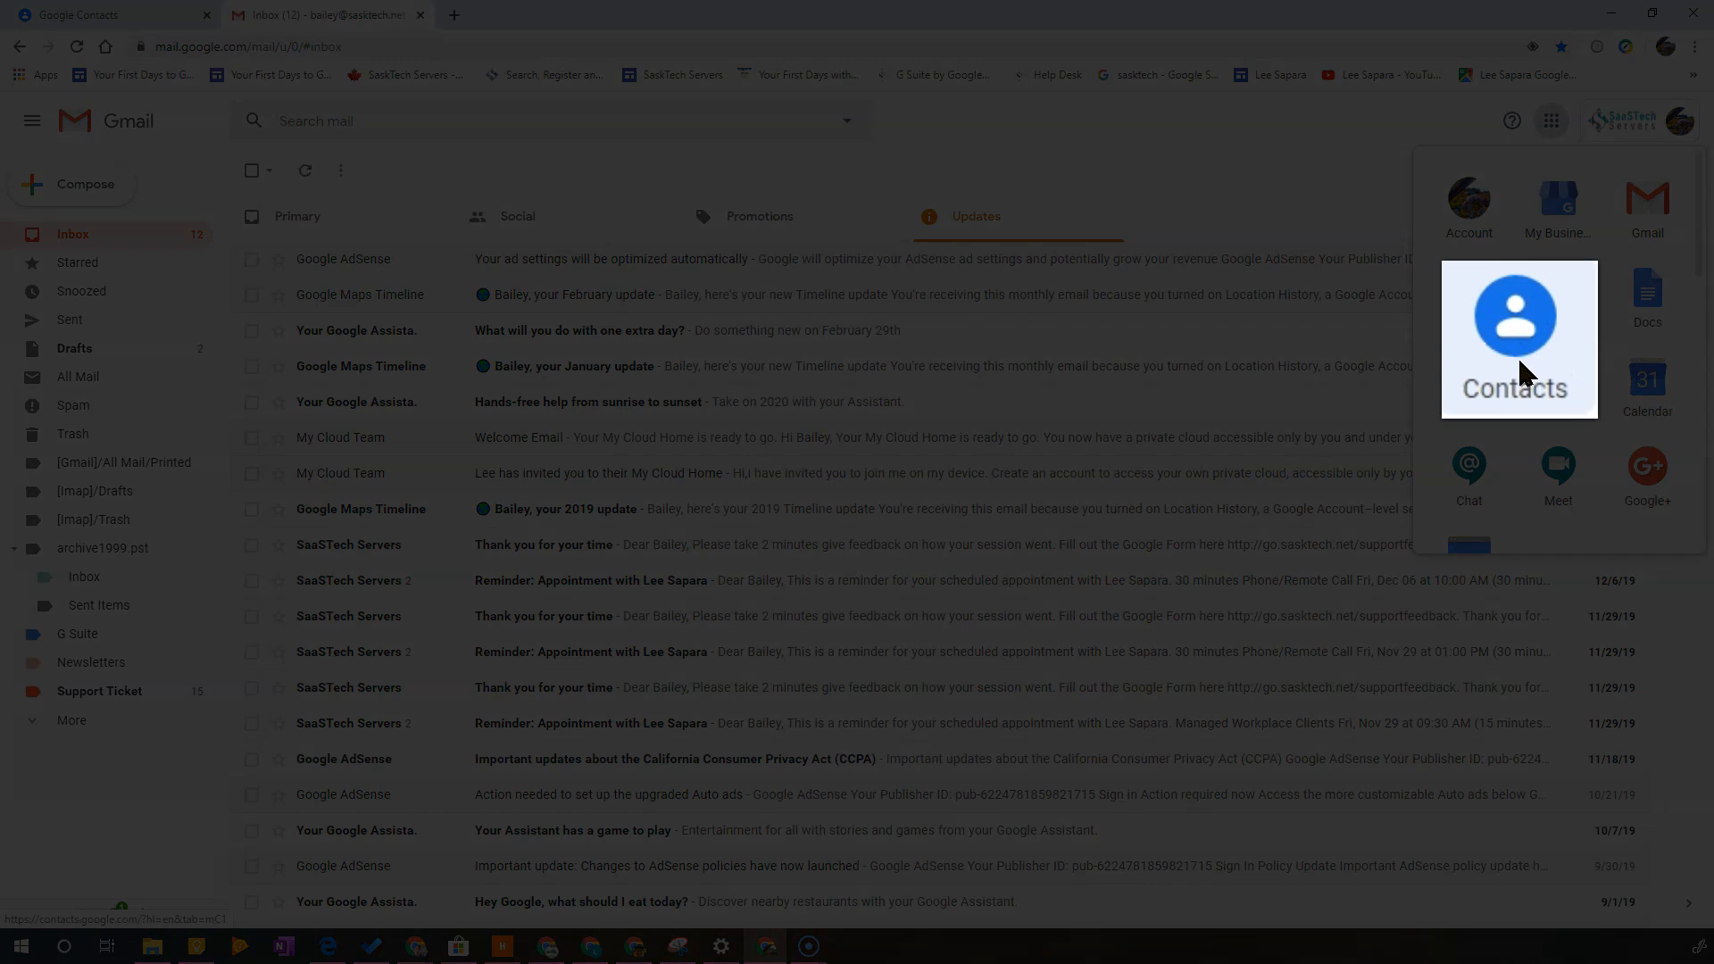
{"action": "left_click", "coordinate": [1516, 339]}
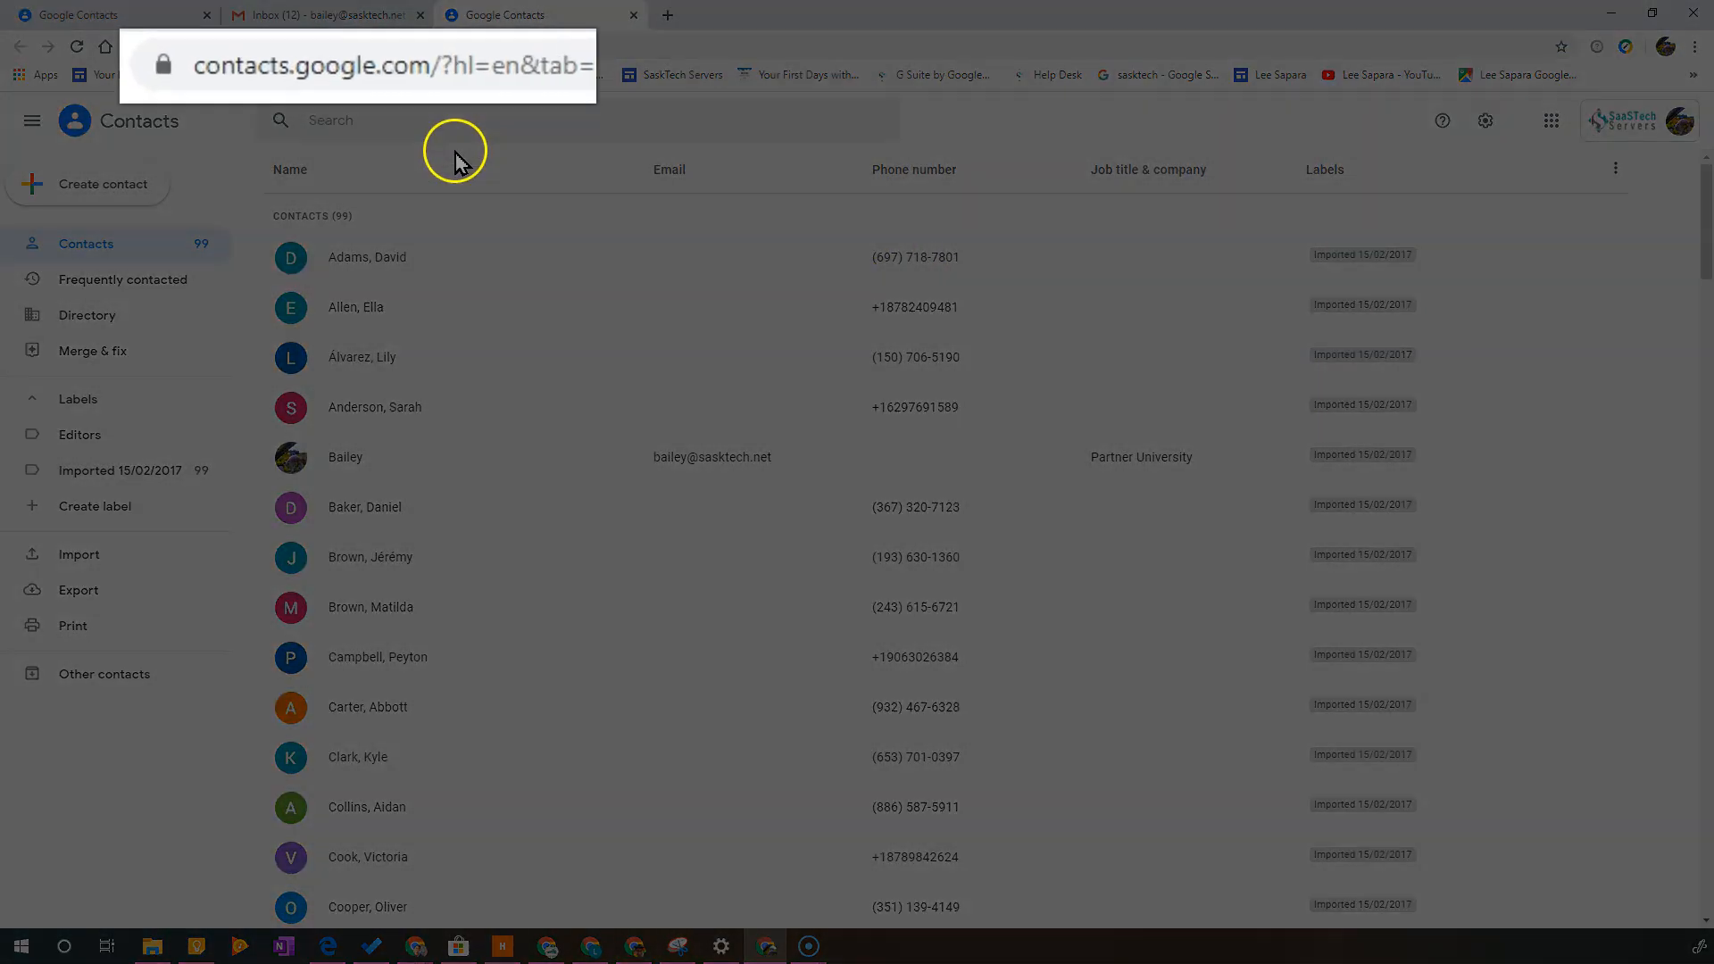
{"action": "left_click", "coordinate": [382, 66]}
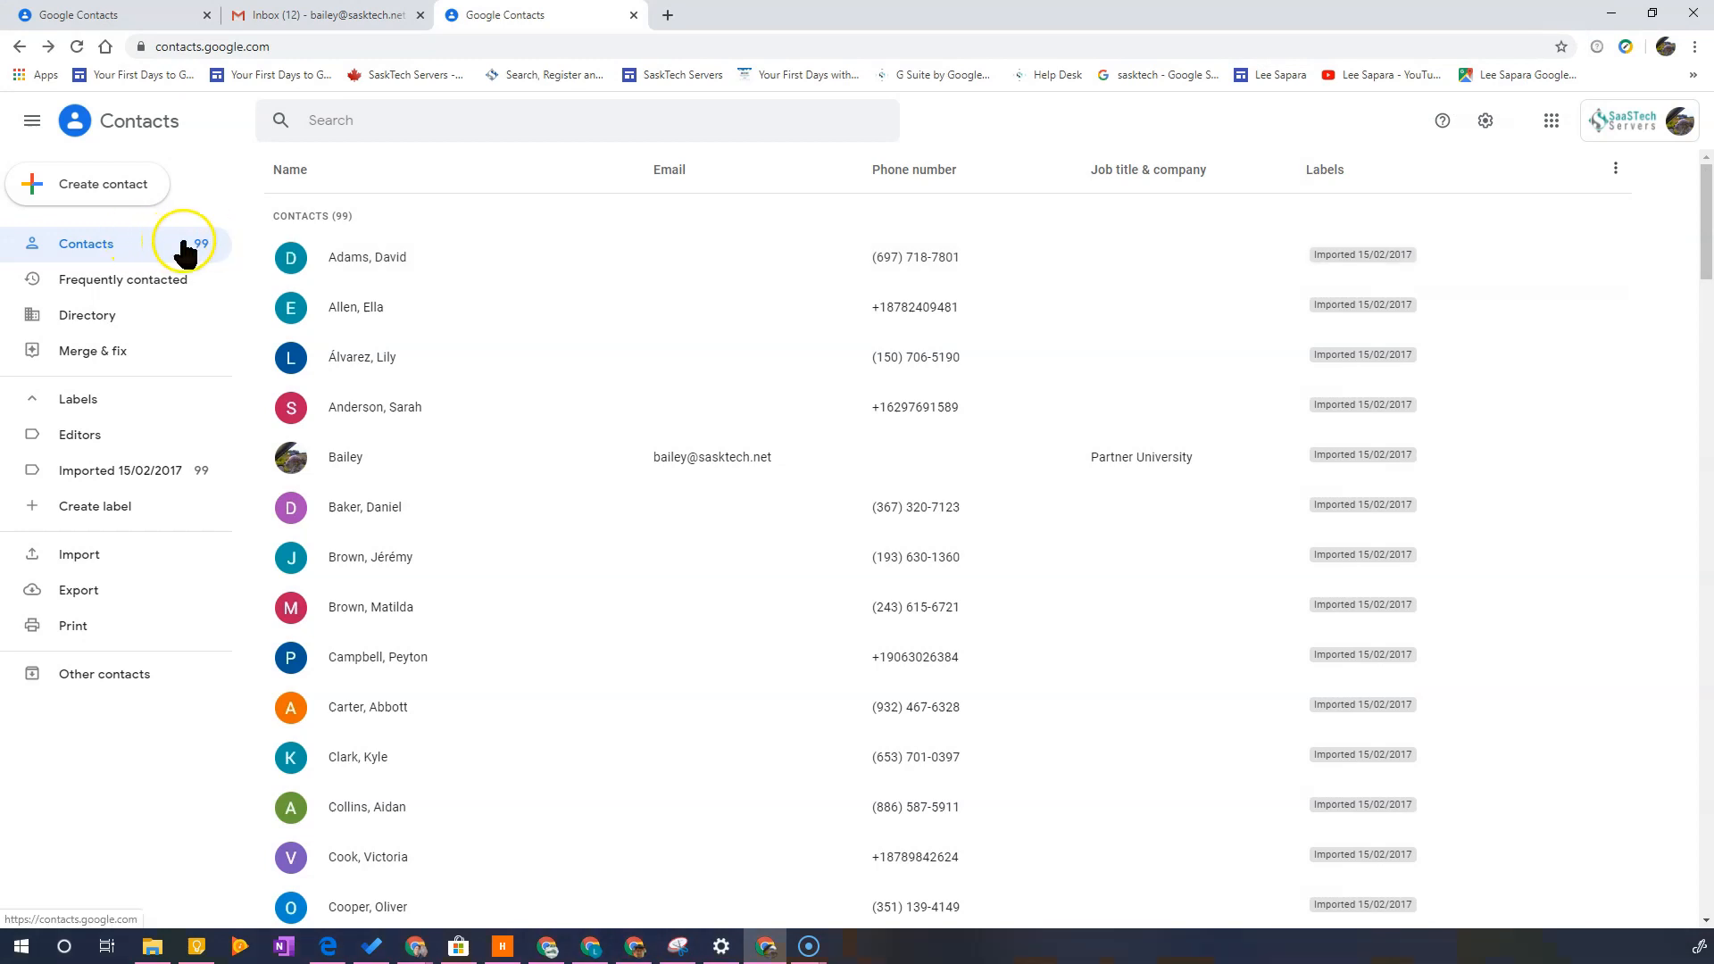
{"action": "left_click", "coordinate": [115, 253]}
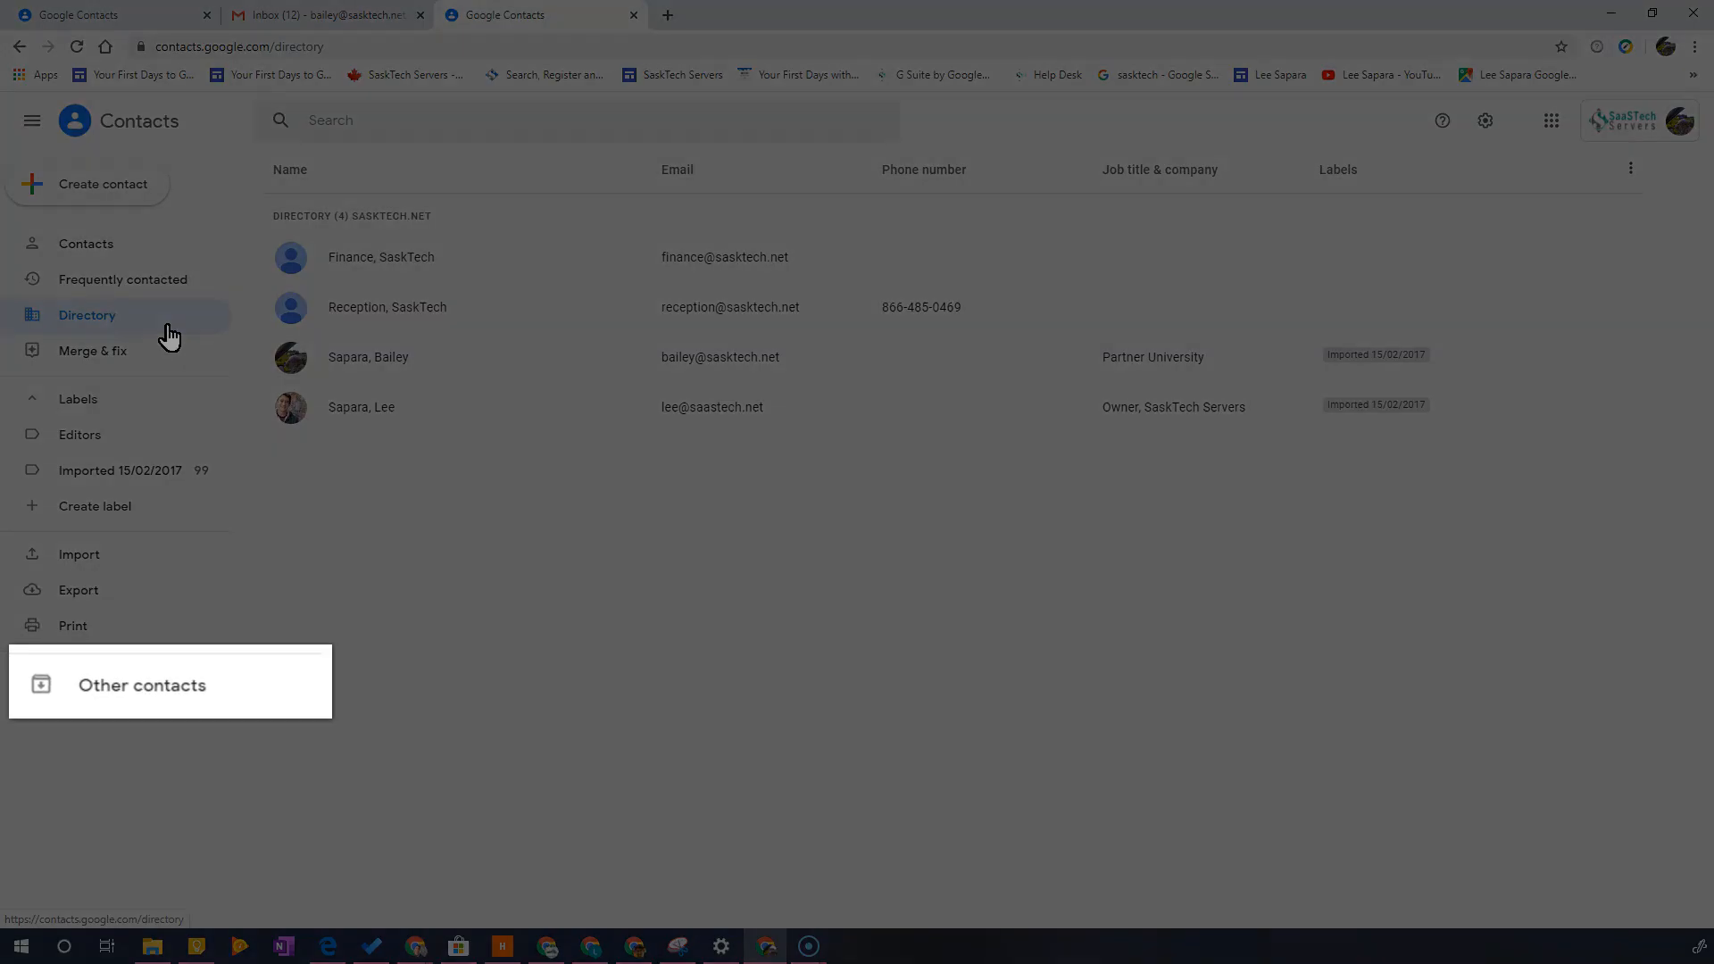
{"action": "left_click", "coordinate": [152, 687]}
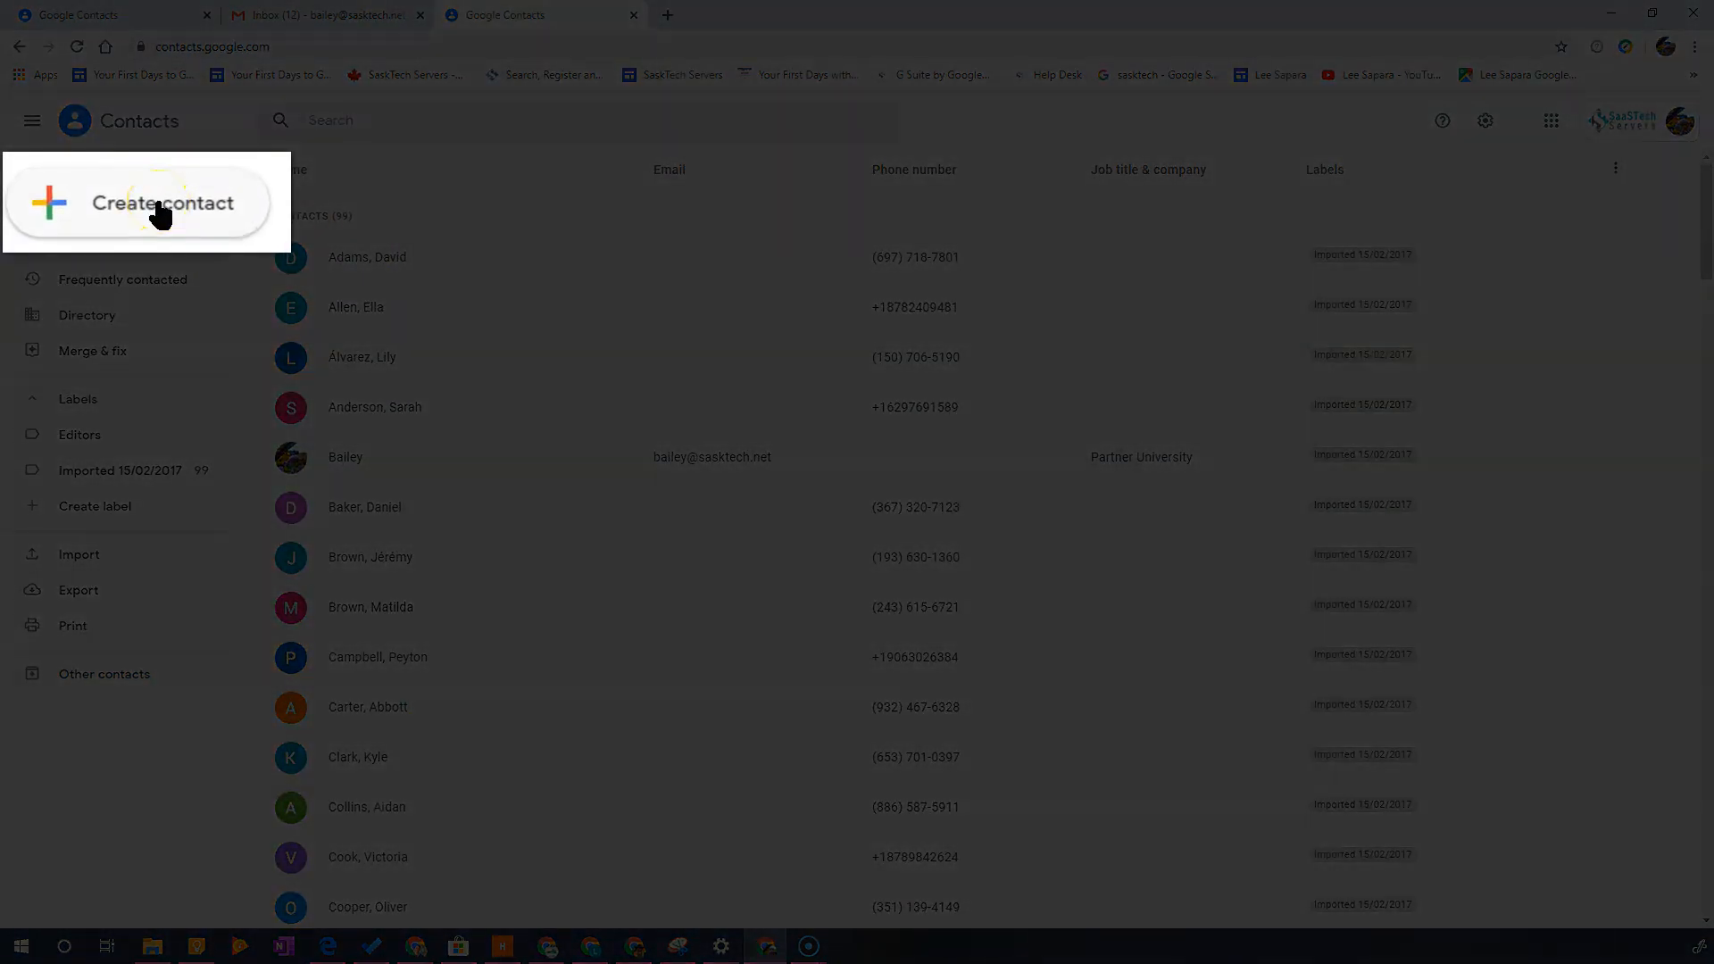
{"action": "left_click", "coordinate": [164, 202]}
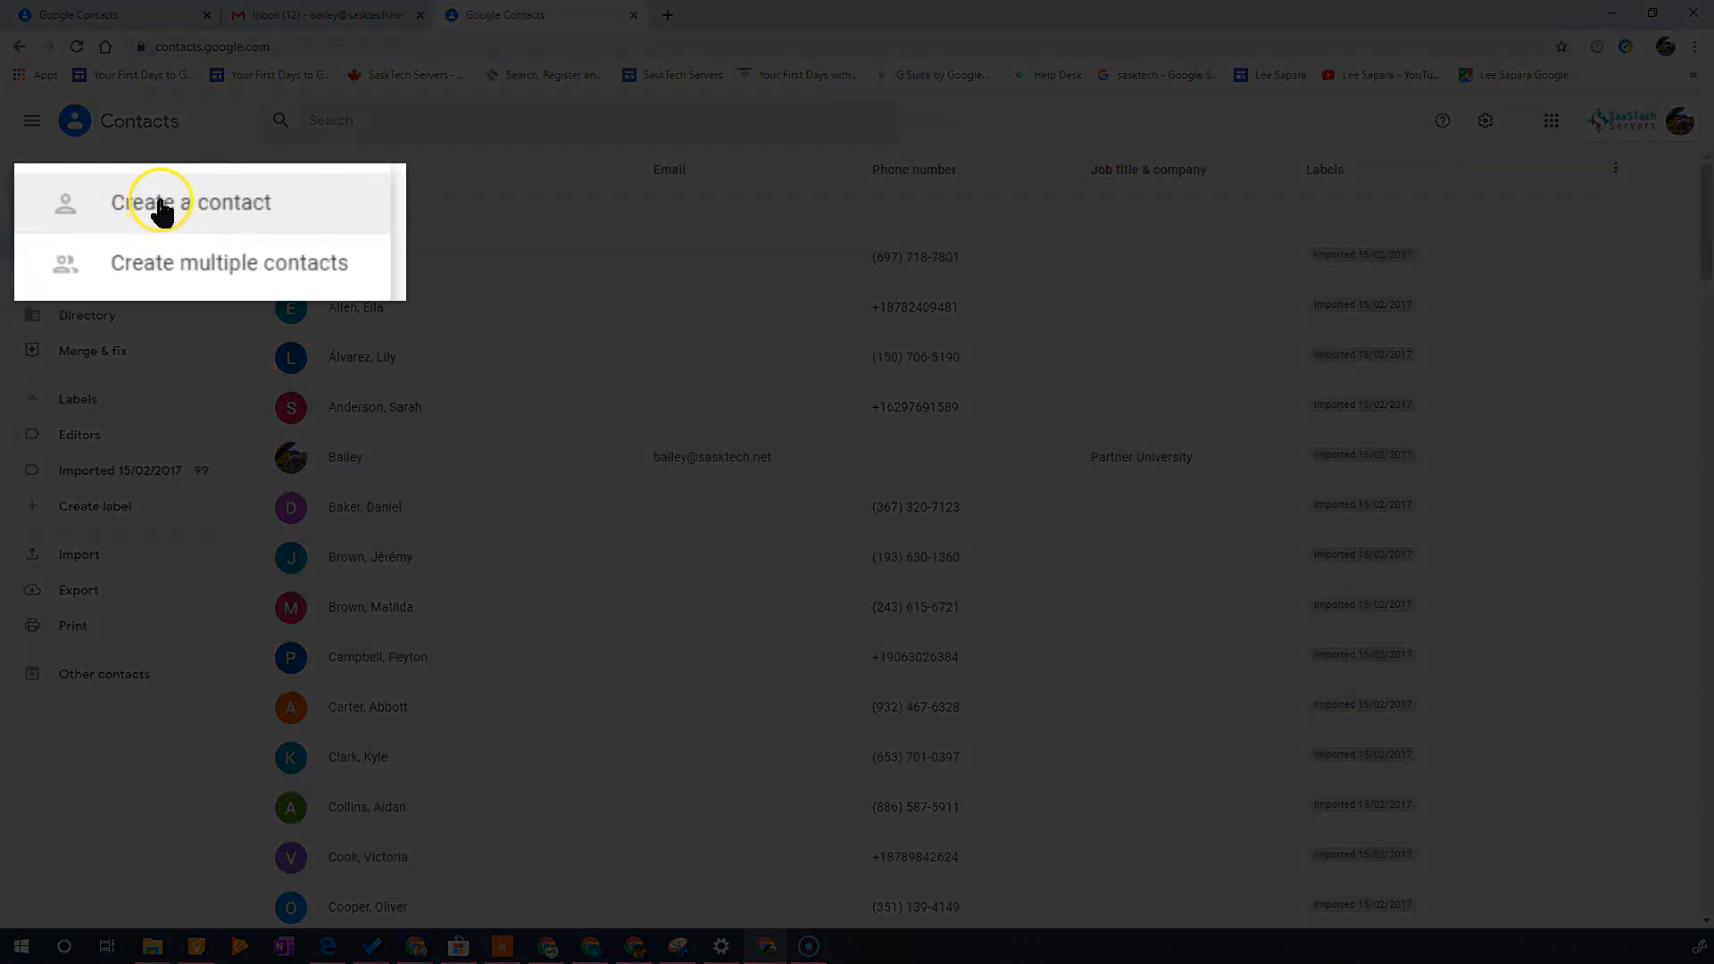
{"action": "mouse_move", "coordinate": [362, 294]}
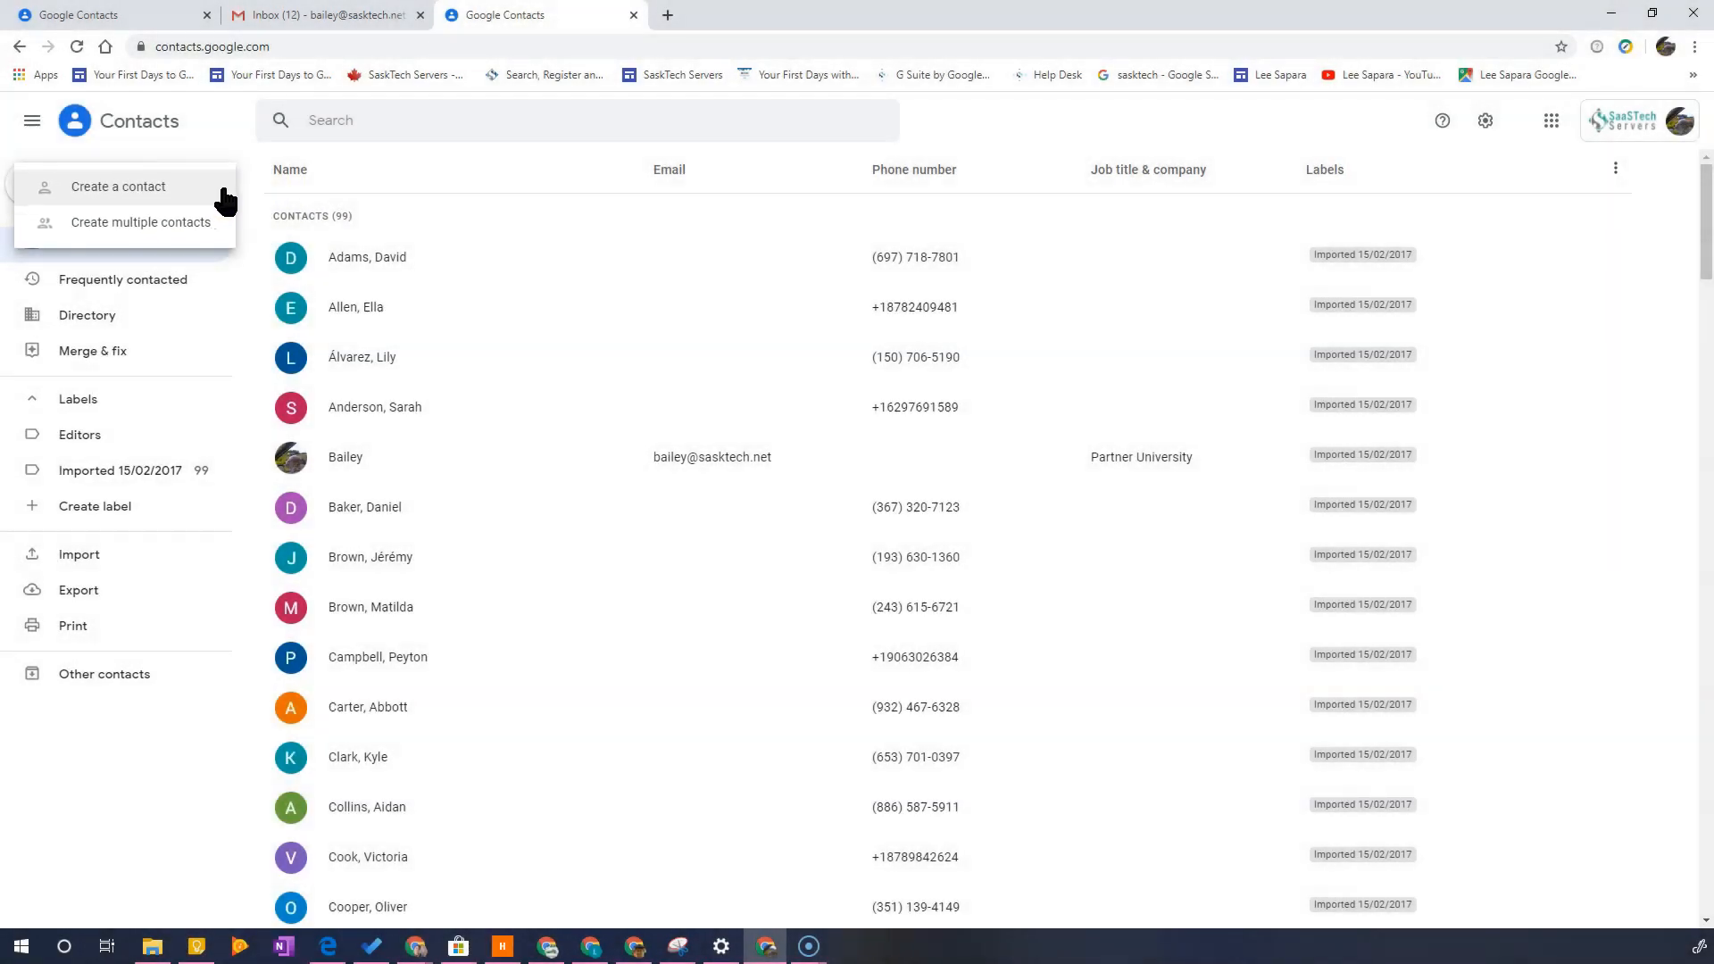
{"action": "left_click", "coordinate": [118, 186]}
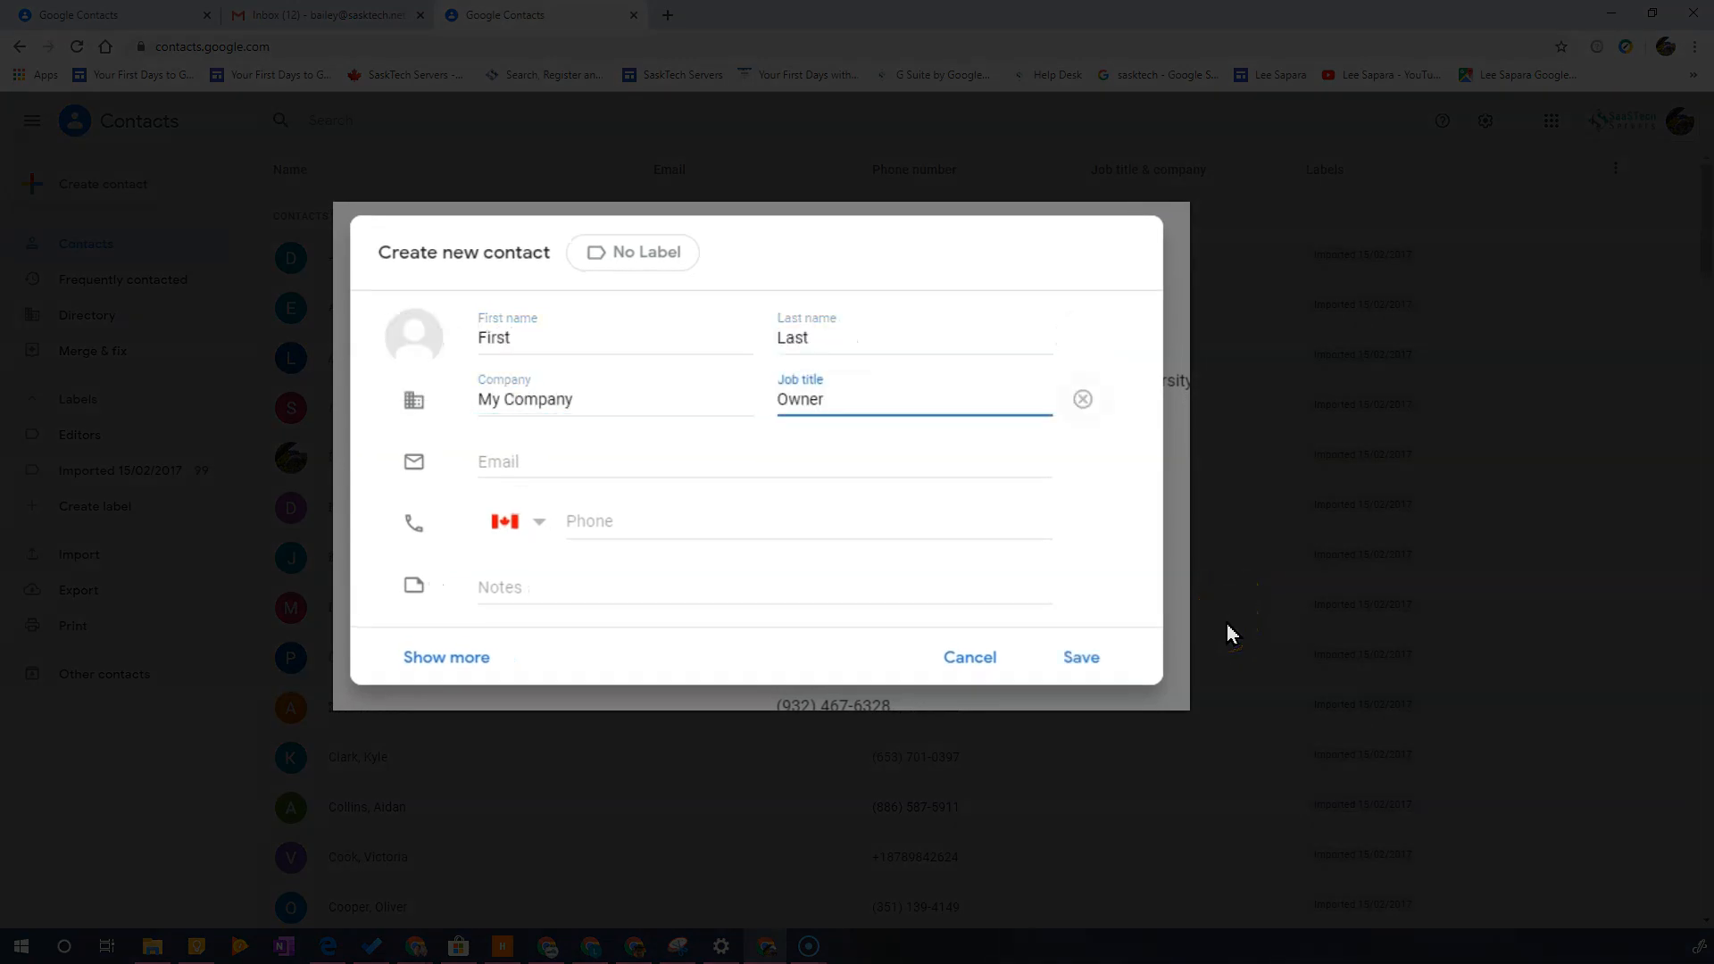
{"action": "type", "text": "first.last@company.com"}
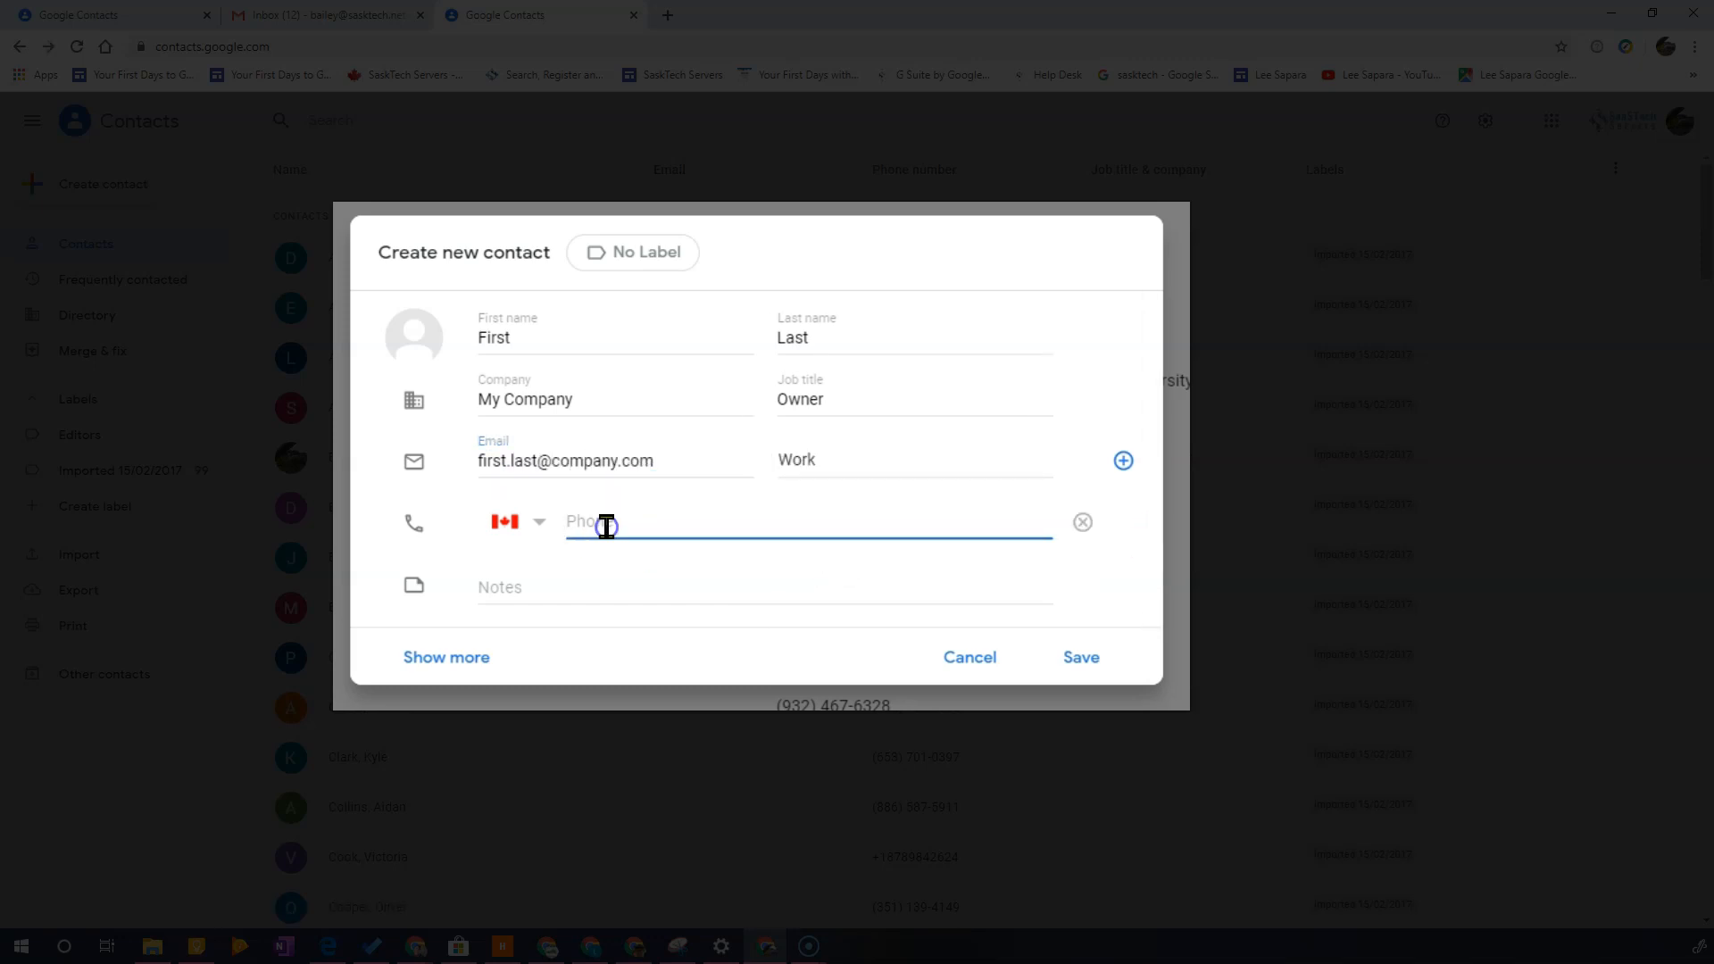
{"action": "type", "text": "306-555-1212"}
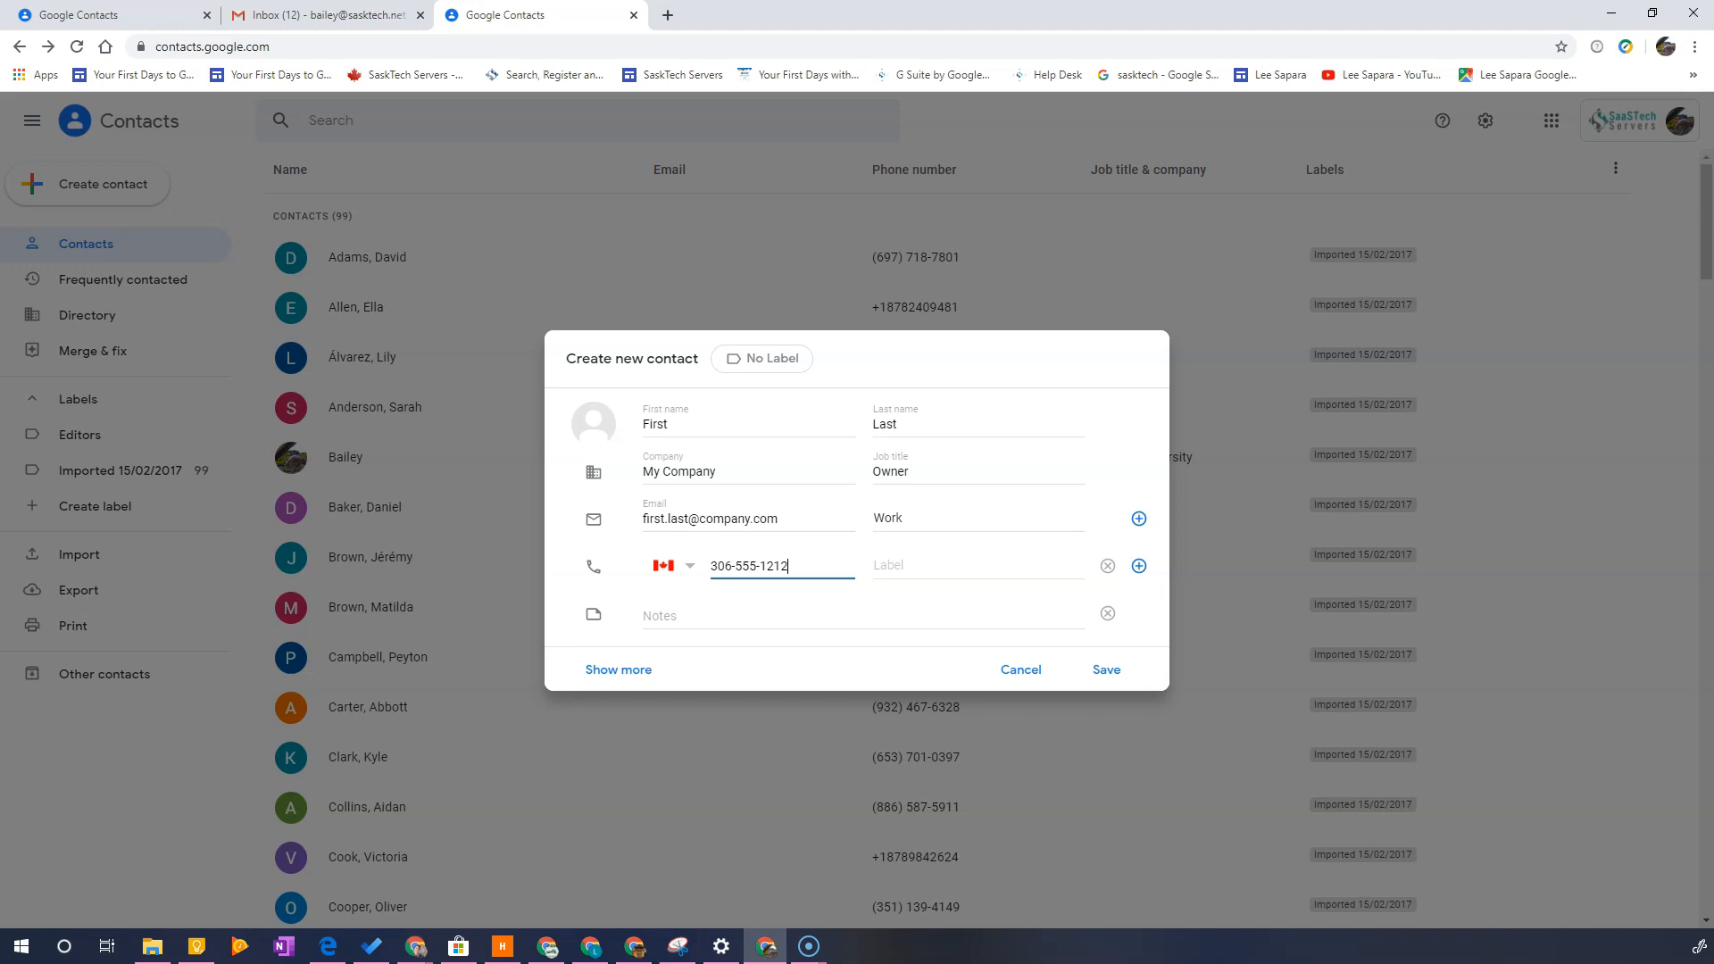
{"action": "type", "text": "Work"}
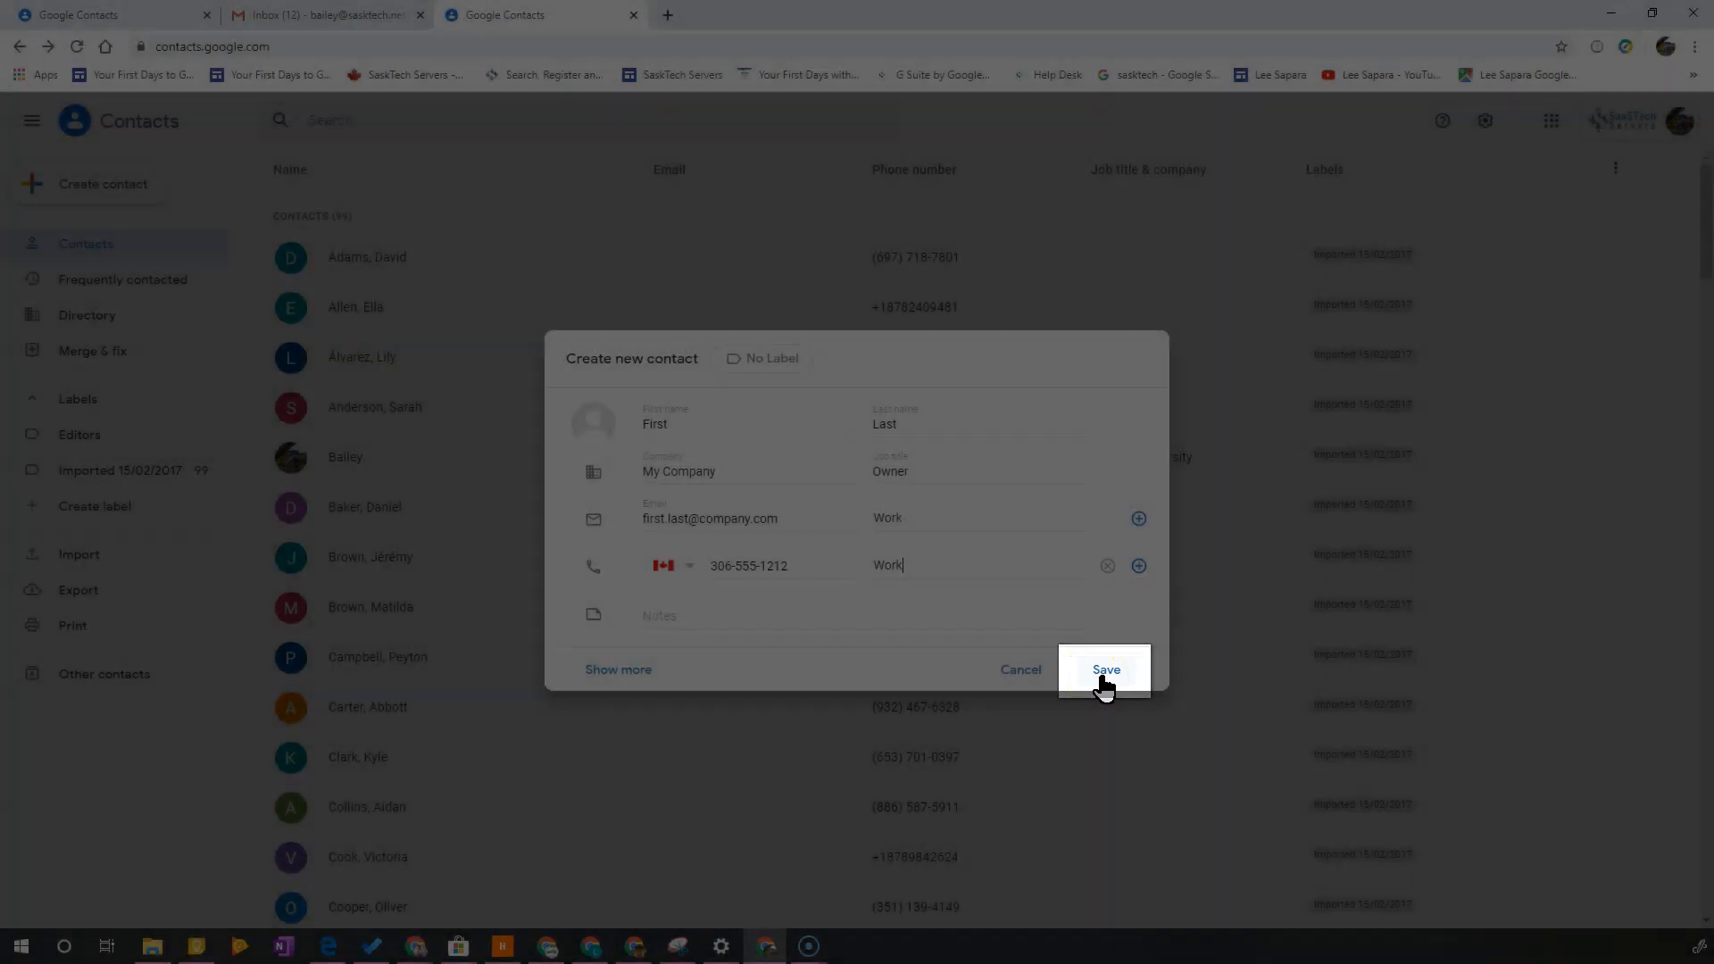
{"action": "left_click", "coordinate": [1103, 670]}
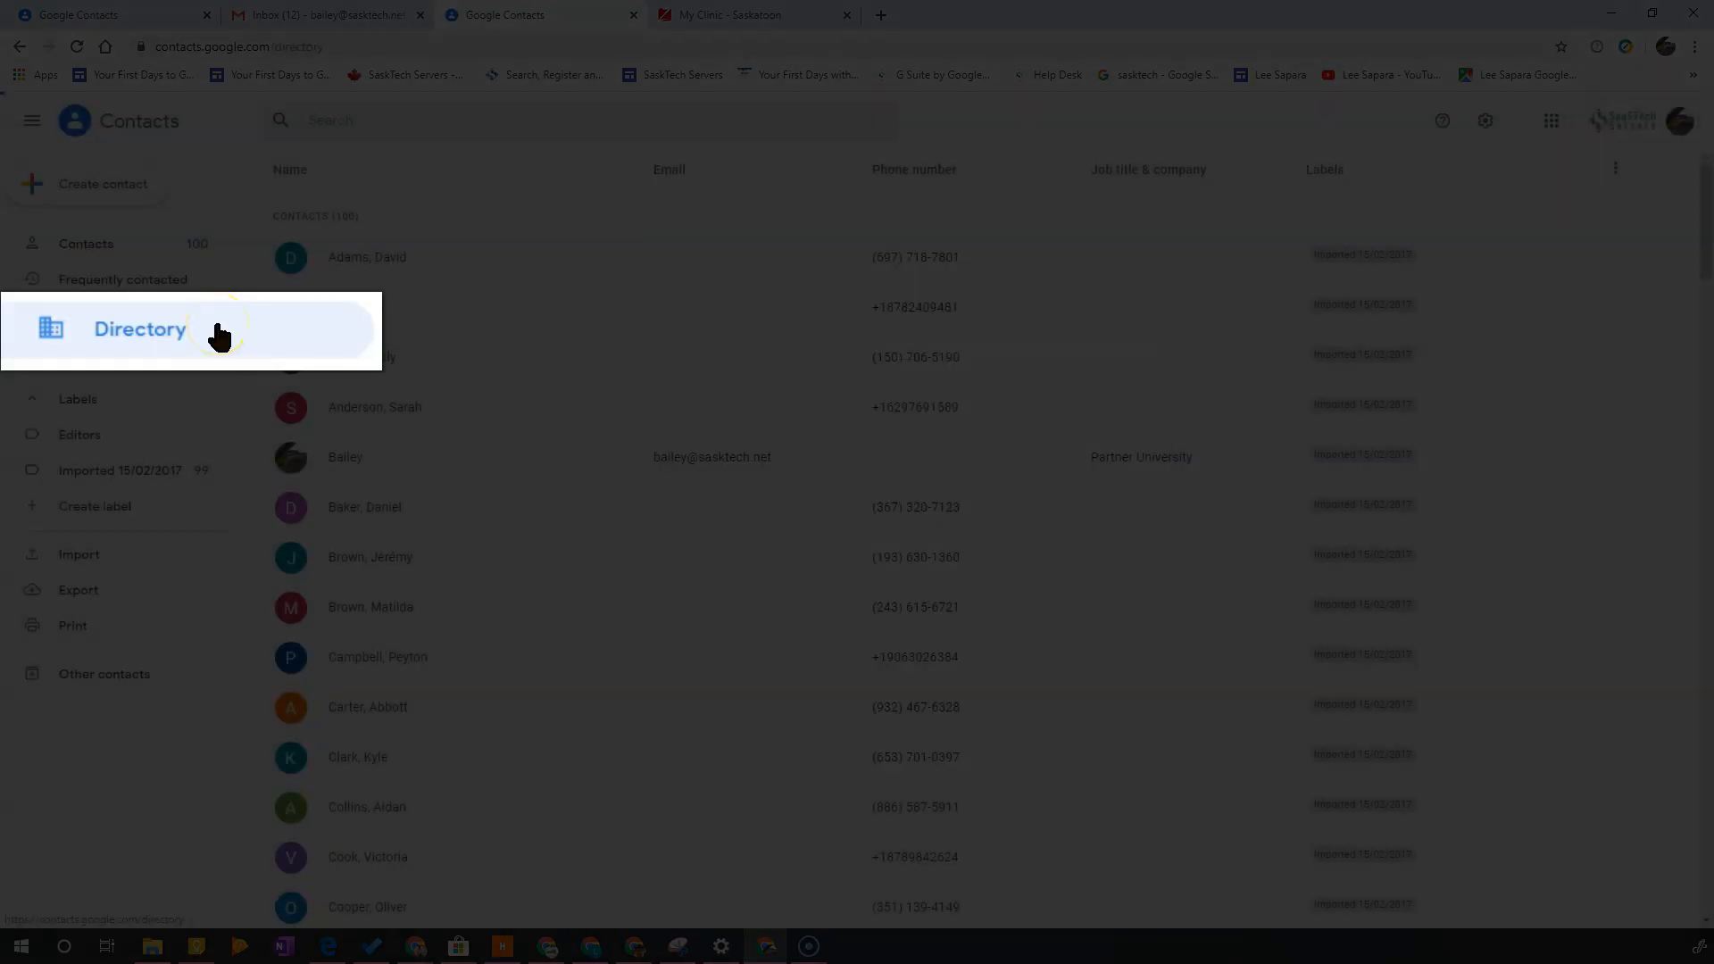
- Add the SaskTech Finance entry from the Directory to my contacts
{"action": "left_click", "coordinate": [382, 257]}
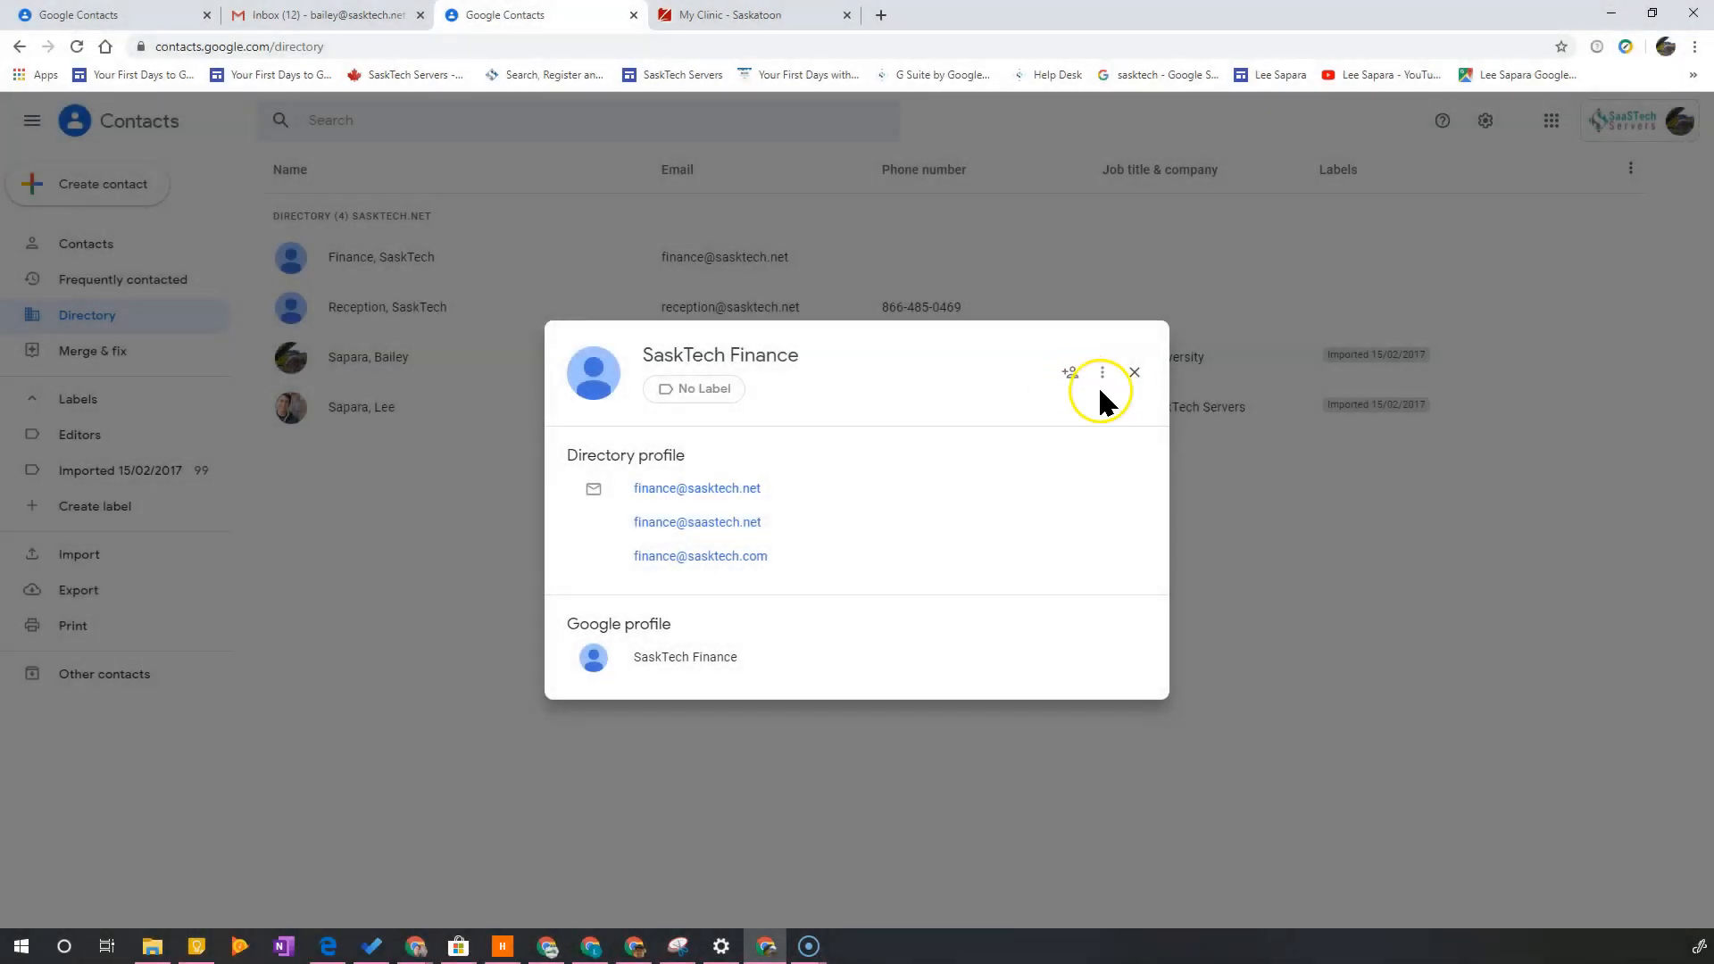
{"action": "left_click", "coordinate": [1069, 373]}
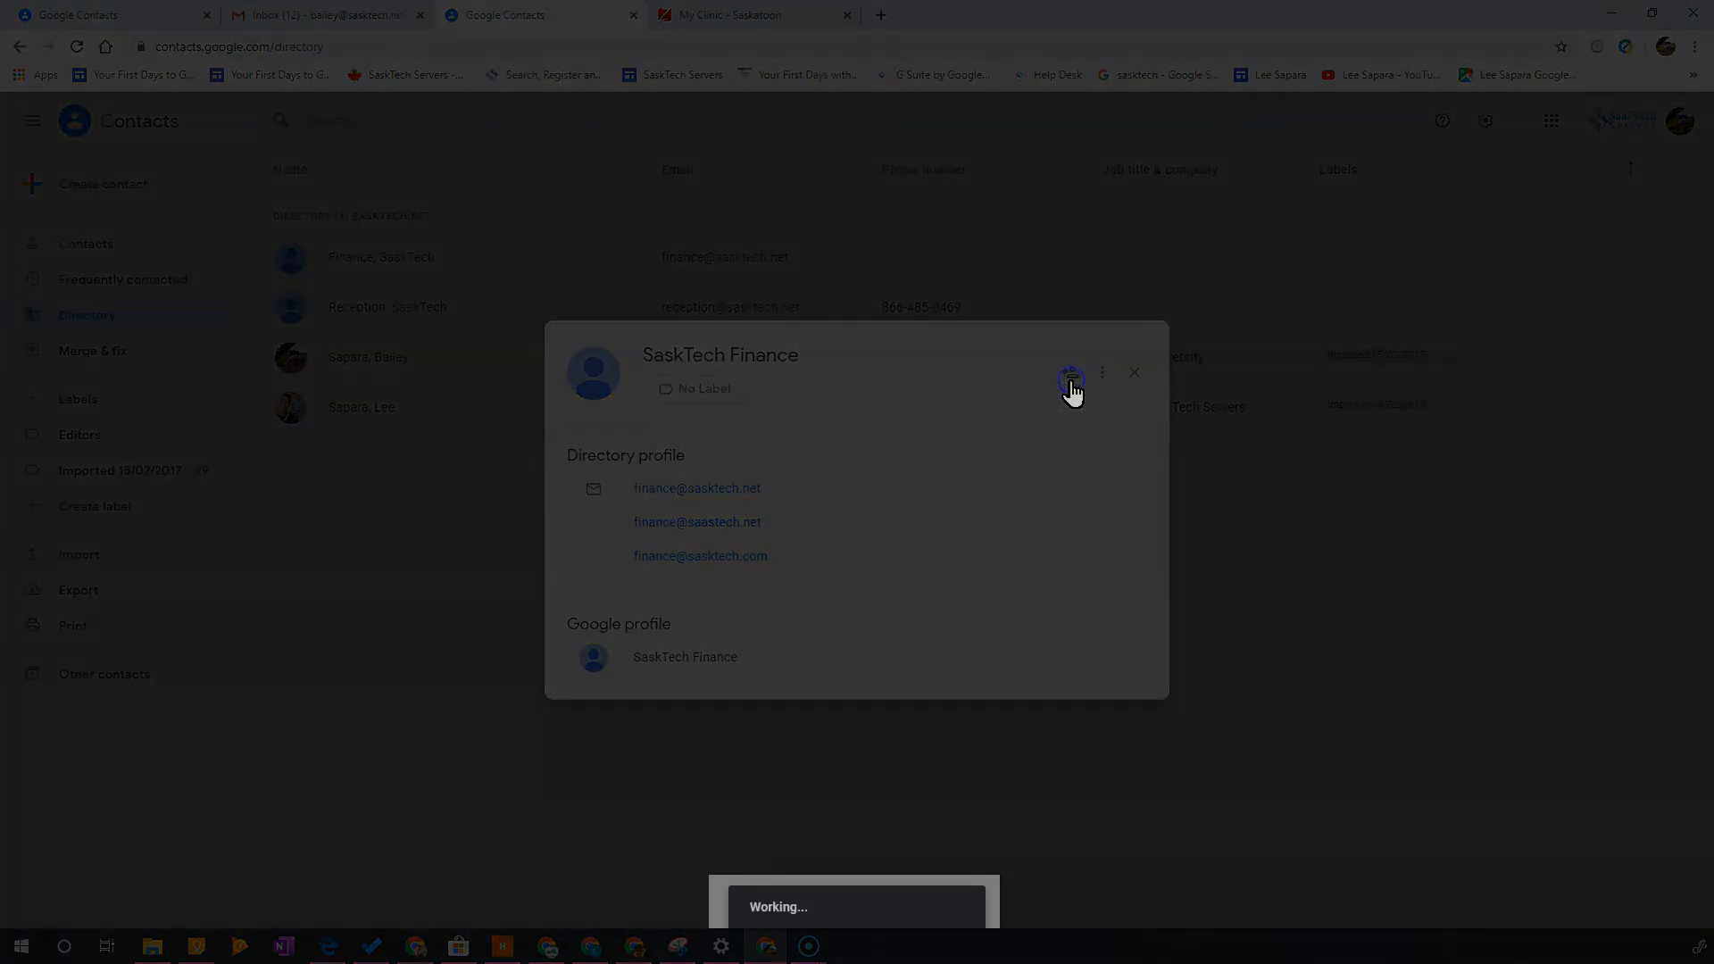
{"action": "left_click", "coordinate": [1070, 373]}
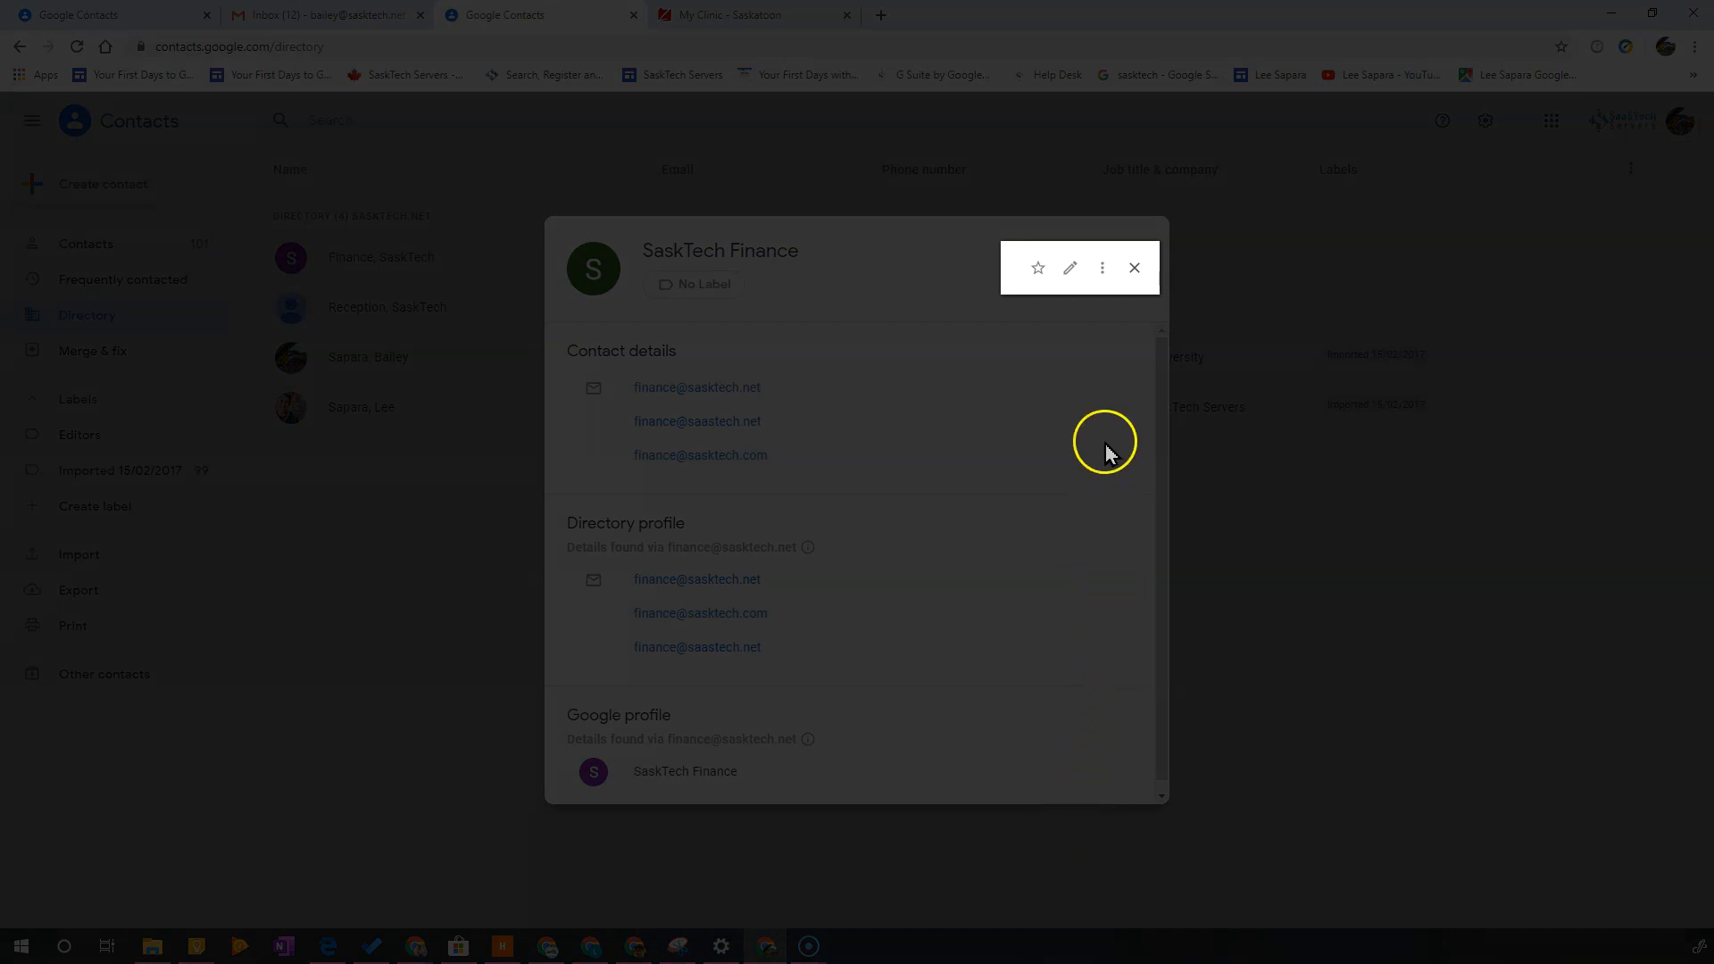
{"action": "mouse_move", "coordinate": [1134, 268]}
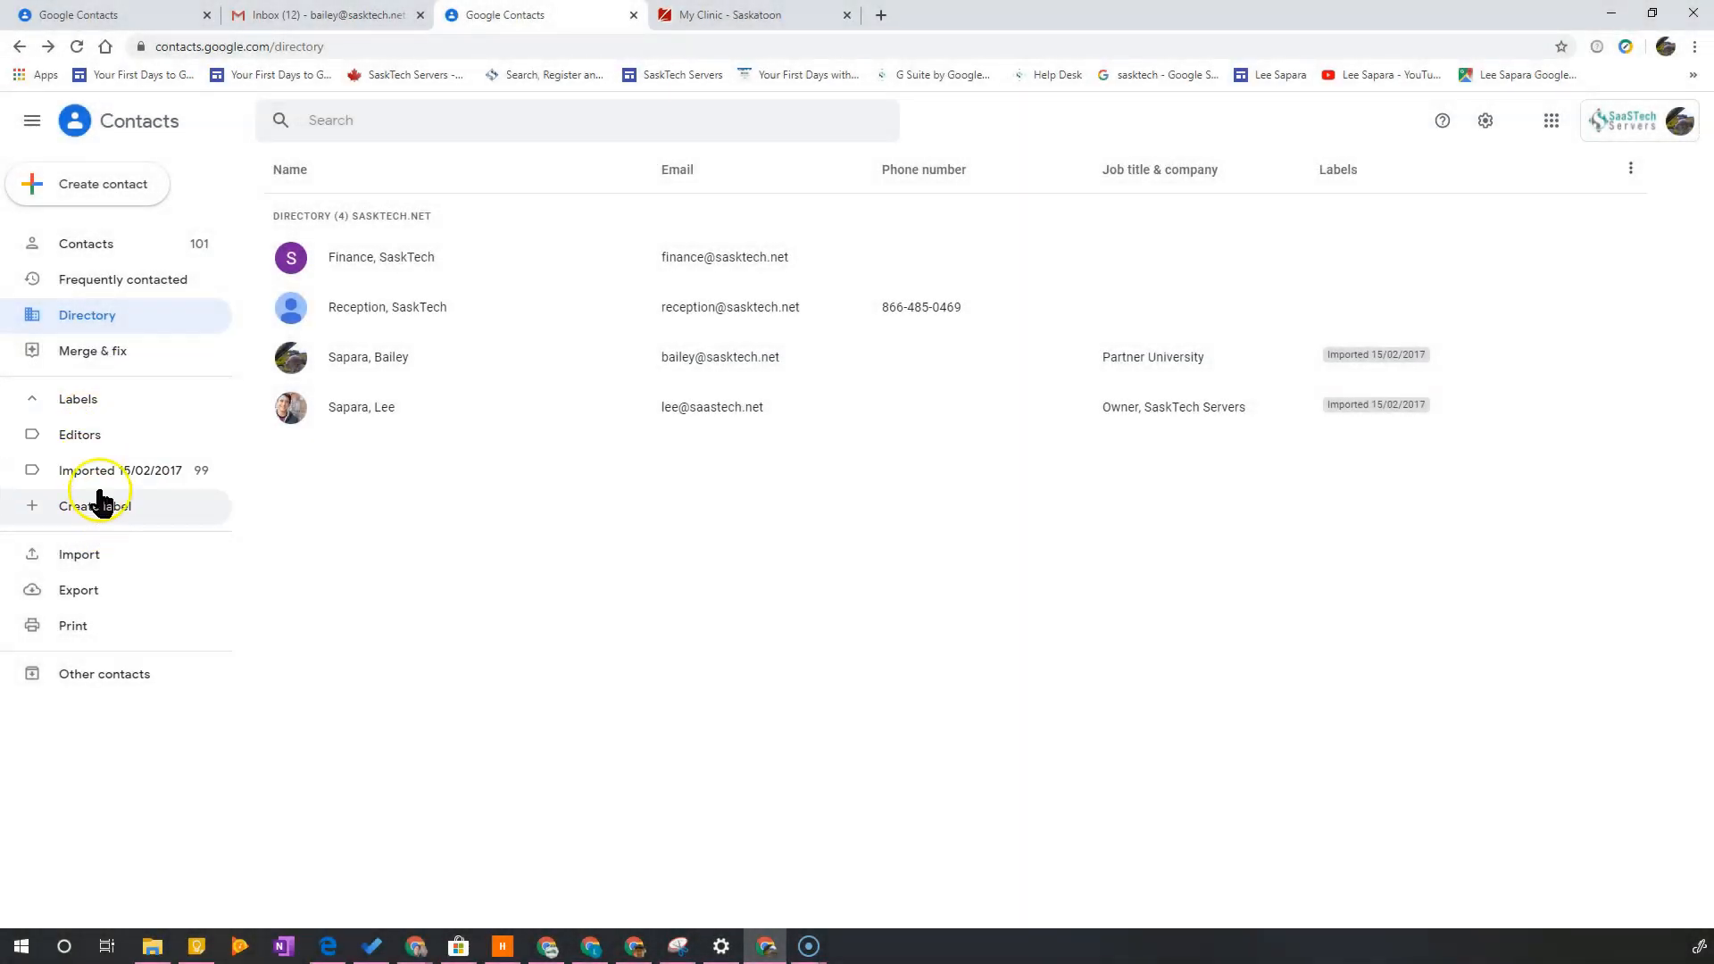
- Create a new label named SaaSTech and return to the full contacts list
{"action": "left_click", "coordinate": [79, 434]}
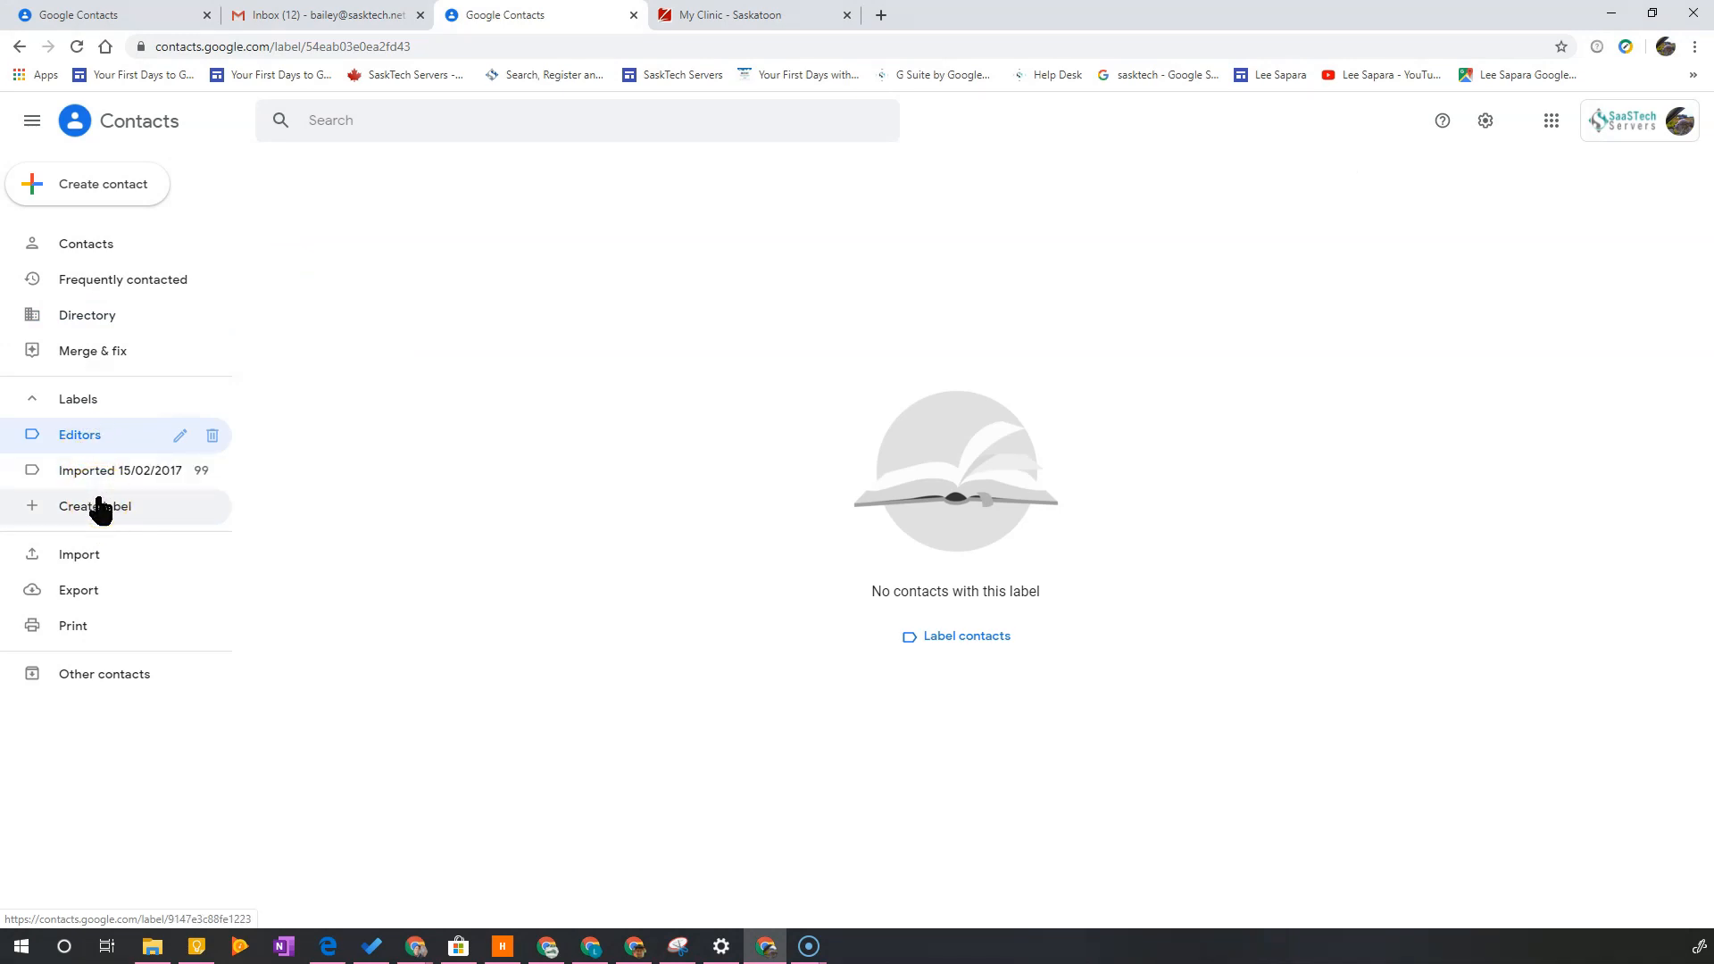
{"action": "left_click", "coordinate": [92, 505]}
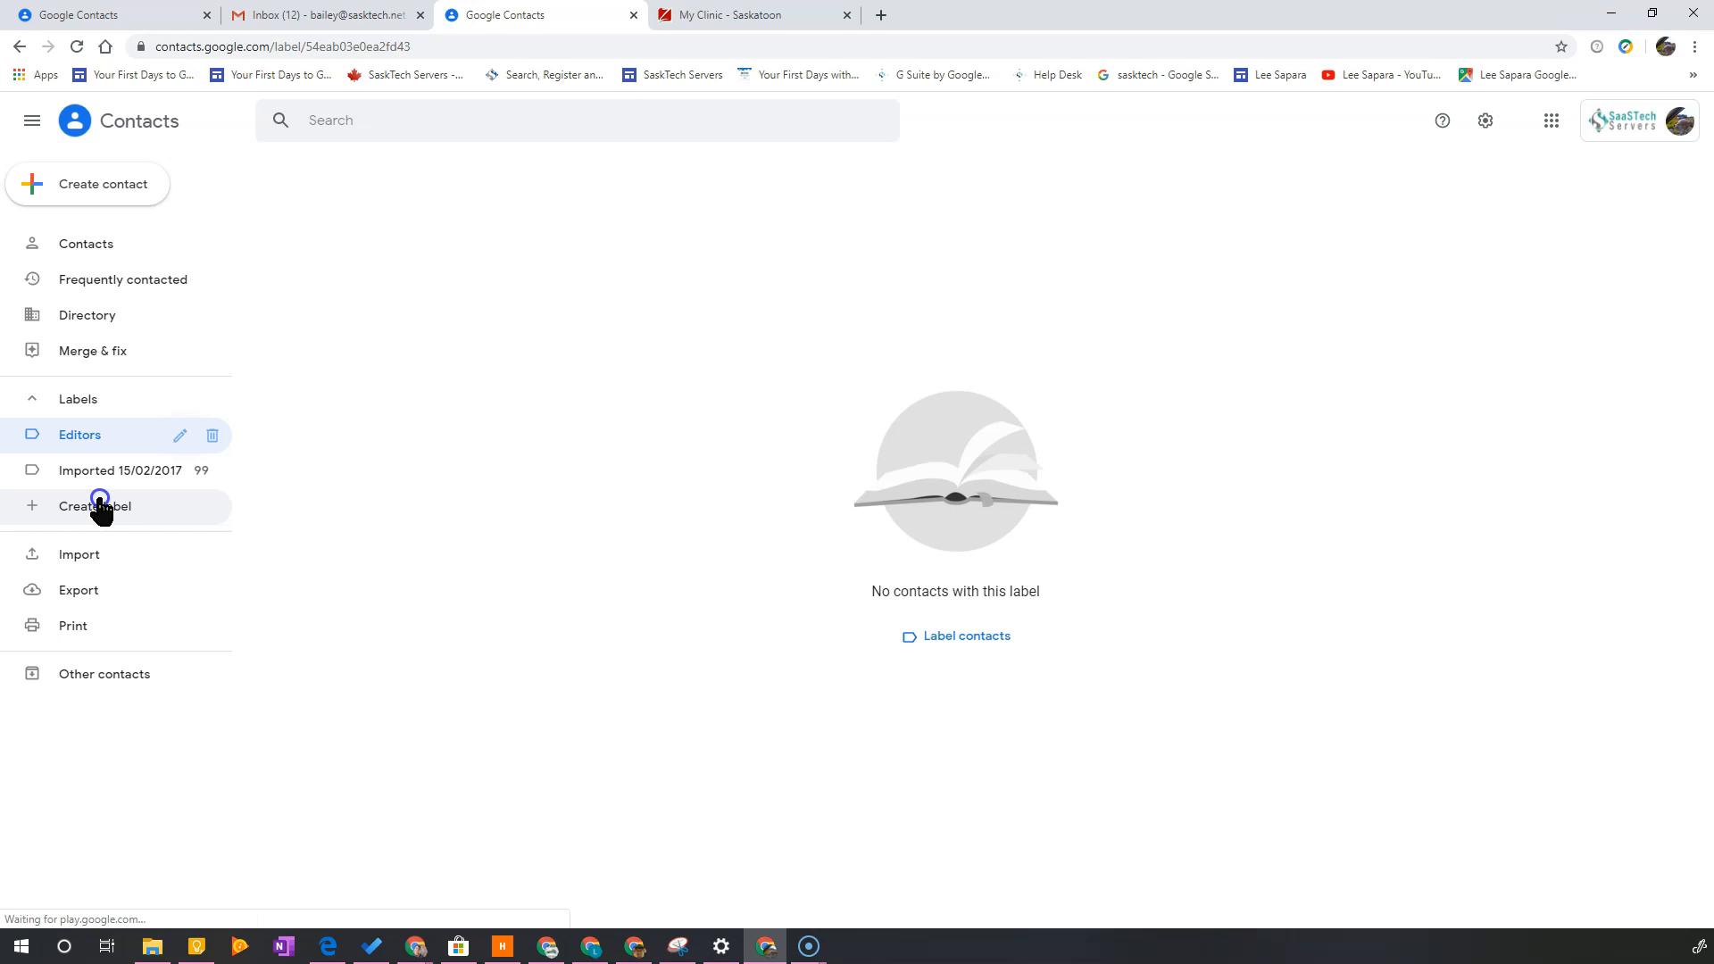
{"action": "left_click", "coordinate": [95, 506]}
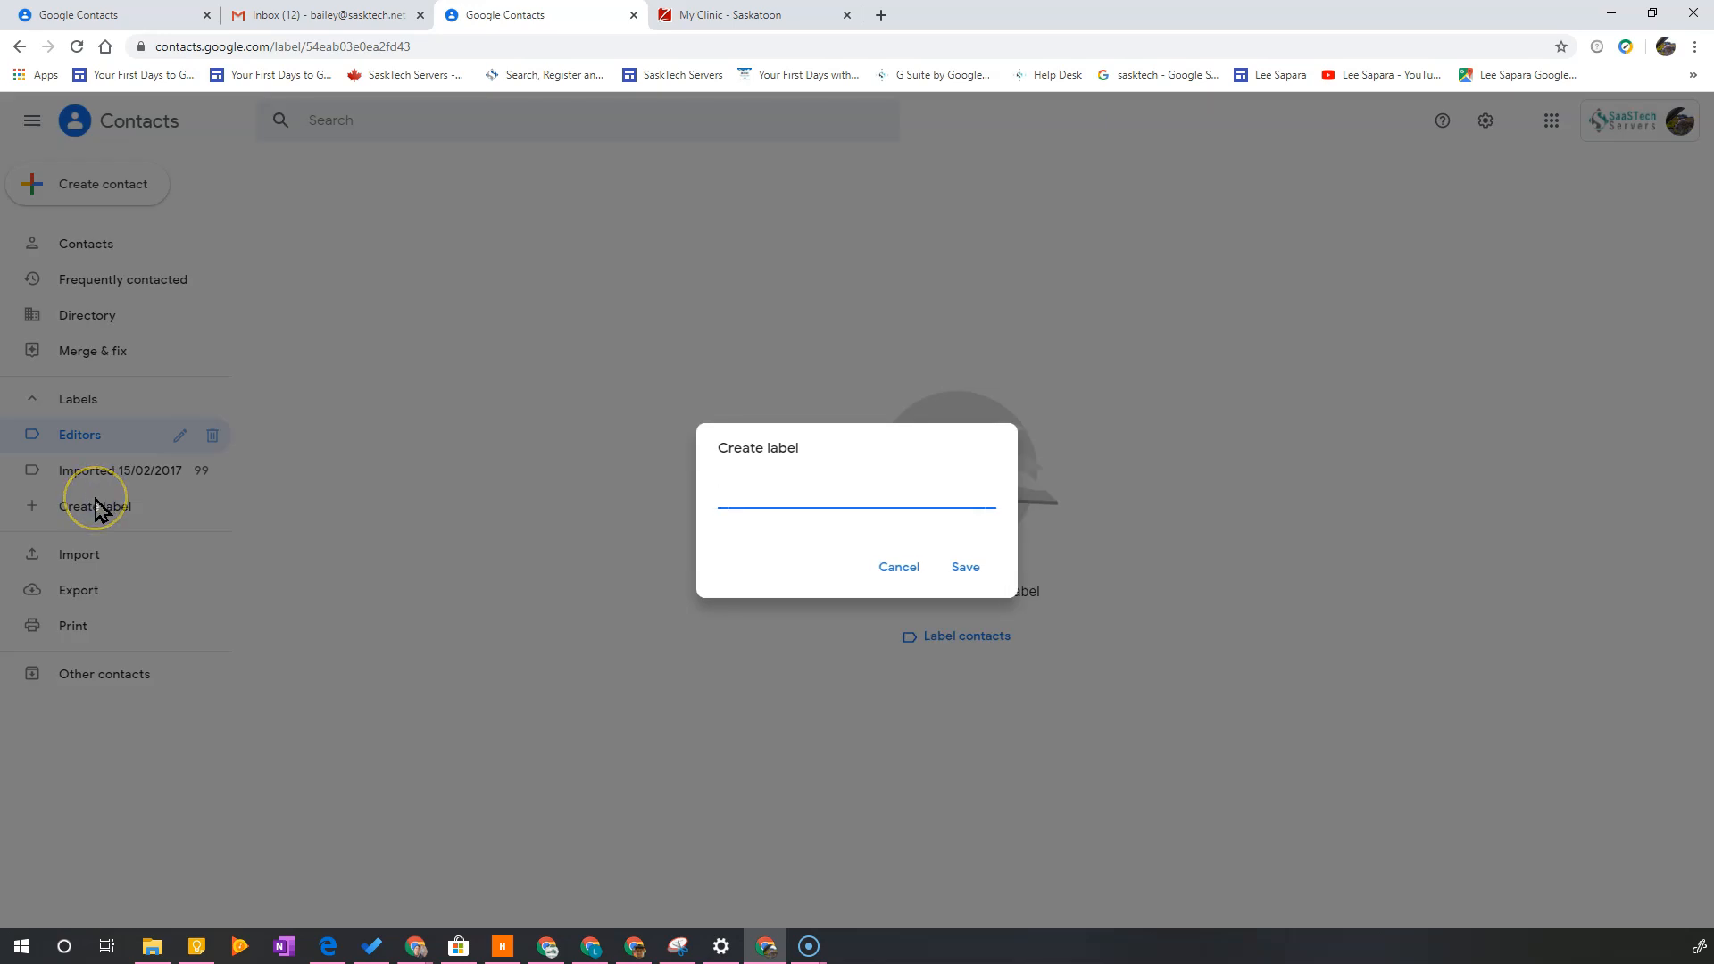
{"action": "type", "text": "SaaSTech"}
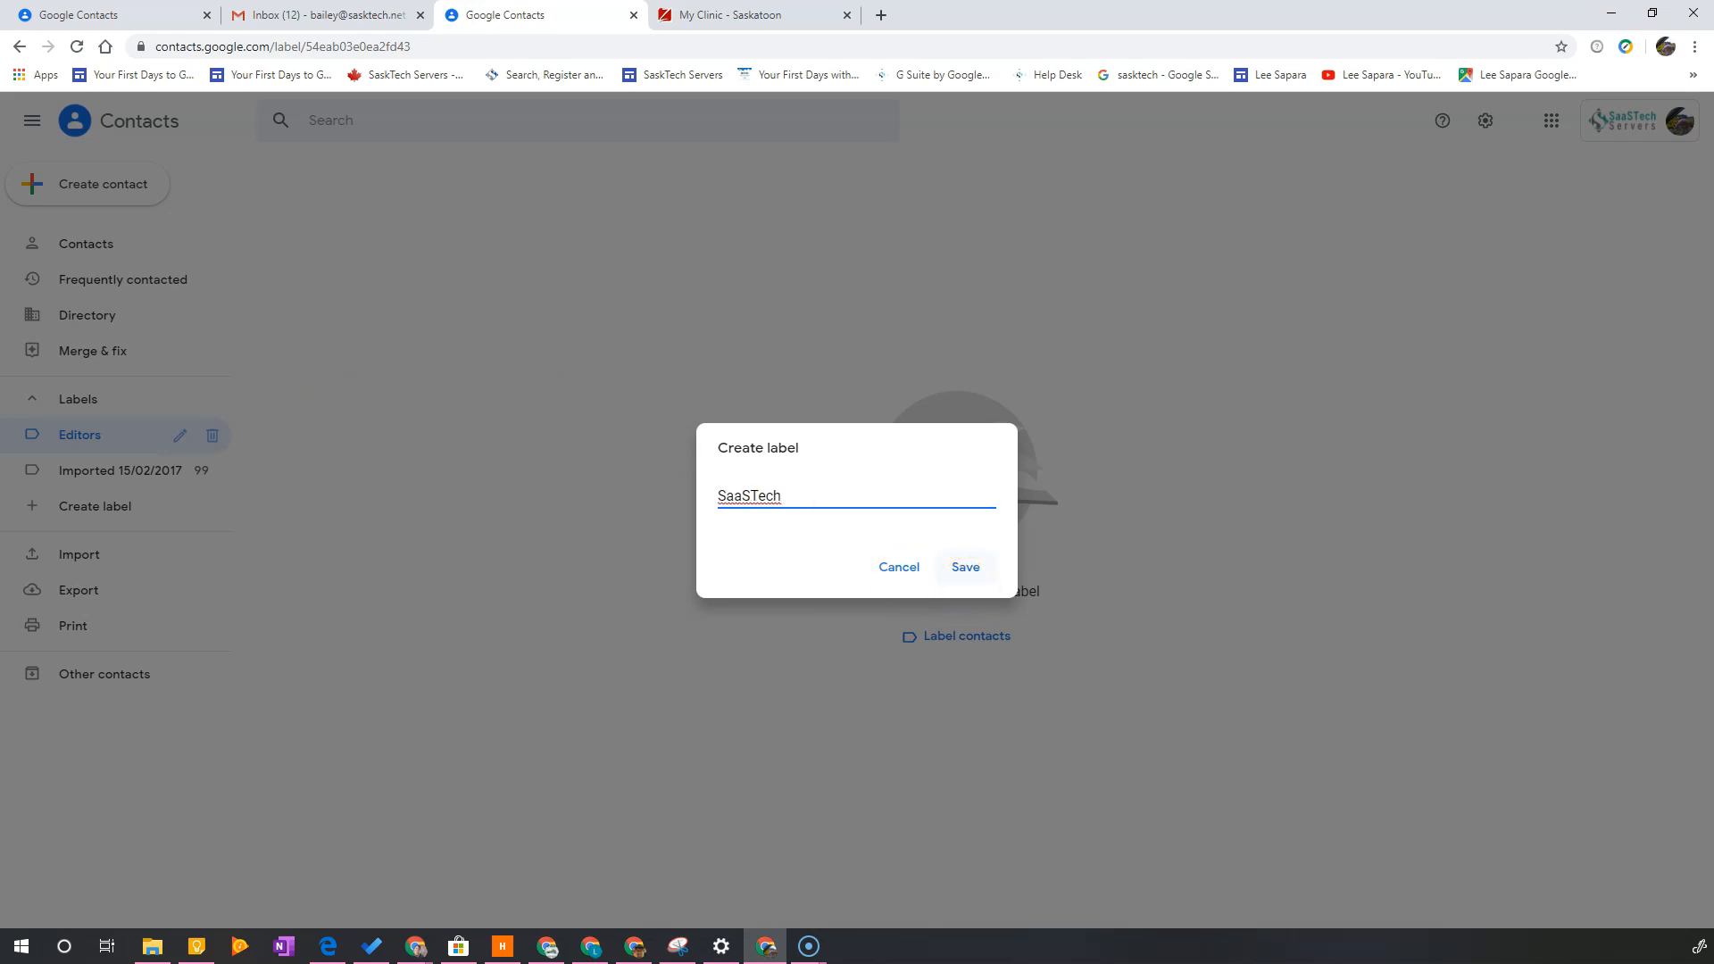
{"action": "left_click", "coordinate": [962, 566]}
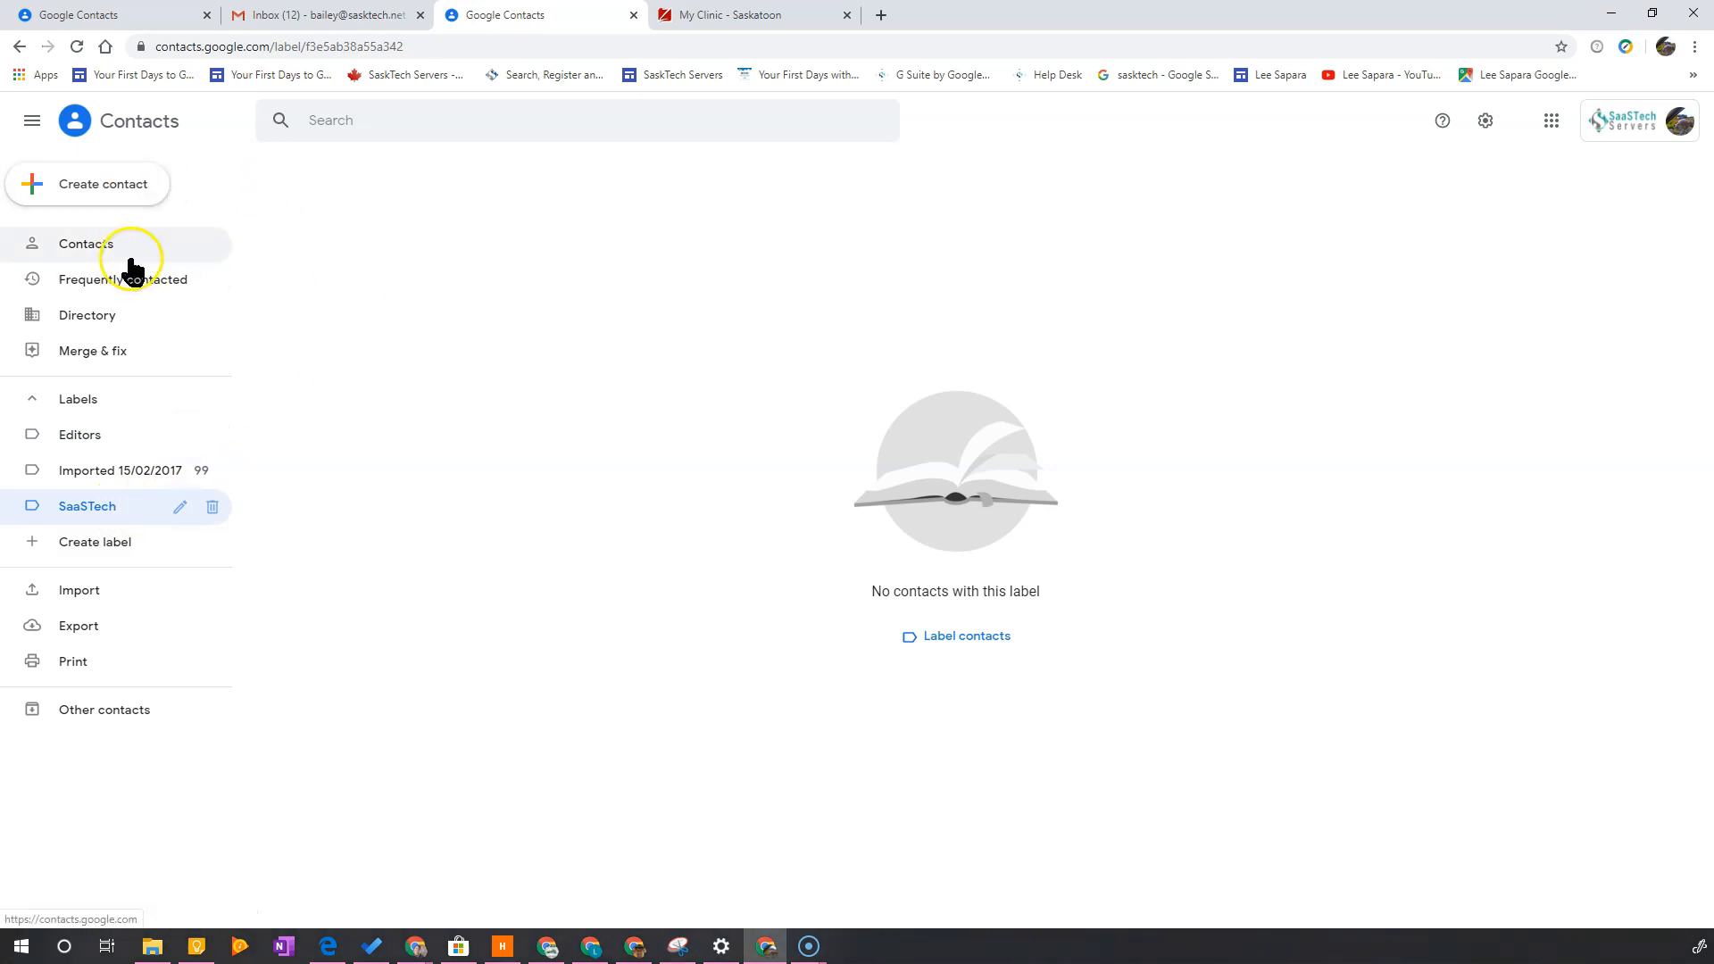
{"action": "left_click", "coordinate": [86, 245]}
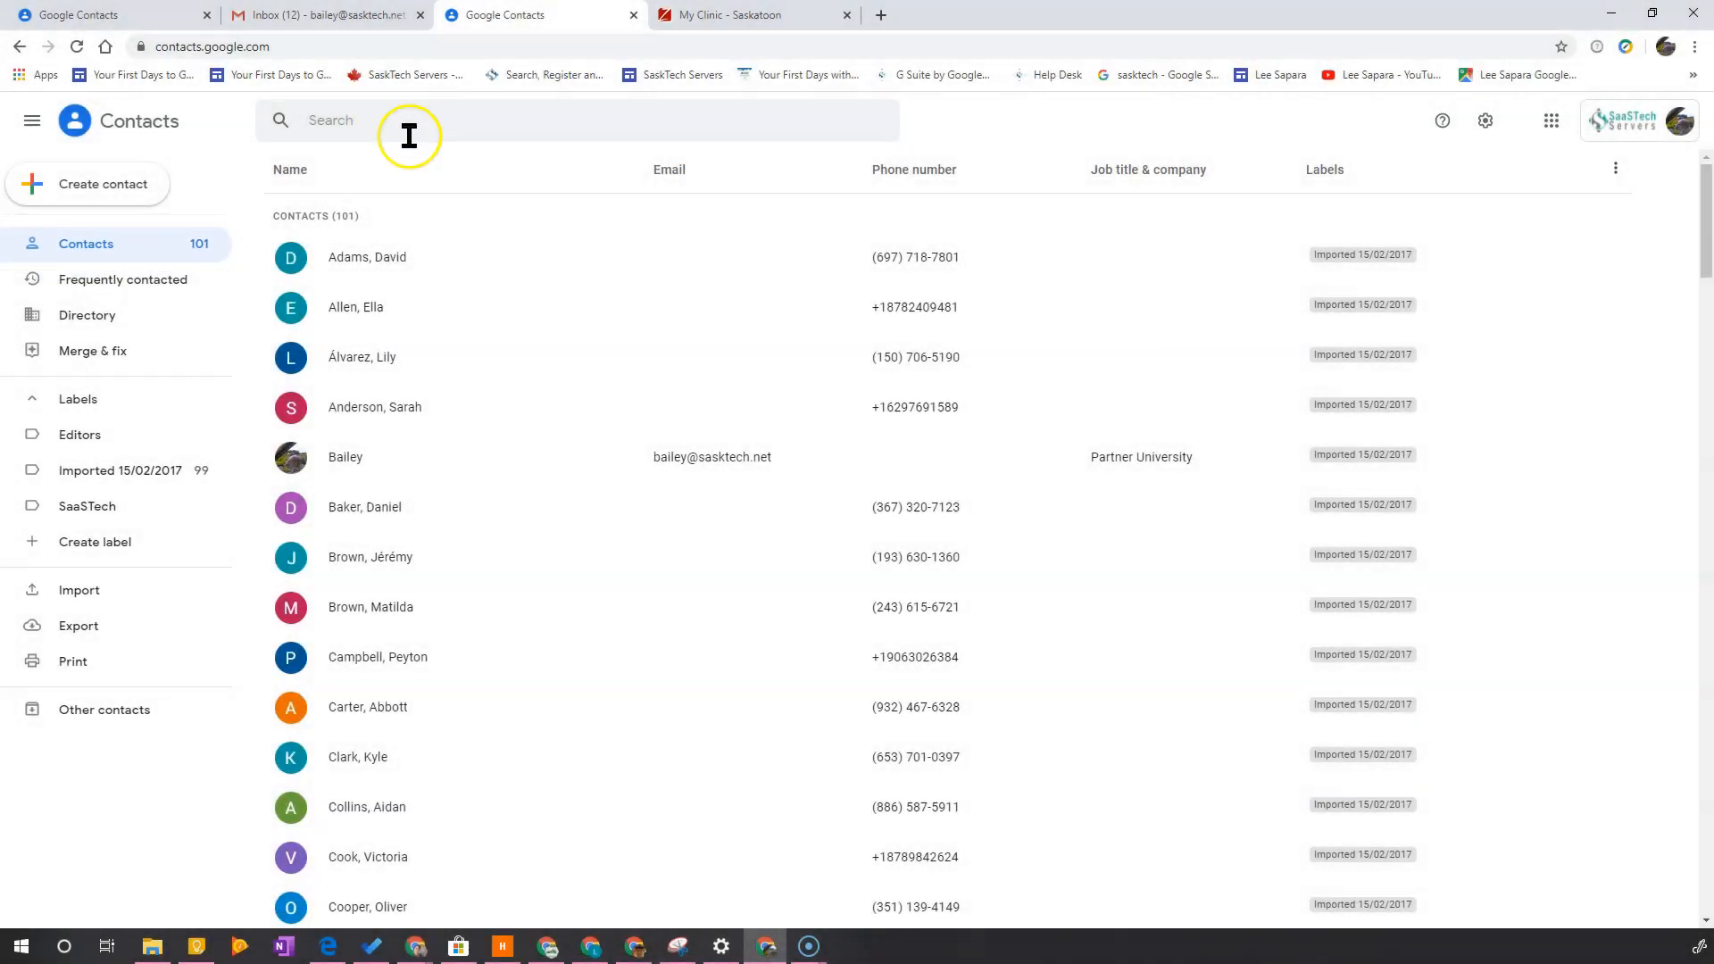
{"action": "type", "text": "saastech"}
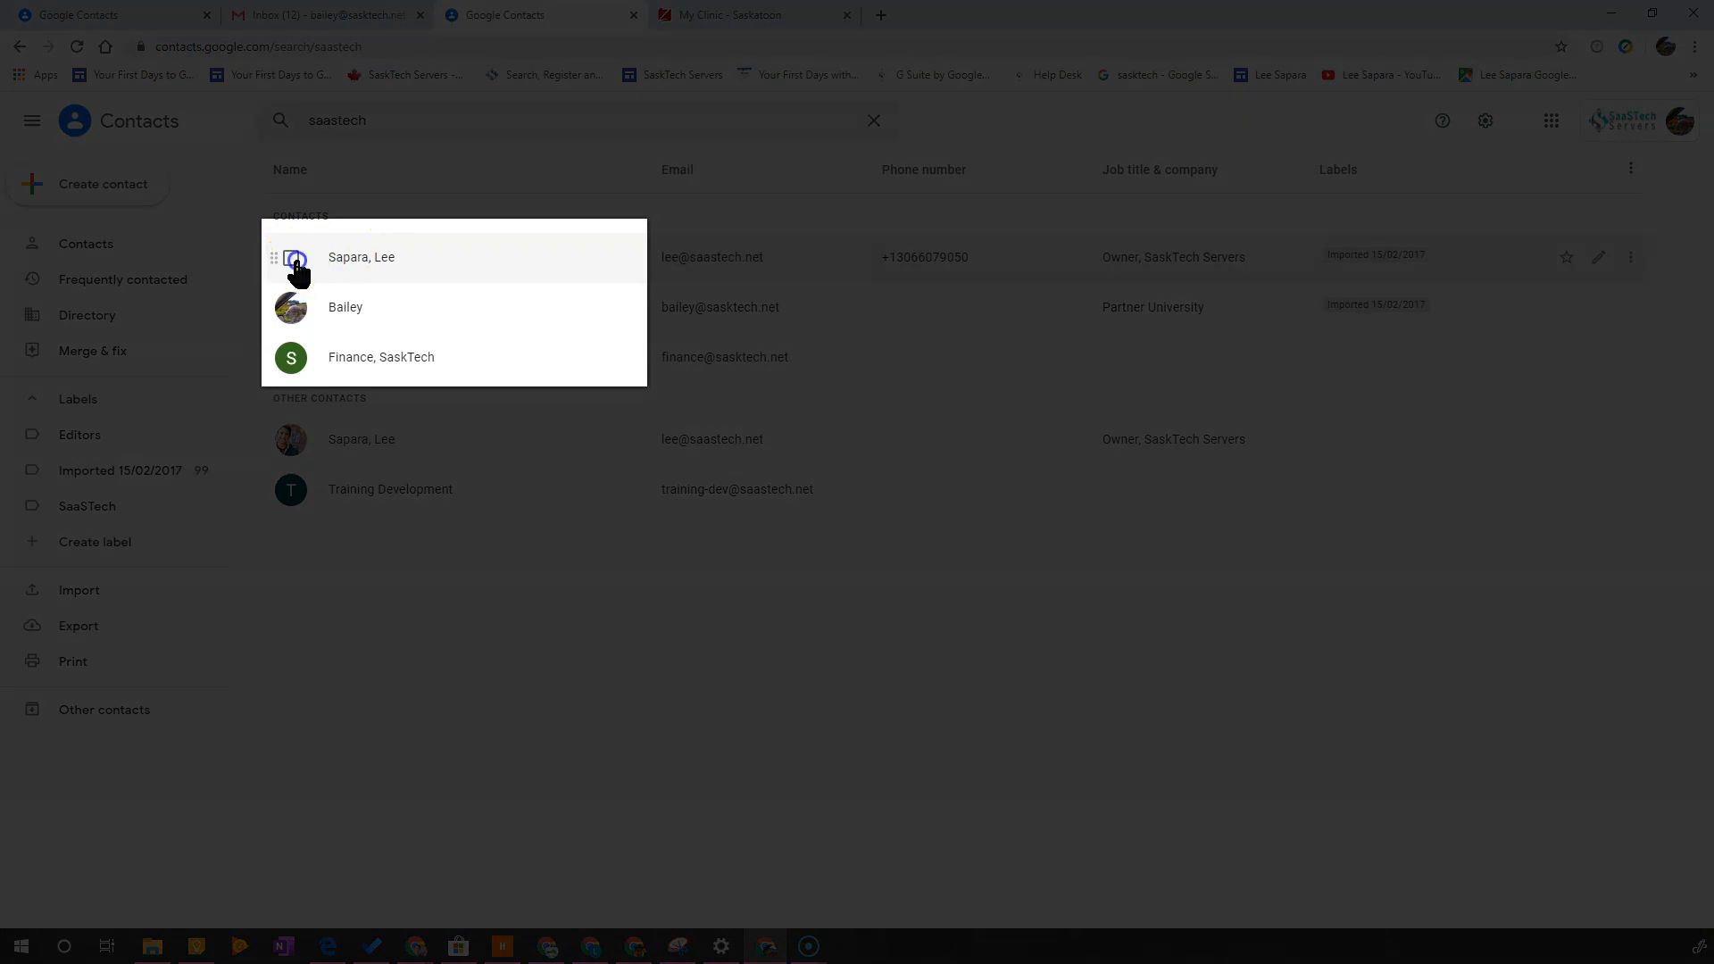
{"action": "left_click", "coordinate": [291, 357]}
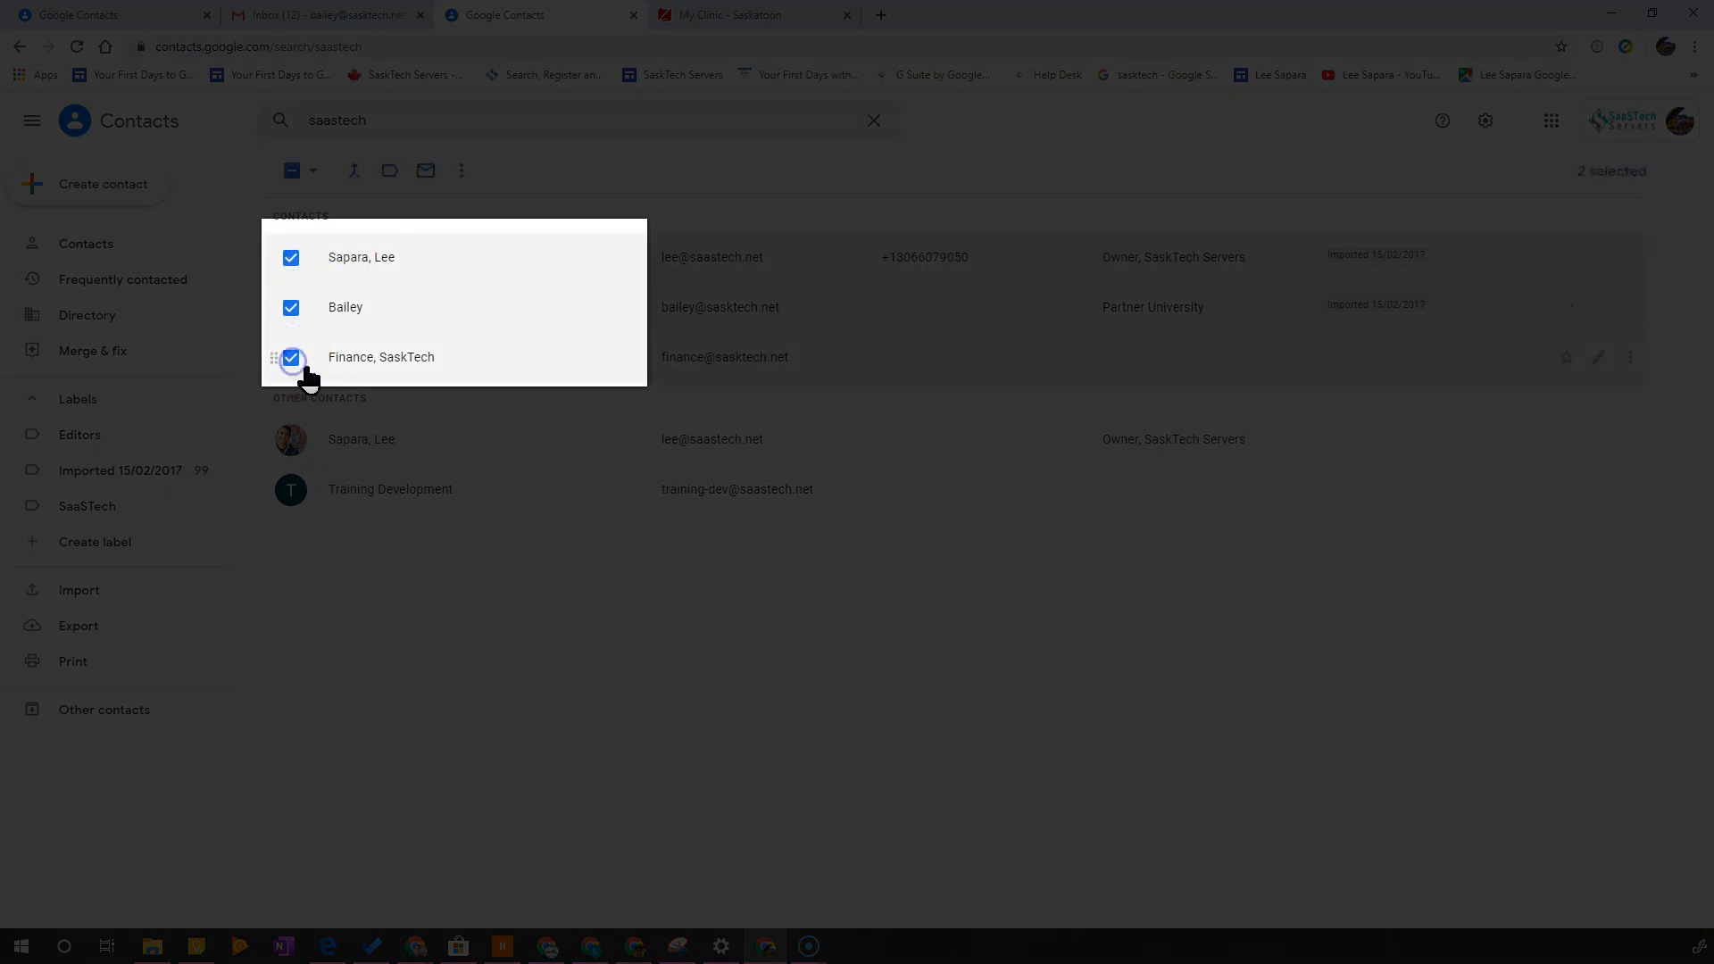
{"action": "left_click", "coordinate": [472, 182]}
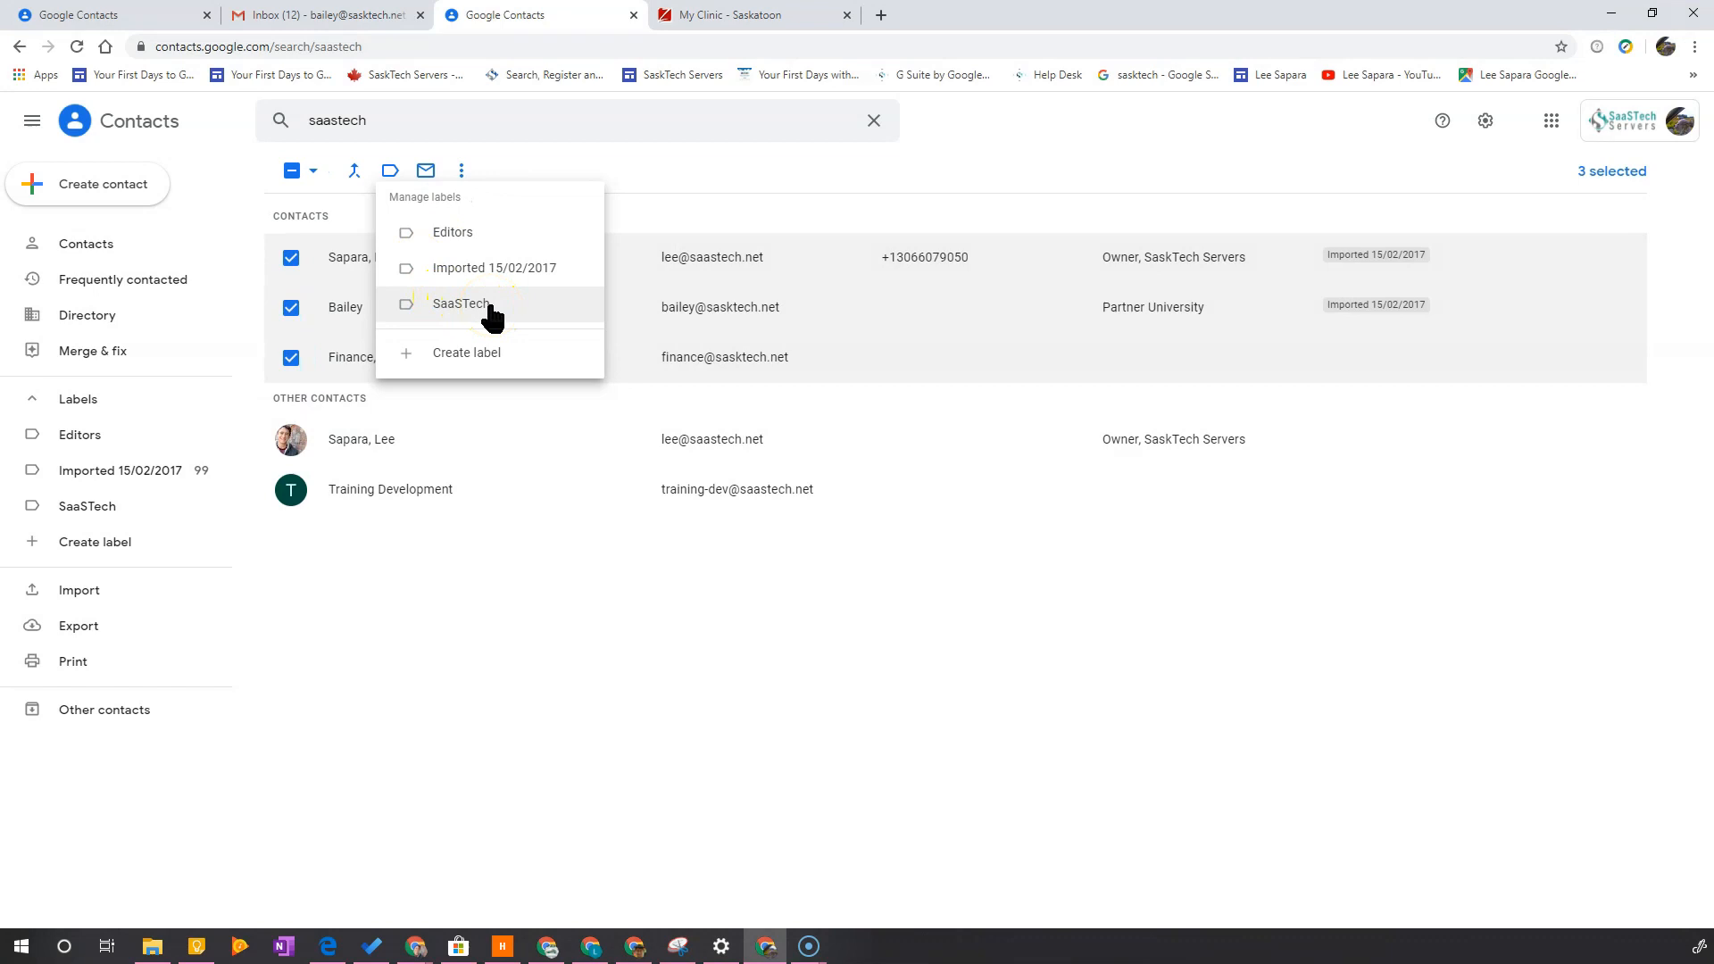
{"action": "left_click", "coordinate": [460, 303]}
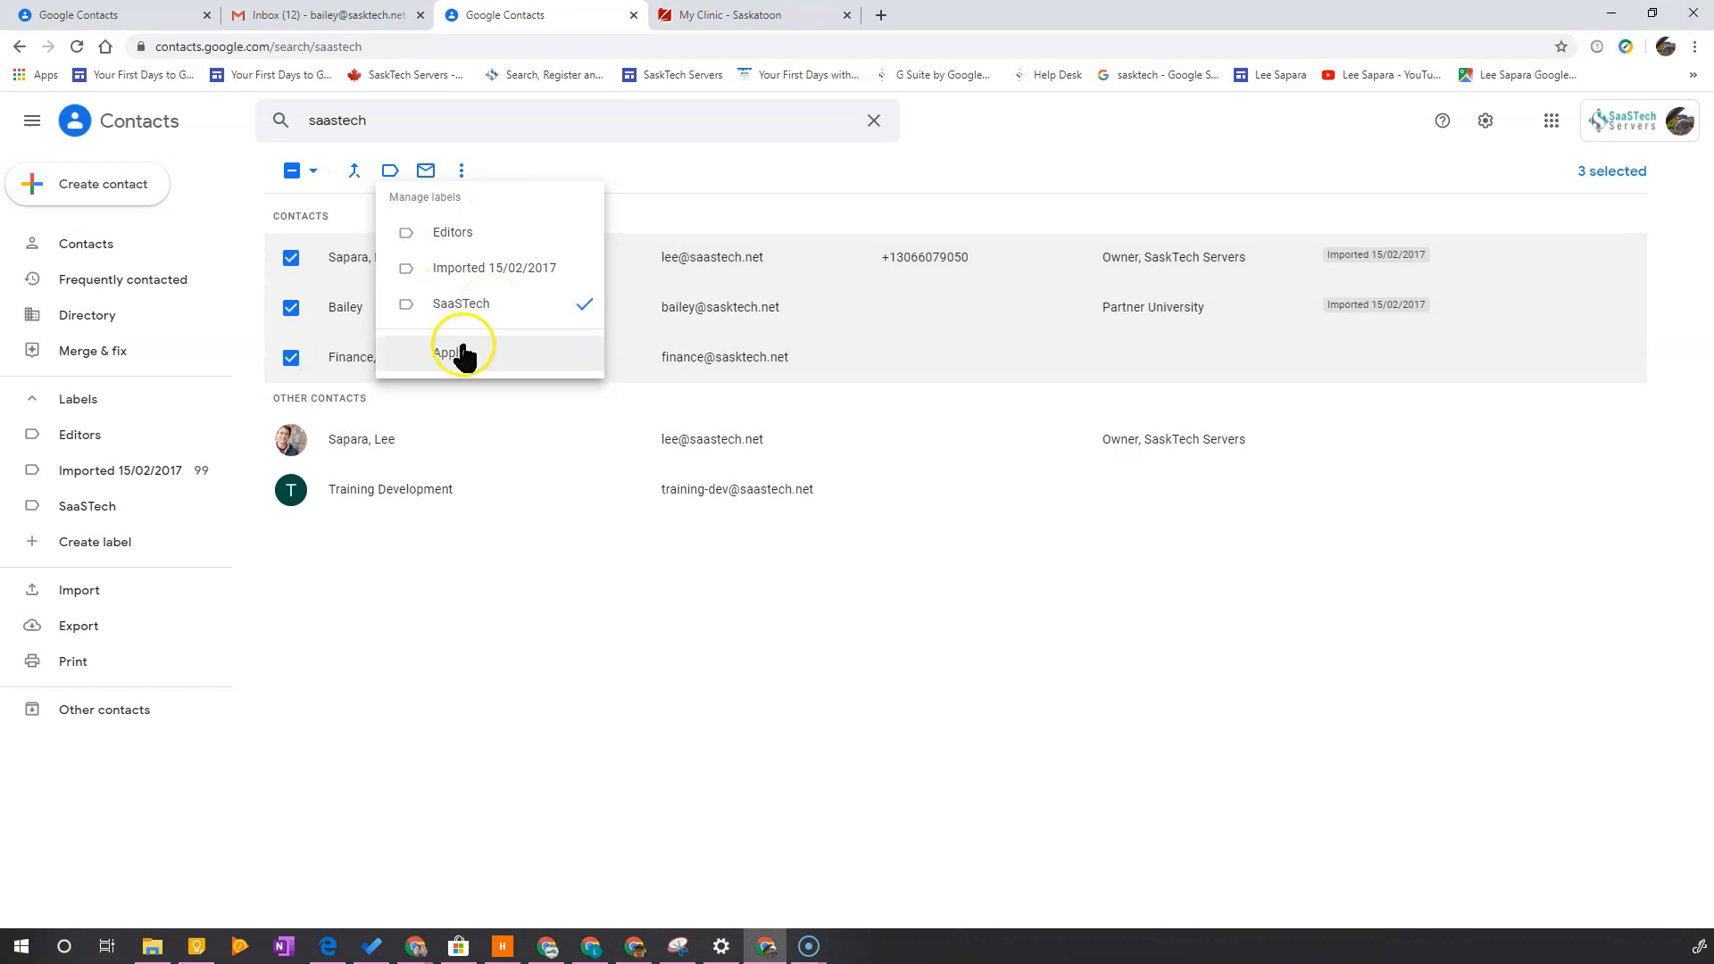
{"action": "left_click", "coordinate": [445, 353]}
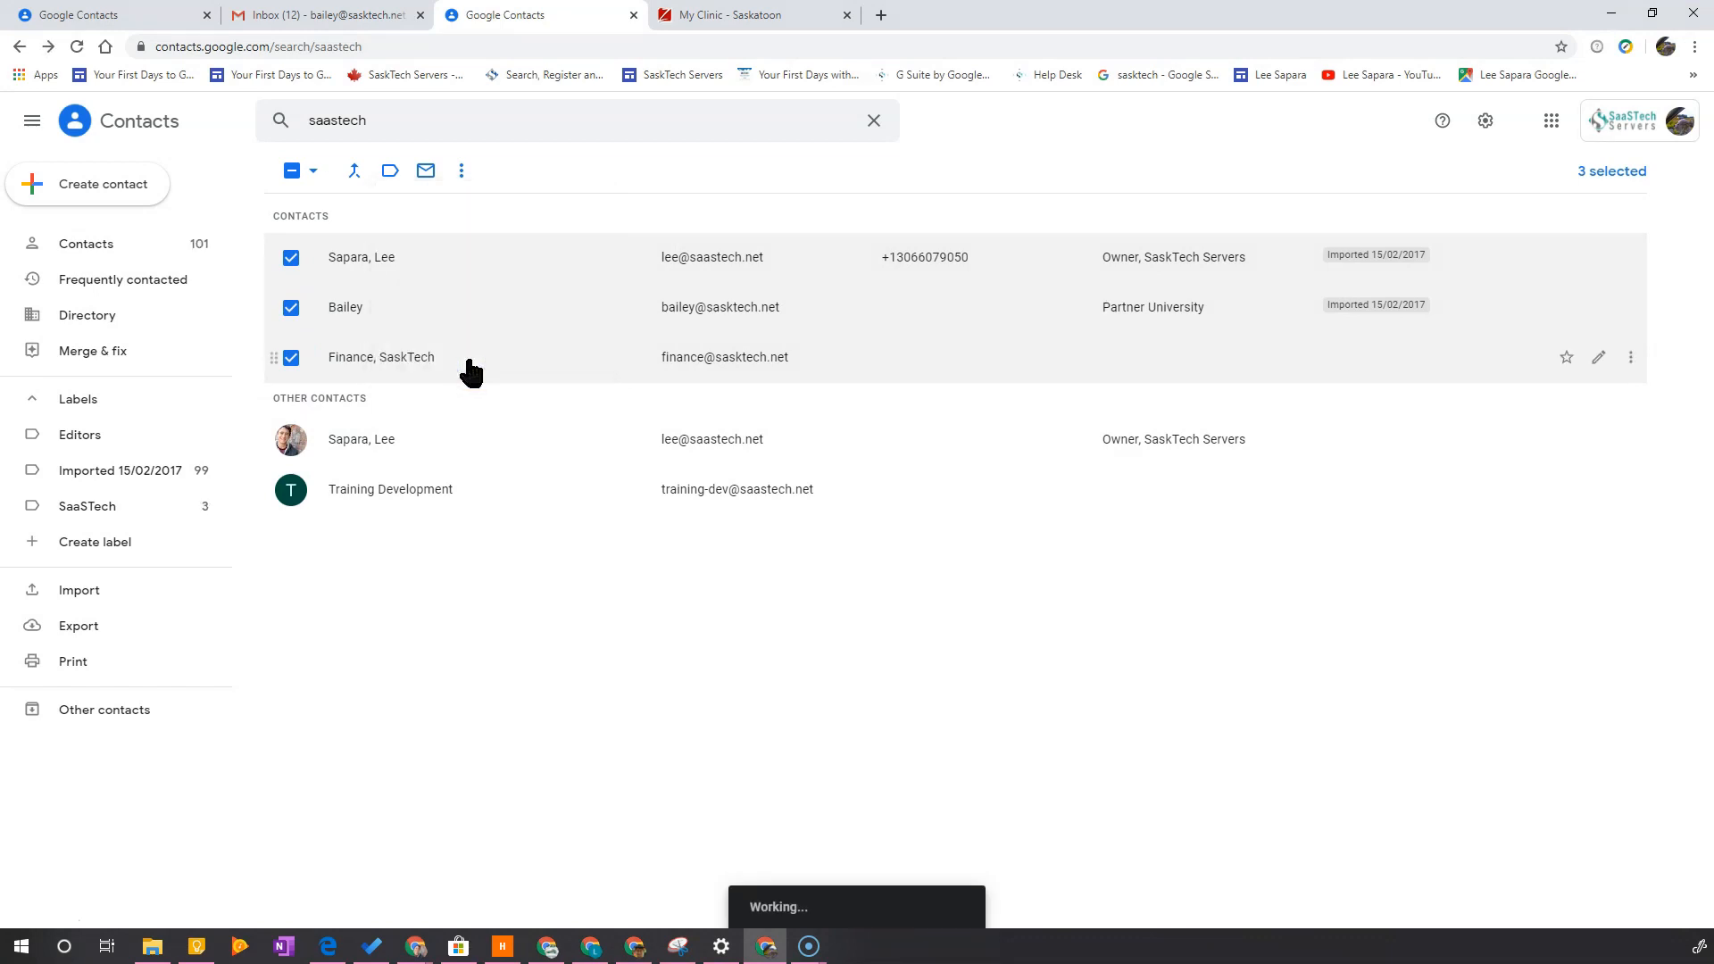
{"action": "left_click", "coordinate": [86, 506]}
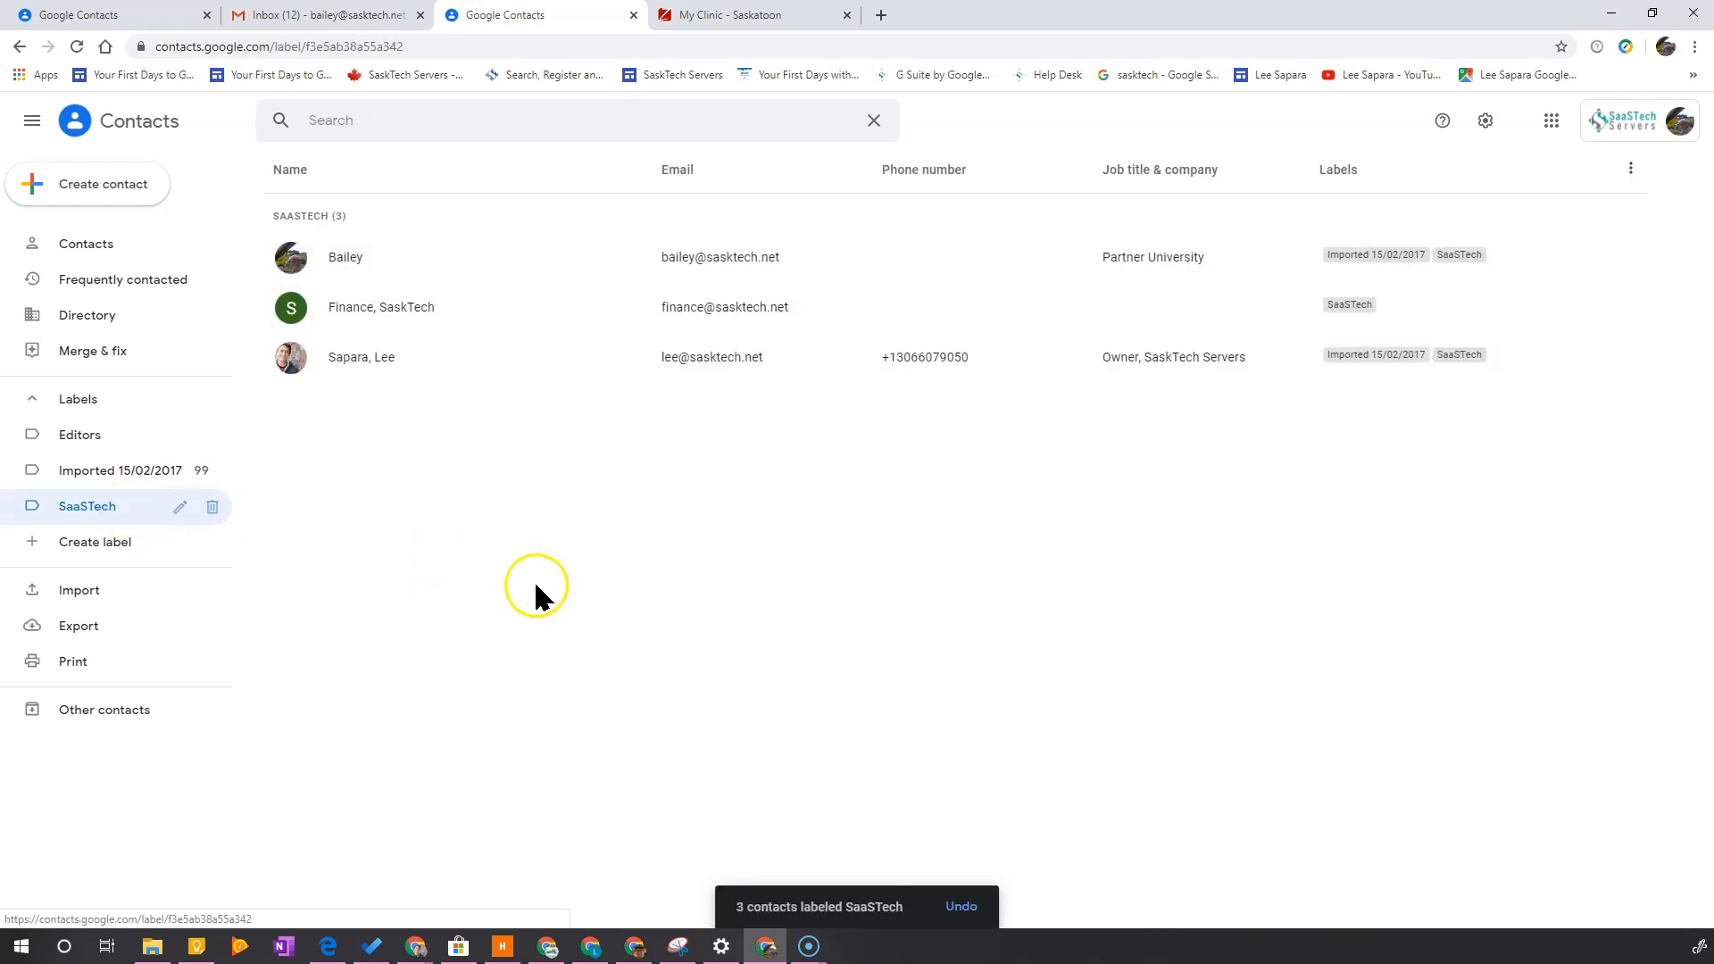
{"action": "mouse_move", "coordinate": [802, 812]}
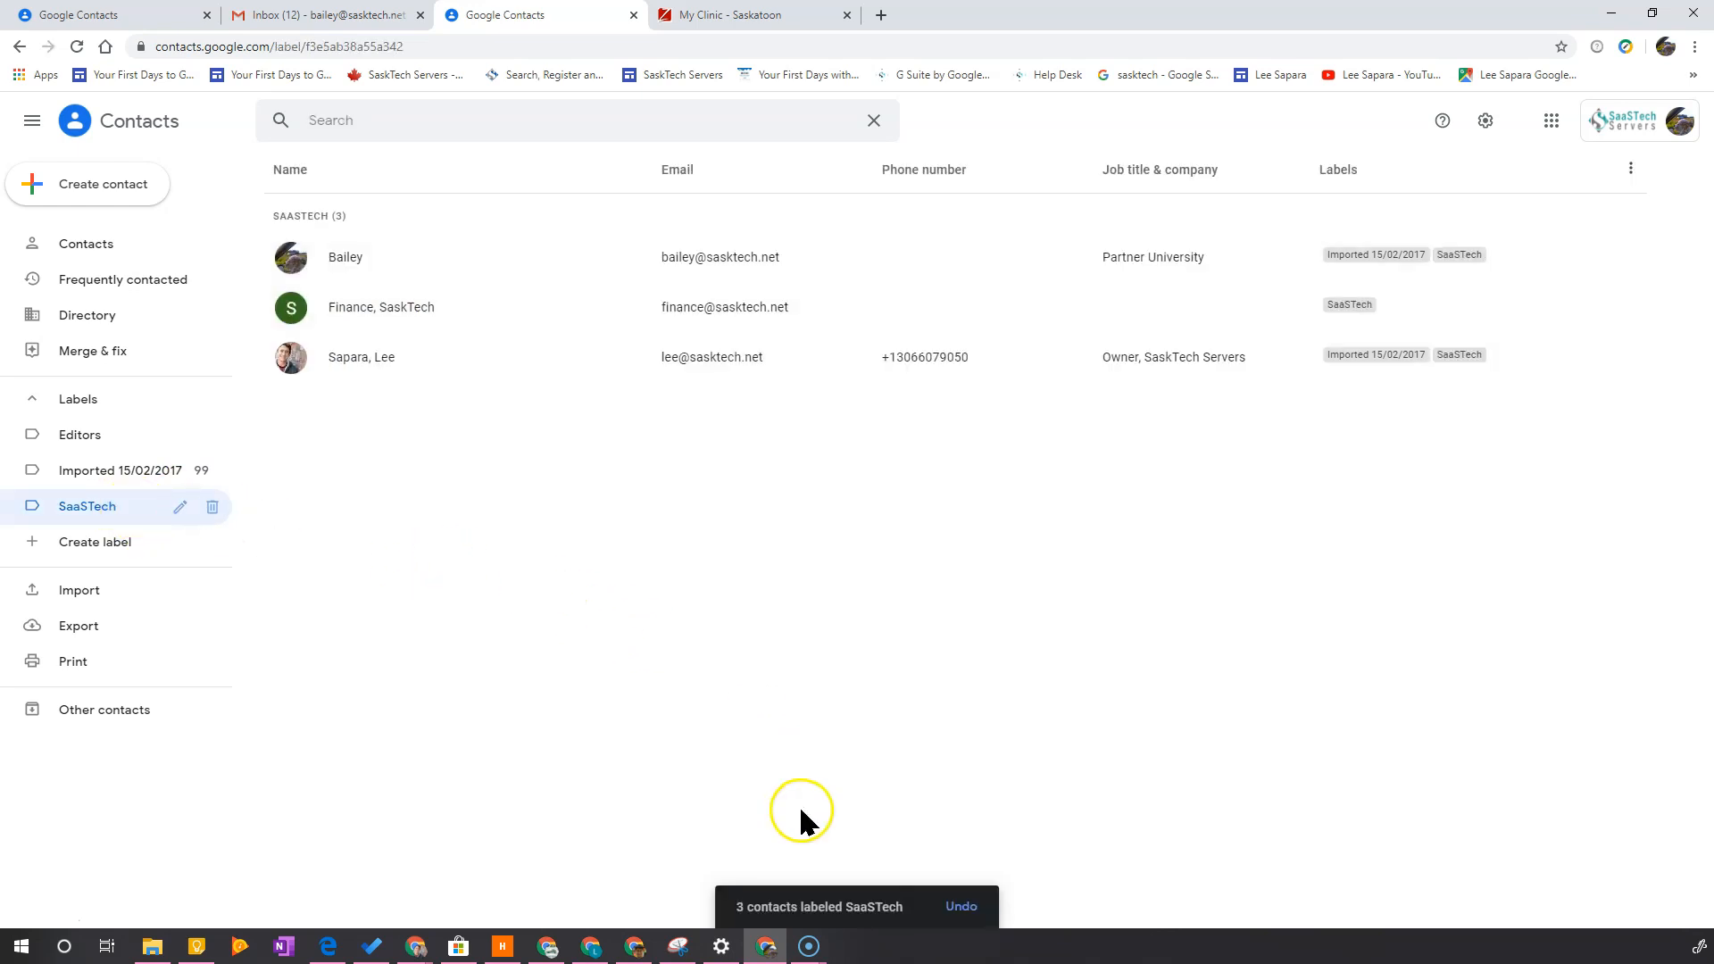
{"action": "mouse_move", "coordinate": [793, 722]}
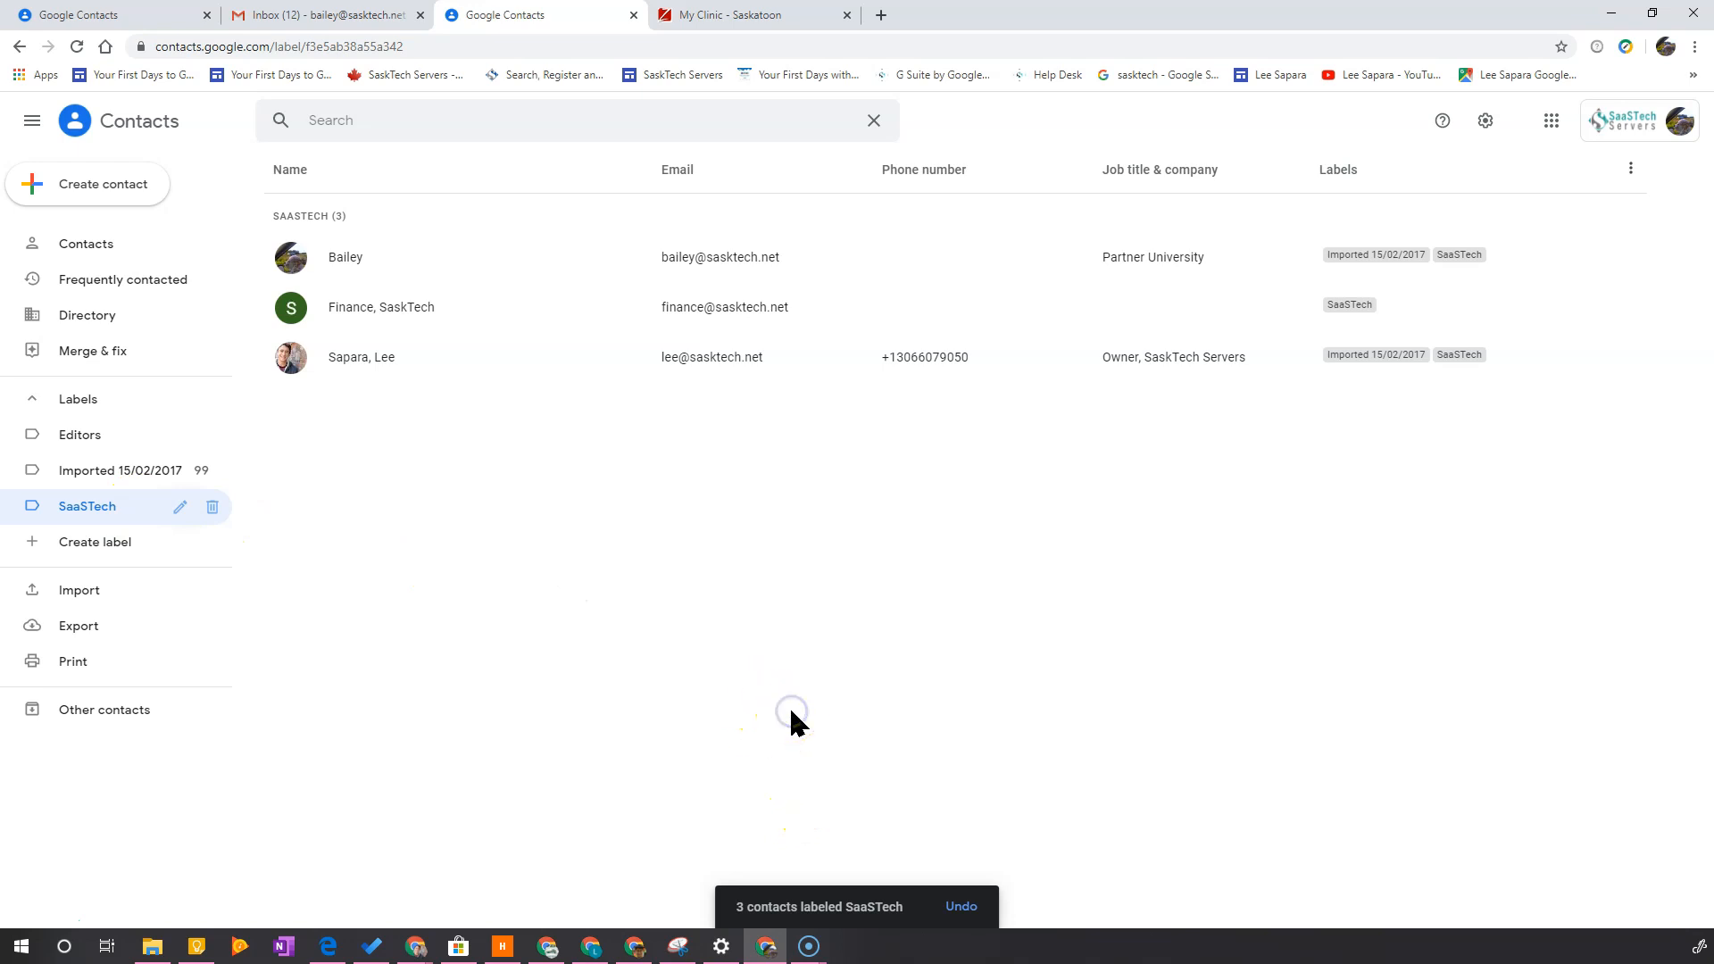
{"action": "mouse_move", "coordinate": [320, 288]}
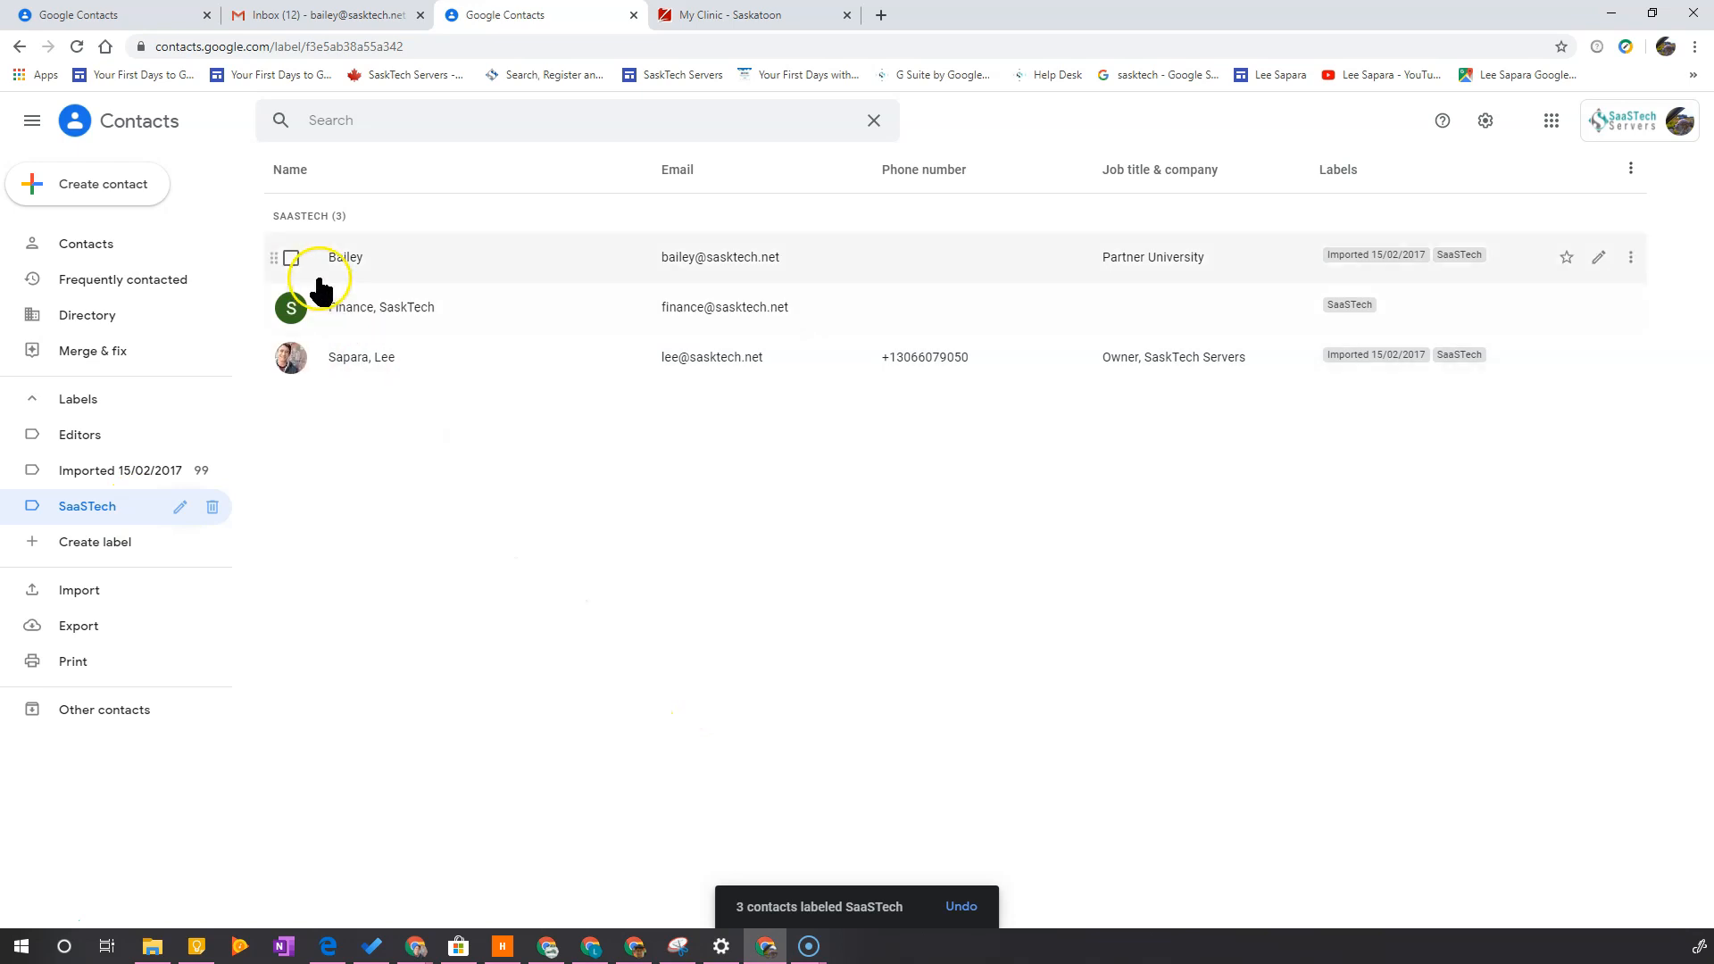
{"action": "left_click", "coordinate": [291, 258]}
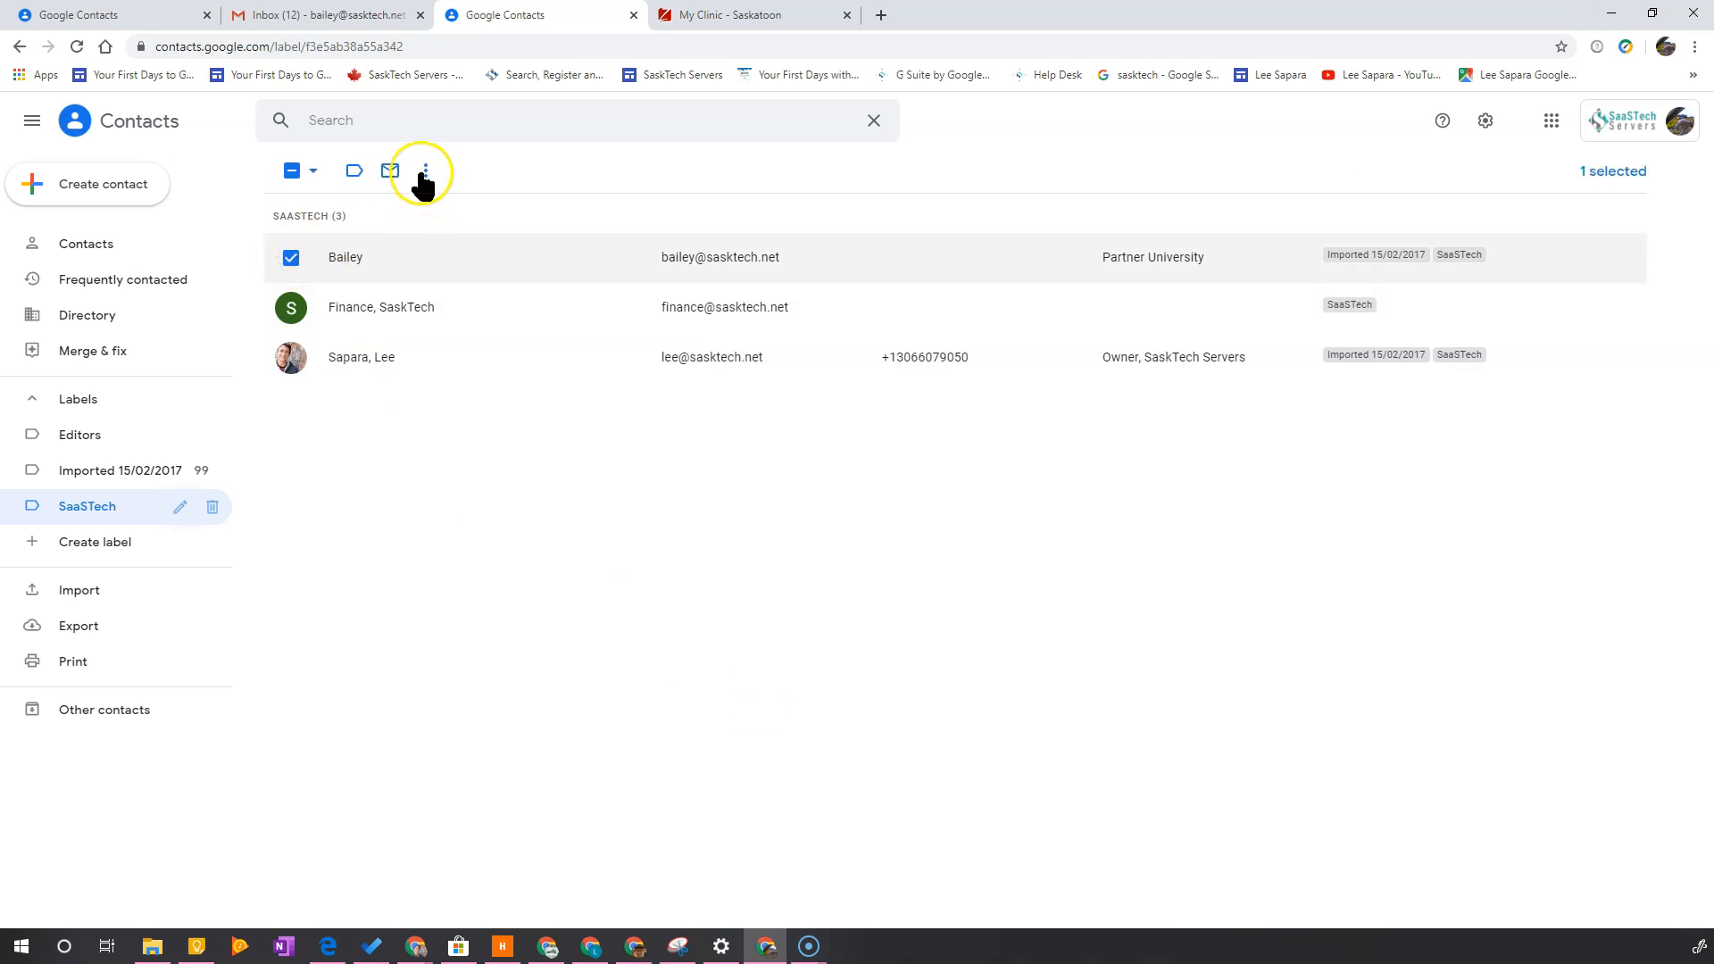
{"action": "left_click", "coordinate": [425, 171]}
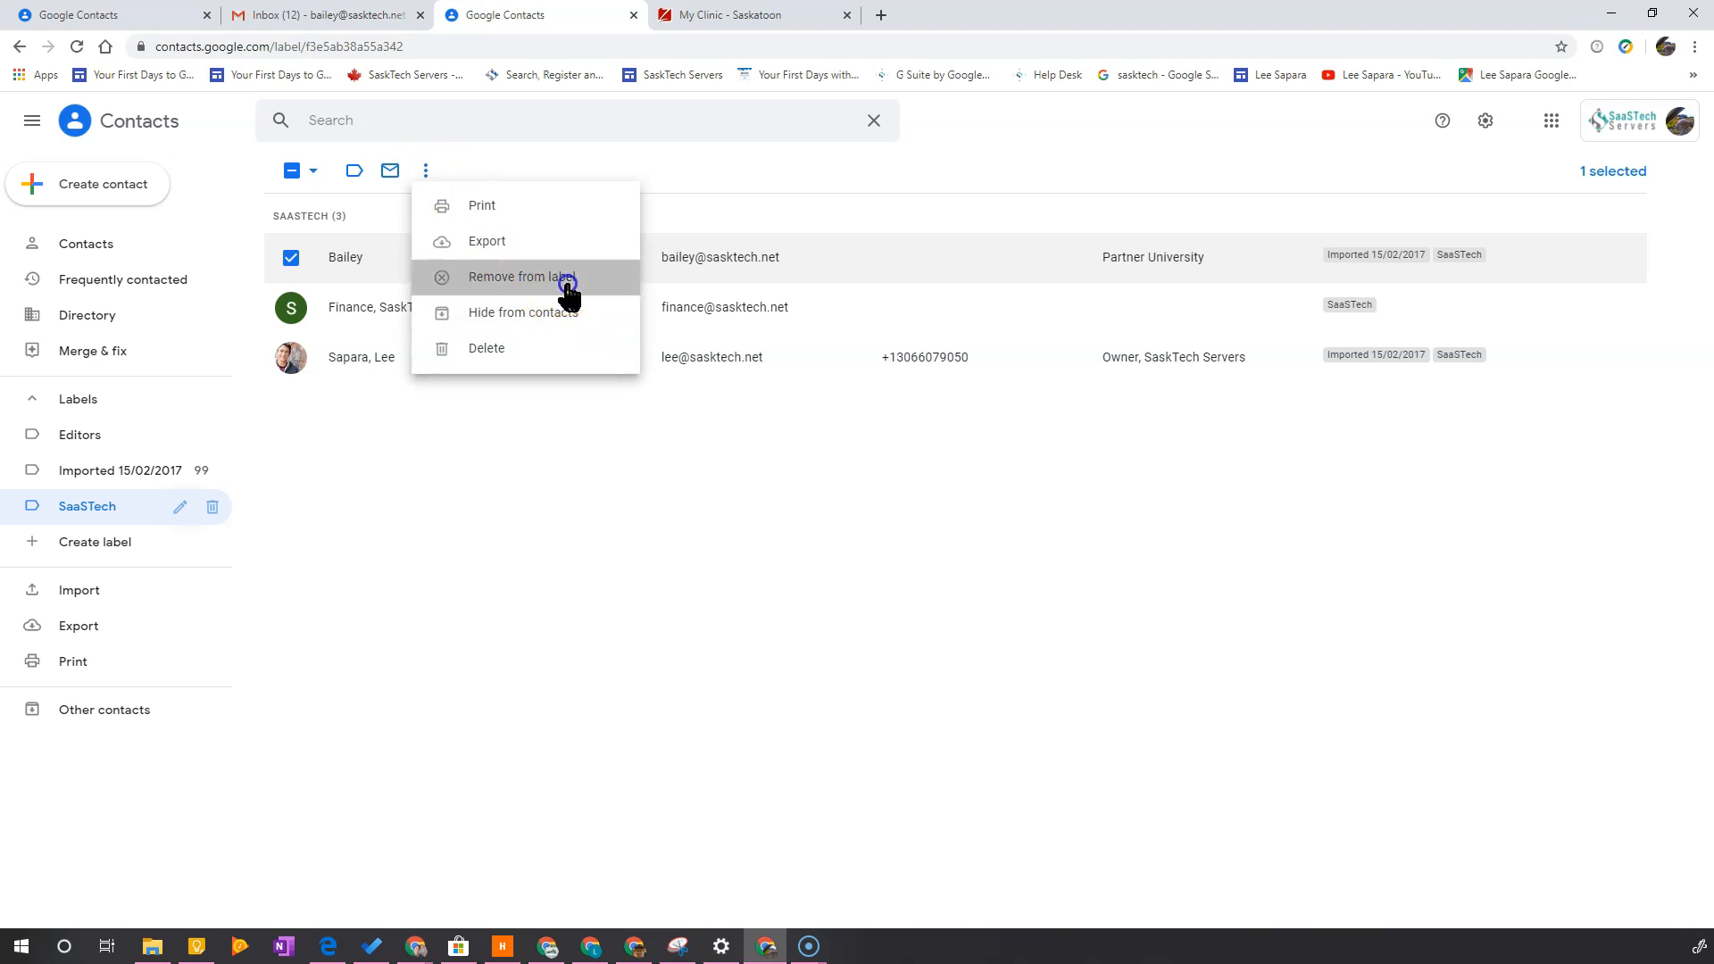
{"action": "left_click", "coordinate": [525, 275]}
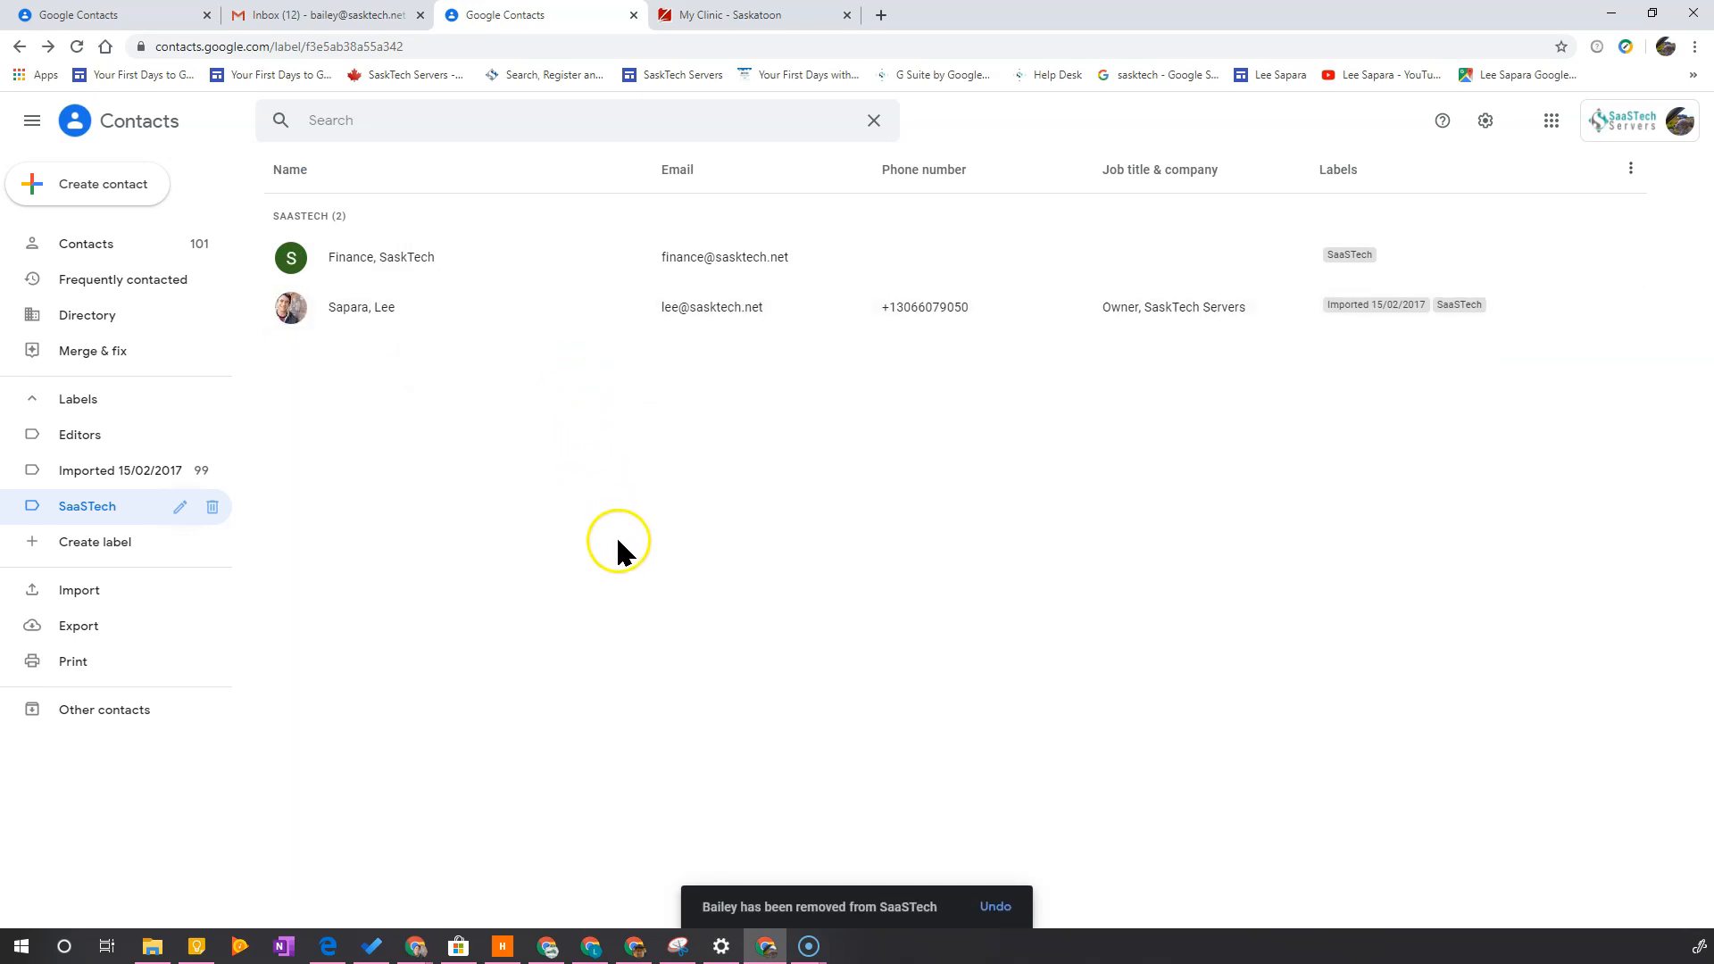
{"action": "mouse_move", "coordinate": [636, 571]}
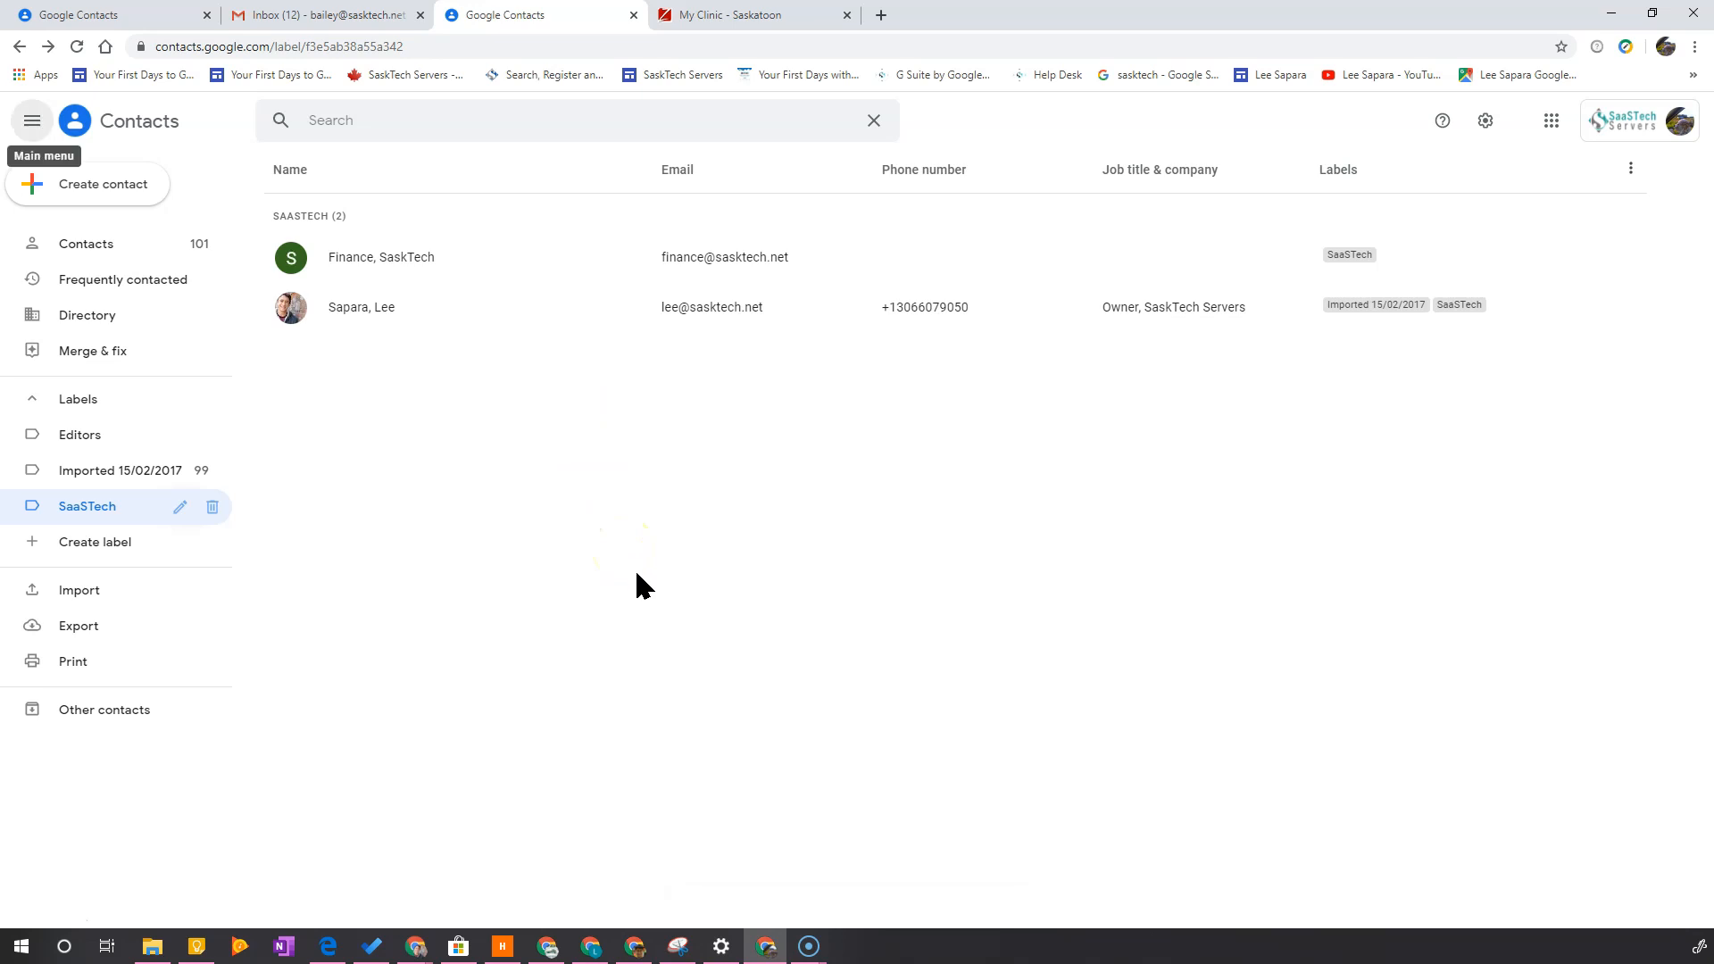
{"action": "mouse_move", "coordinate": [750, 891]}
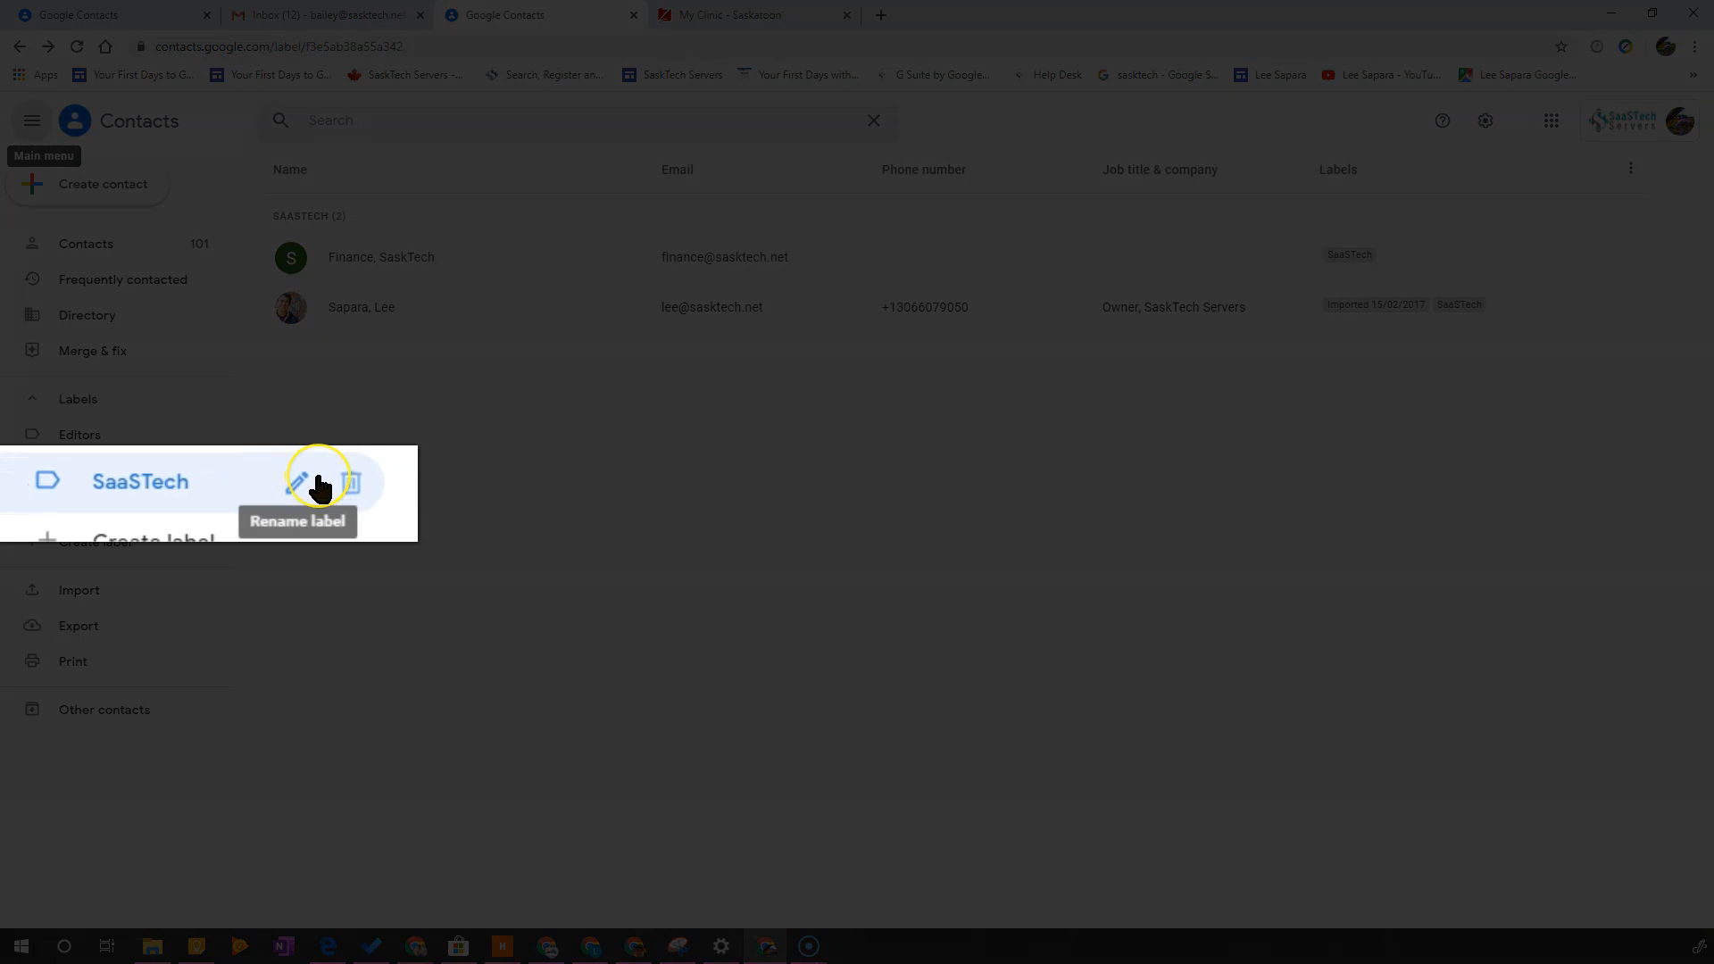
{"action": "left_click", "coordinate": [299, 482]}
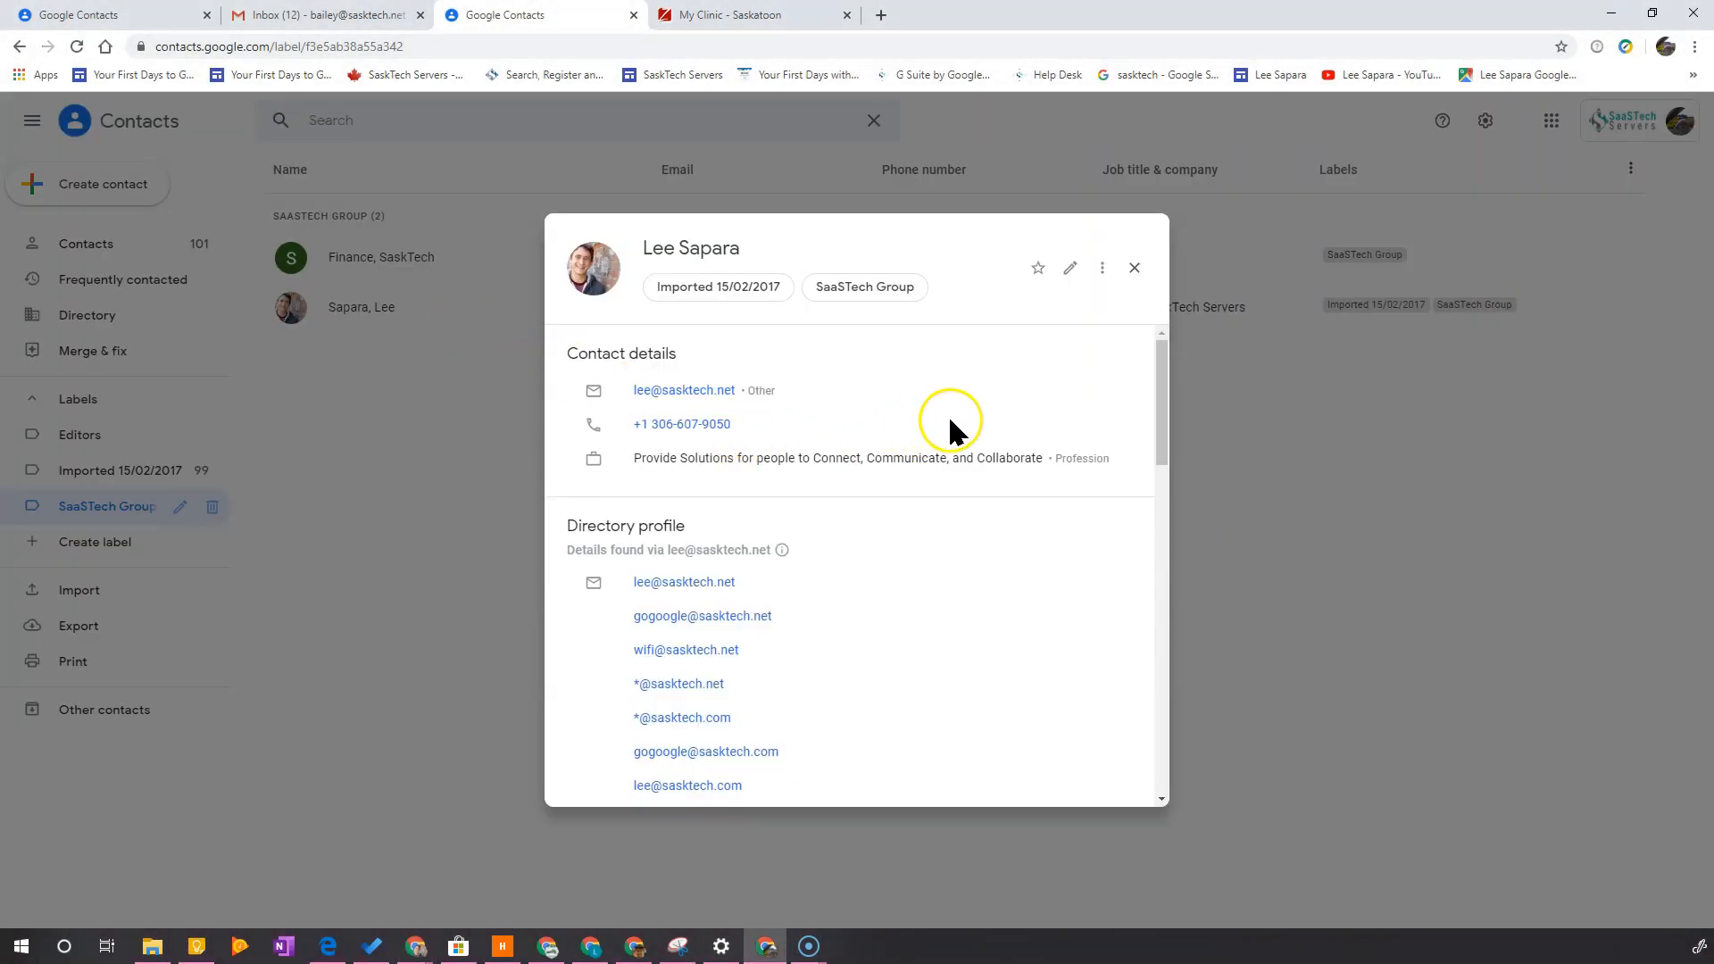
{"action": "mouse_move", "coordinate": [684, 580]}
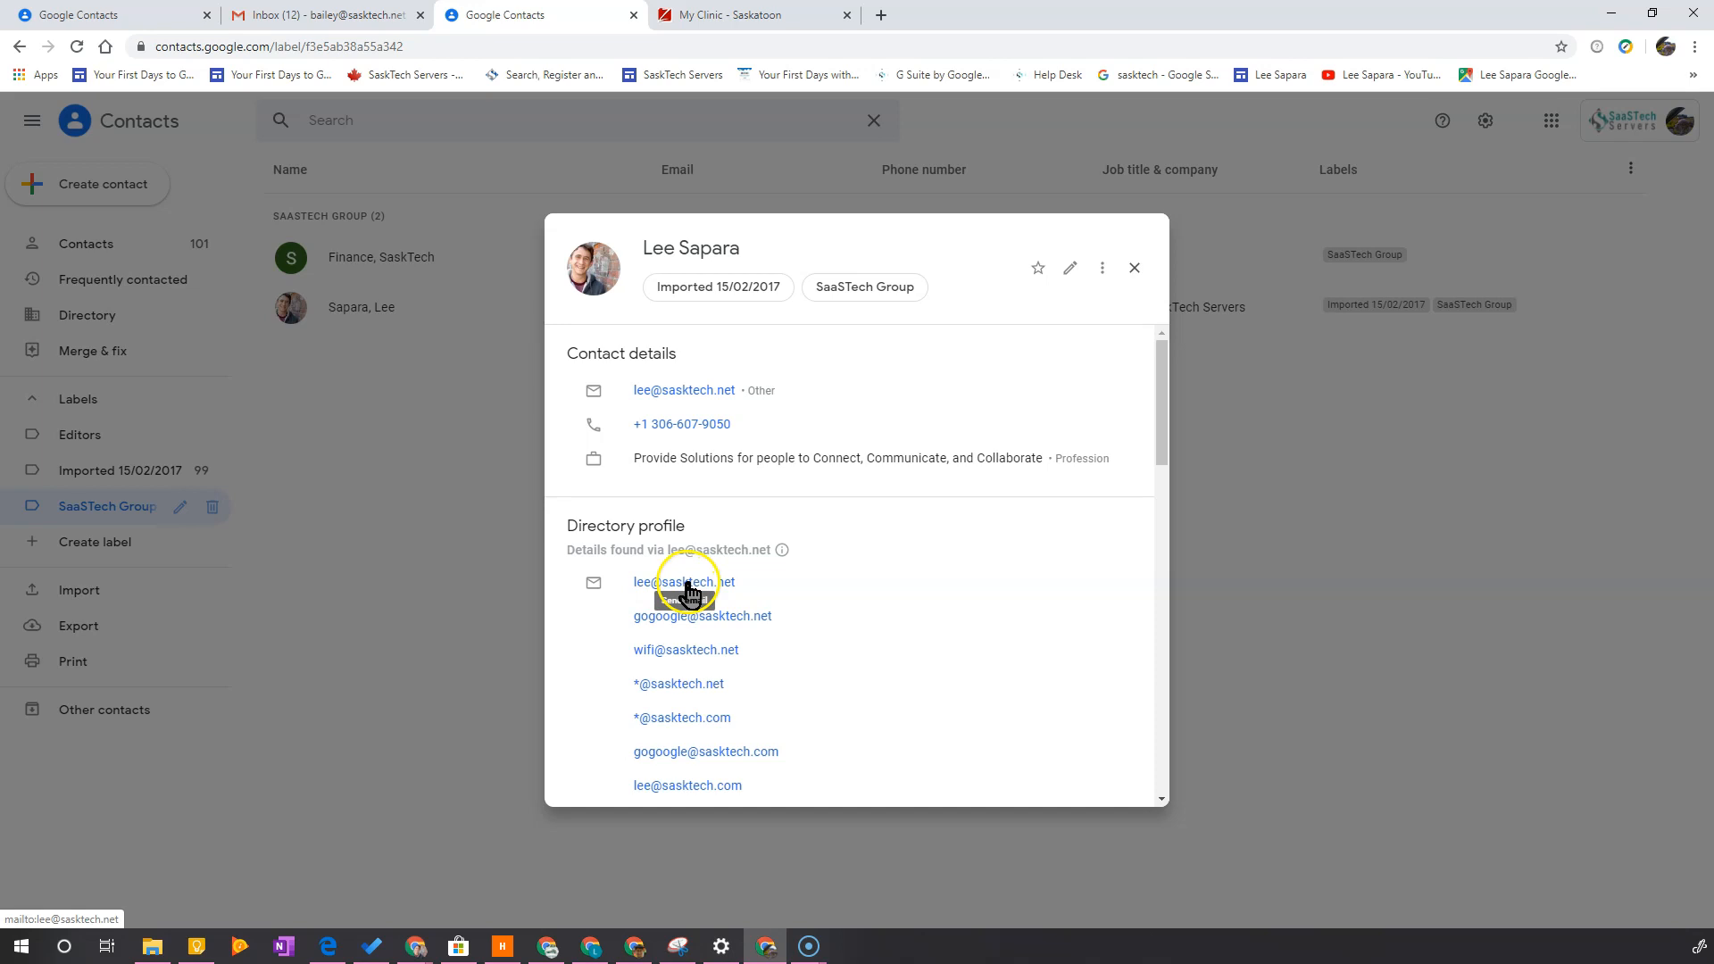
{"action": "left_click", "coordinate": [684, 582]}
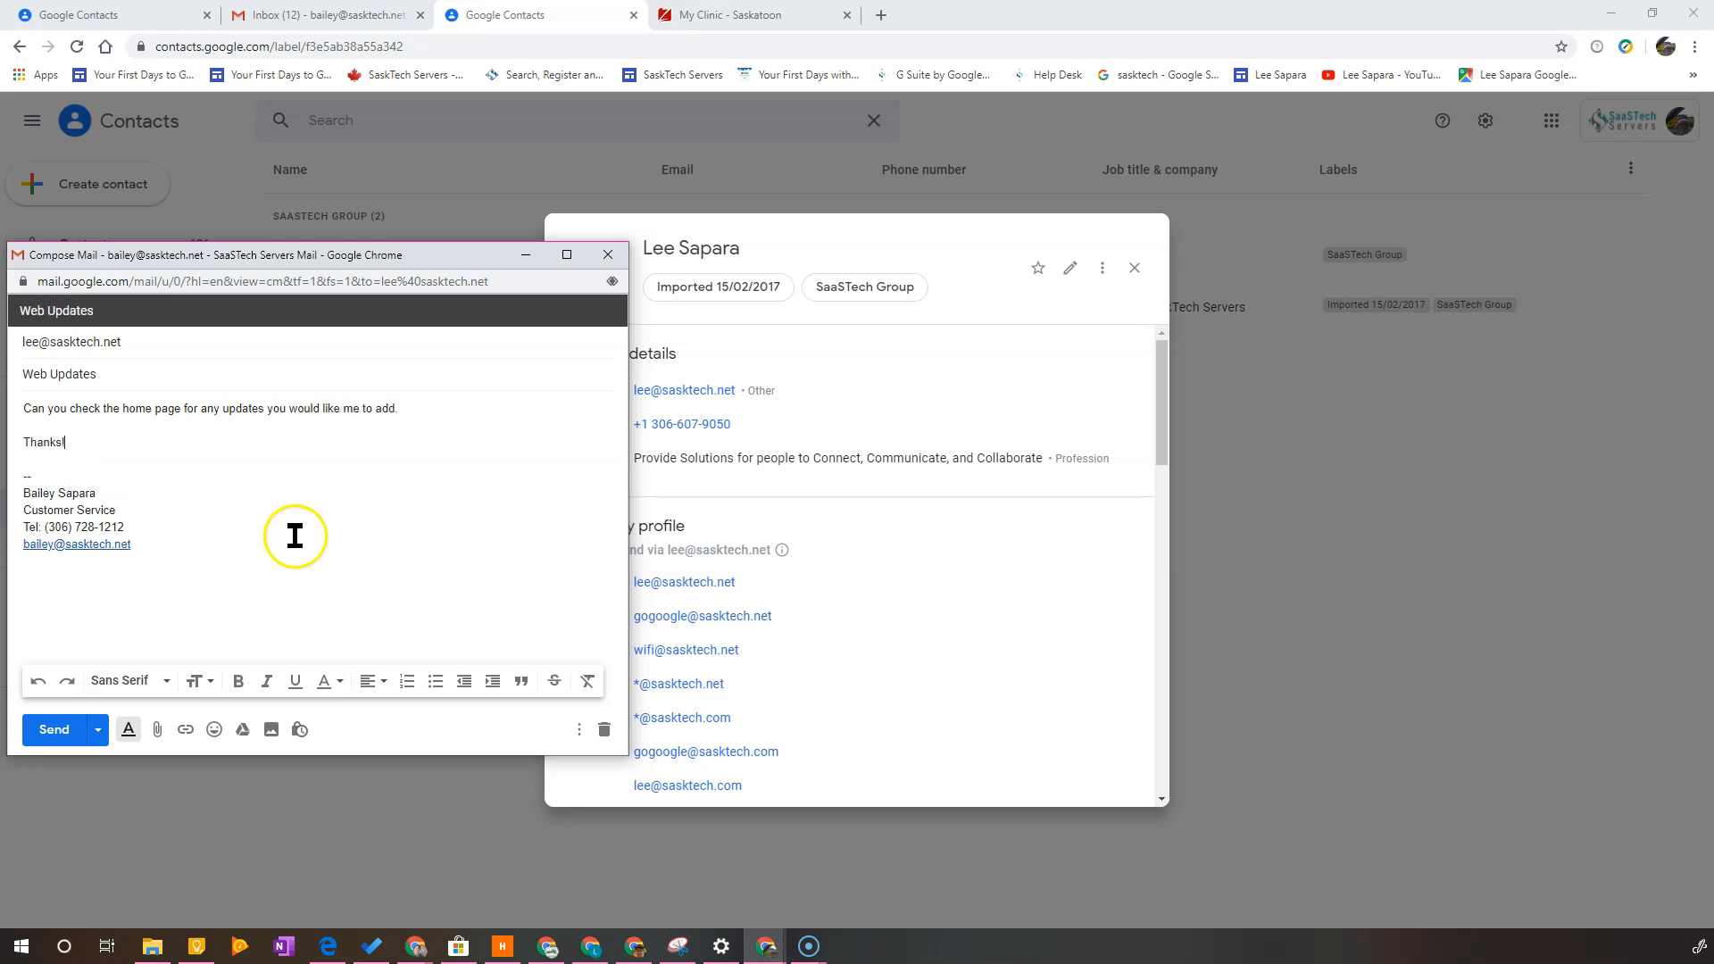
{"action": "left_click", "coordinate": [52, 728]}
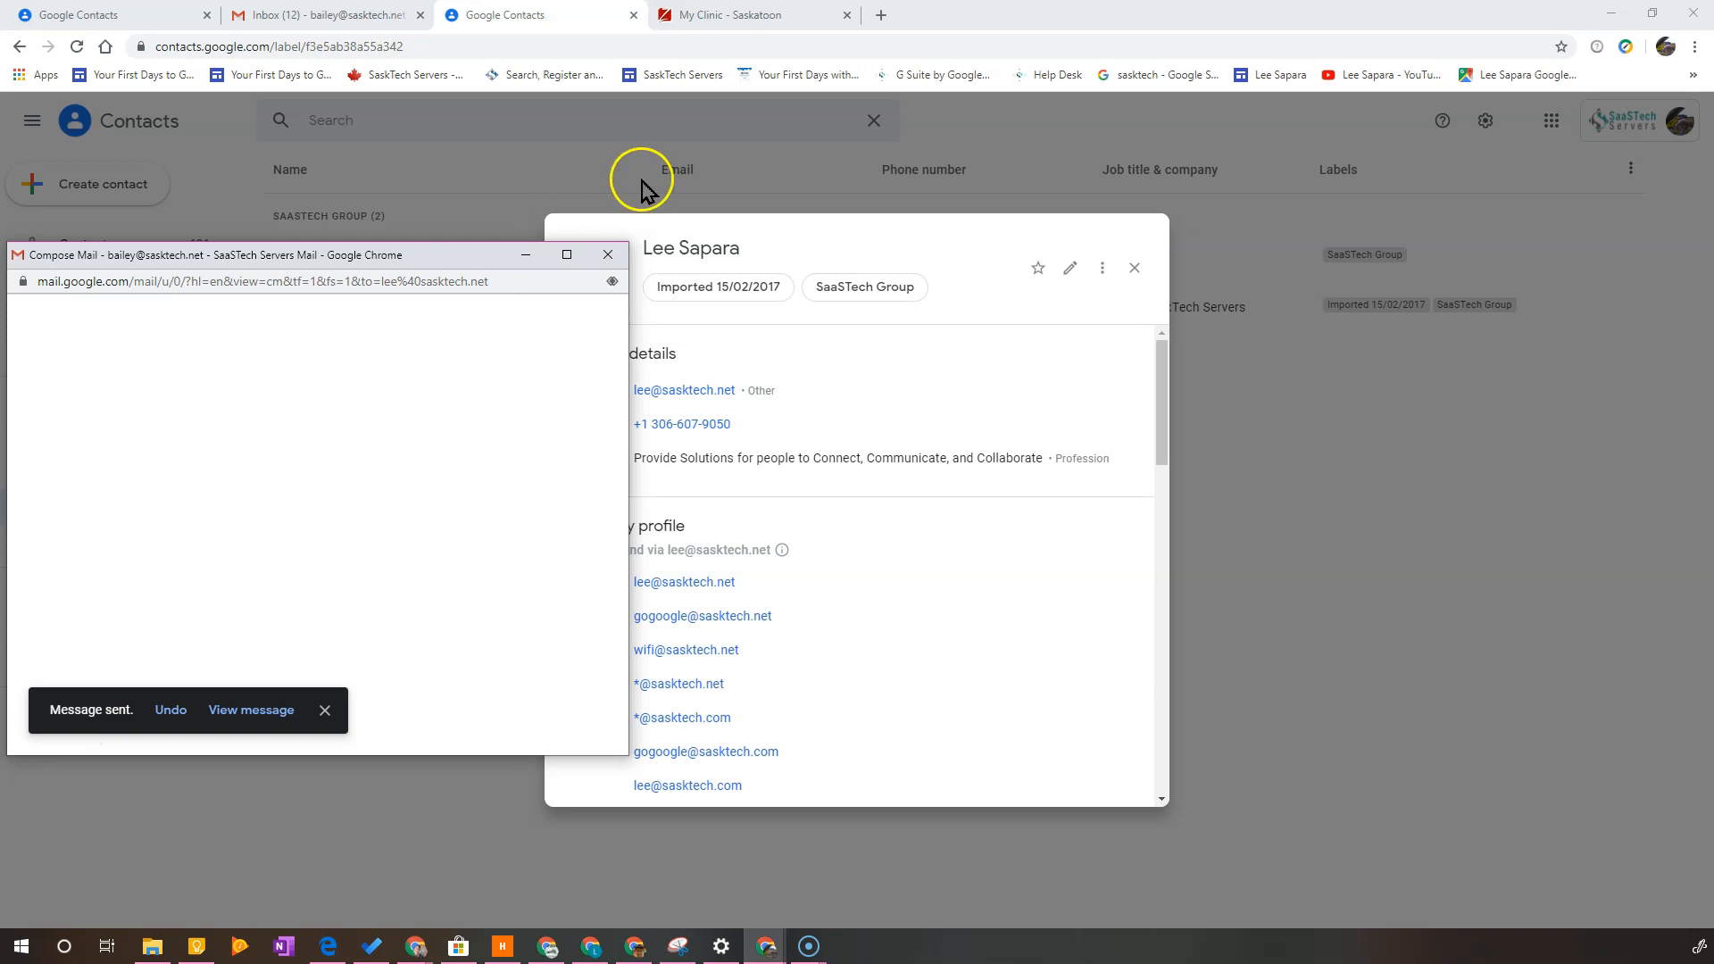
{"action": "left_click", "coordinate": [607, 256]}
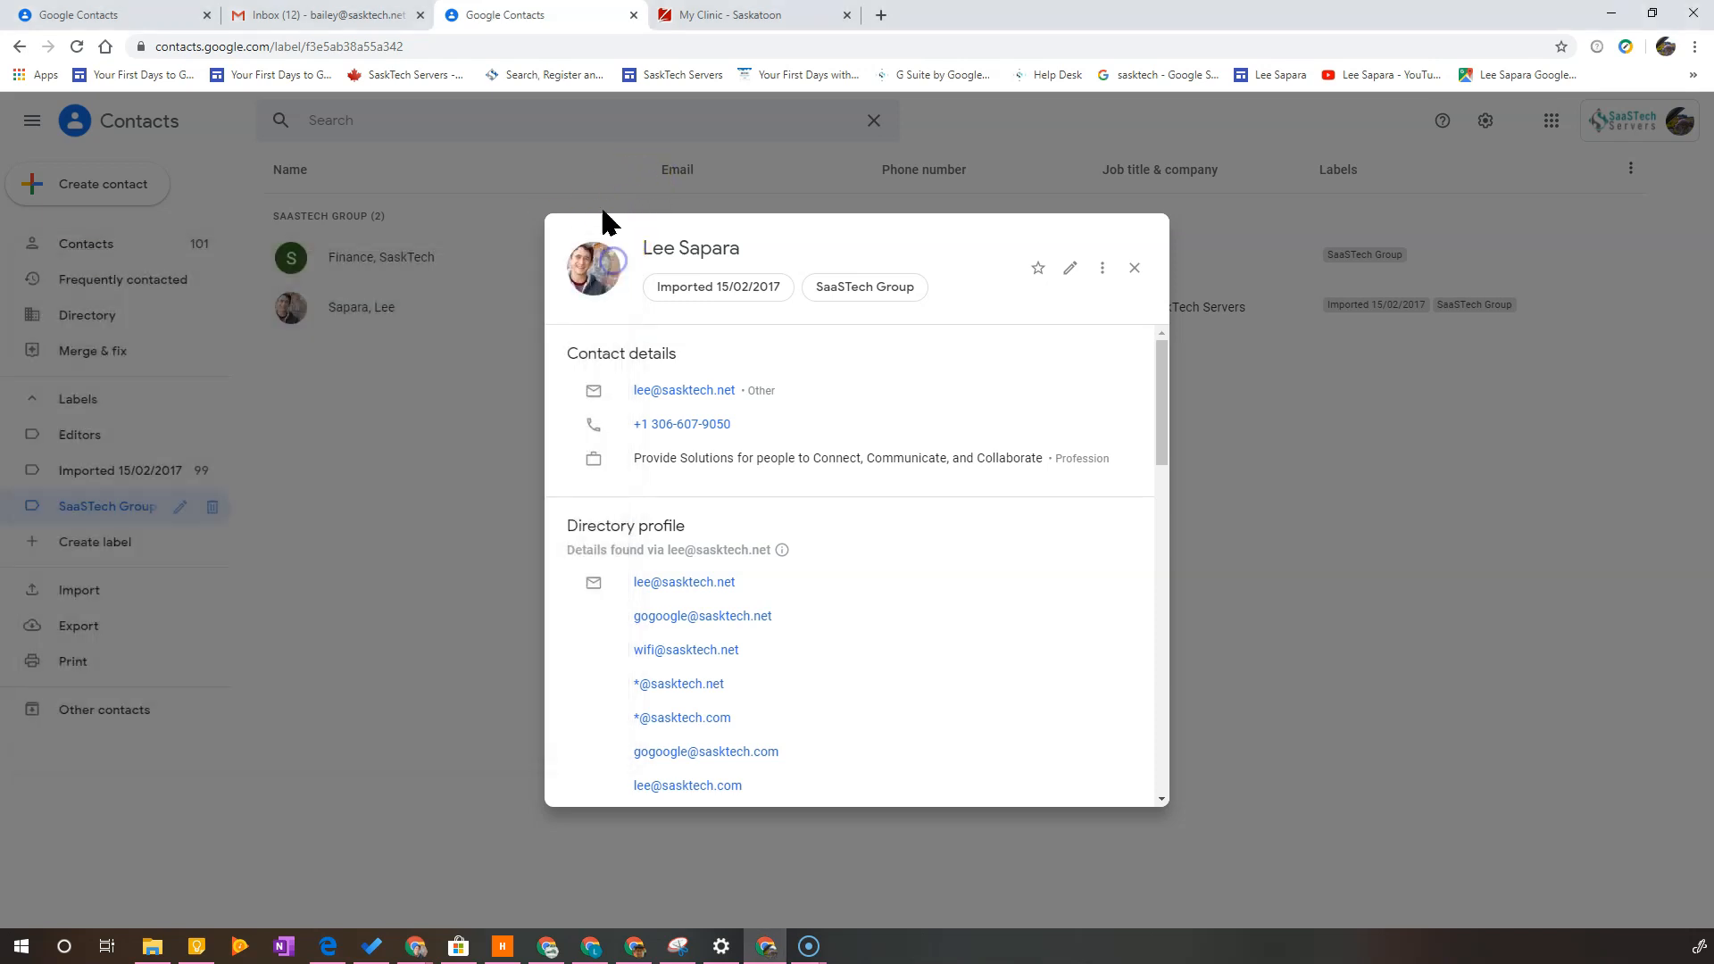
{"action": "left_click", "coordinate": [323, 14]}
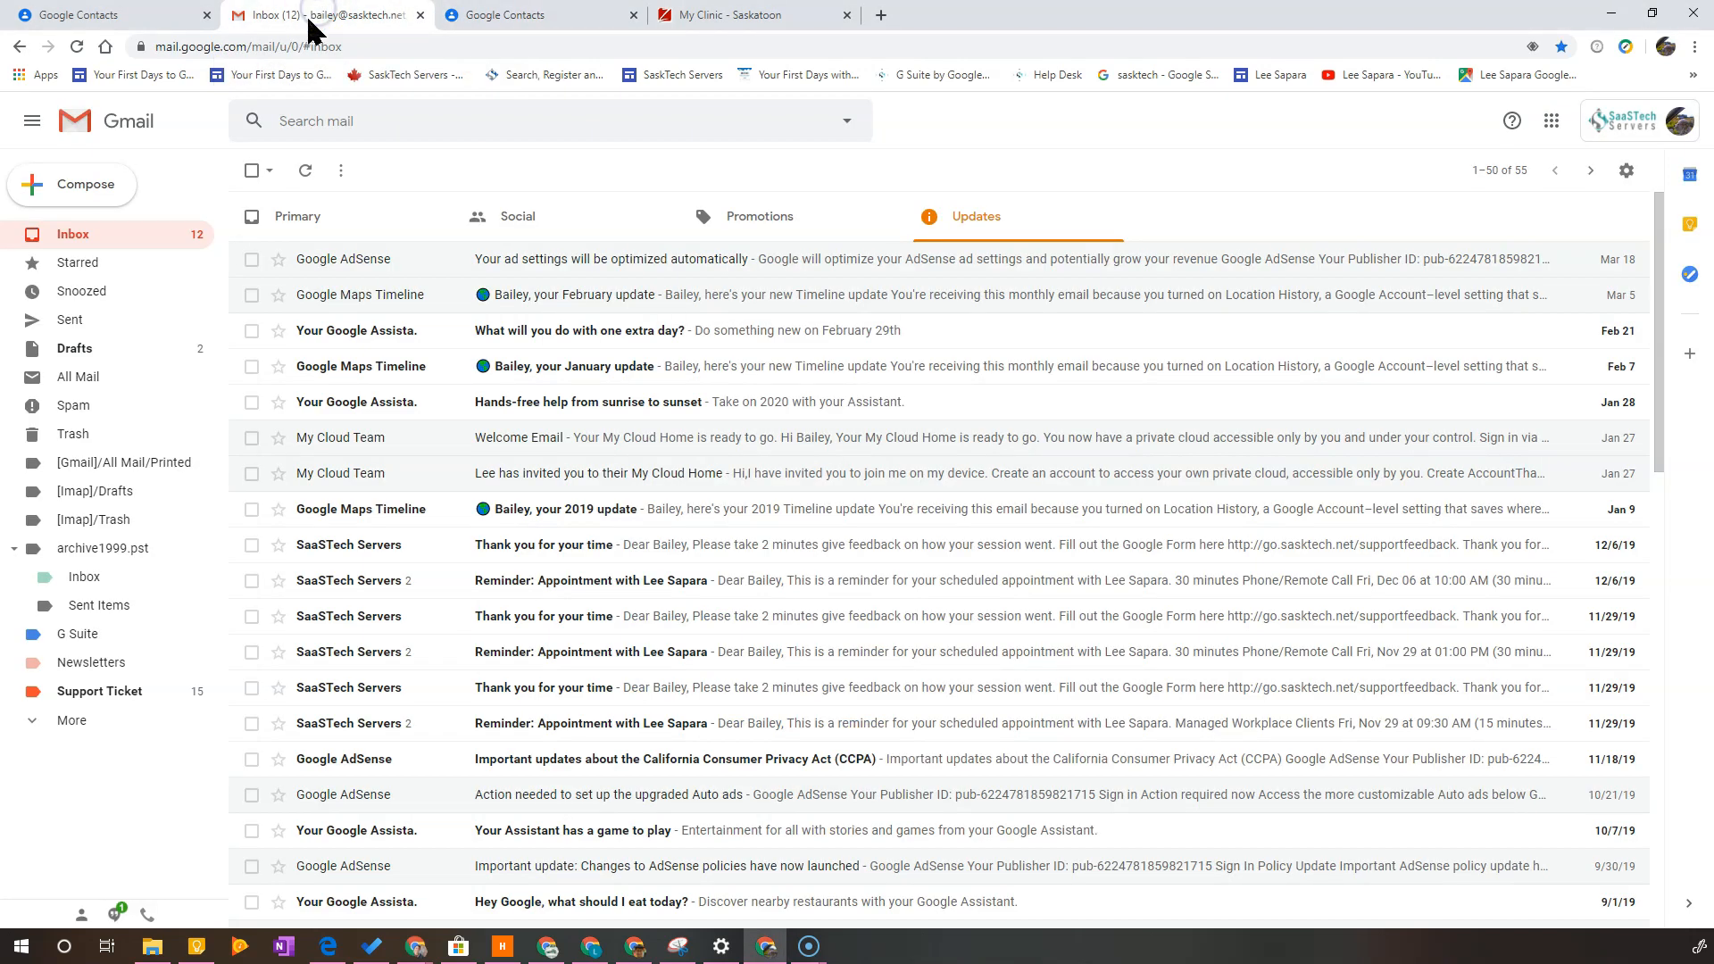
- Send a 'Testing Group labels' email addressed to the SaaSTech group
{"action": "left_click", "coordinate": [71, 184]}
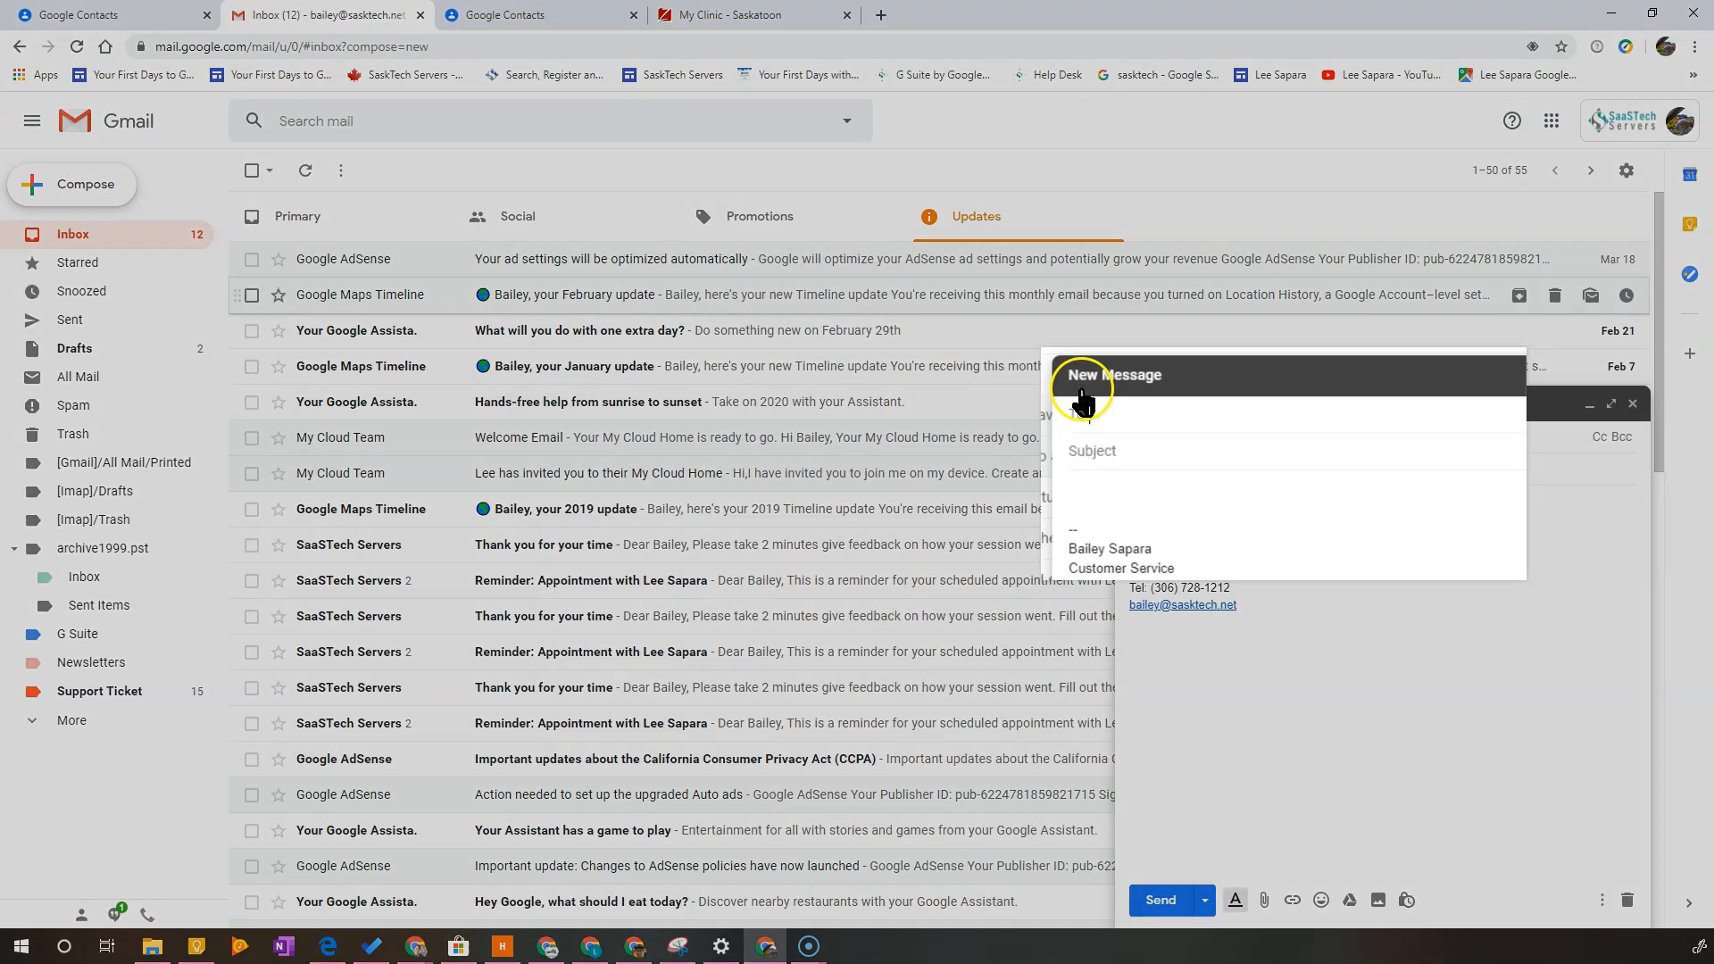
{"action": "type", "text": "saas"}
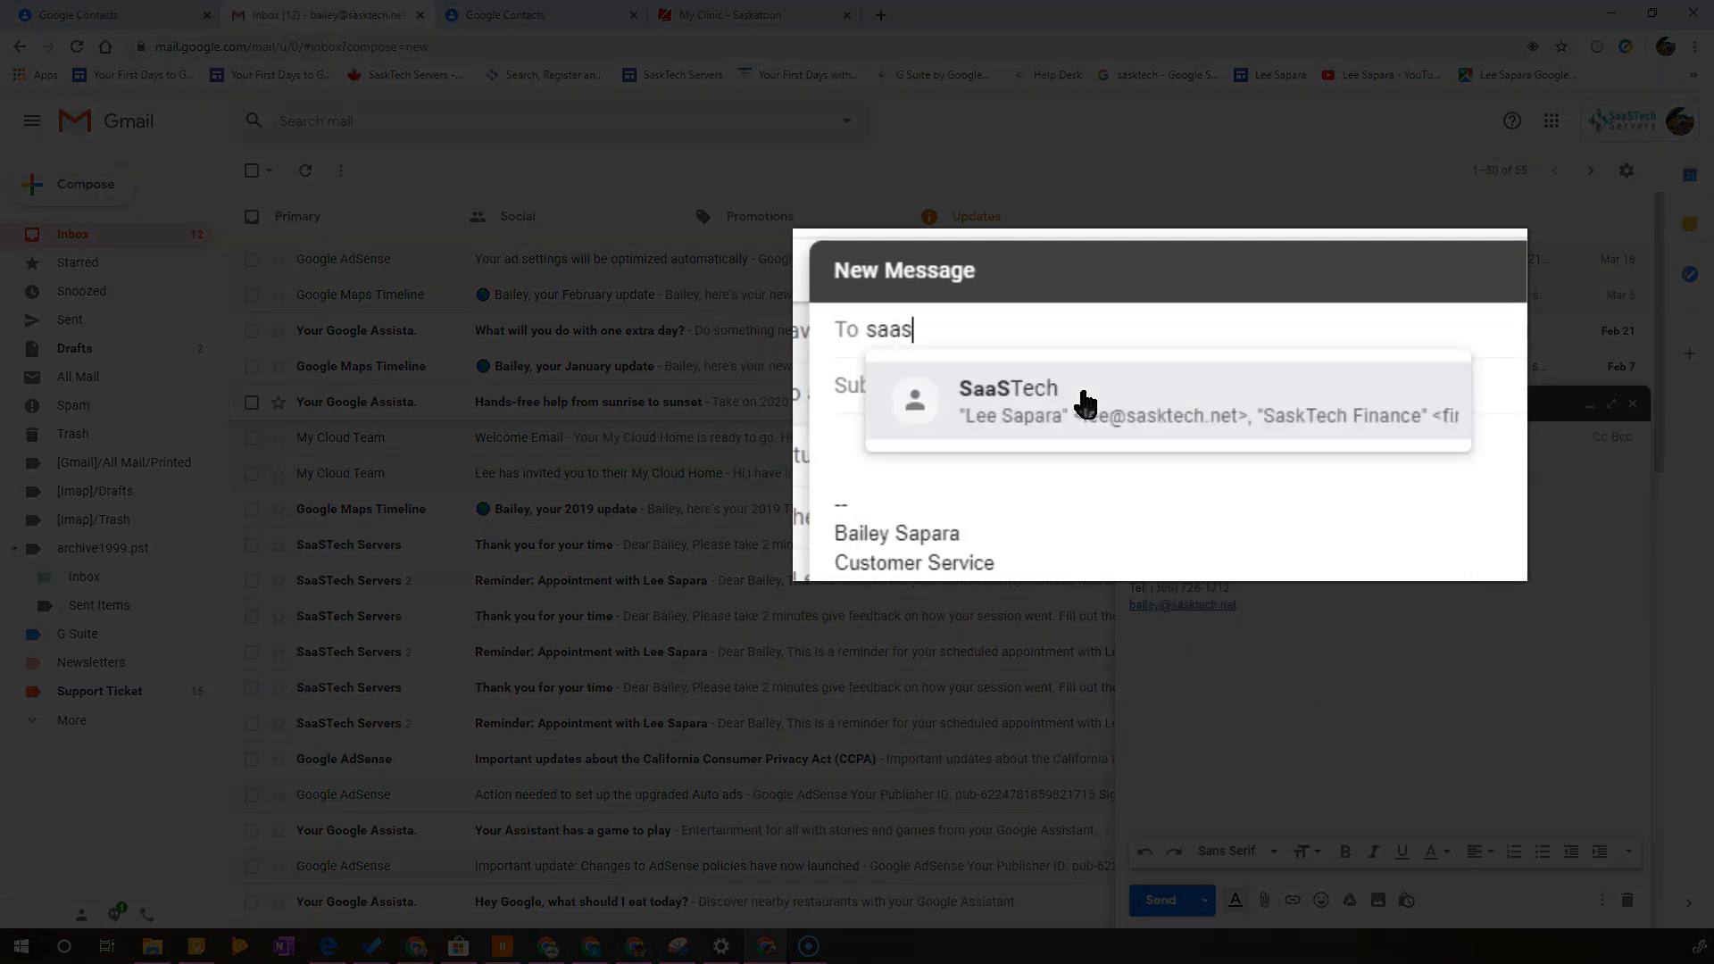
{"action": "type", "text": "tech"}
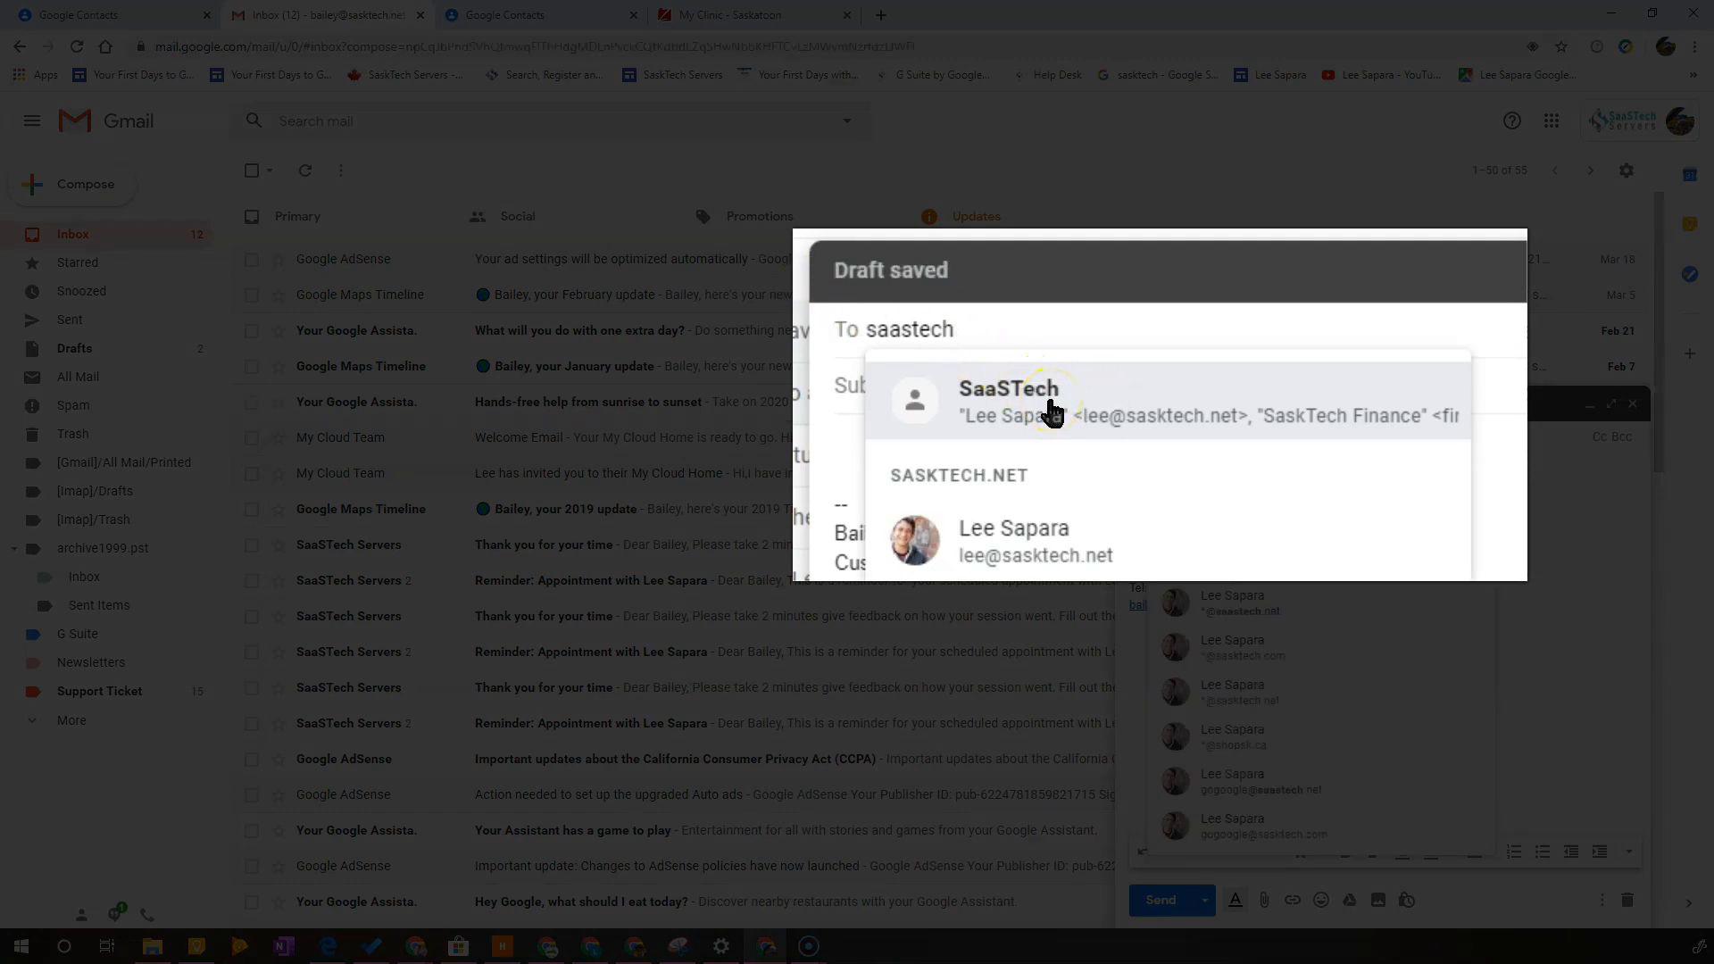
{"action": "left_click", "coordinate": [1050, 401]}
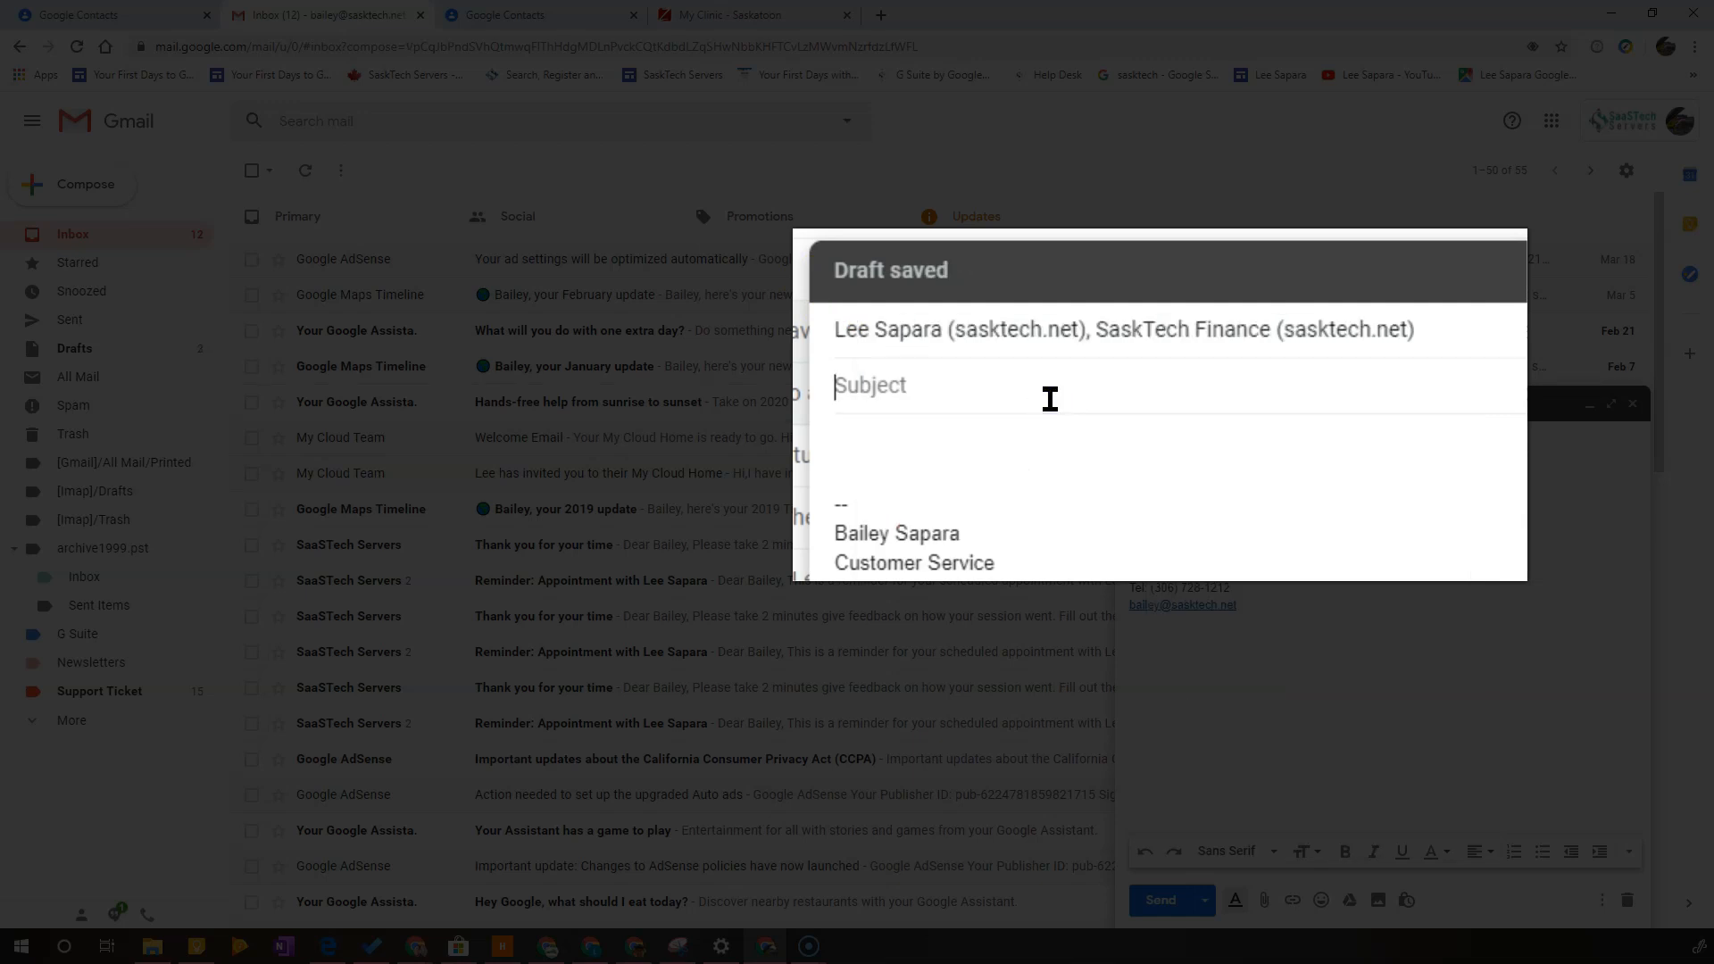
{"action": "type", "text": "Testing Group labels"}
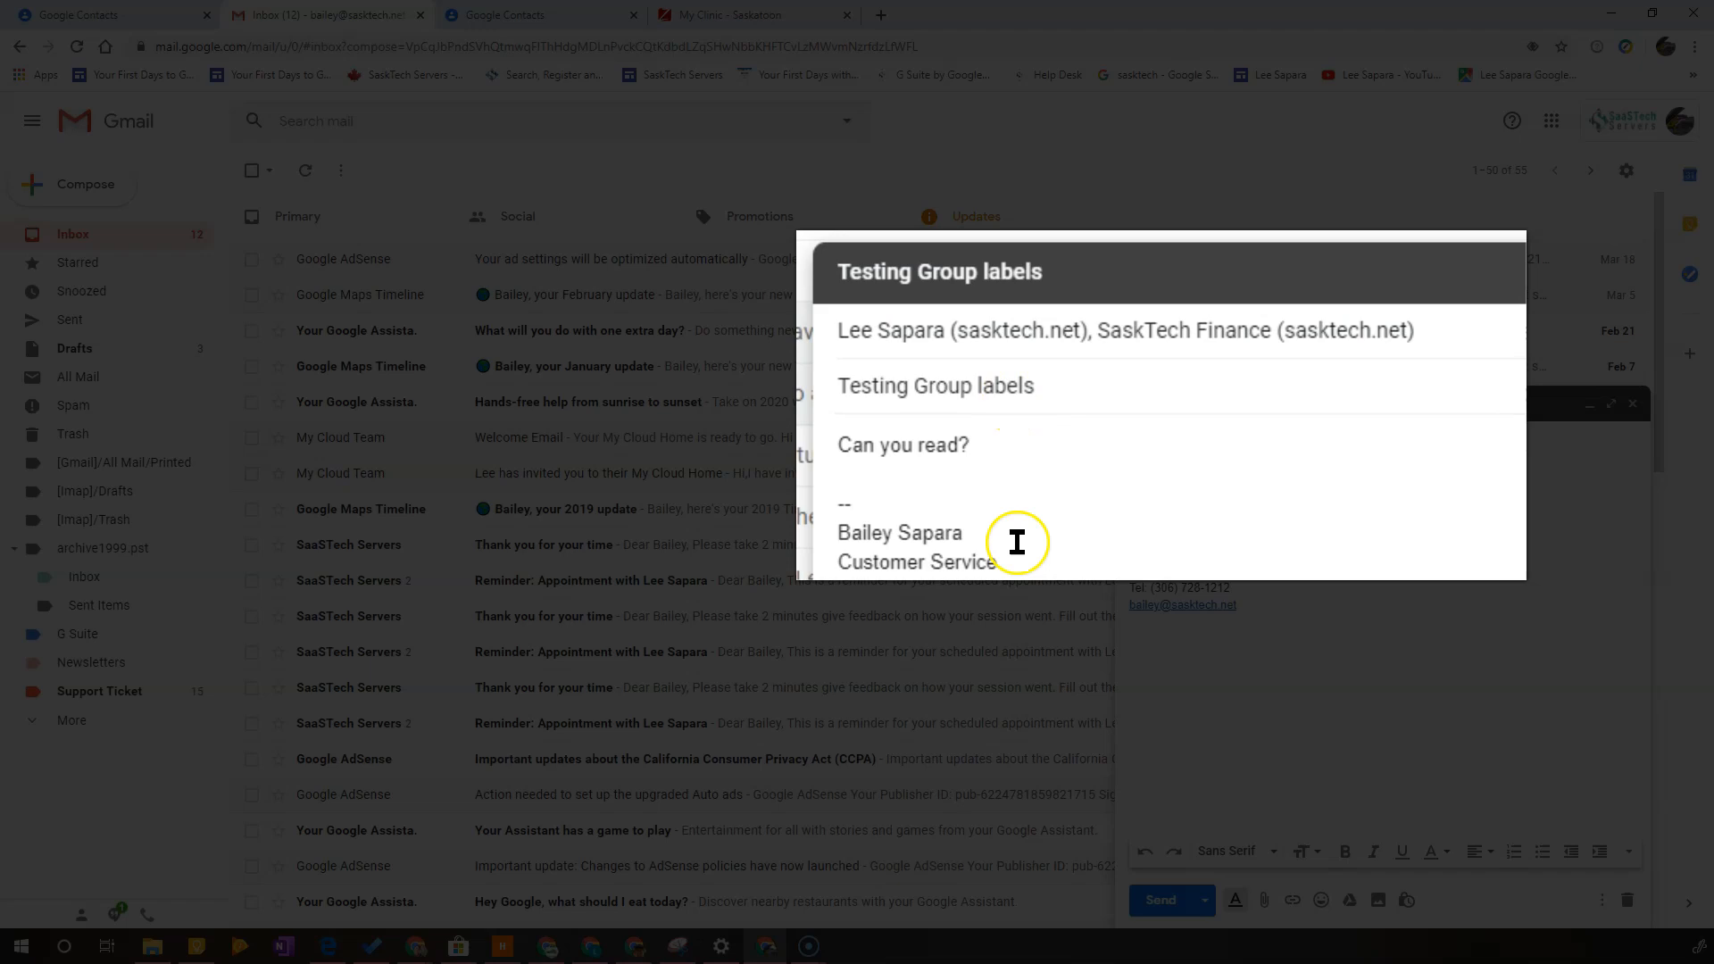
{"action": "left_click", "coordinate": [1159, 900]}
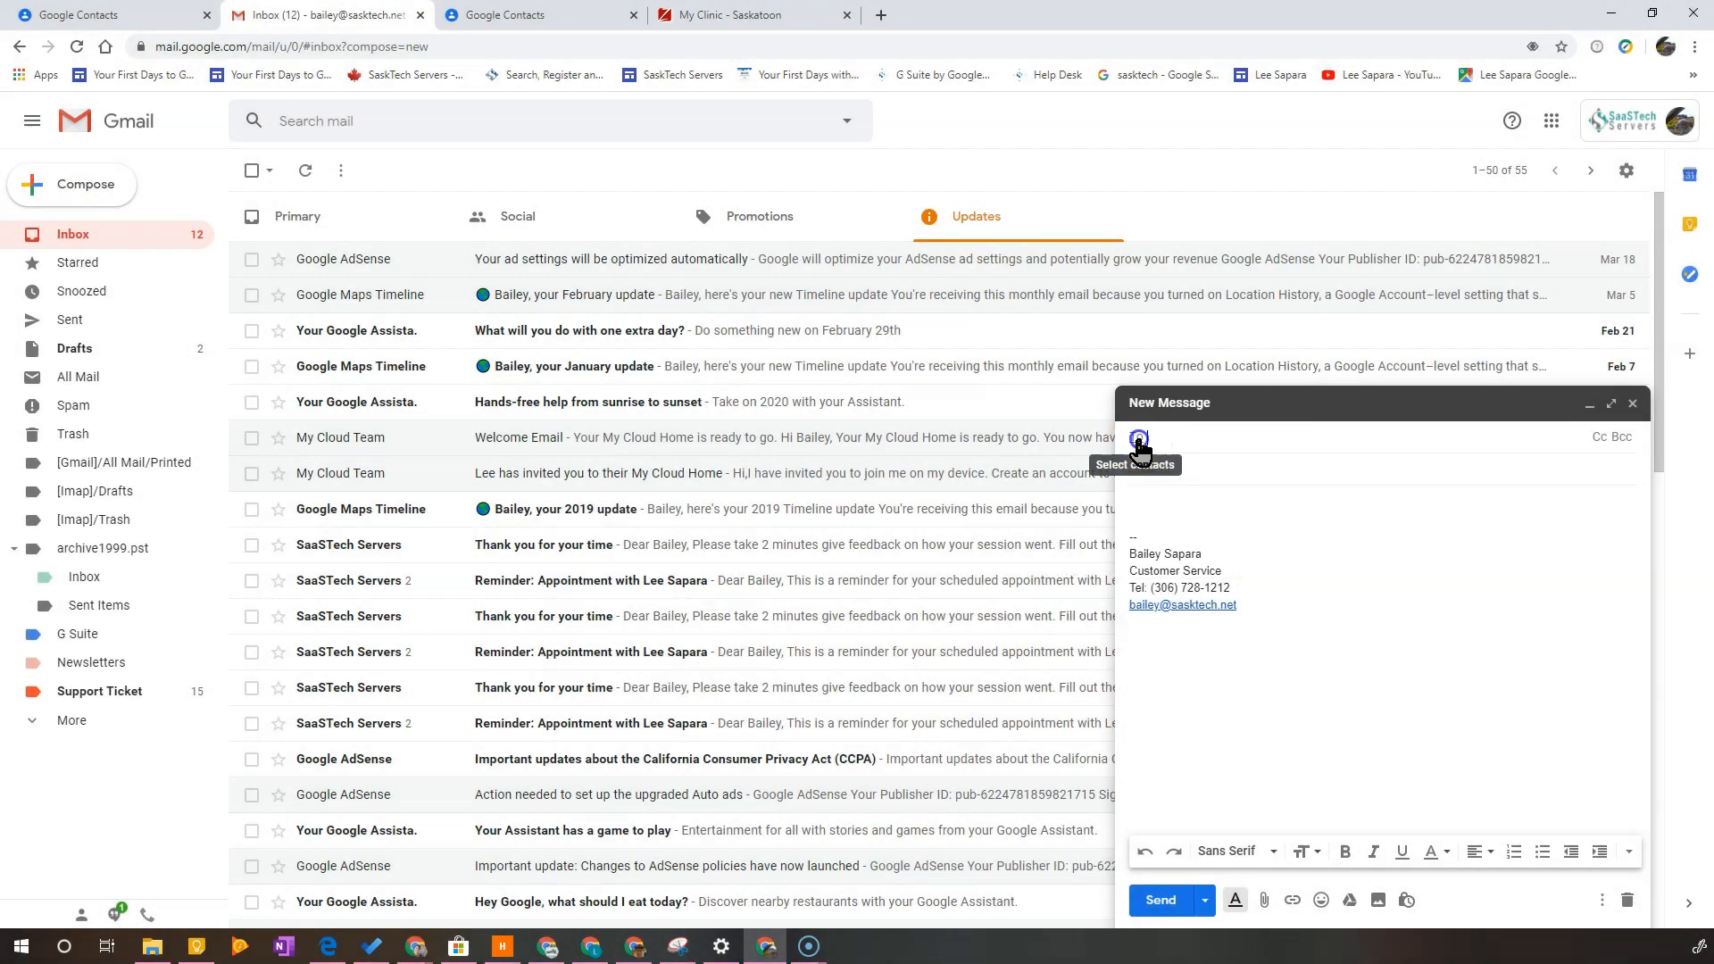
- Pick recipients from the Directory via Select contacts, then return to Google Contacts
{"action": "left_click", "coordinate": [1137, 439]}
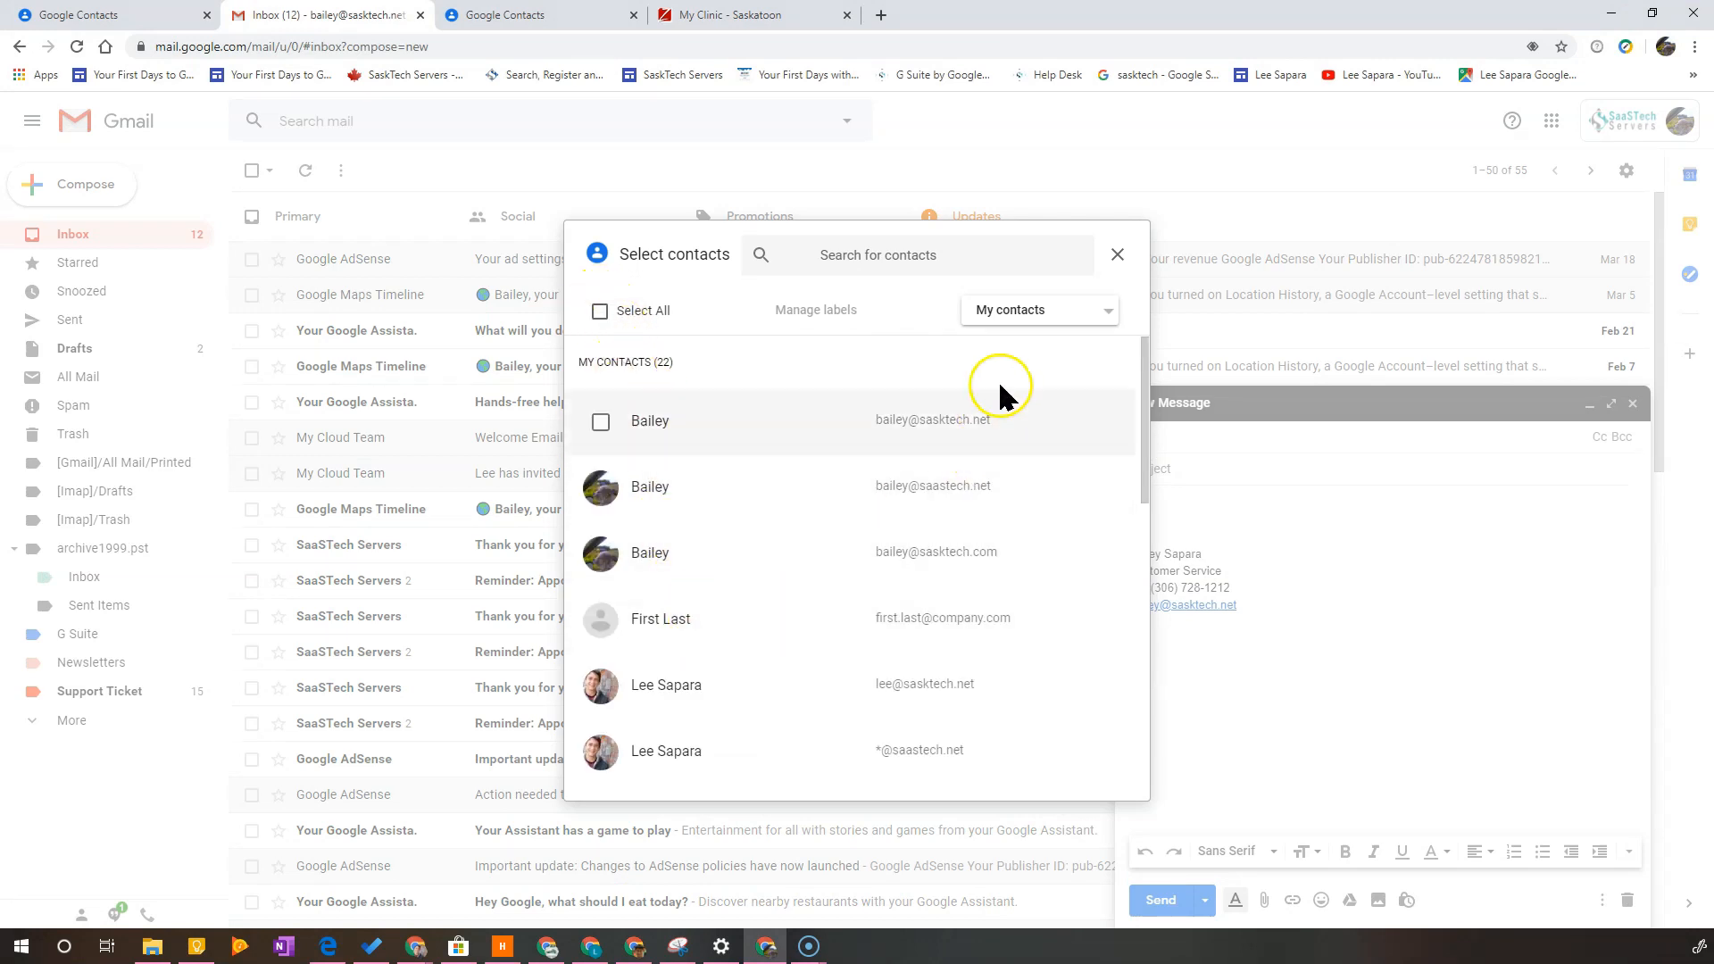
{"action": "left_click", "coordinate": [1036, 311]}
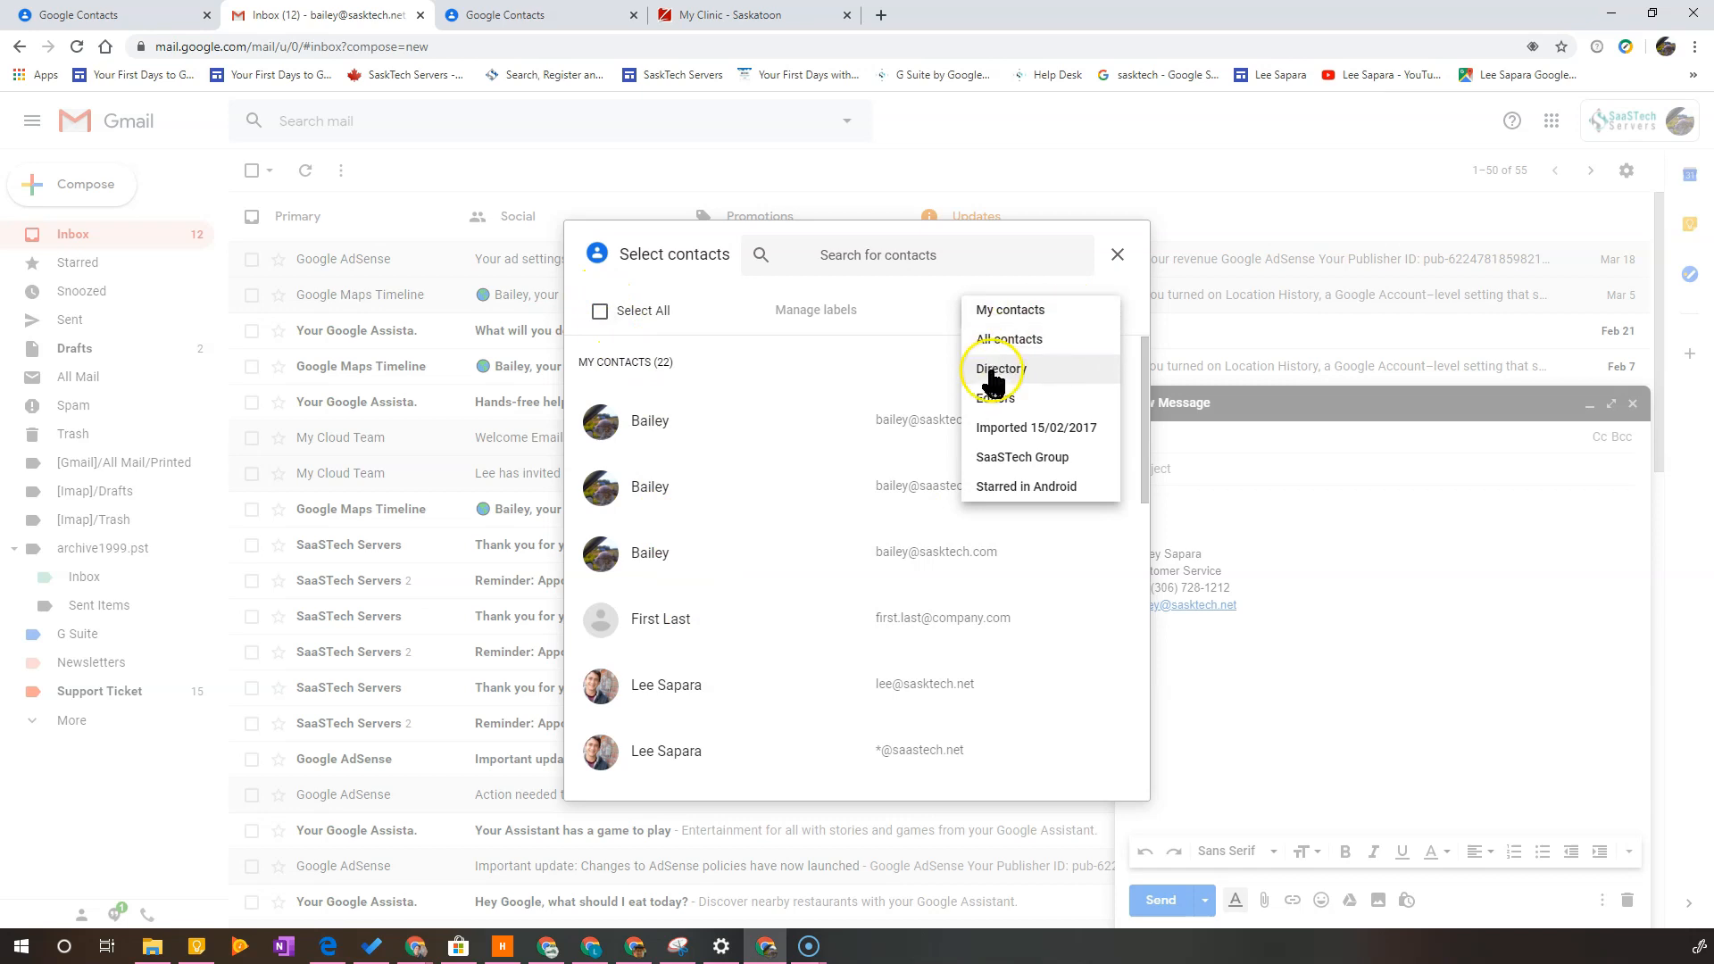
{"action": "mouse_move", "coordinate": [1077, 459]}
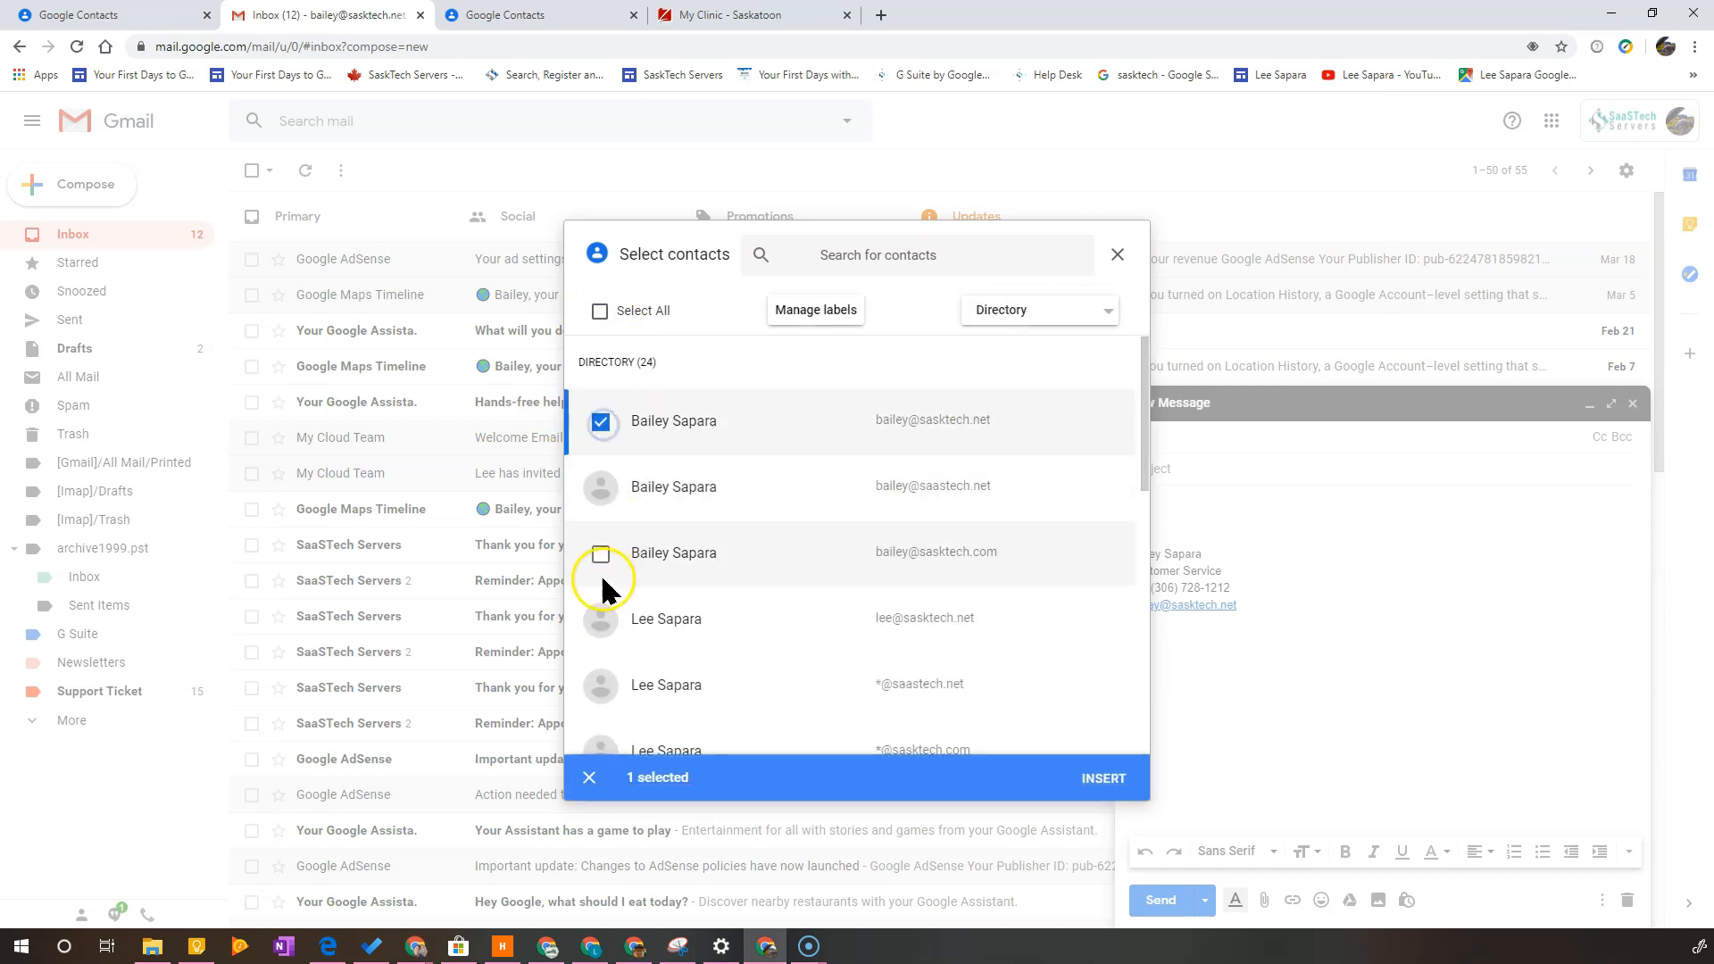
{"action": "left_click", "coordinate": [600, 553]}
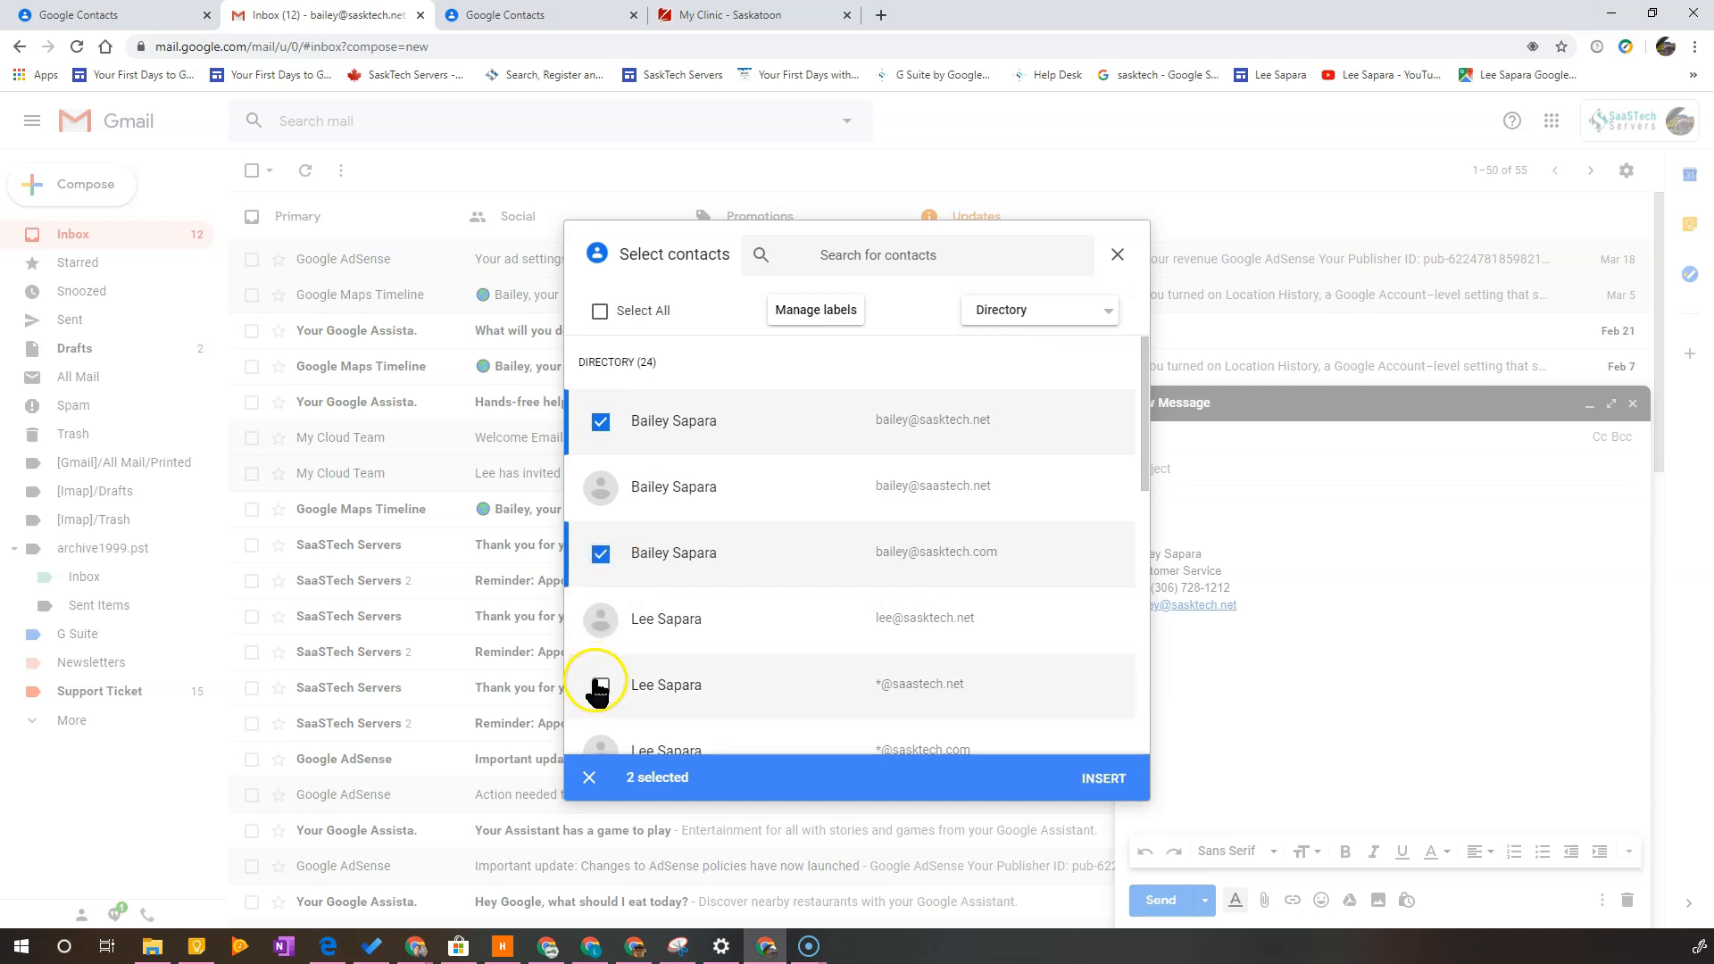
{"action": "scroll", "scroll_direction": "down", "scroll_amount": 3}
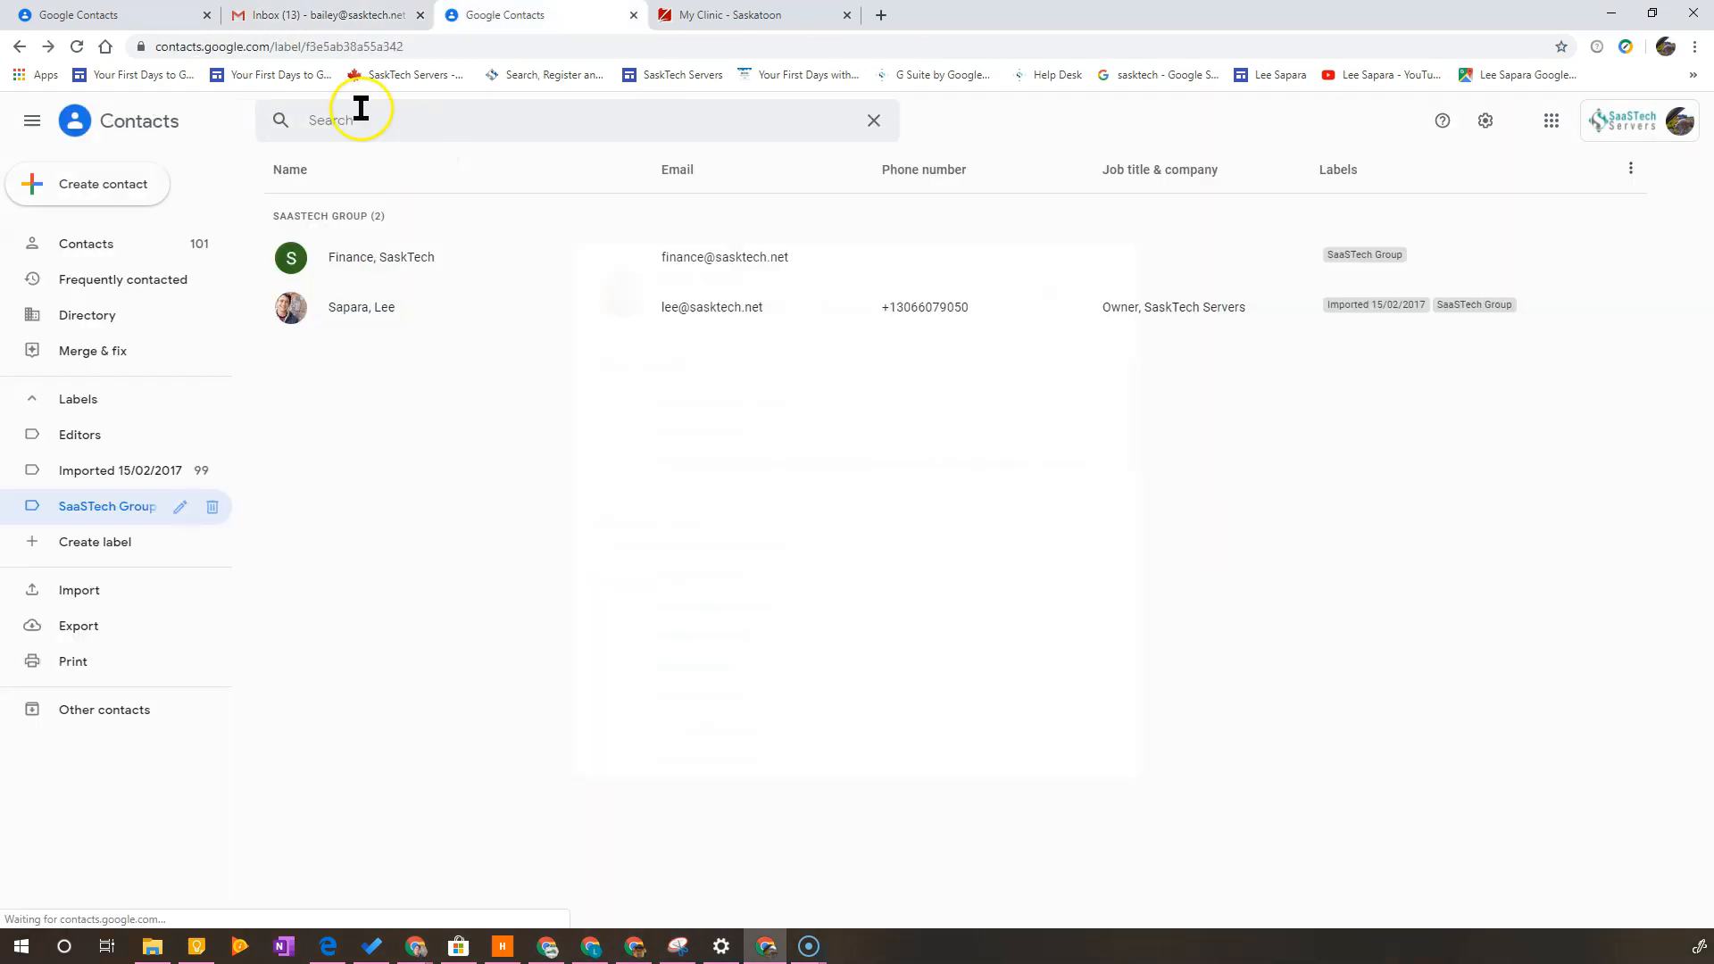
{"action": "left_click", "coordinate": [360, 120]}
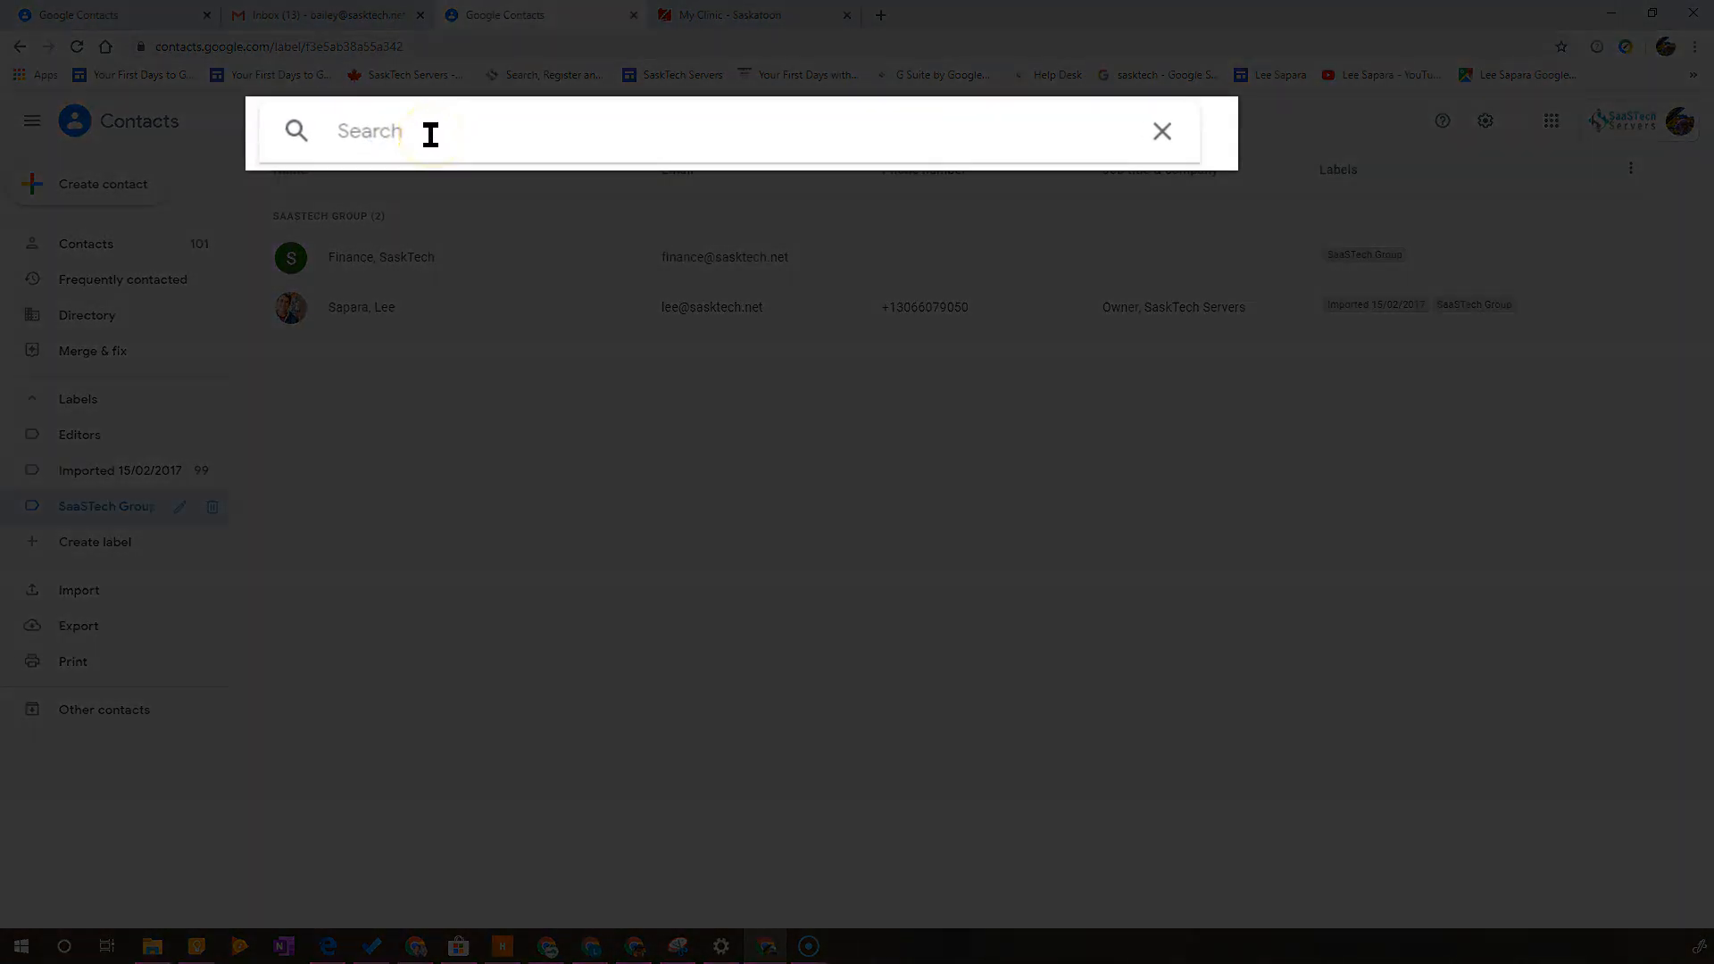
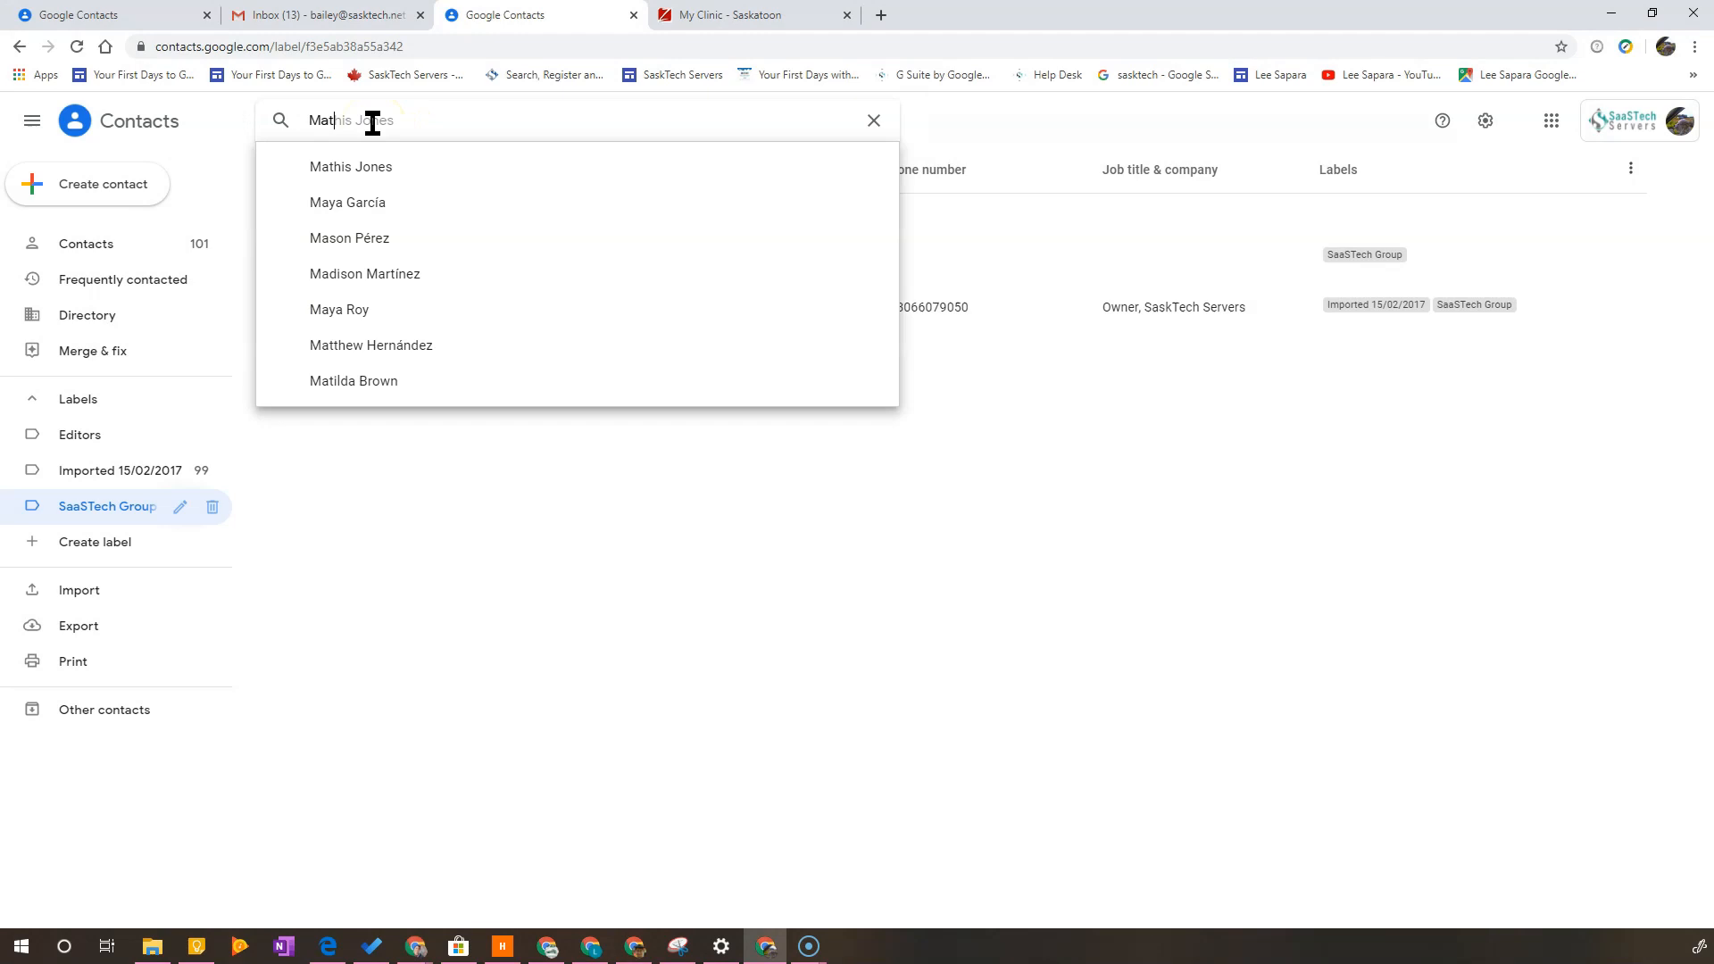
{"action": "left_click", "coordinate": [354, 380]}
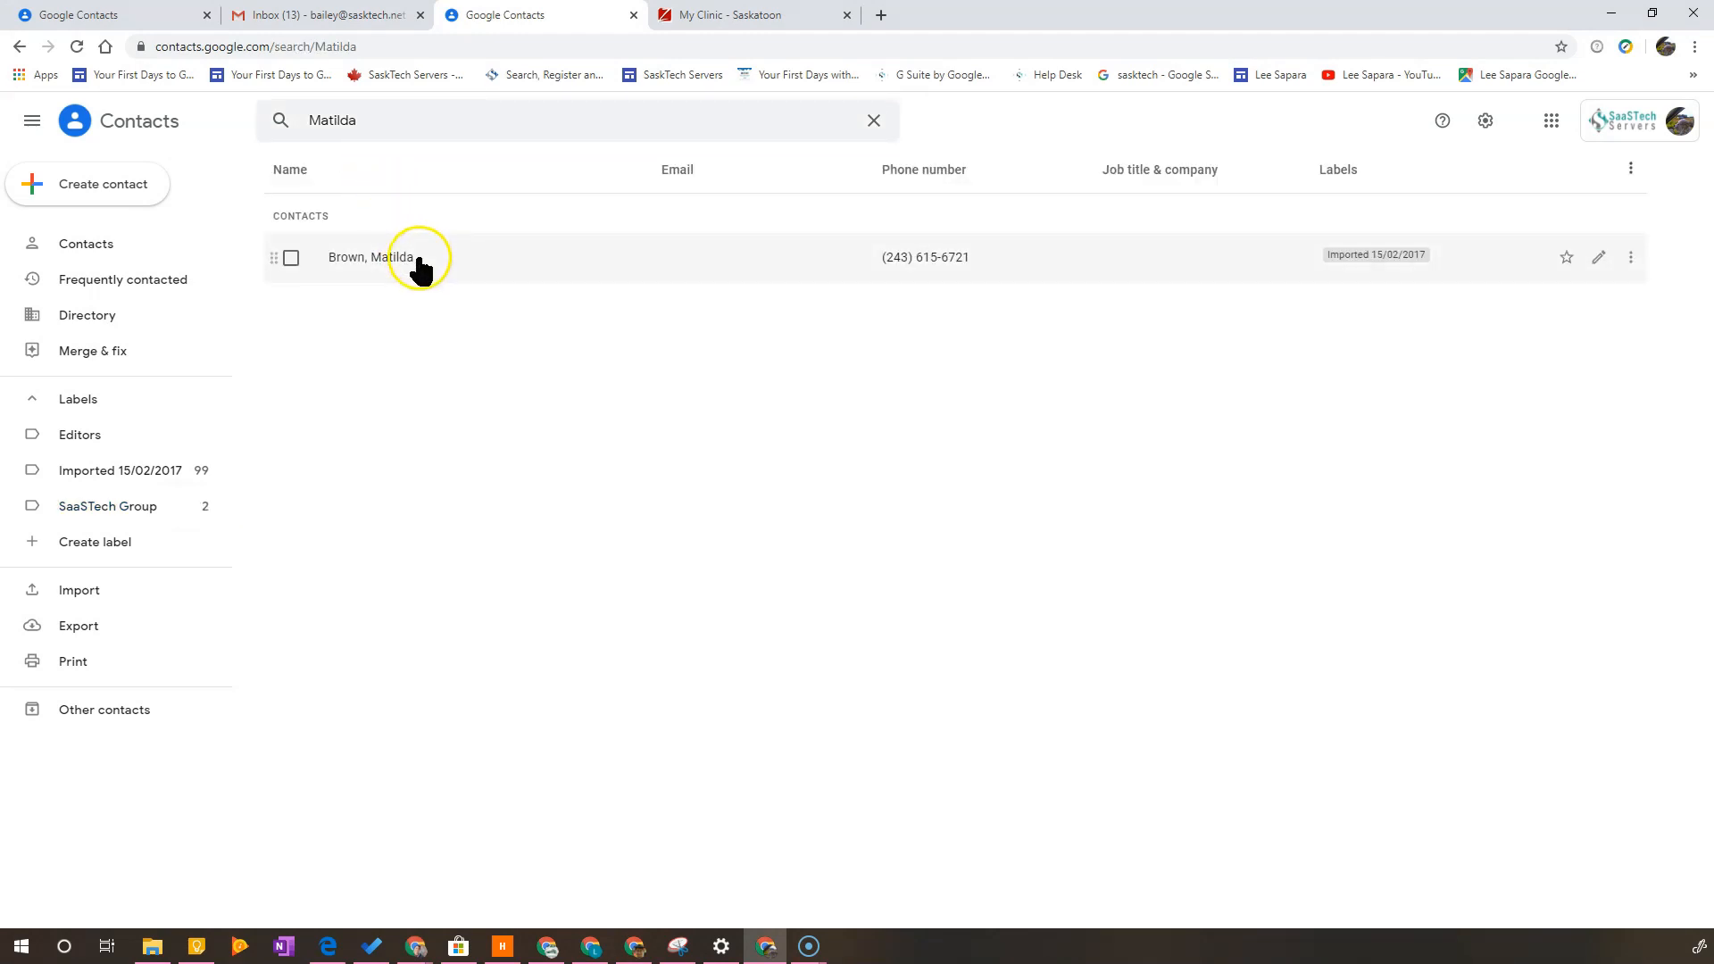
{"action": "left_click", "coordinate": [371, 258]}
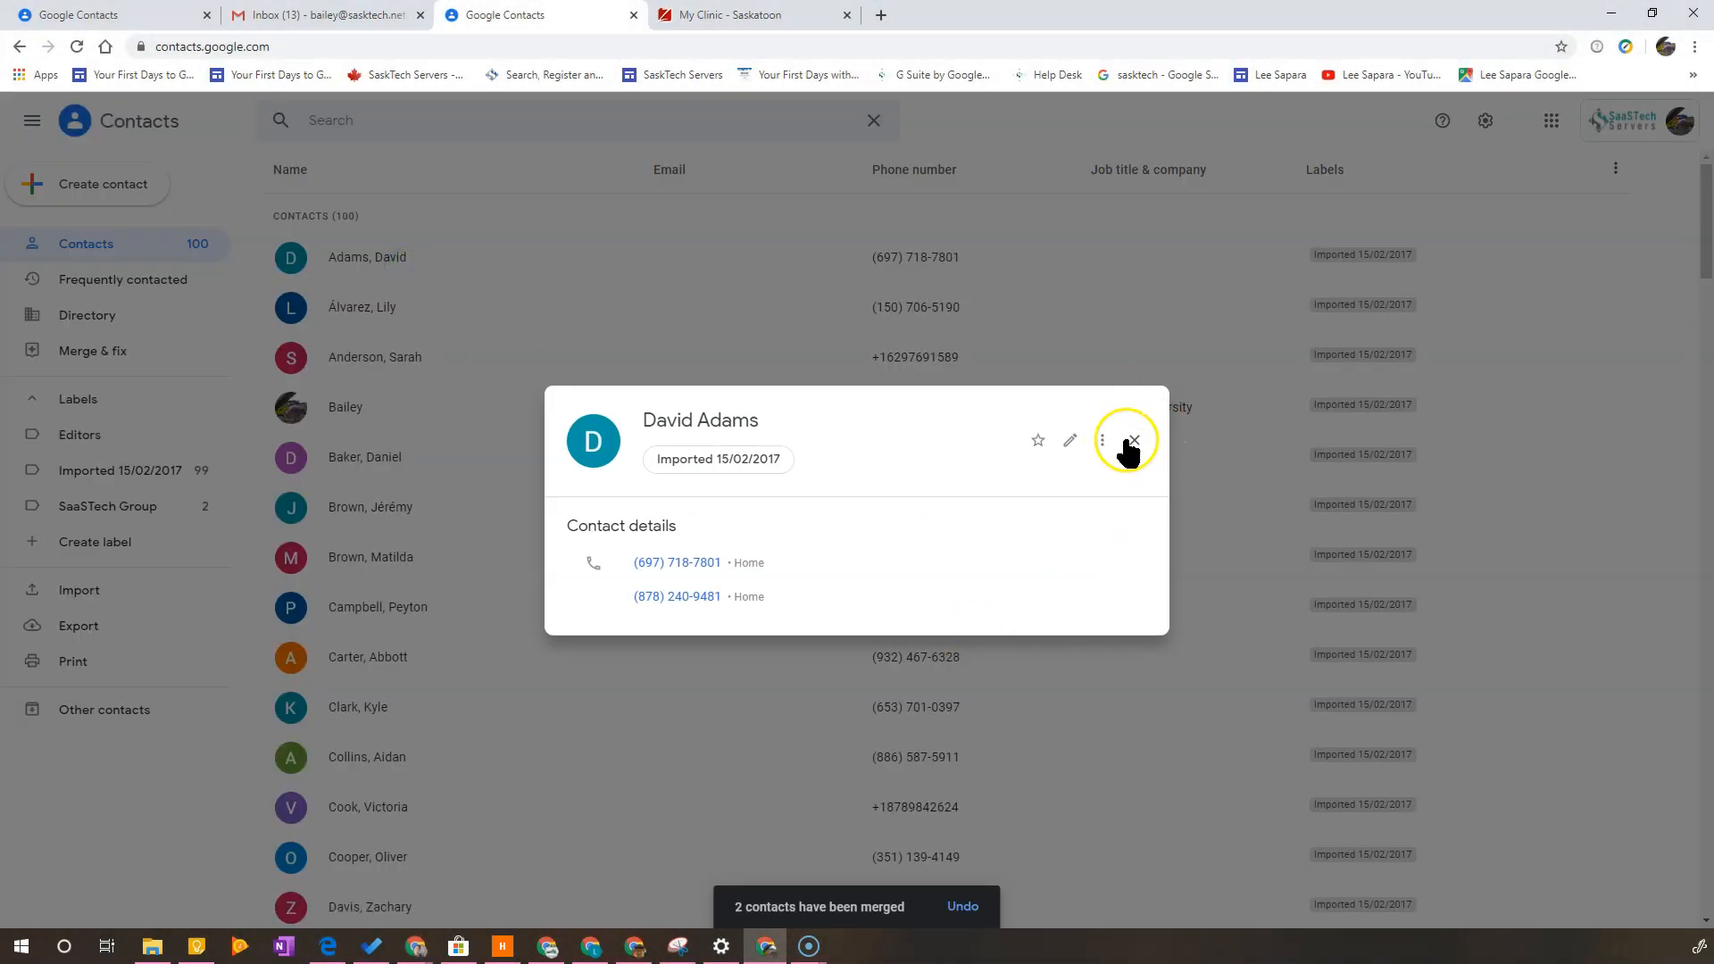
- Star Bailey so she appears under Starred contacts at the top of the list
{"action": "left_click", "coordinate": [1134, 441]}
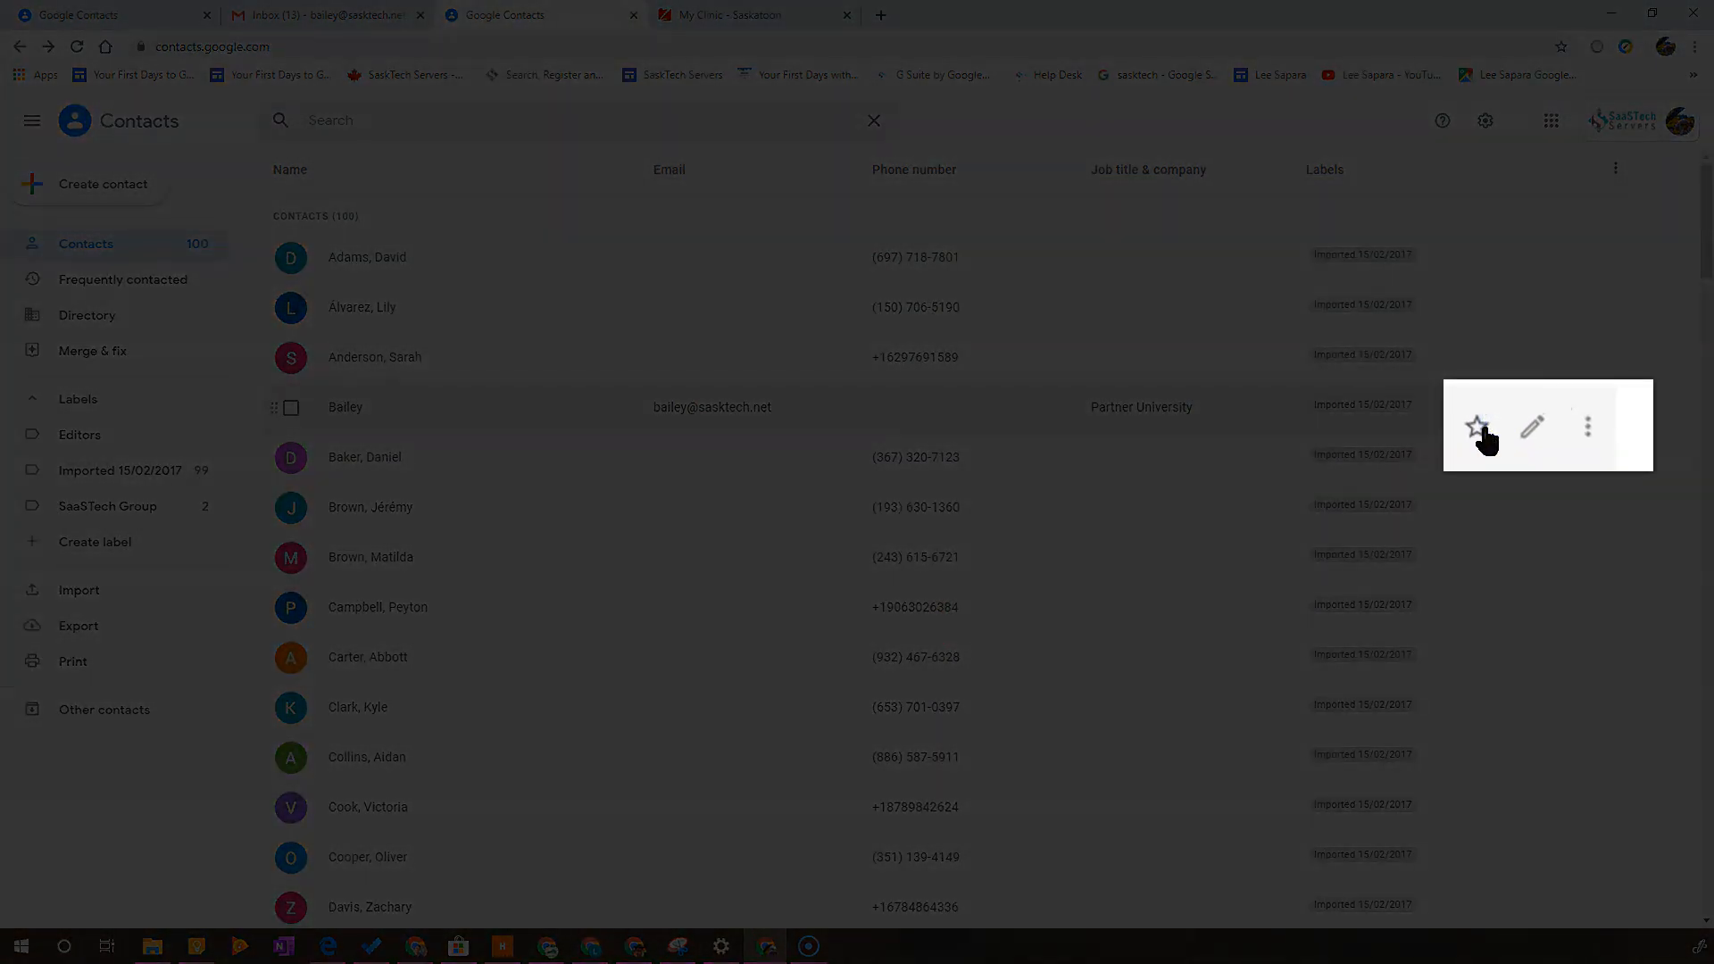
{"action": "left_click", "coordinate": [1475, 425]}
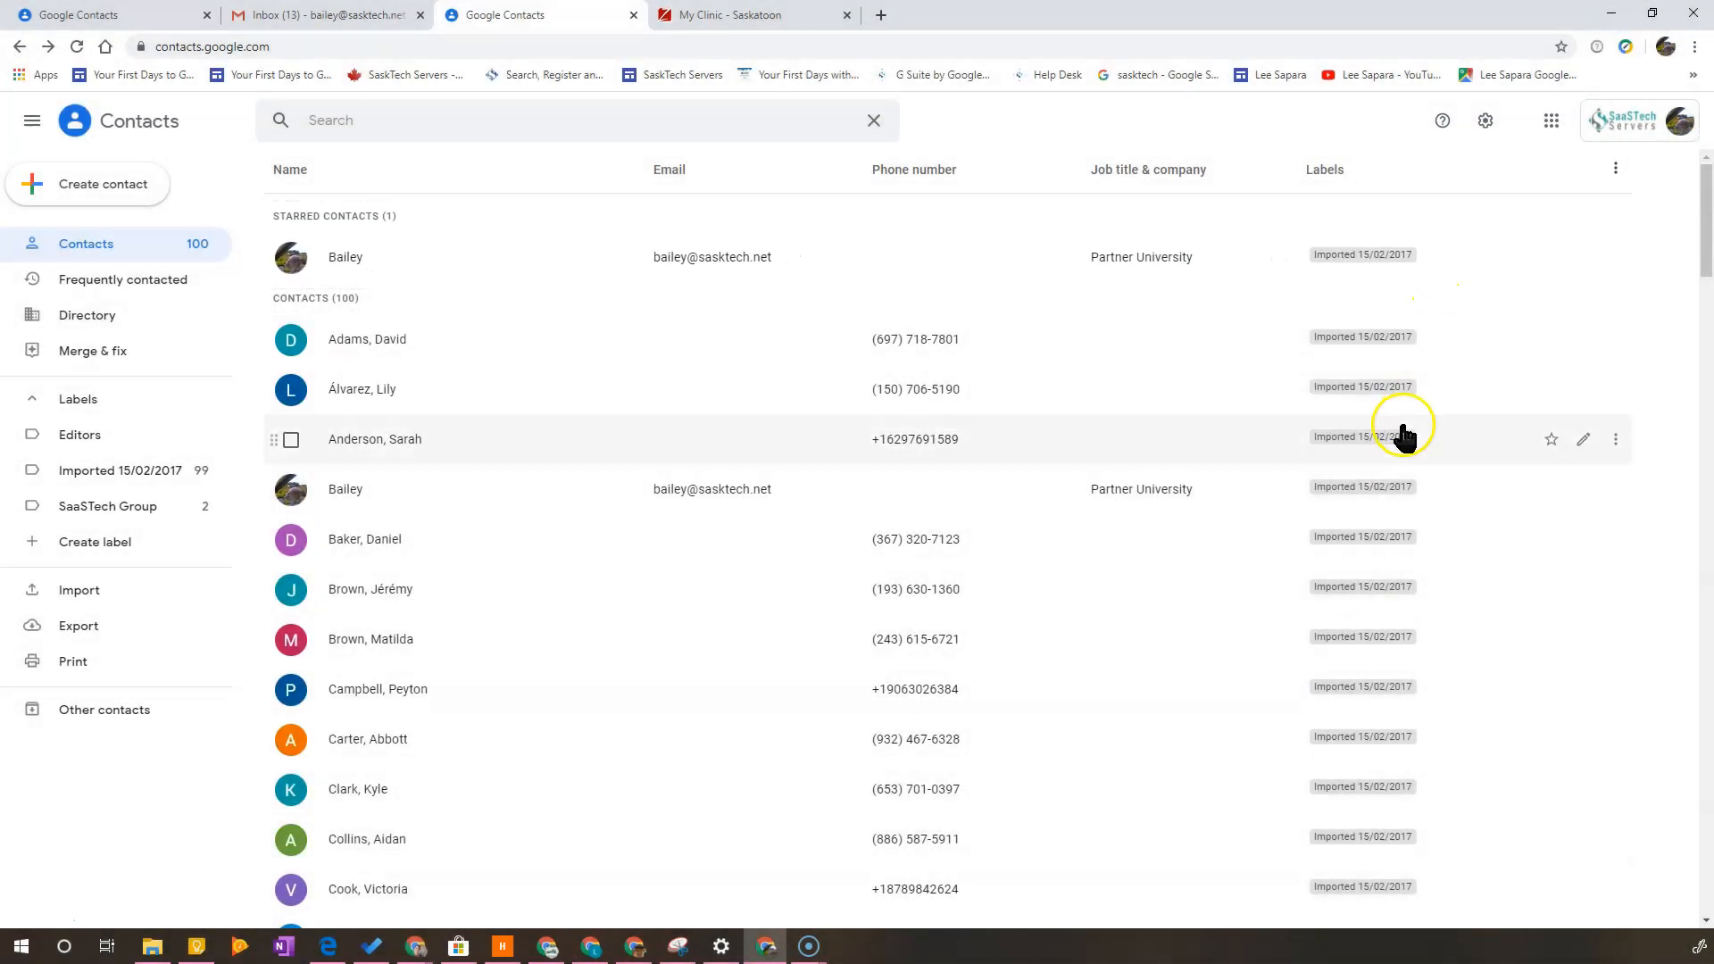
{"action": "left_click", "coordinate": [1582, 439]}
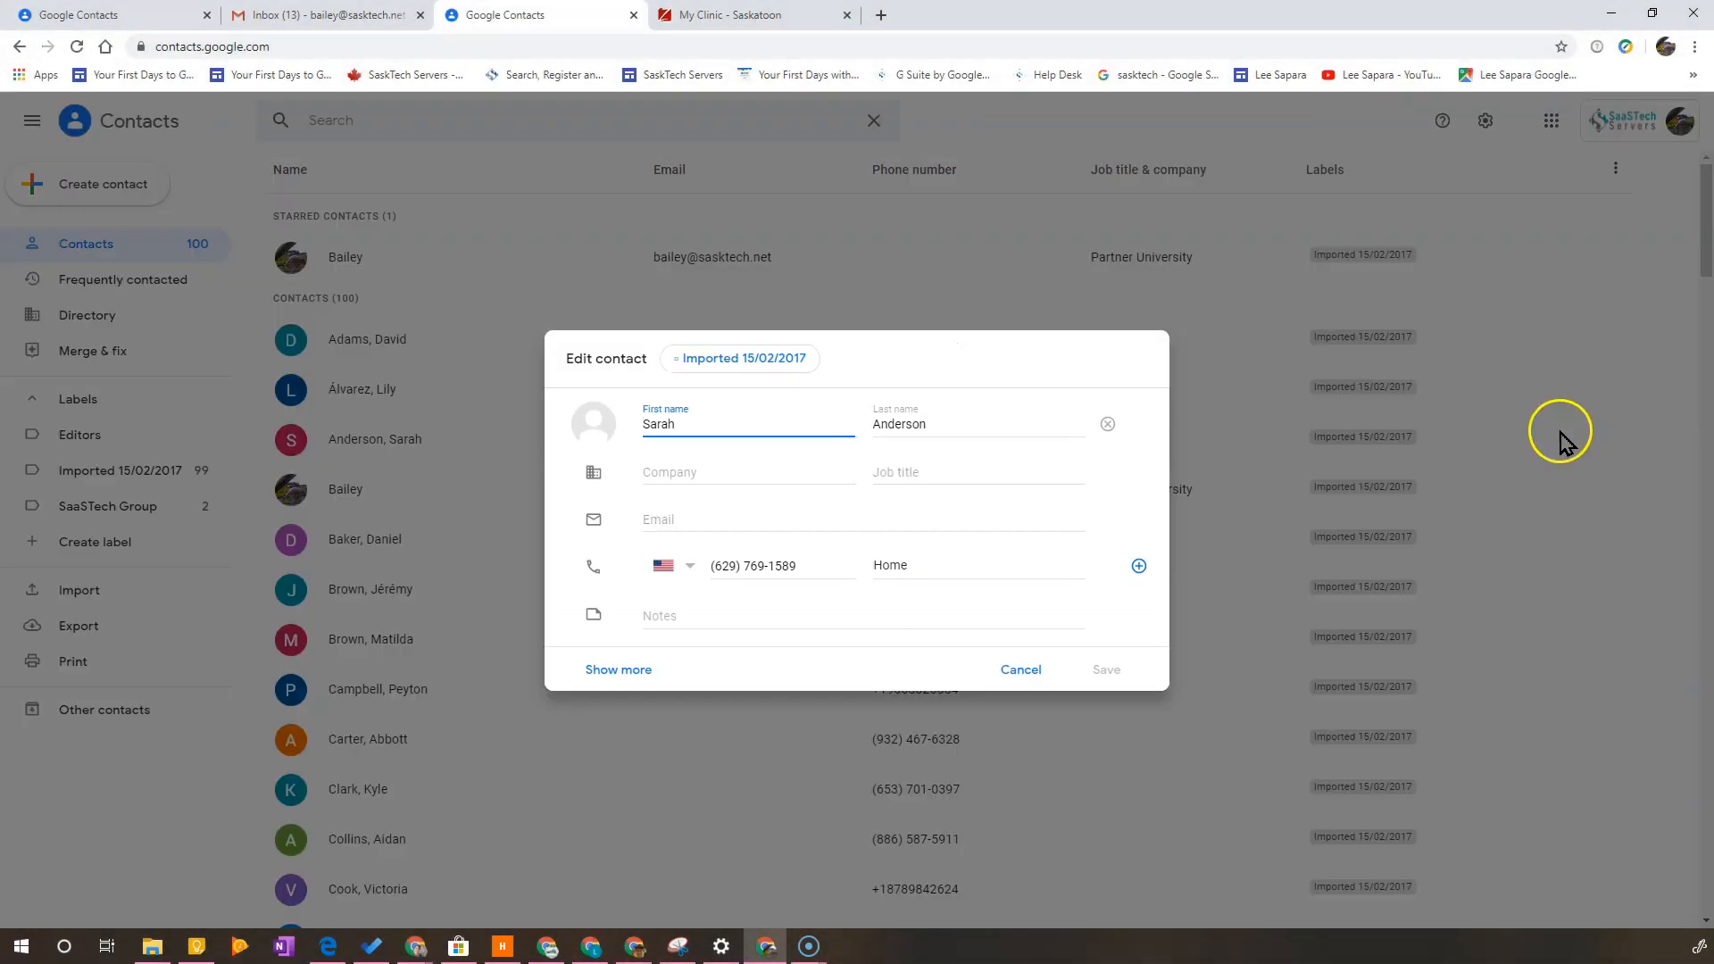
{"action": "left_click", "coordinate": [861, 518]}
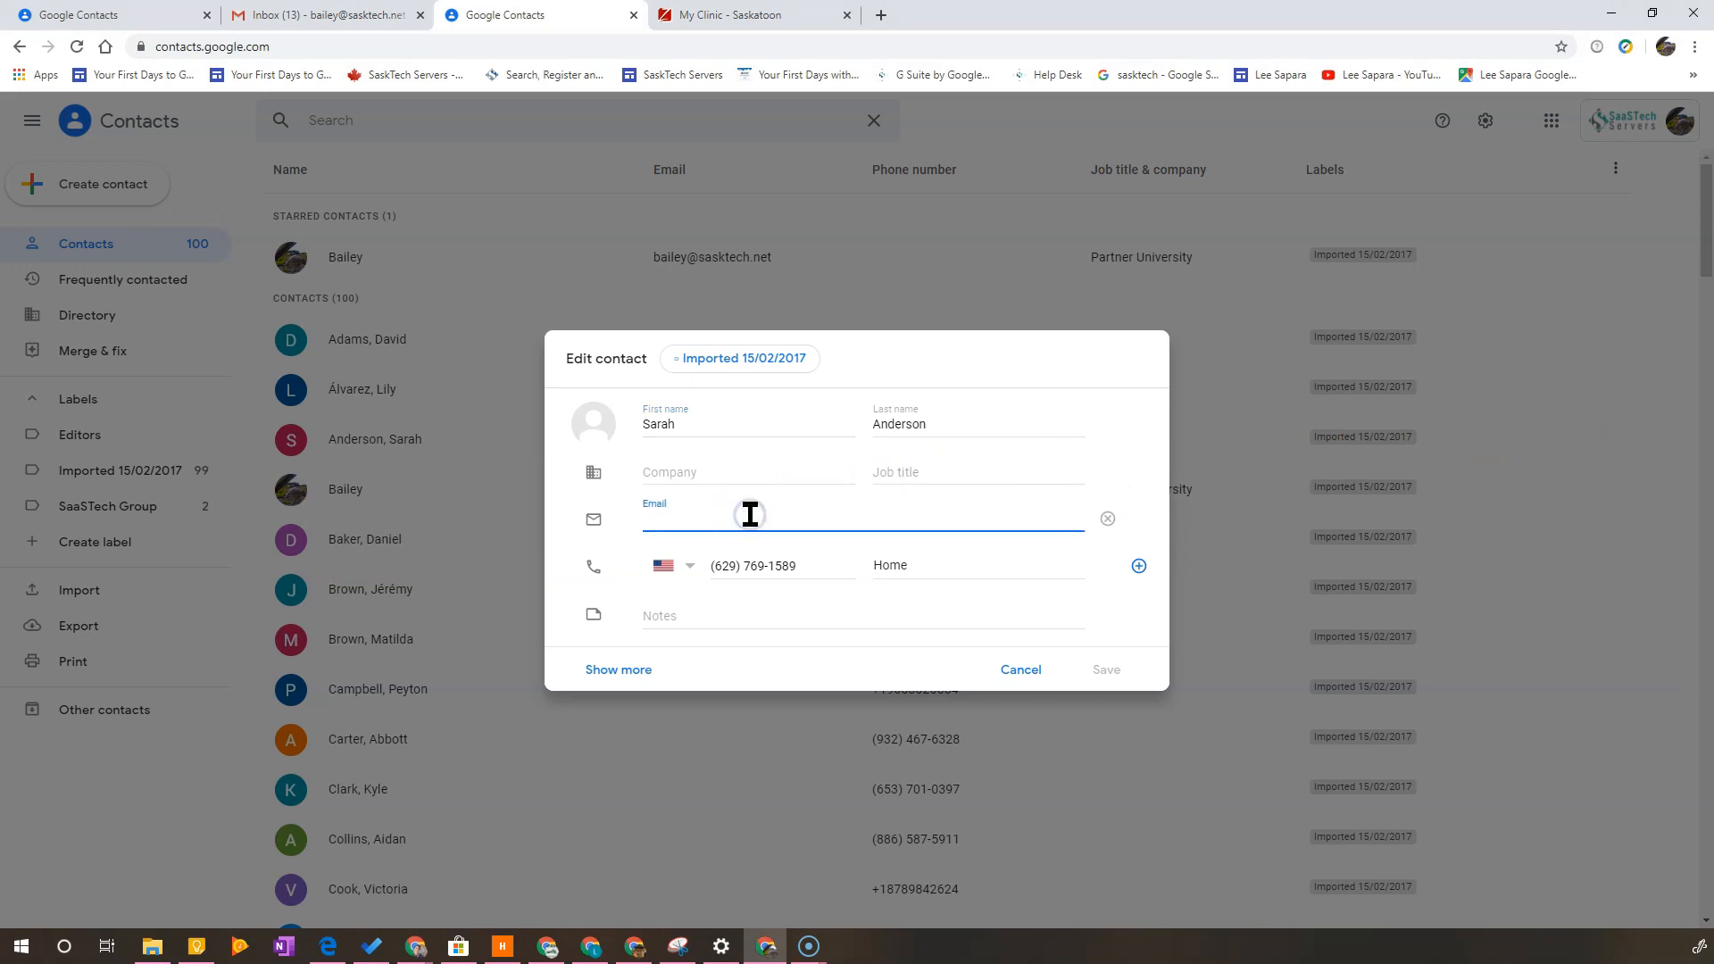
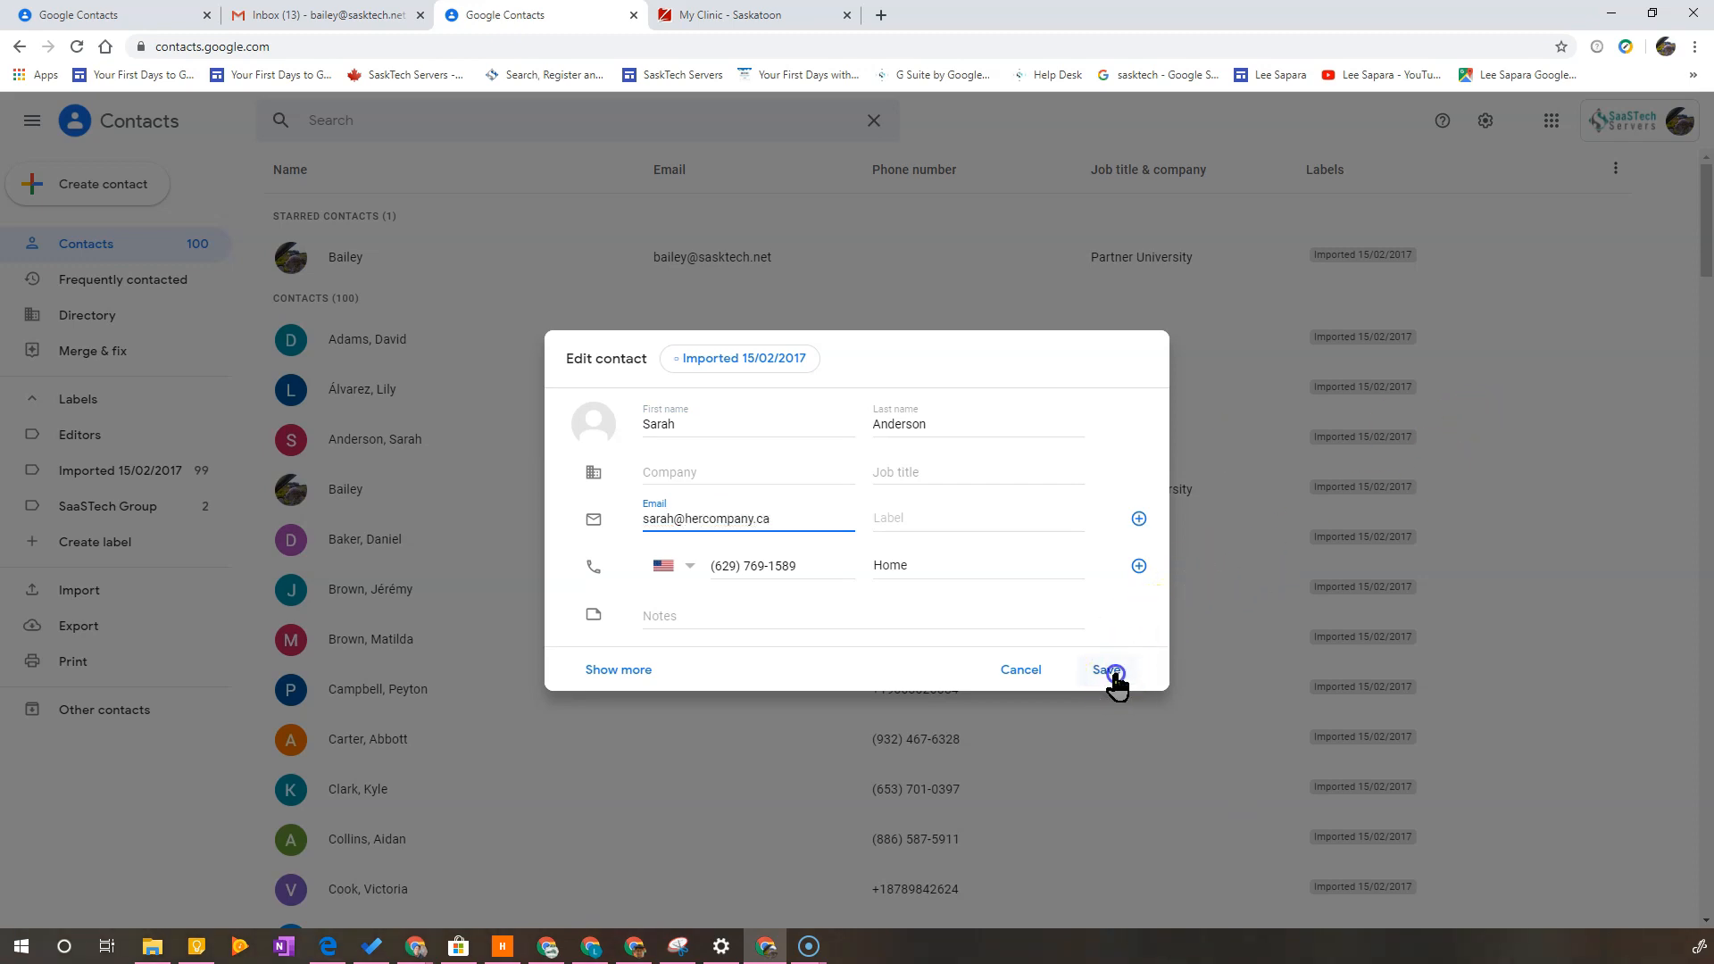
{"action": "left_click", "coordinate": [1106, 670]}
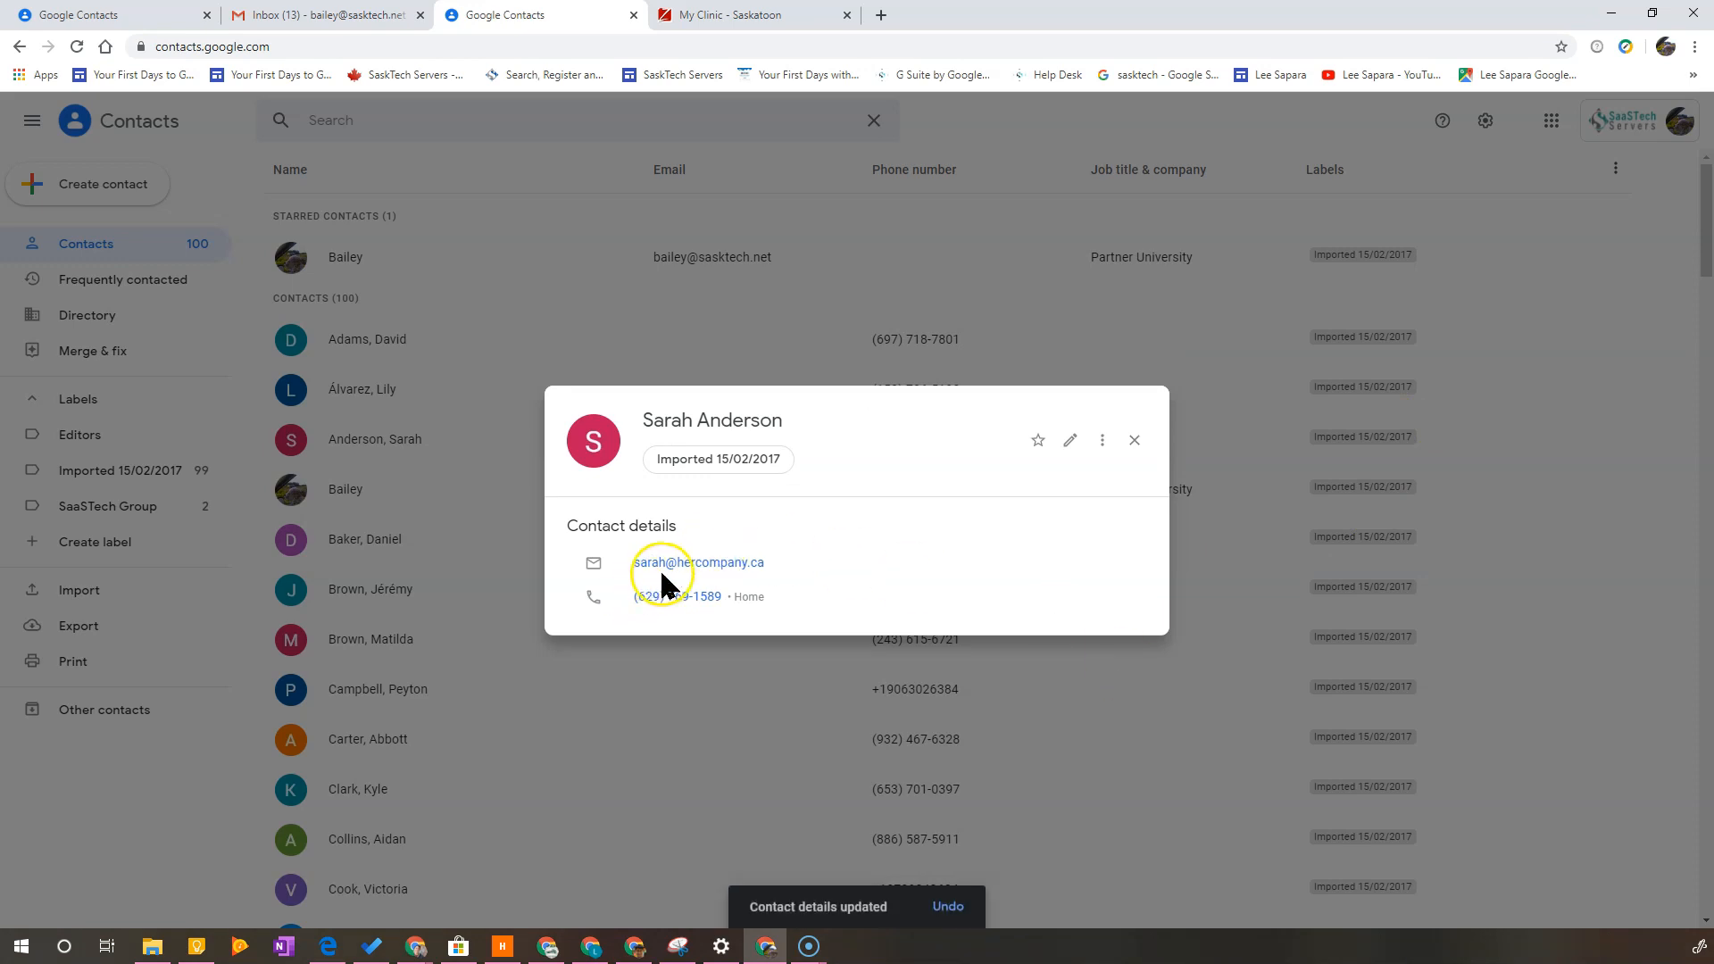
{"action": "left_click", "coordinate": [1134, 439]}
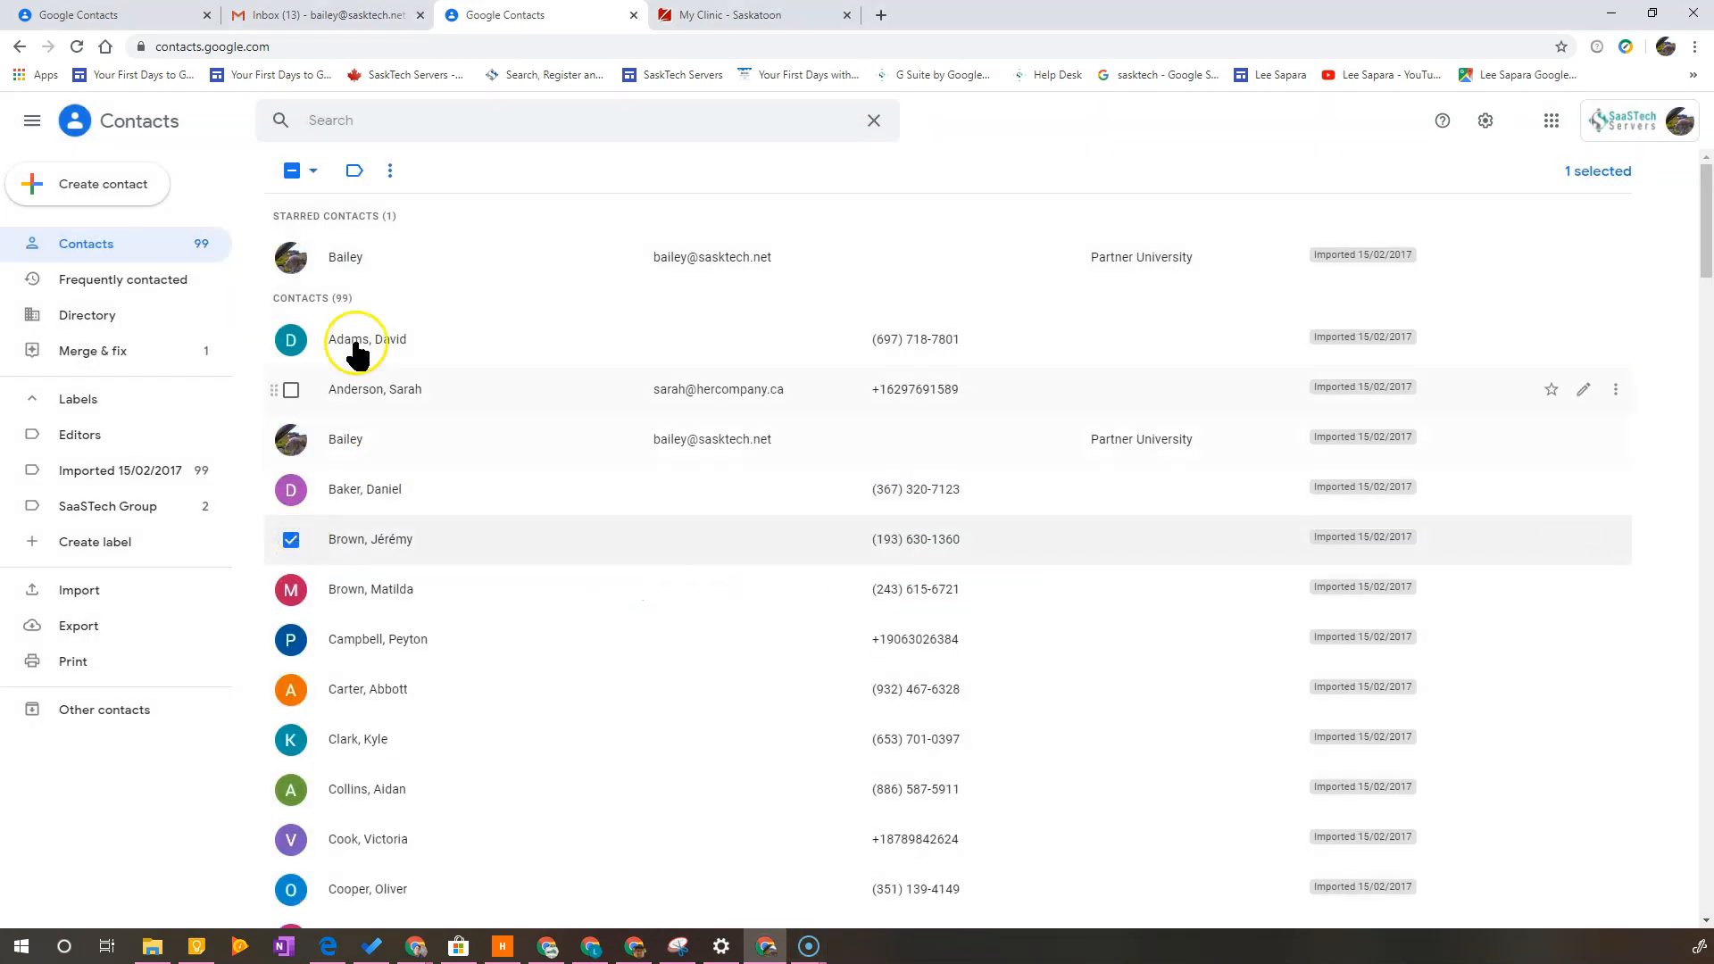
{"action": "left_click", "coordinate": [389, 172]}
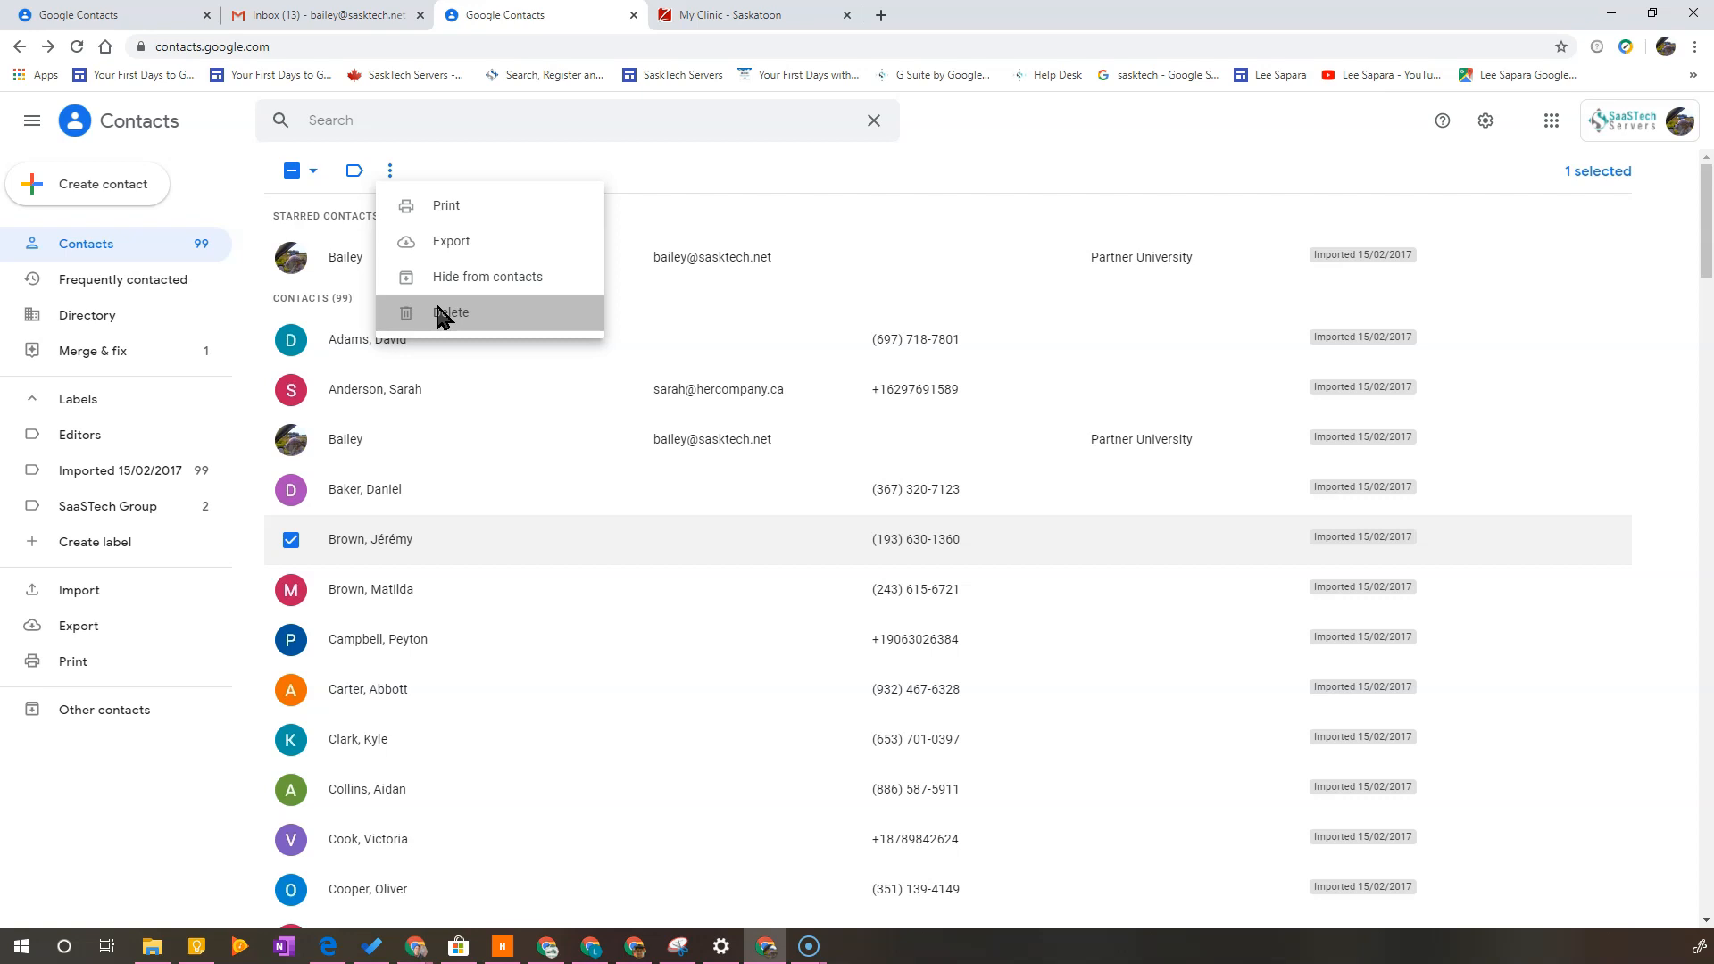
{"action": "left_click", "coordinate": [450, 313]}
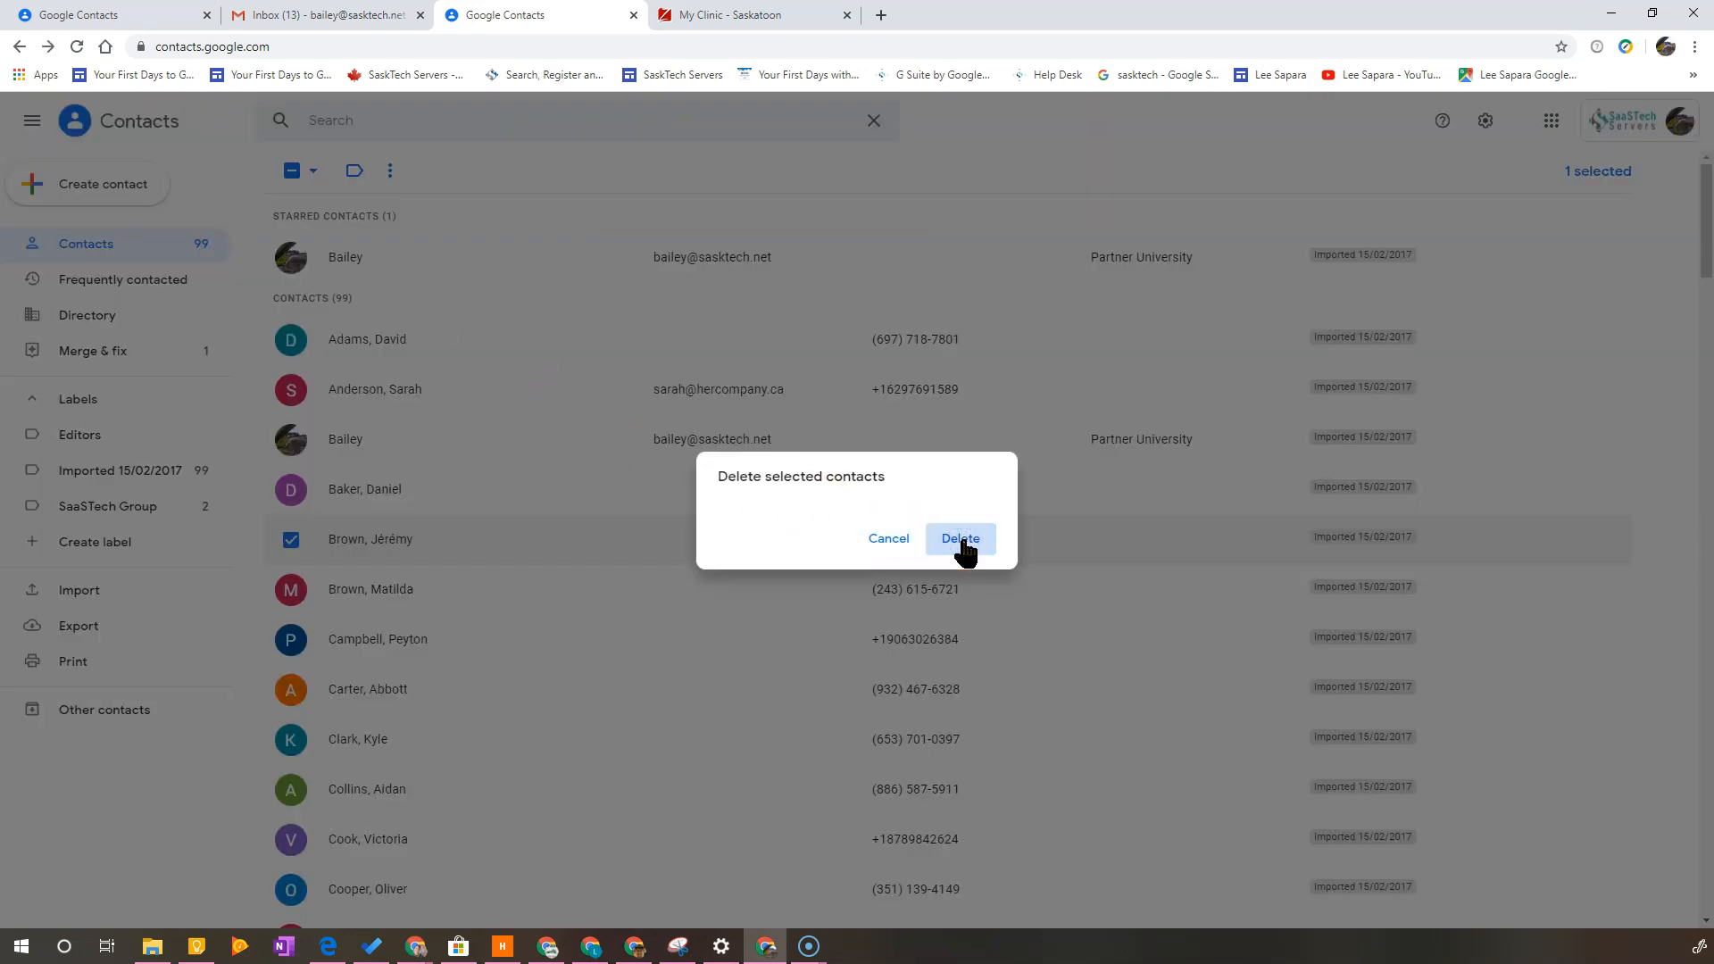
{"action": "left_click", "coordinate": [960, 539]}
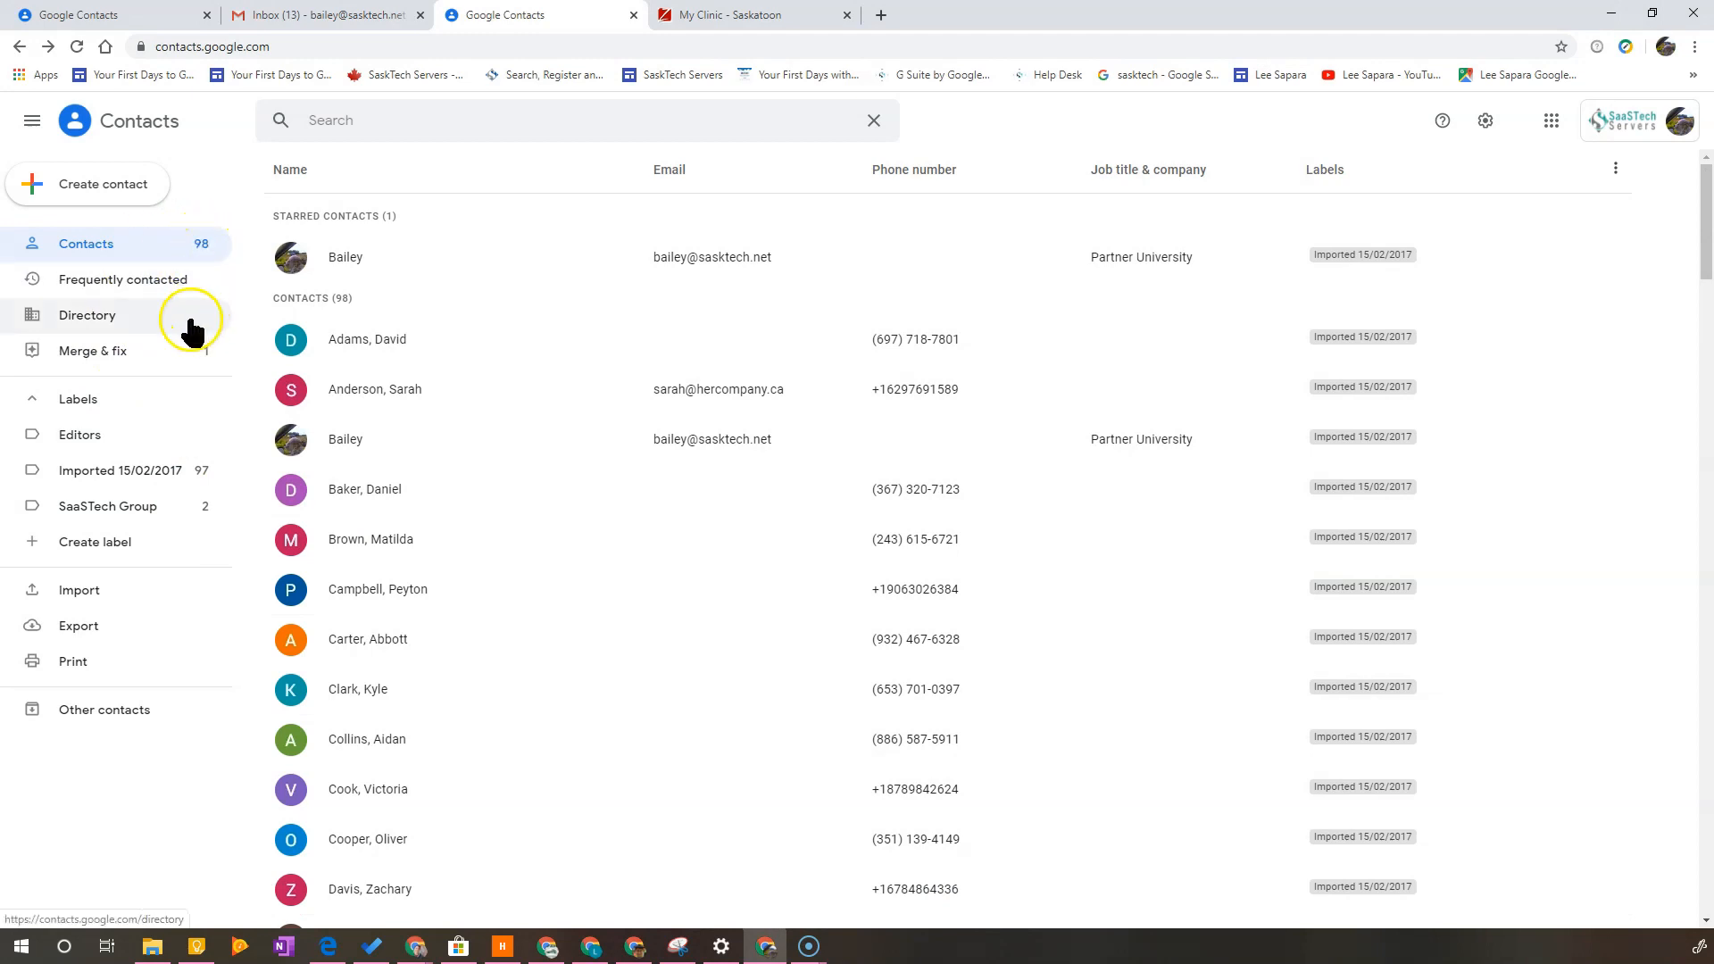
{"action": "left_click", "coordinate": [92, 350]}
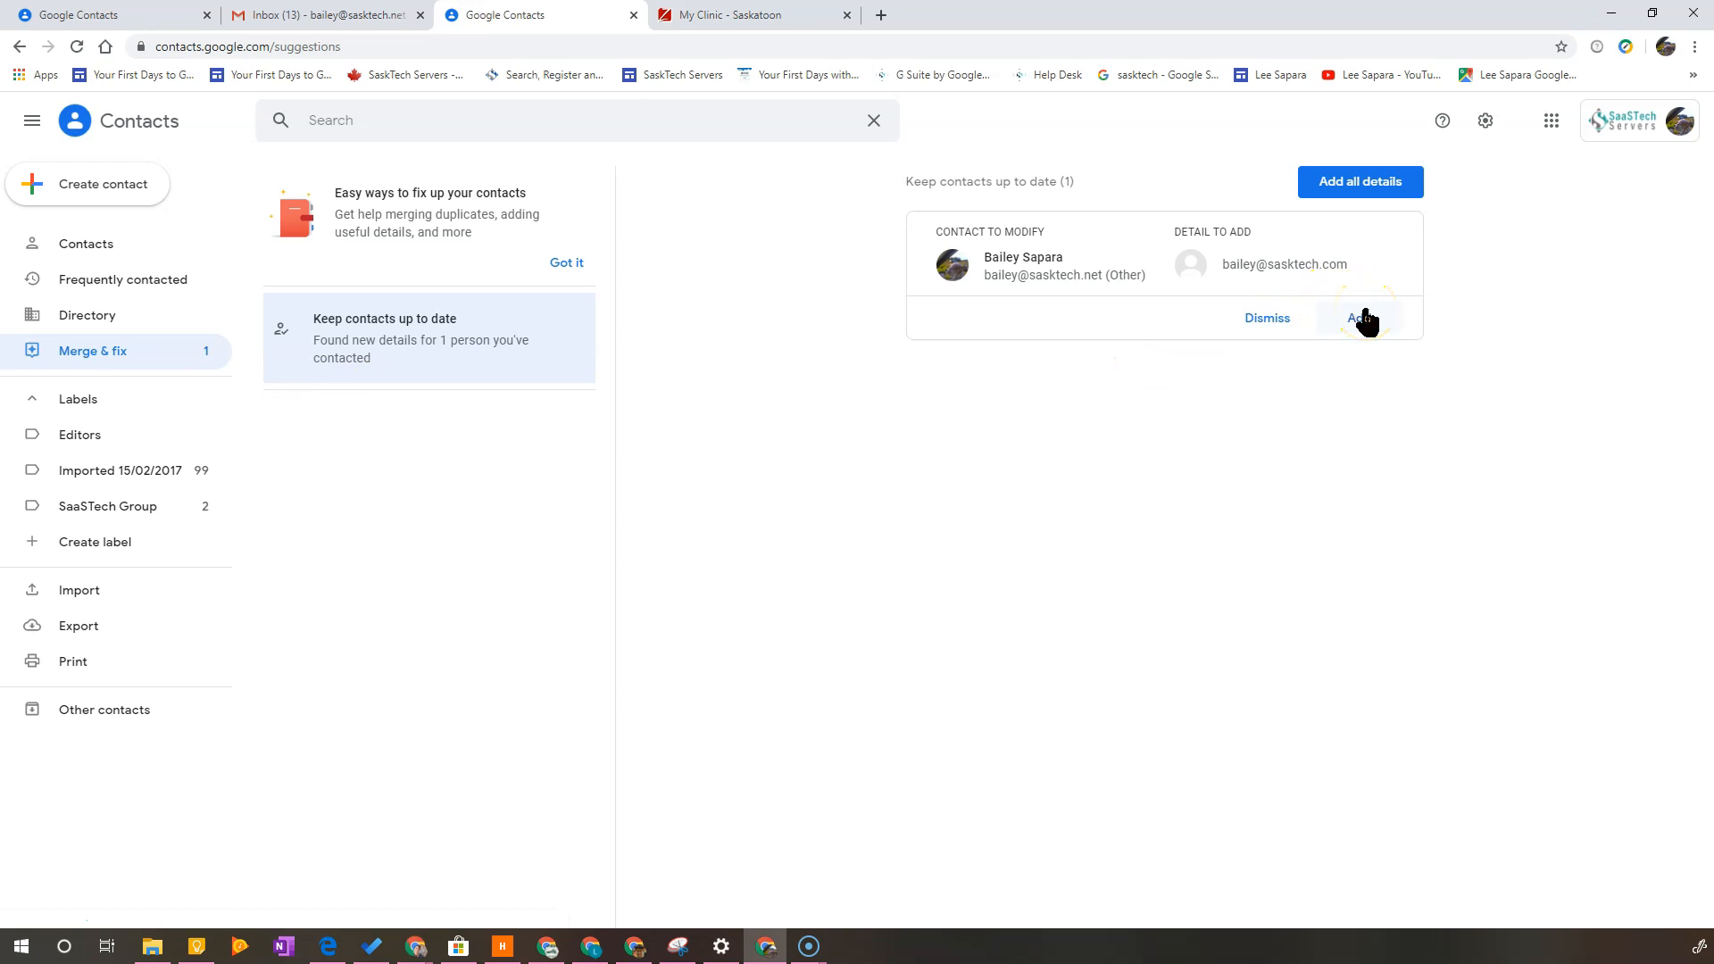
{"action": "left_click", "coordinate": [1364, 317]}
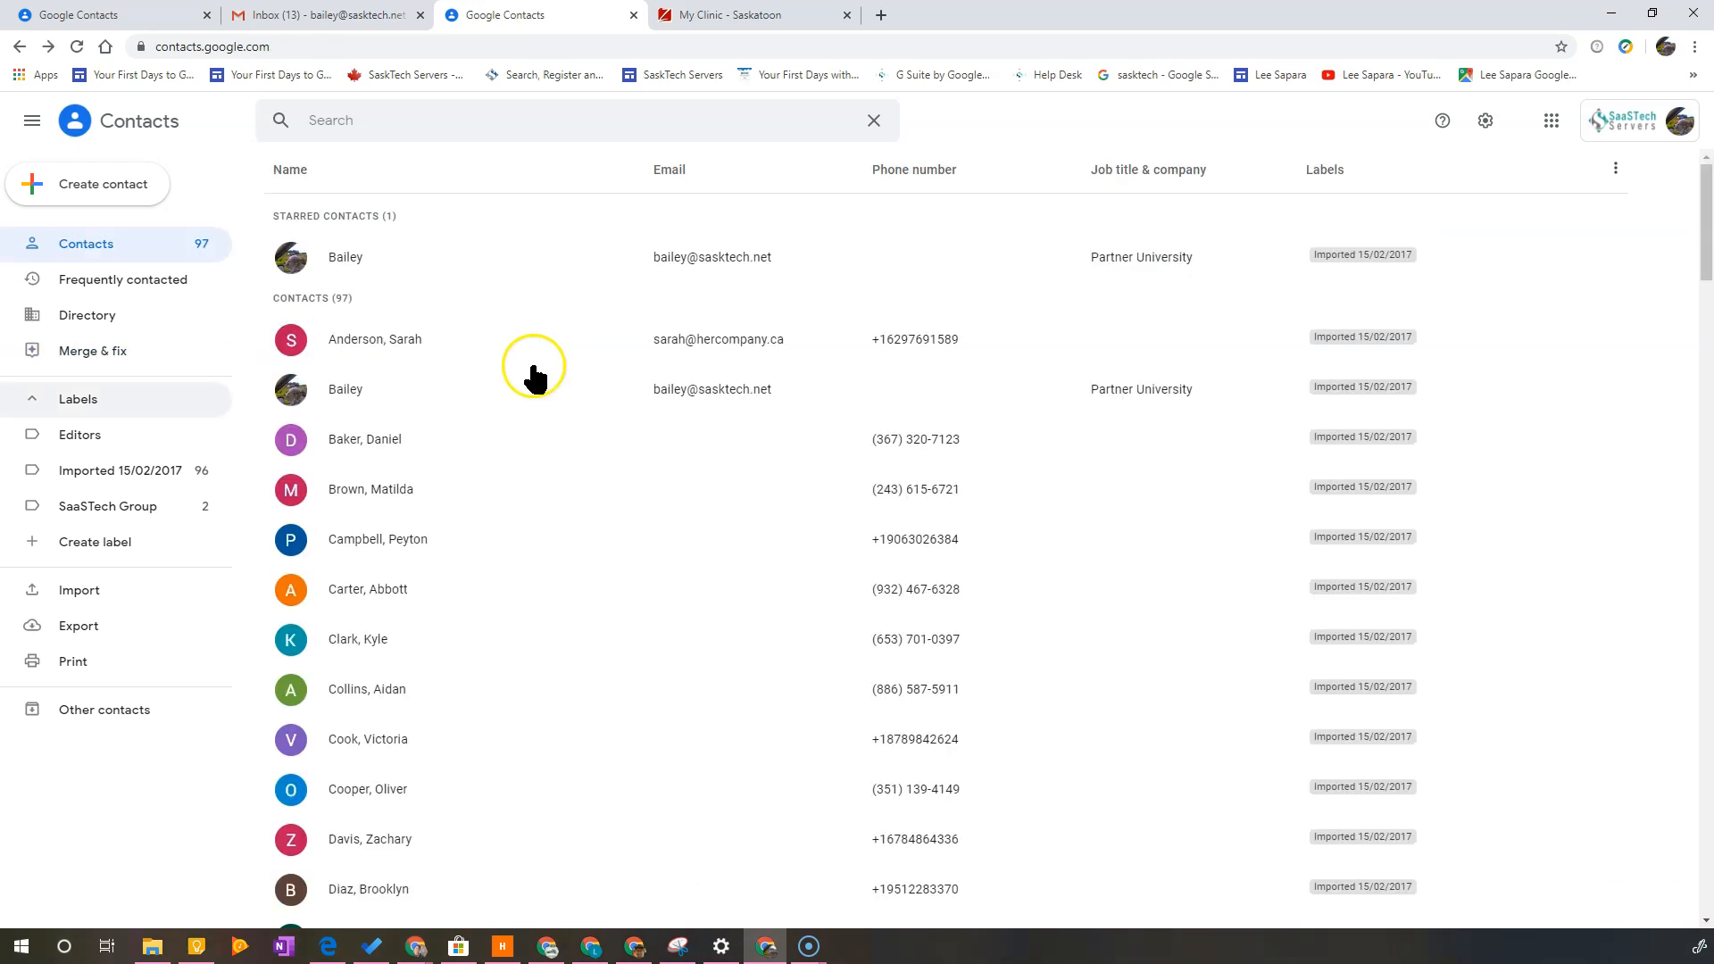
- Switch the contact list's display density to Compact
{"action": "left_click", "coordinate": [1616, 168]}
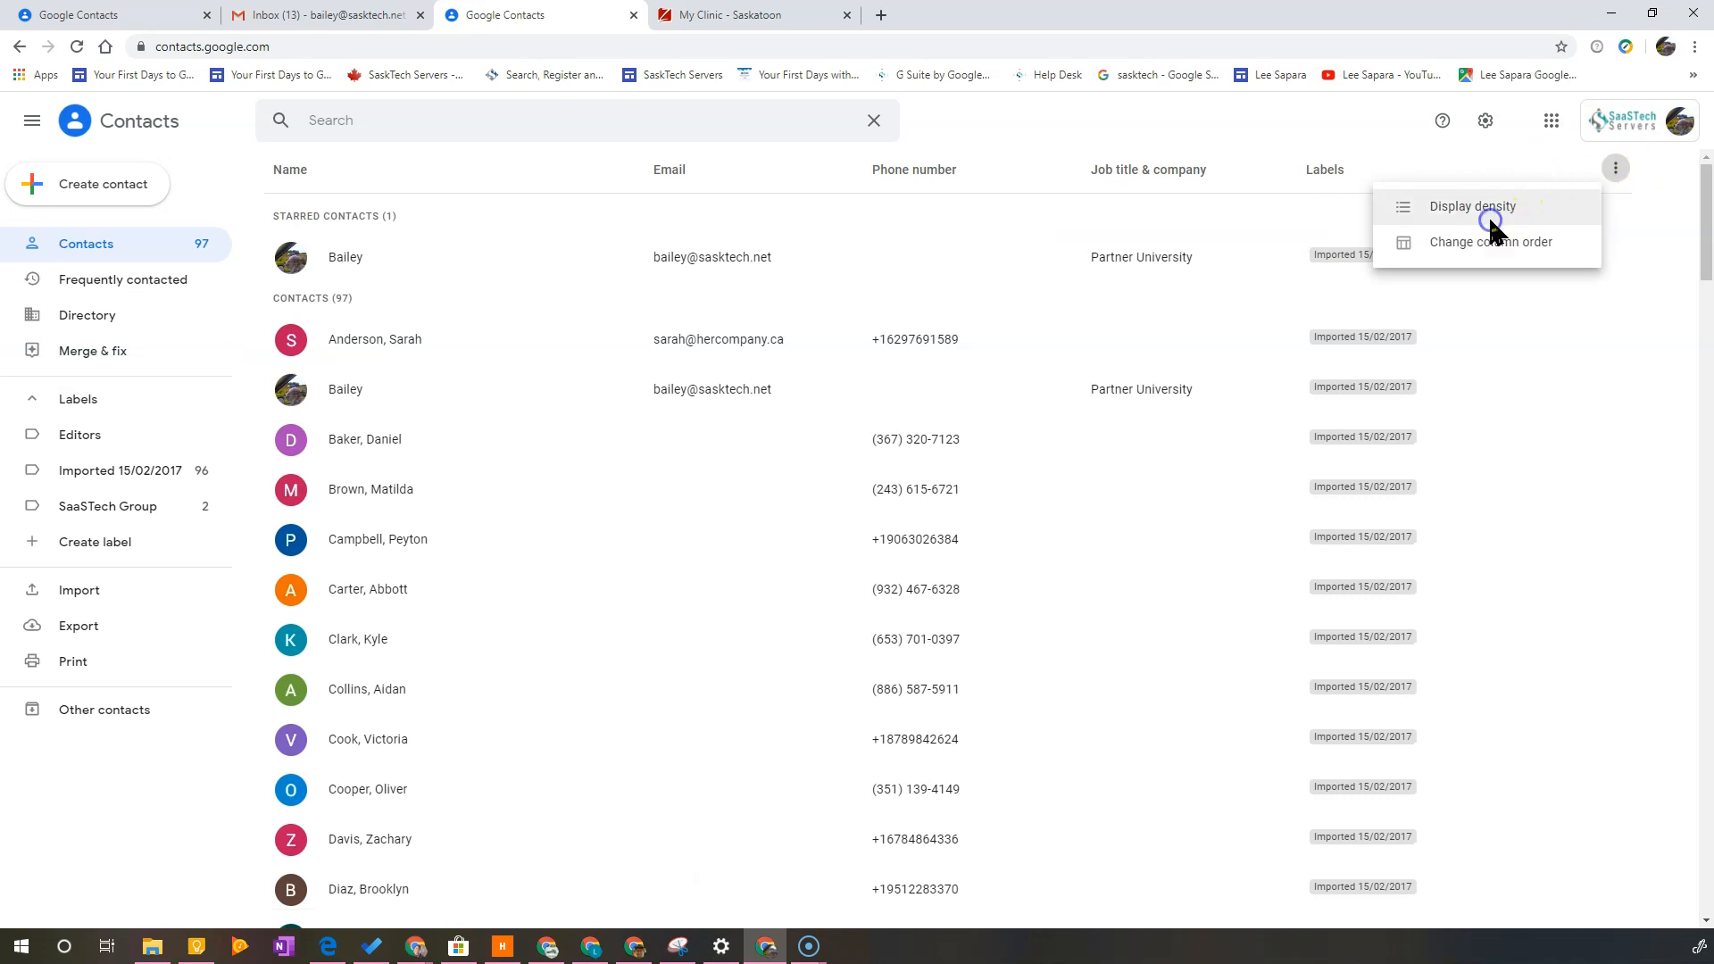
{"action": "left_click", "coordinate": [1473, 207]}
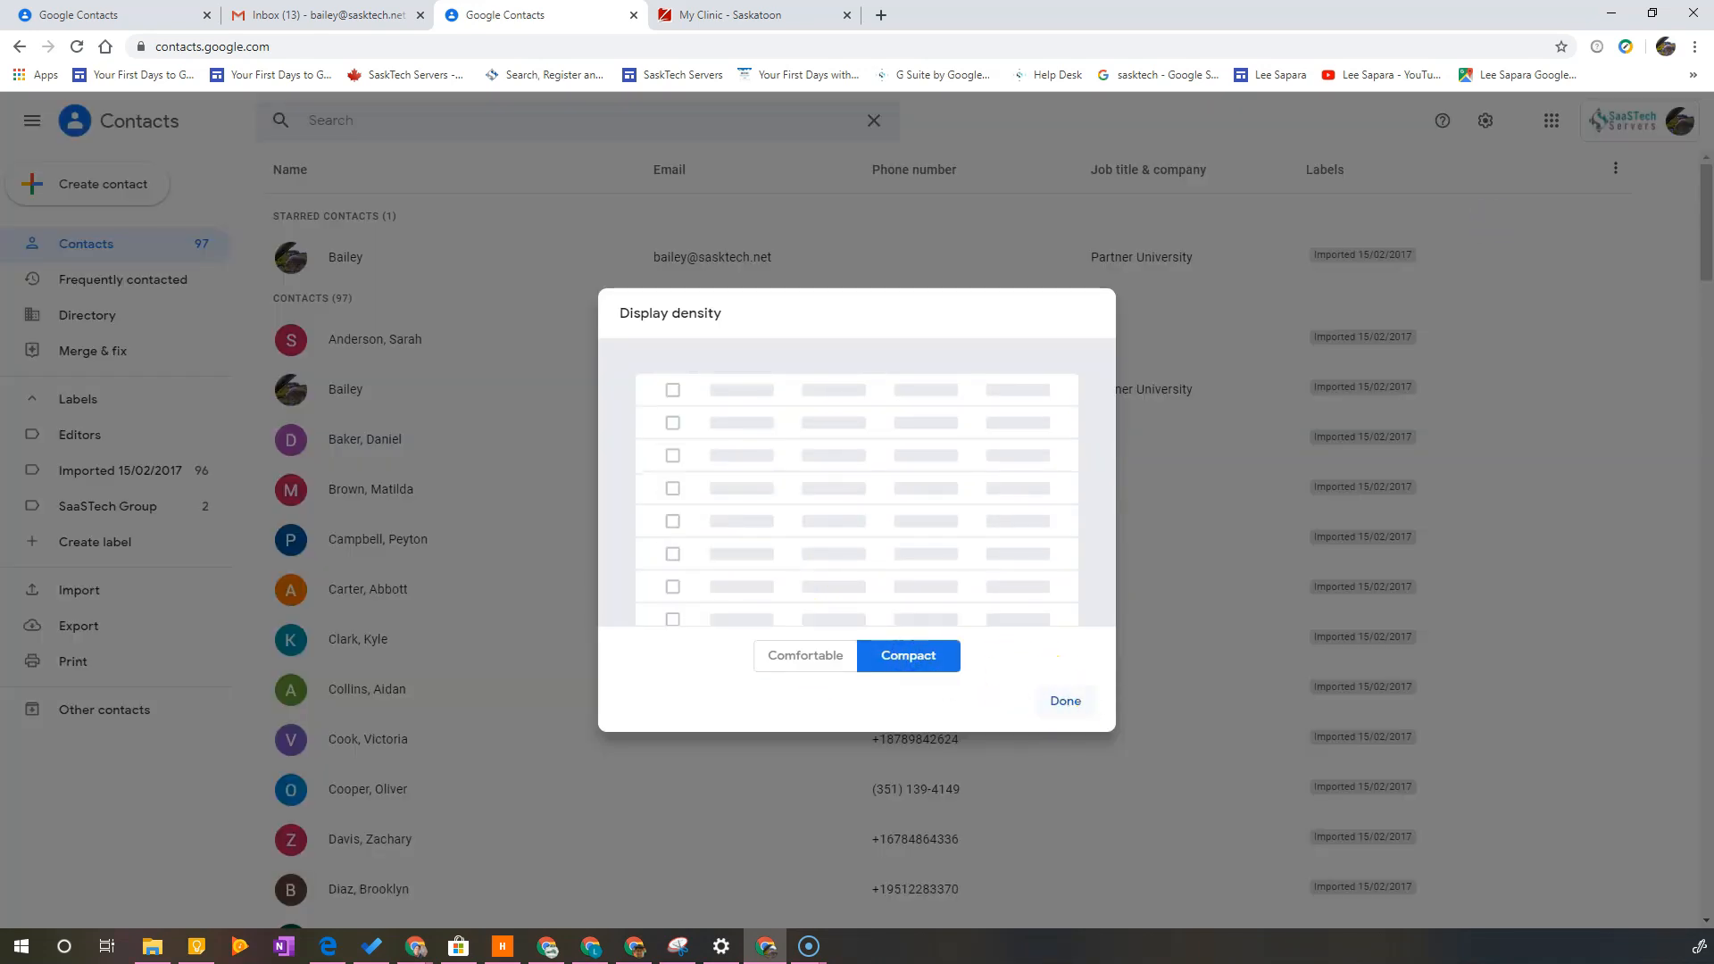
{"action": "left_click", "coordinate": [1062, 700]}
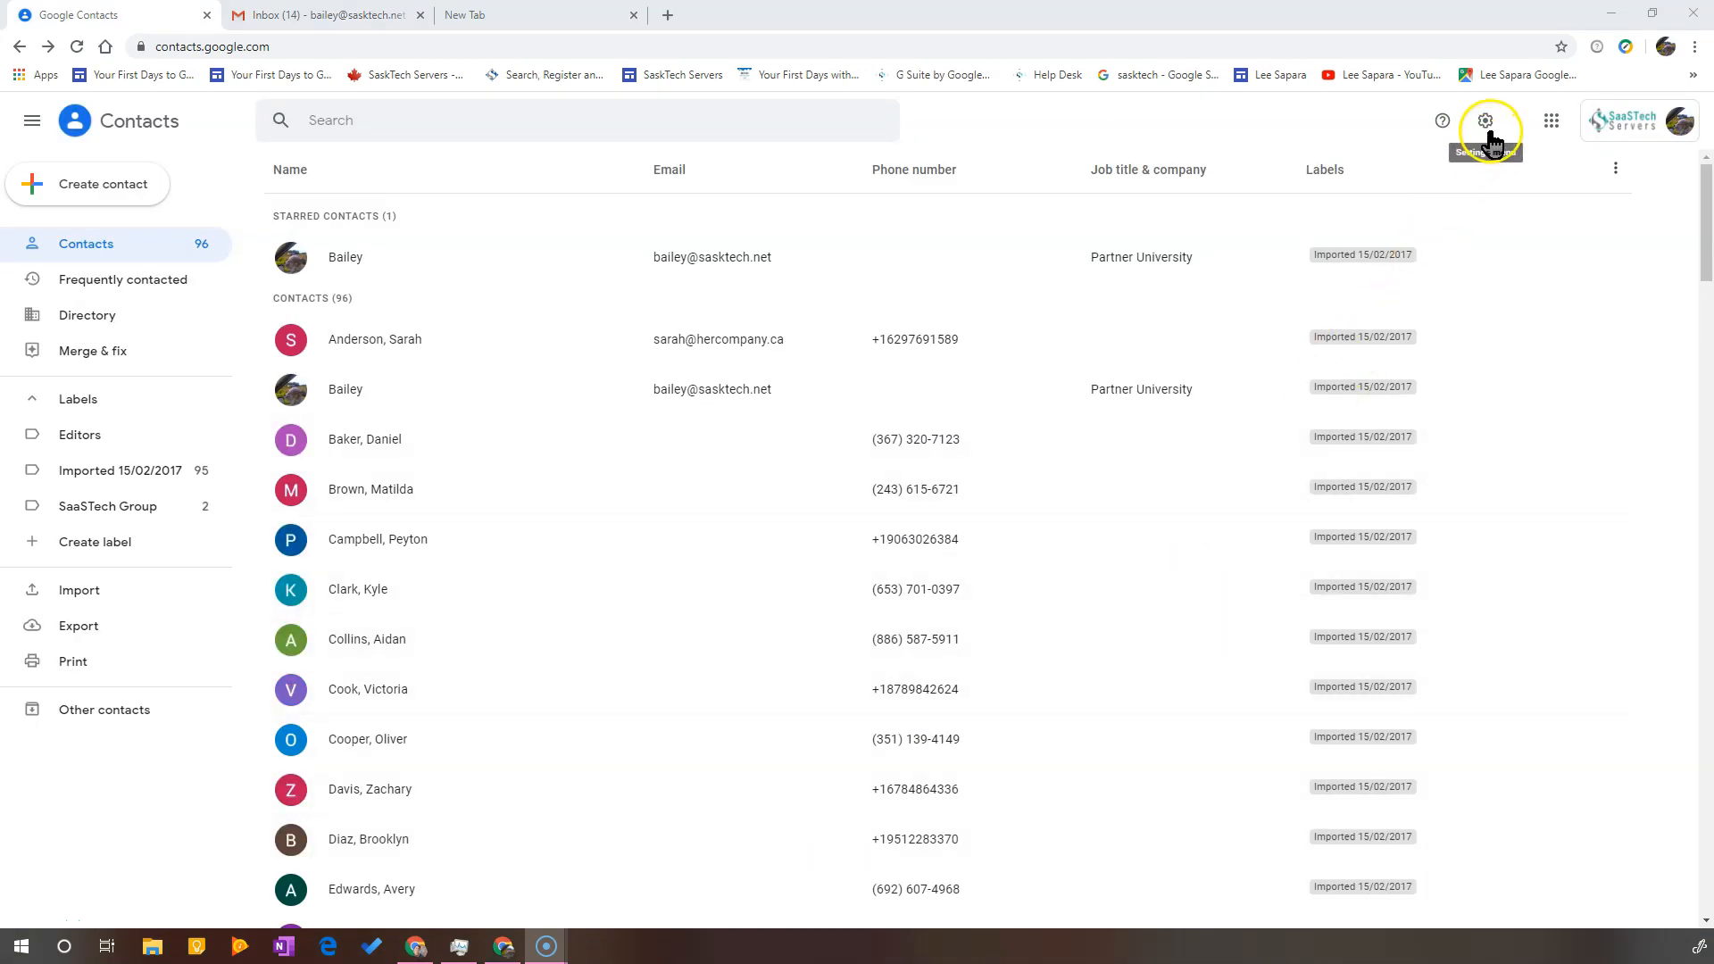
{"action": "left_click", "coordinate": [1484, 120]}
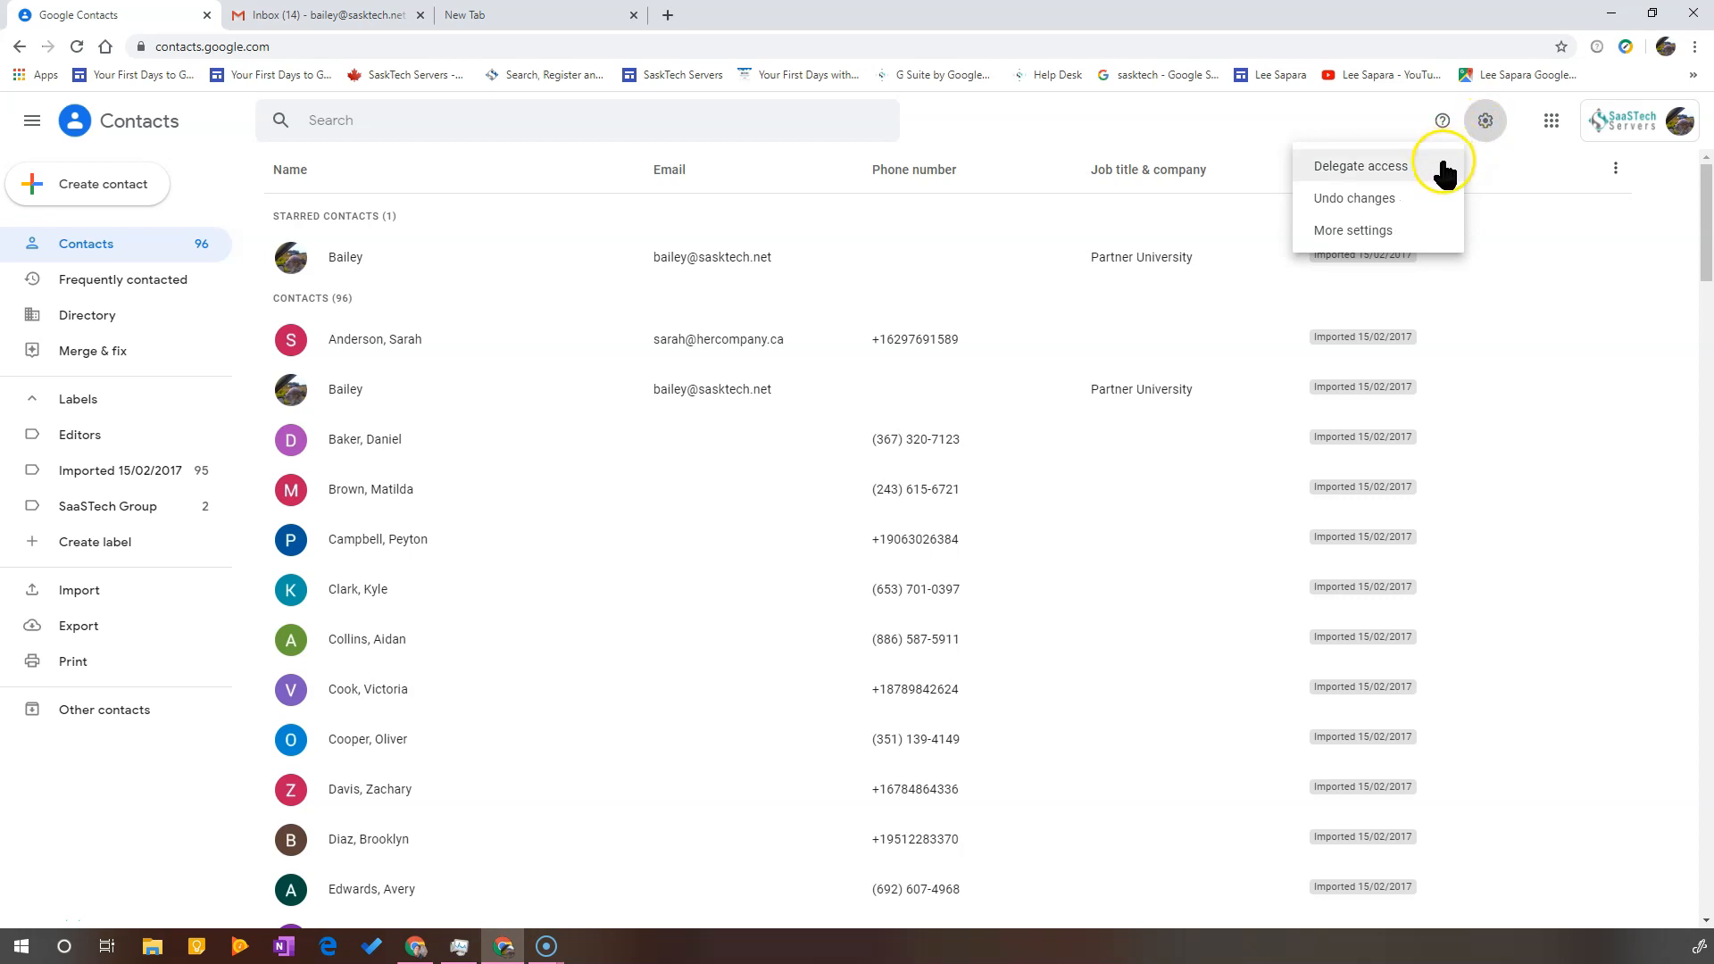
{"action": "mouse_move", "coordinate": [1421, 237]}
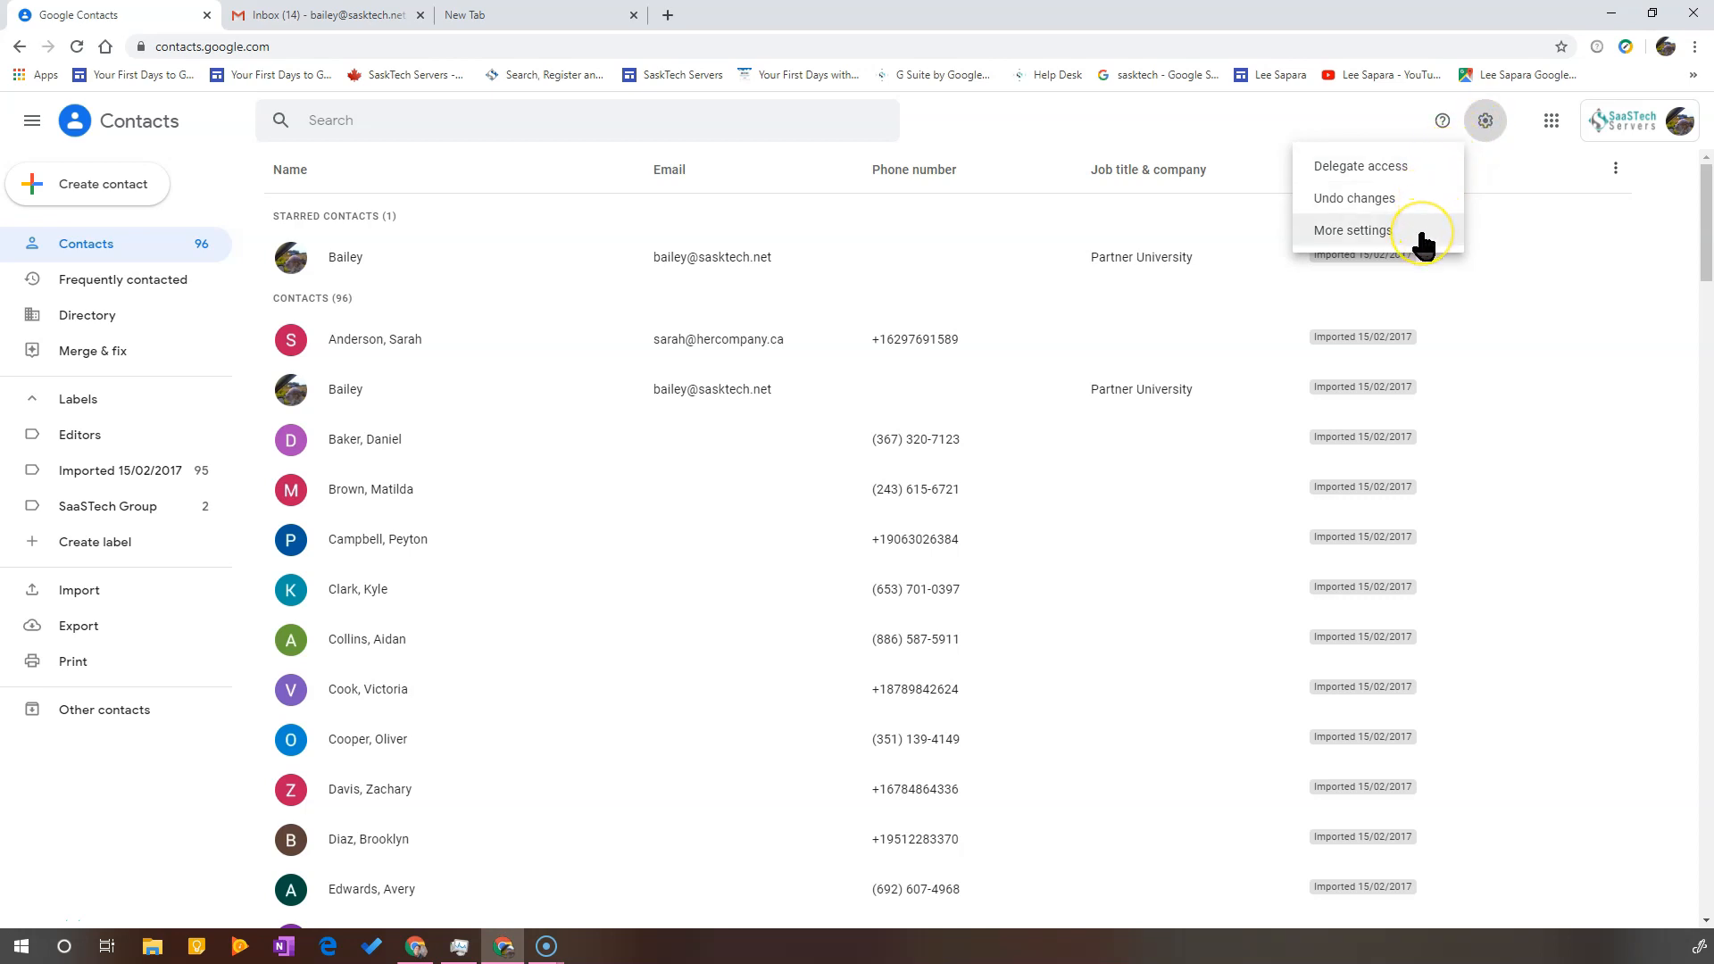
{"action": "left_click", "coordinate": [1359, 164]}
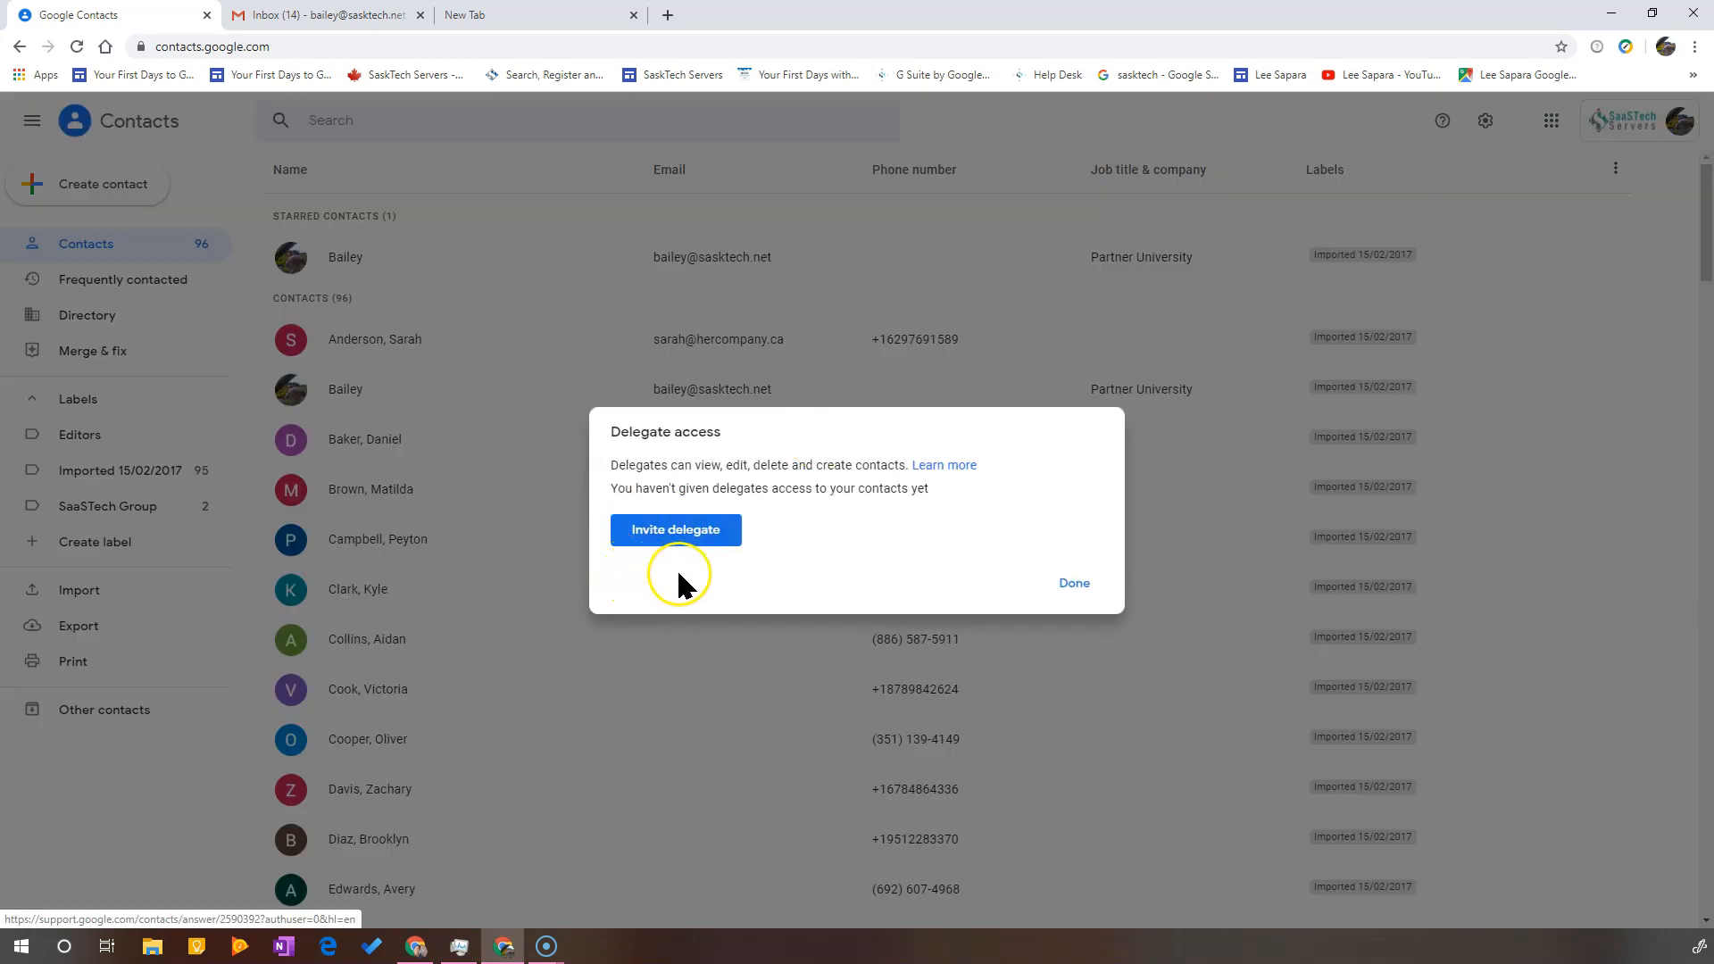
{"action": "mouse_move", "coordinate": [1073, 582]}
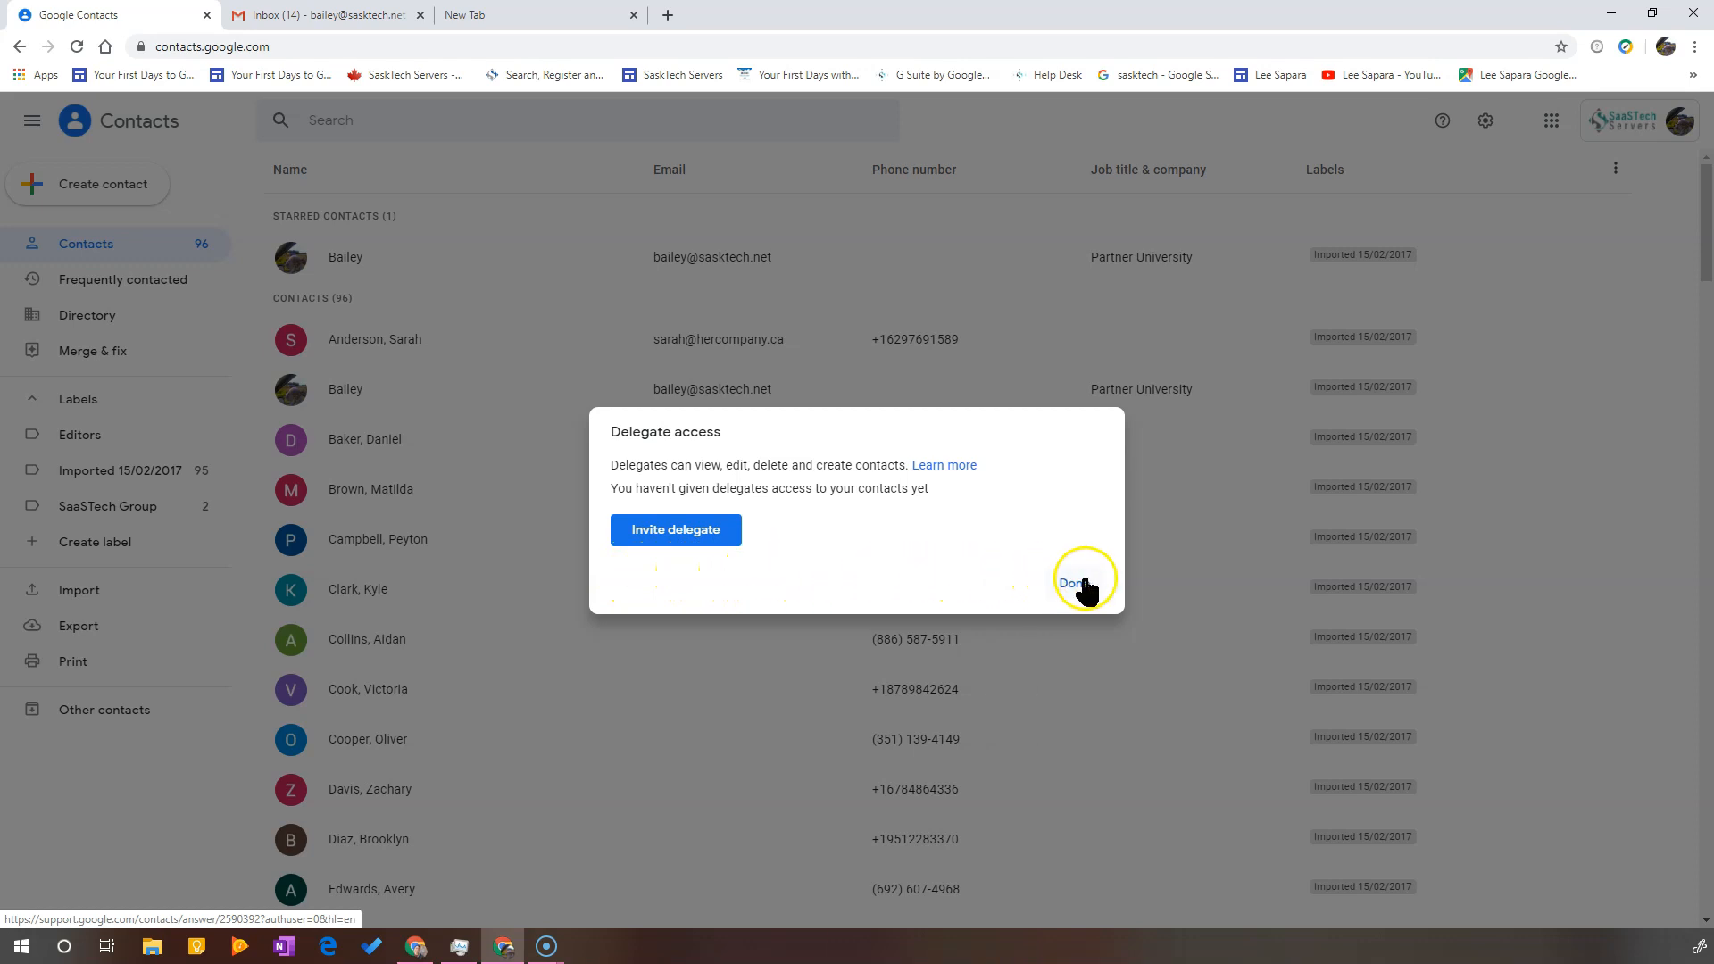
{"action": "left_click", "coordinate": [1073, 582]}
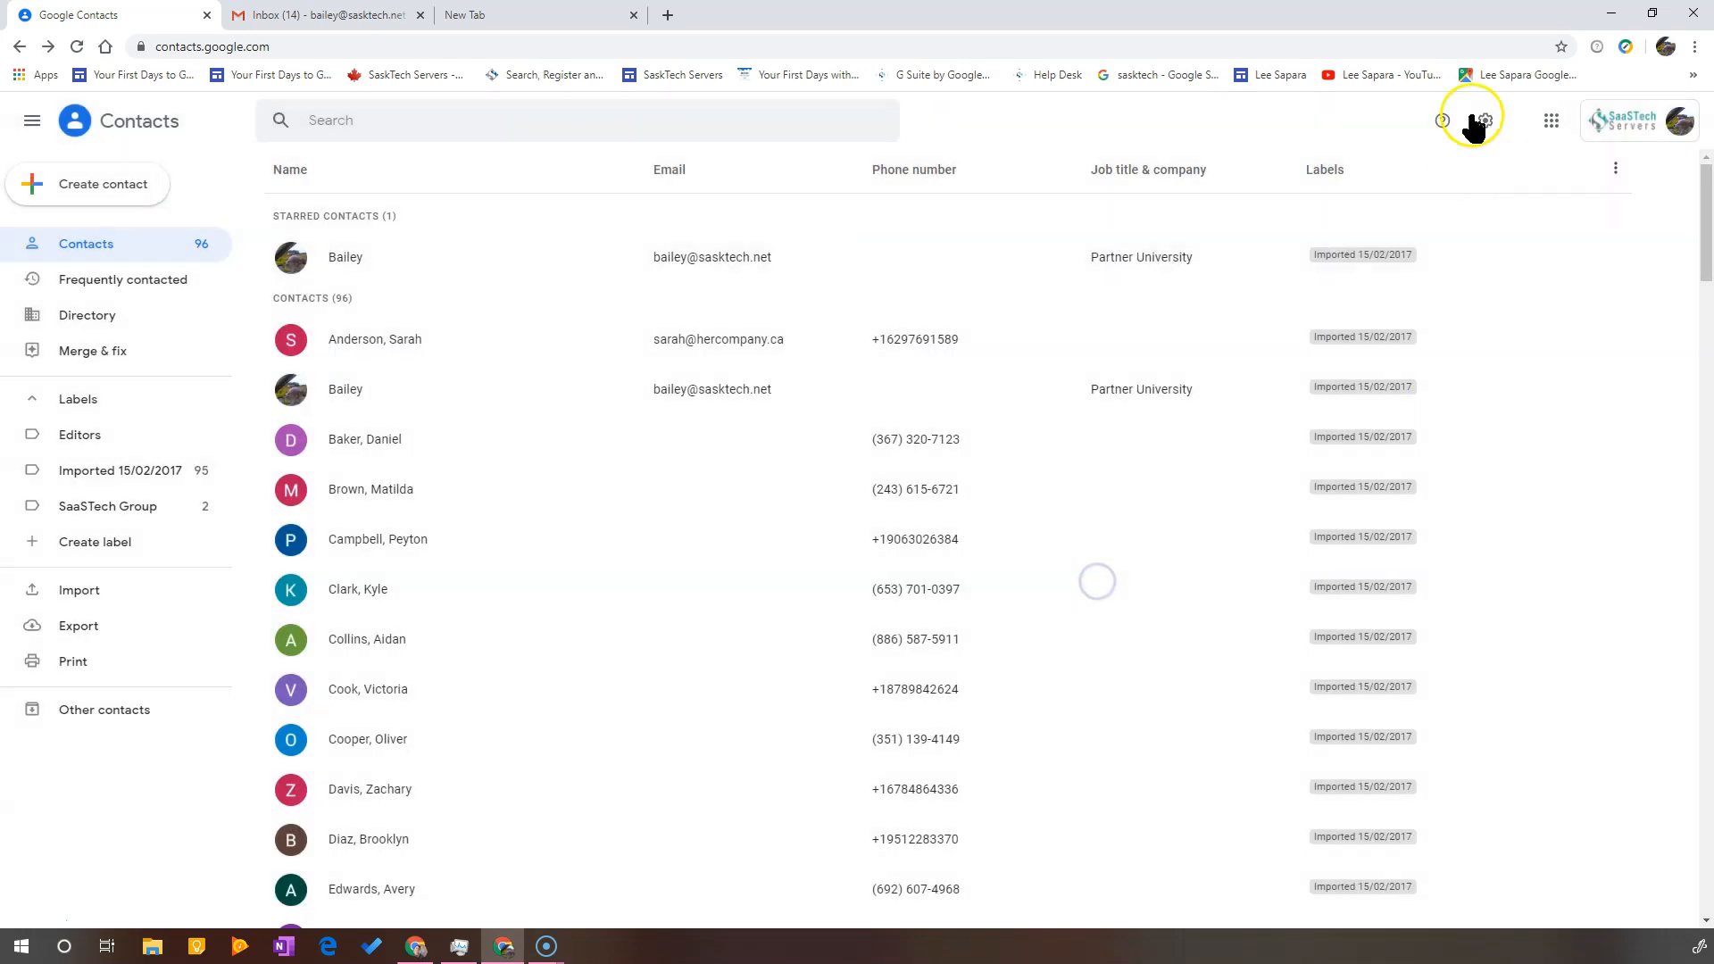
{"action": "left_click", "coordinate": [1483, 120]}
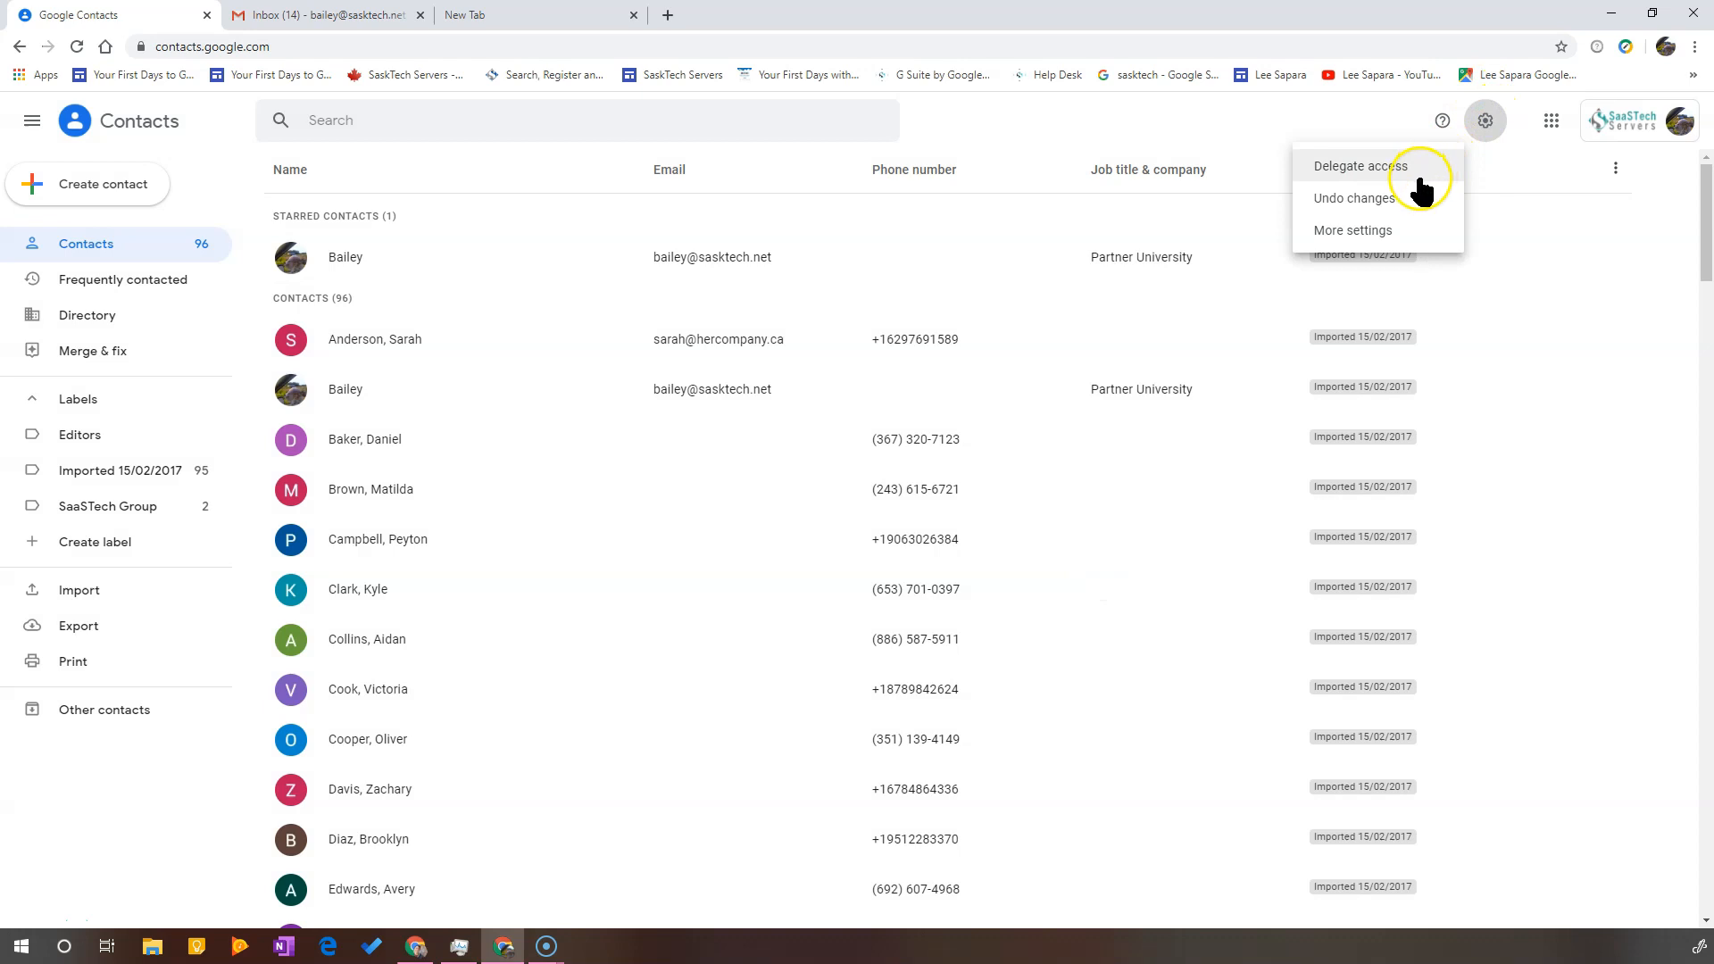
{"action": "left_click", "coordinate": [1354, 198]}
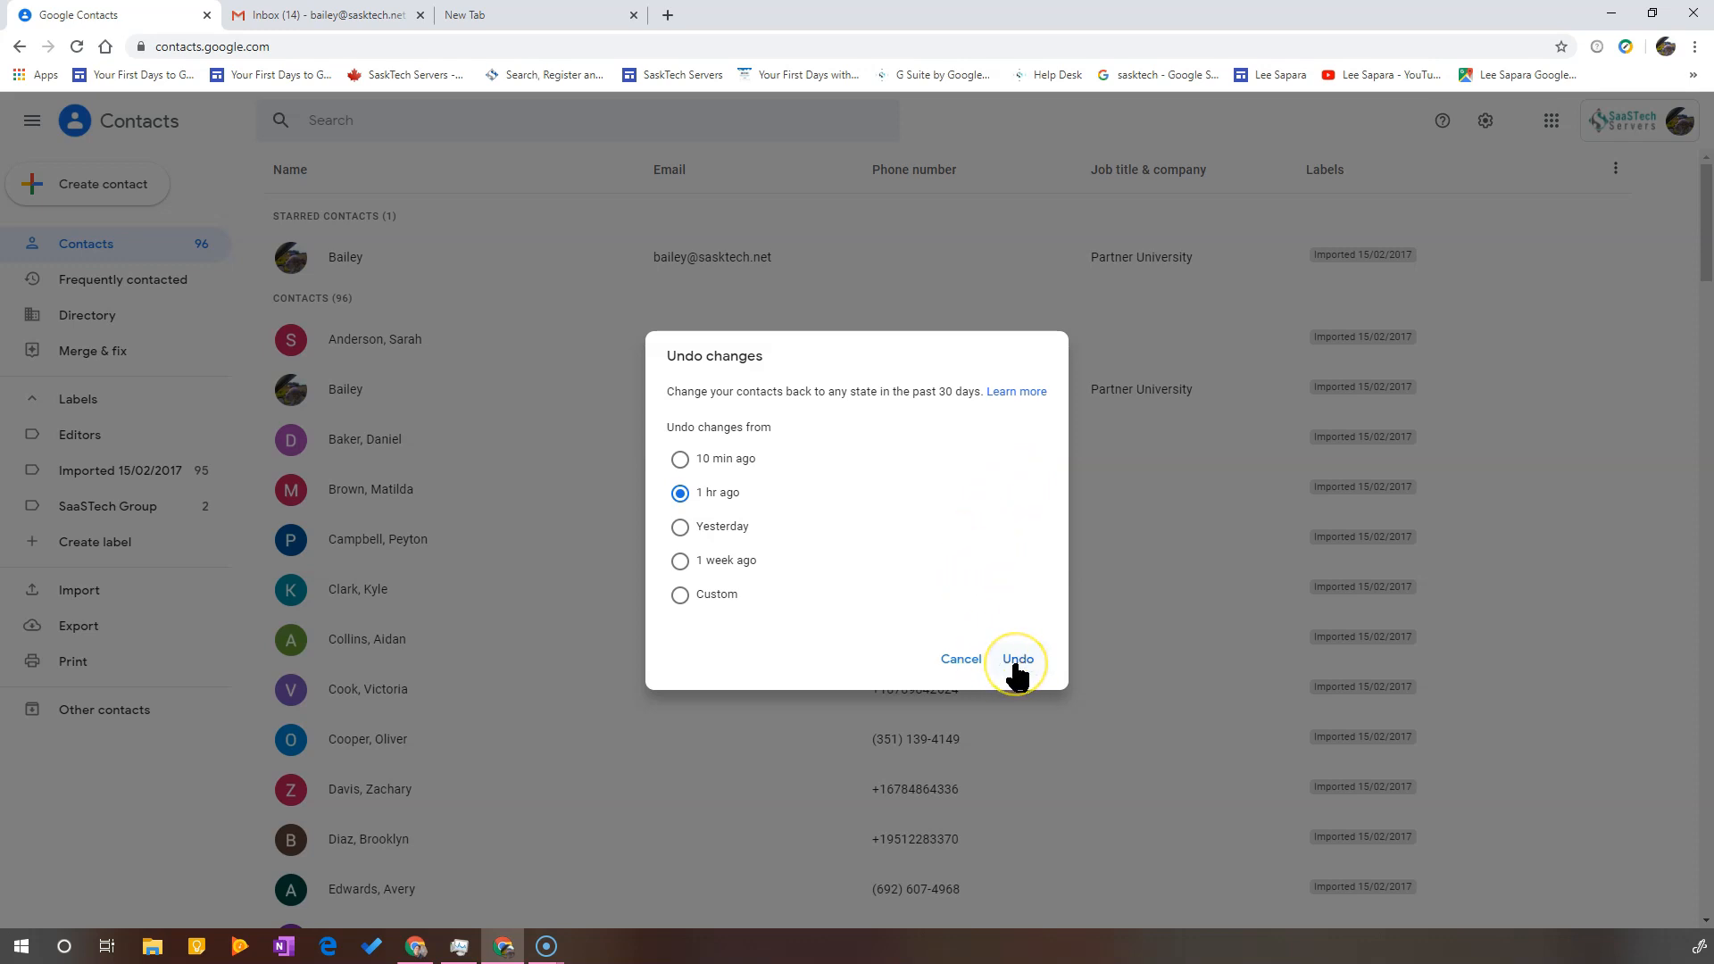
{"action": "left_click", "coordinate": [1016, 659]}
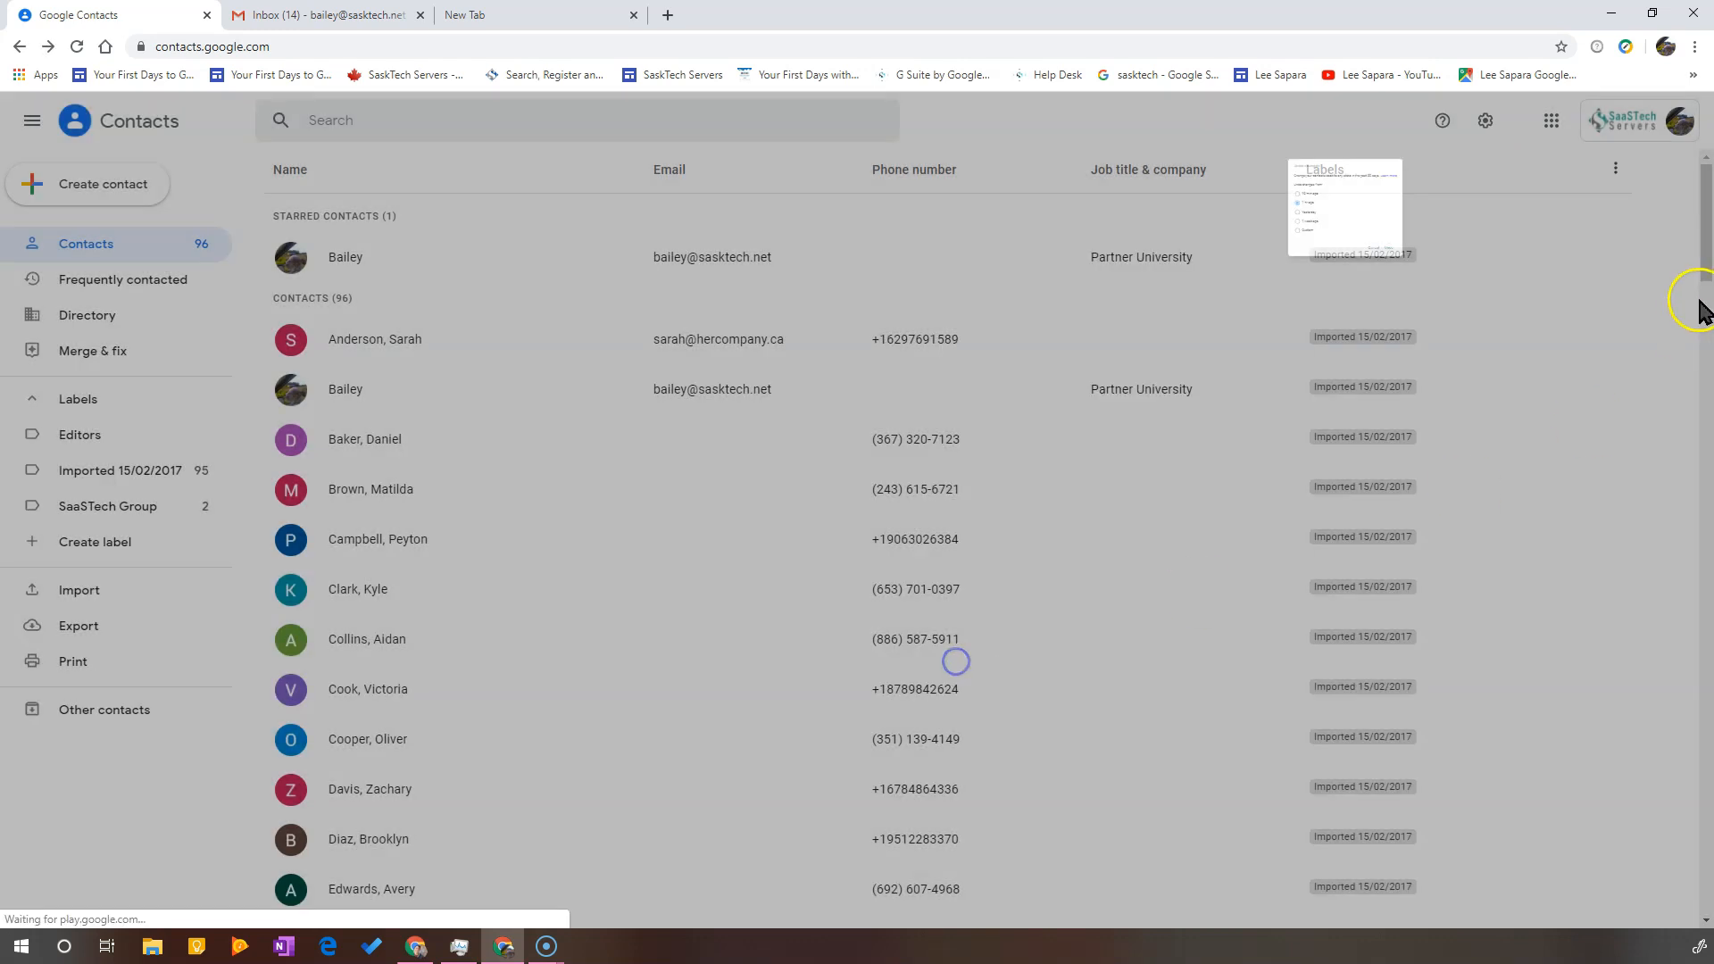
{"action": "left_click", "coordinate": [1486, 119]}
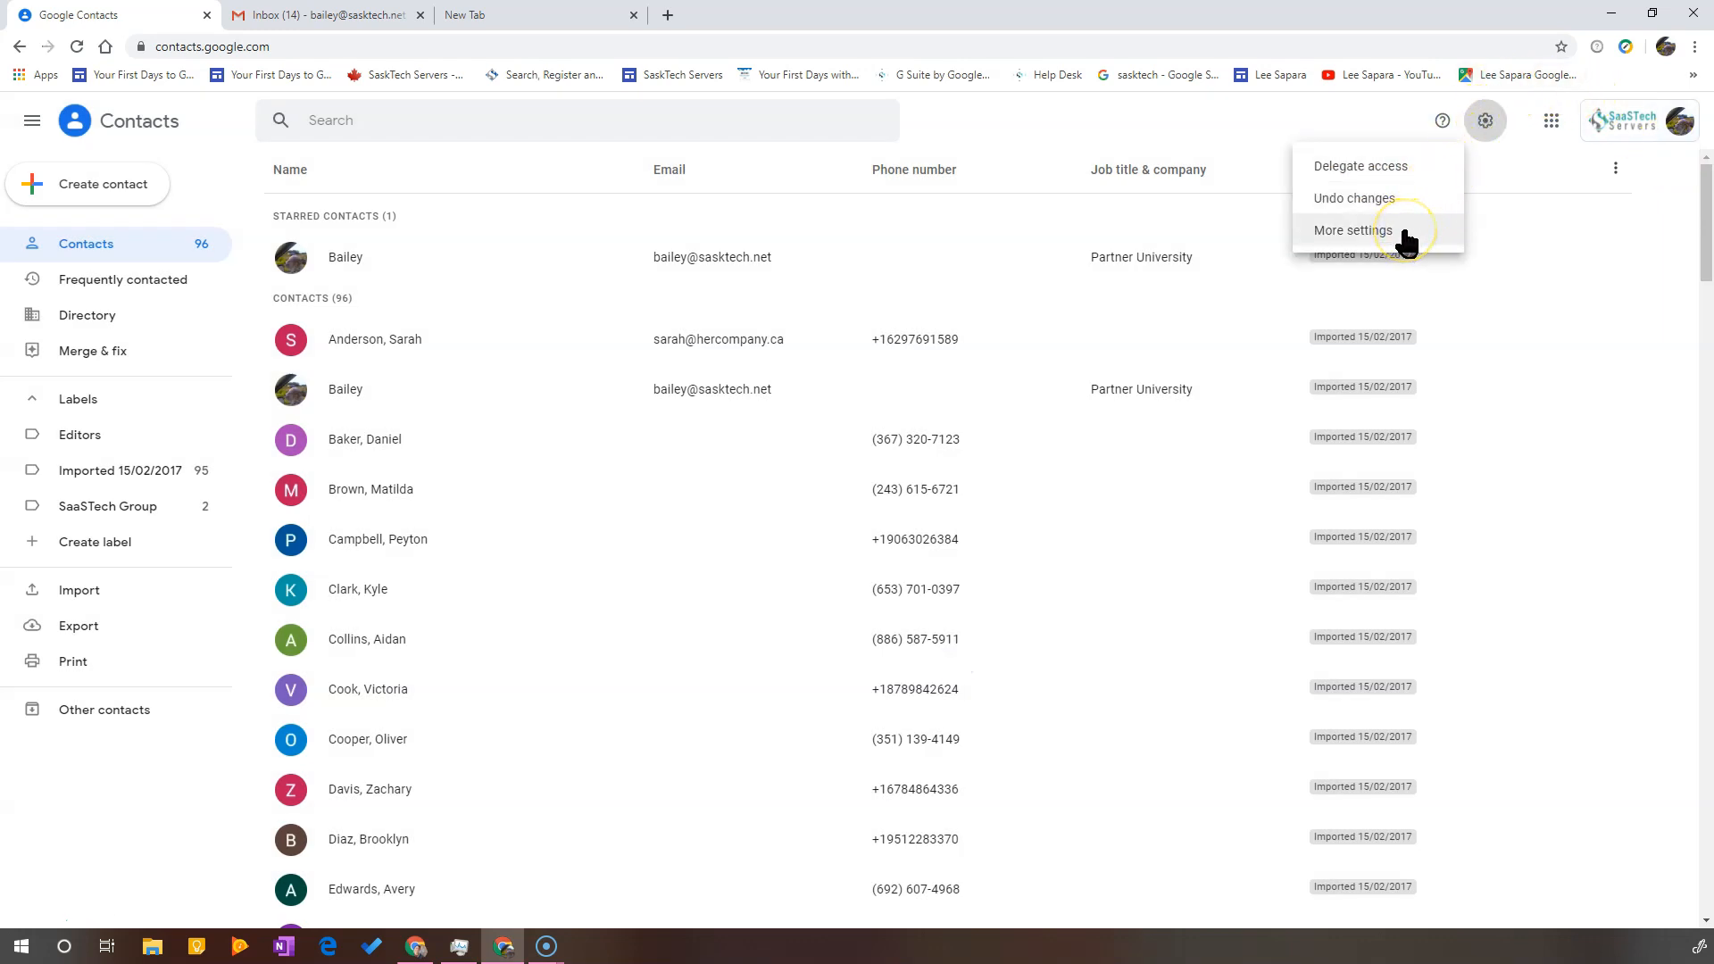
- Save More settings with Sort by Last name and Canada phone country code
{"action": "left_click", "coordinate": [1352, 230]}
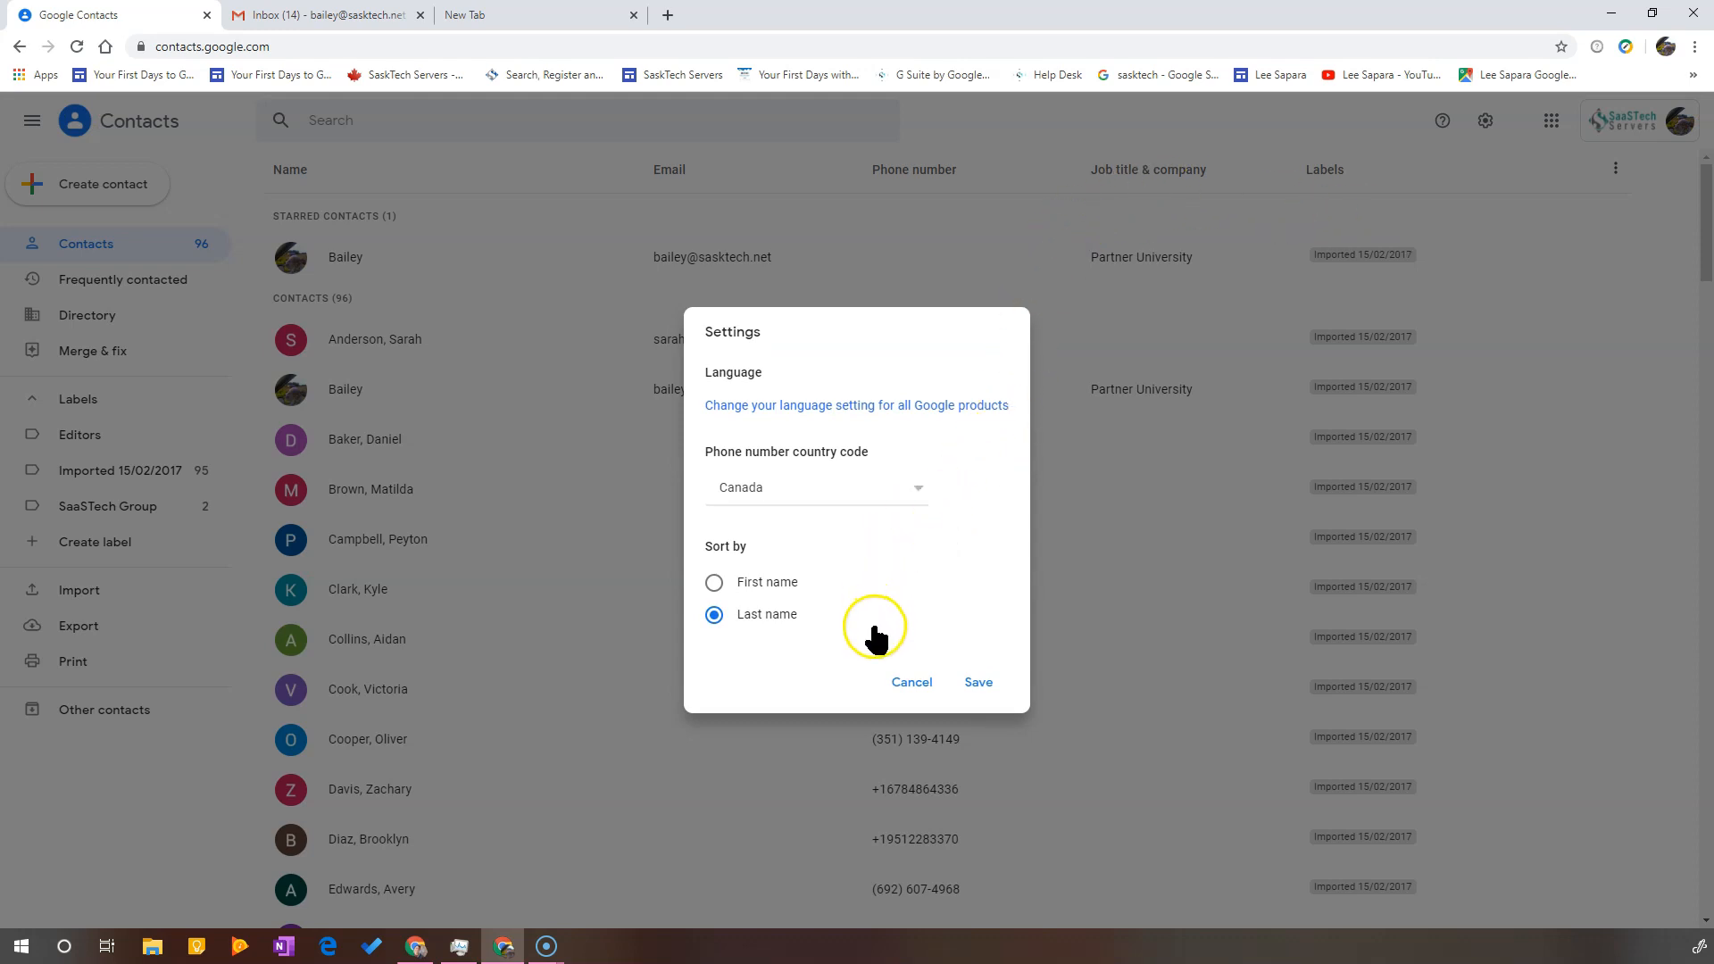
{"action": "mouse_move", "coordinate": [977, 680]}
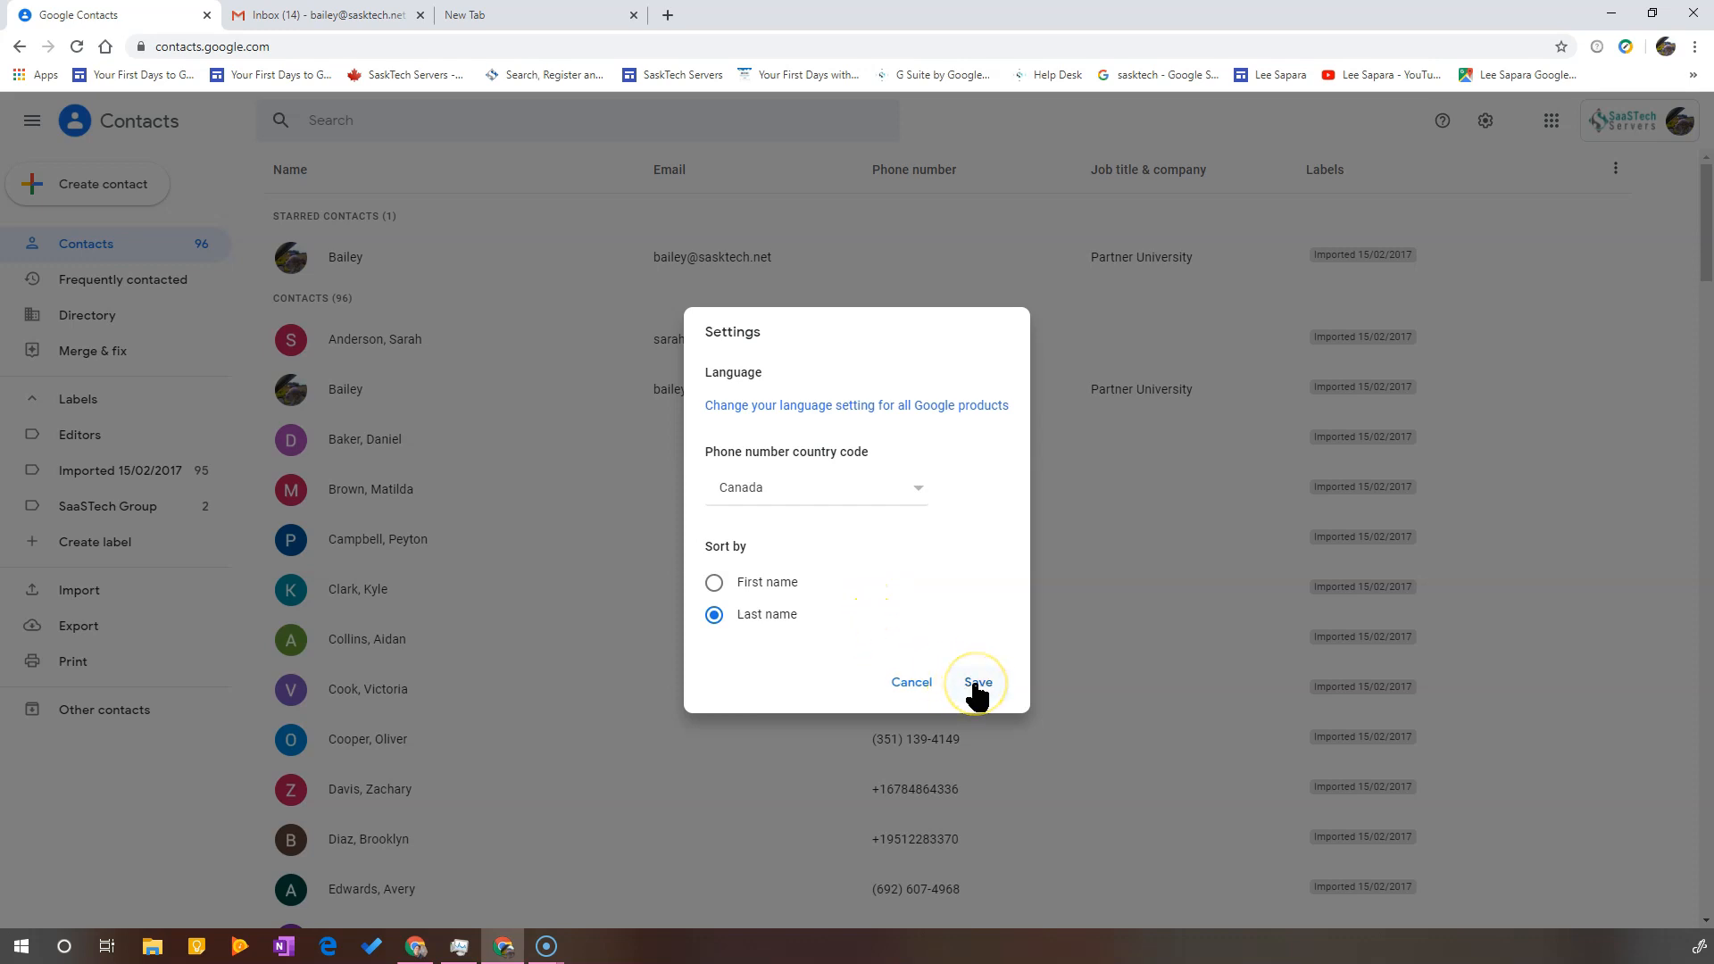
{"action": "left_click", "coordinate": [977, 682]}
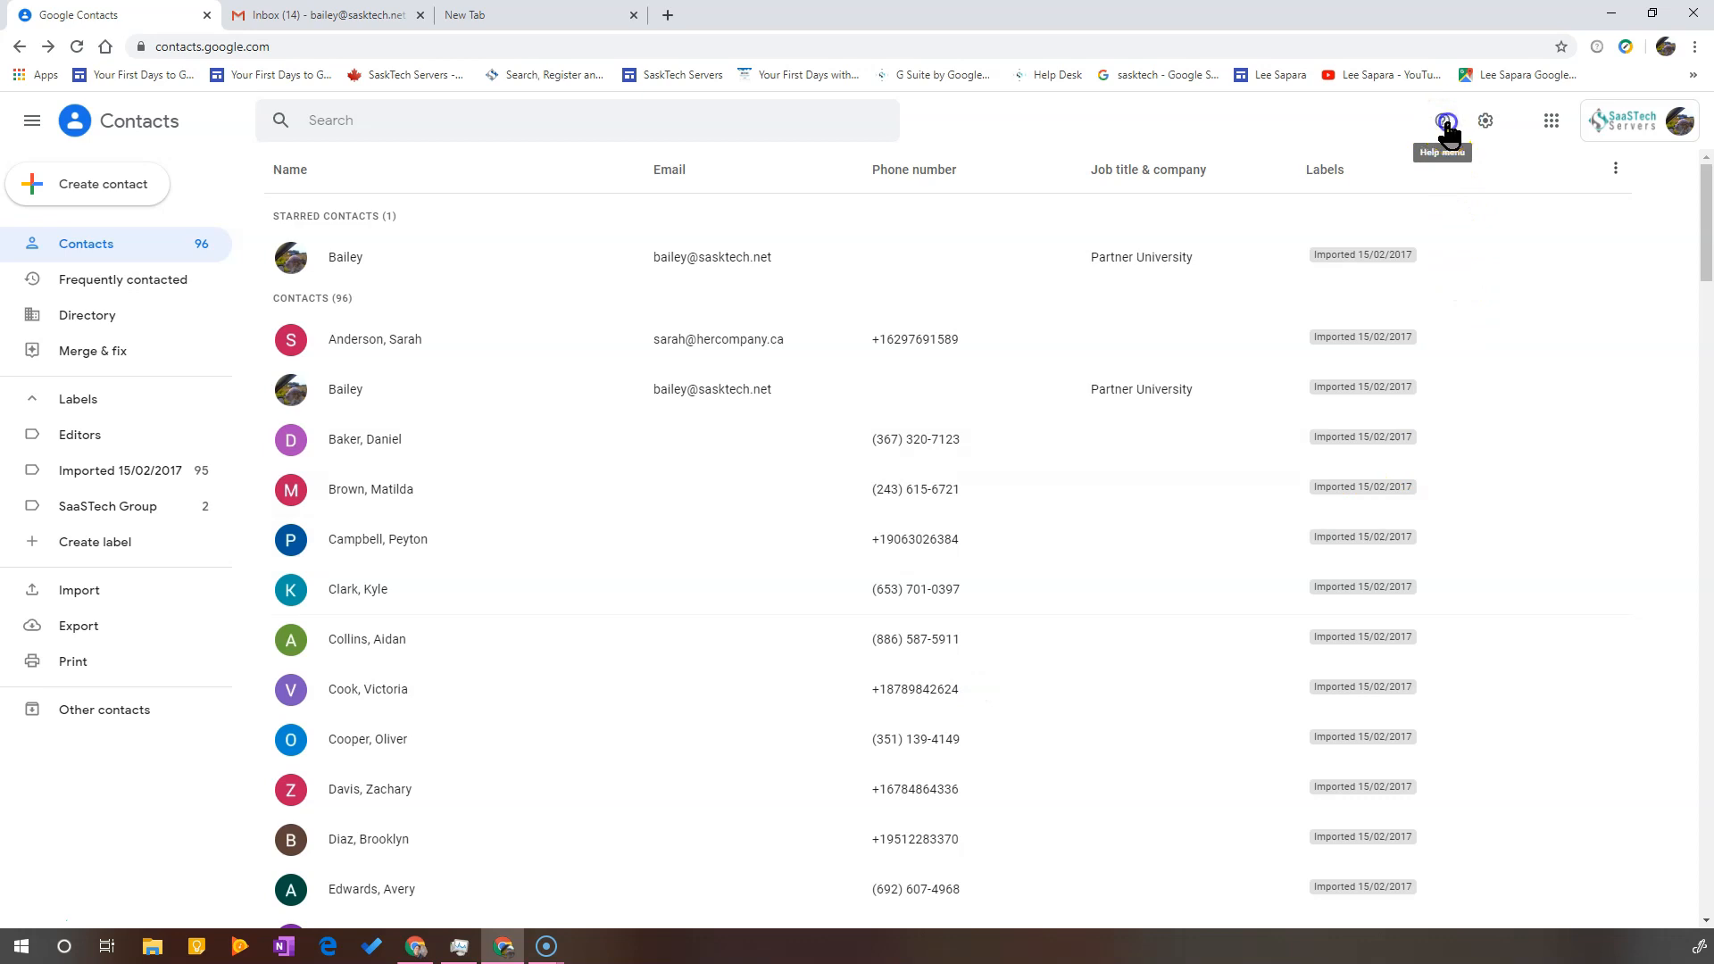
{"action": "left_click", "coordinate": [1443, 120]}
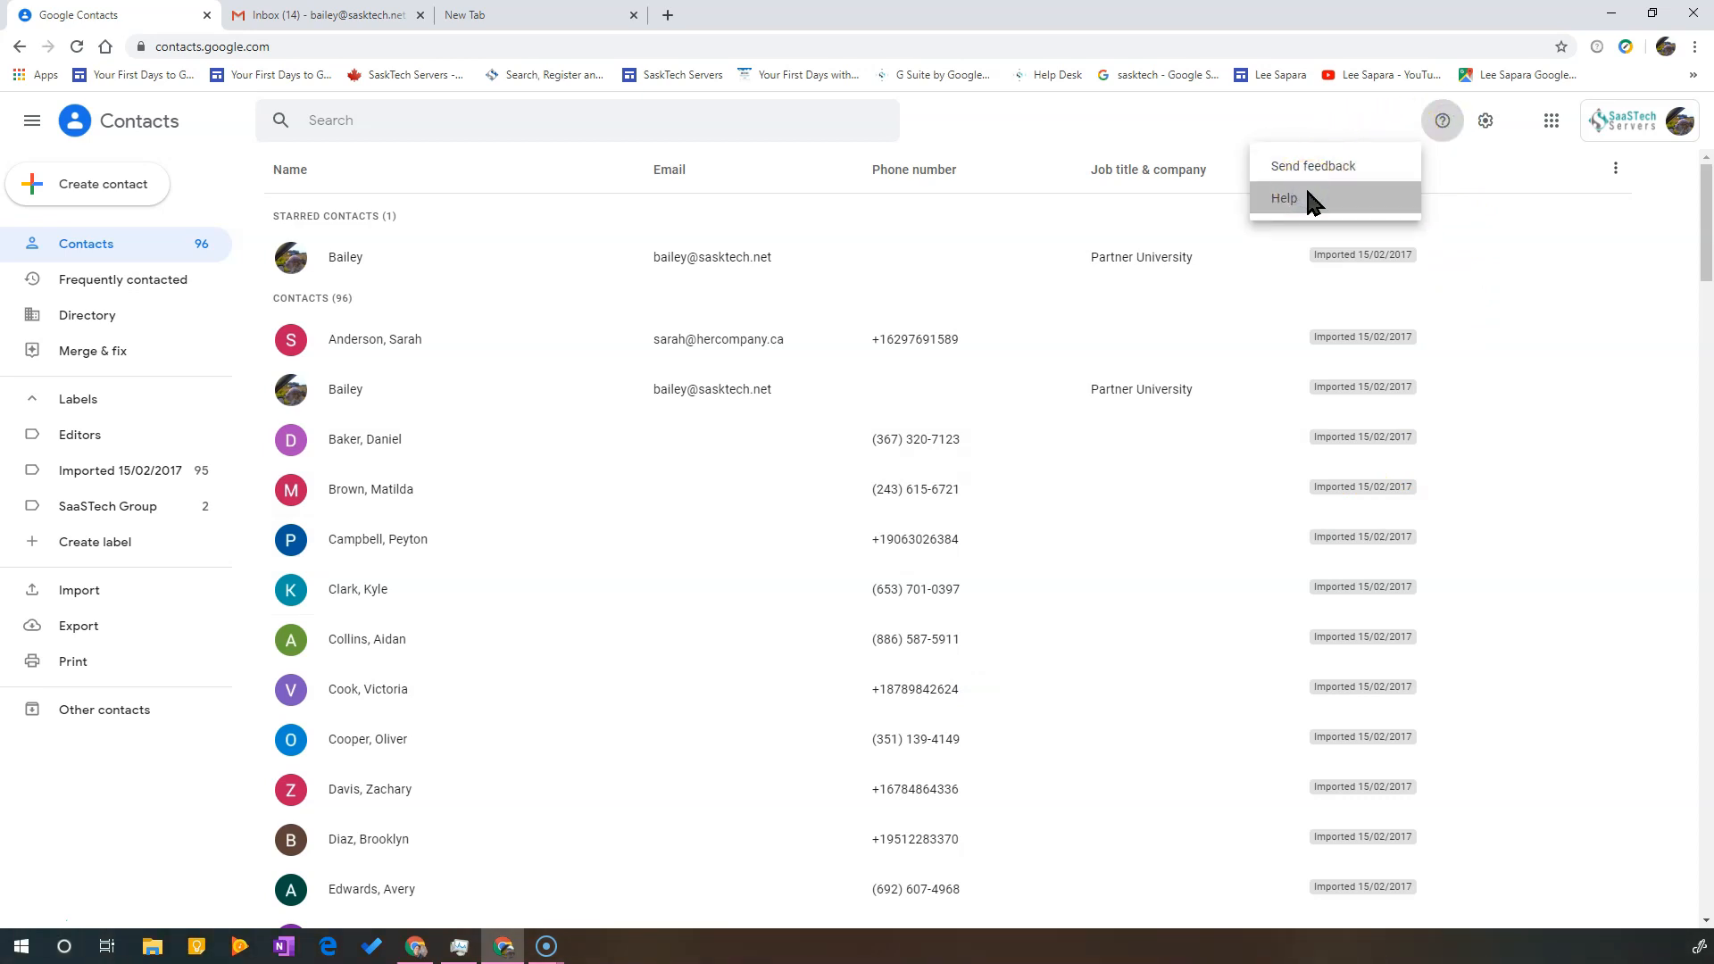
{"action": "left_click", "coordinate": [1284, 198]}
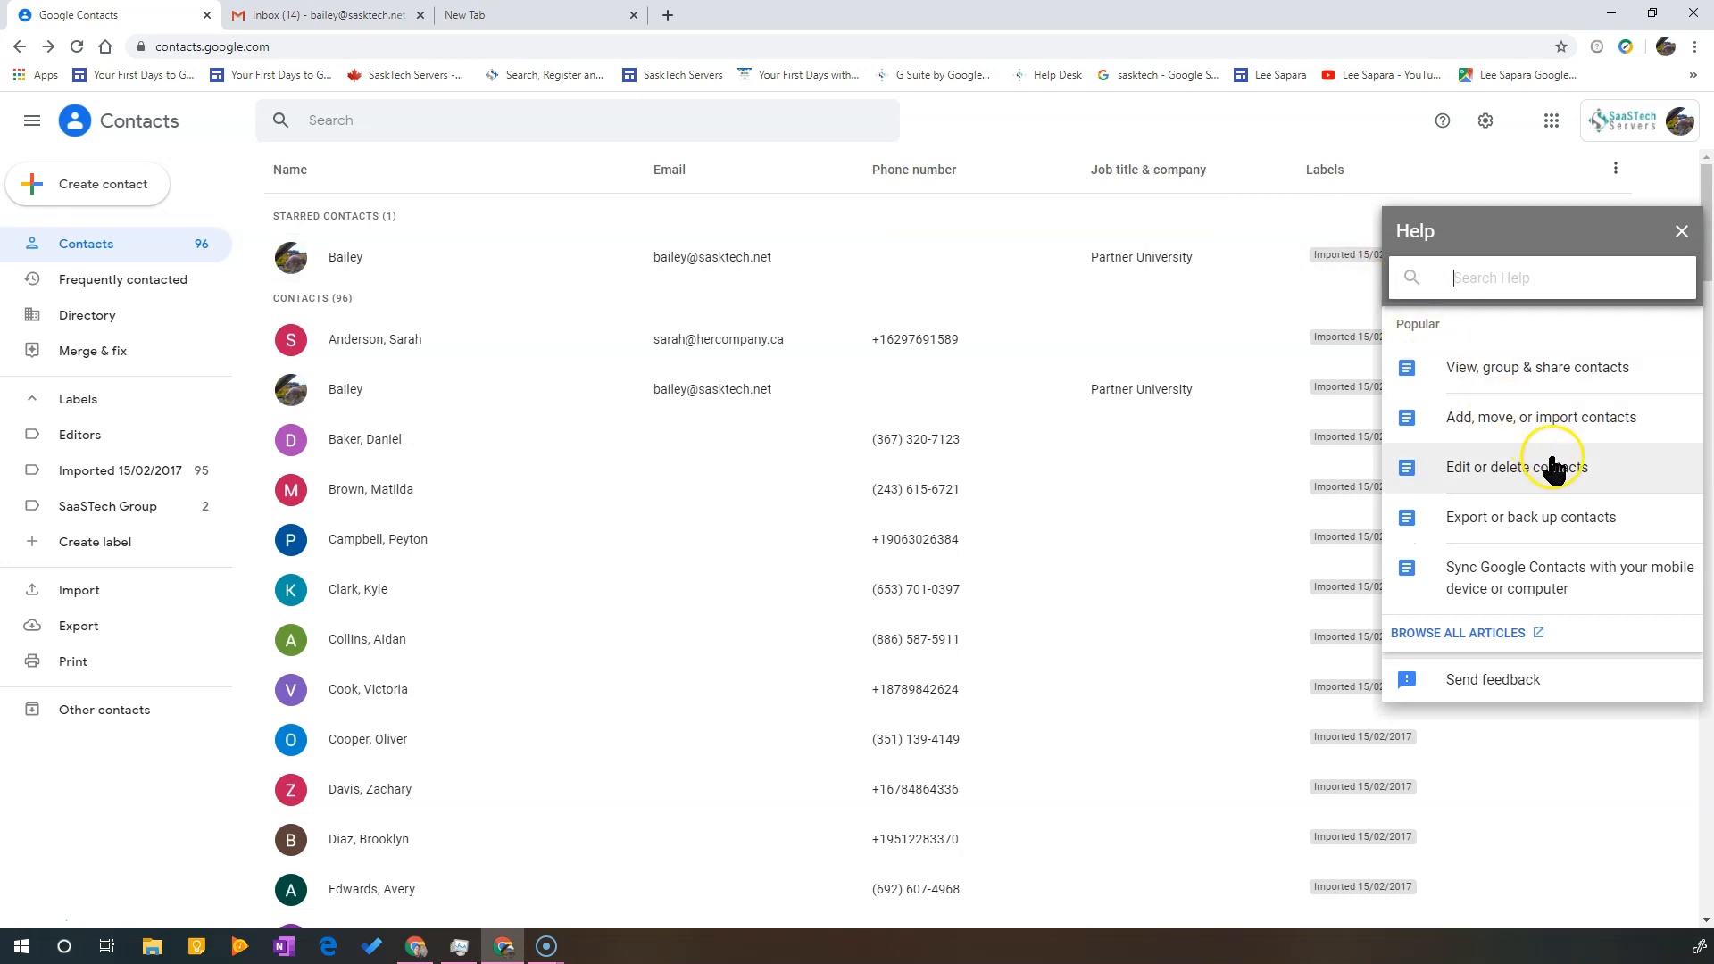
{"action": "mouse_move", "coordinate": [1606, 691]}
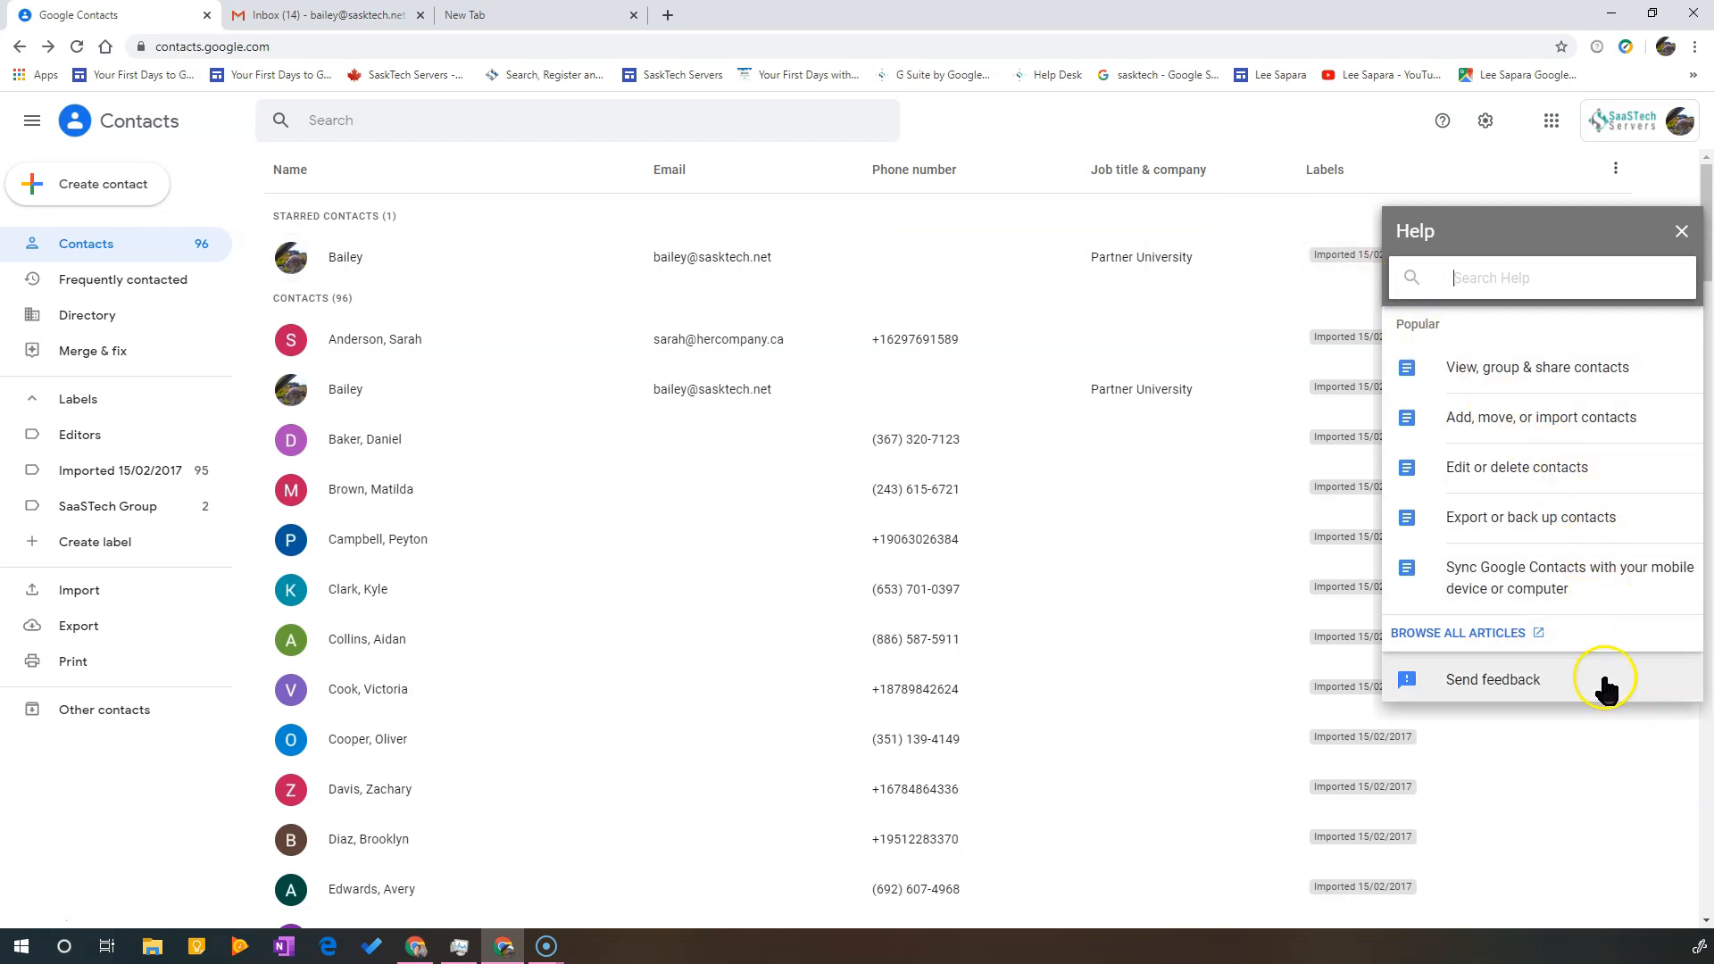
{"action": "left_click", "coordinate": [1682, 231]}
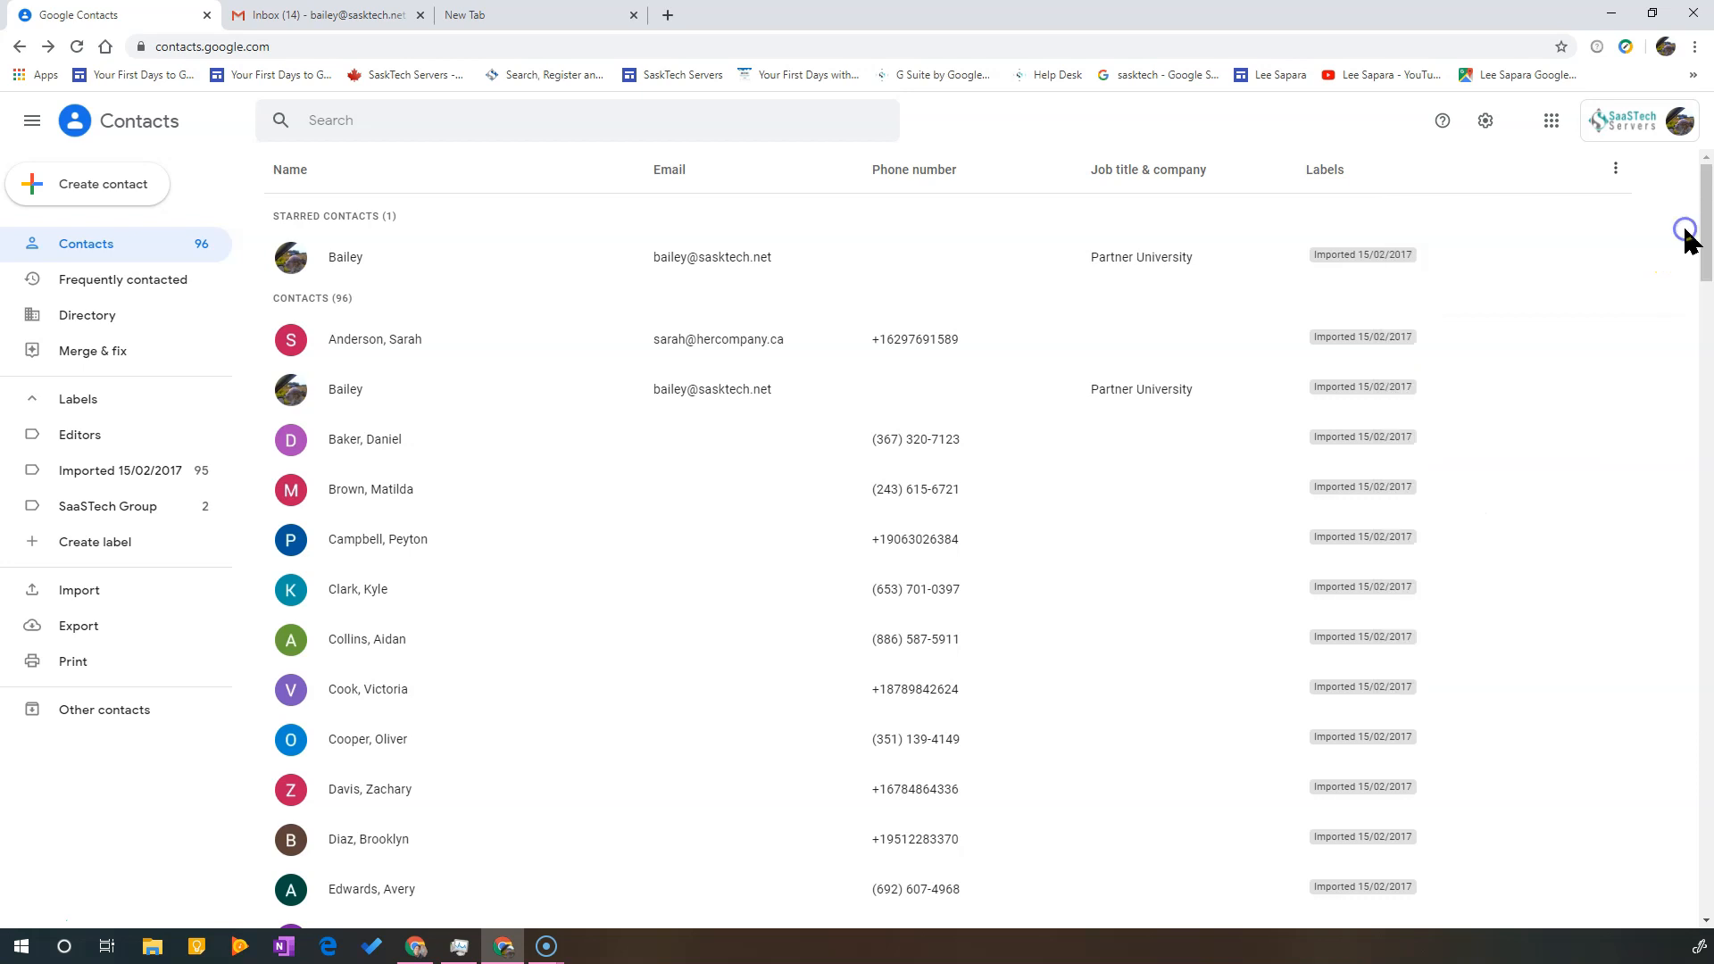
{"action": "mouse_move", "coordinate": [36, 906]}
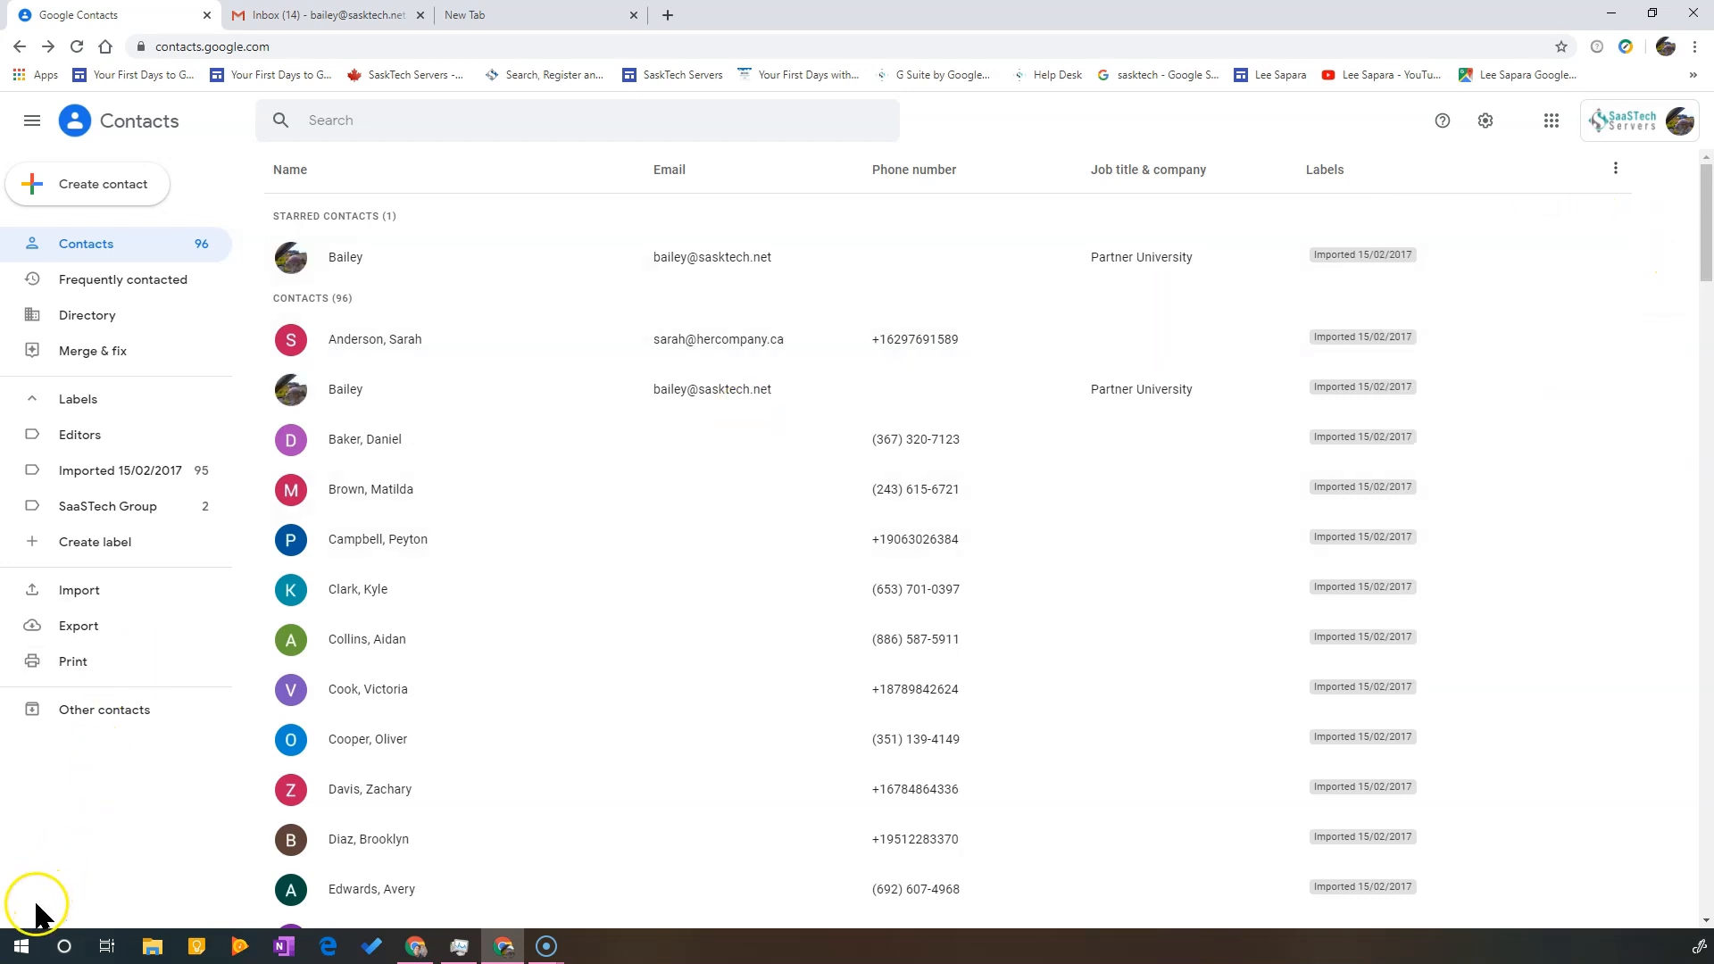